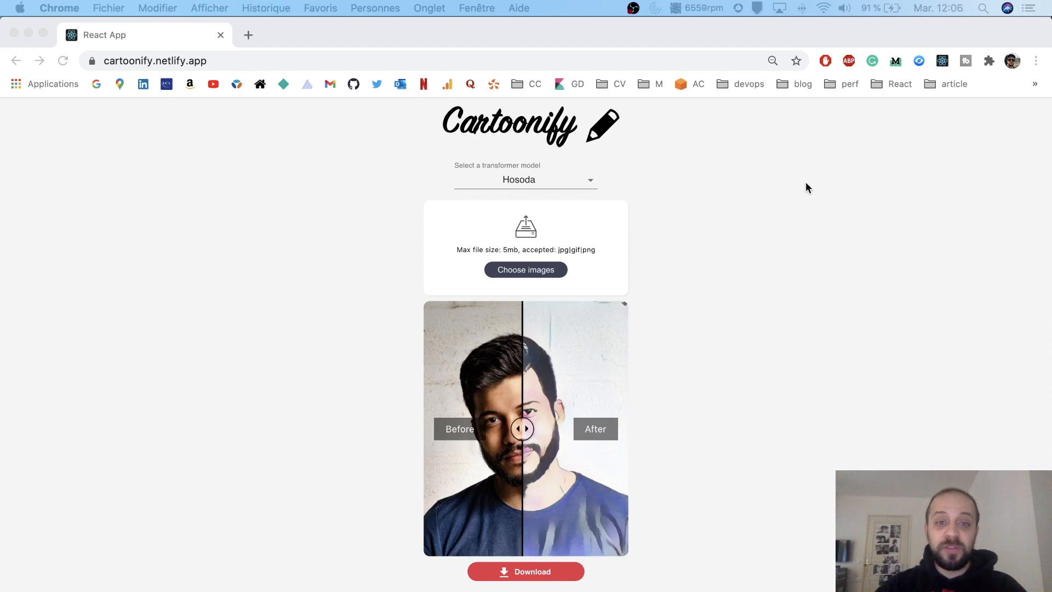
{"action": "mouse_move", "coordinate": [639, 351]}
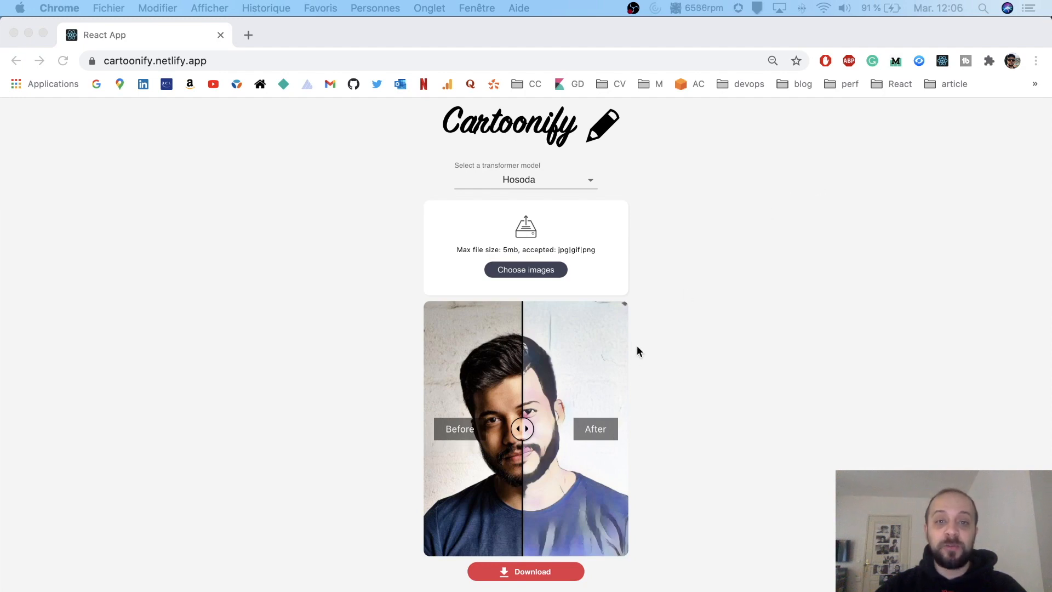
{"action": "mouse_move", "coordinate": [532, 423]}
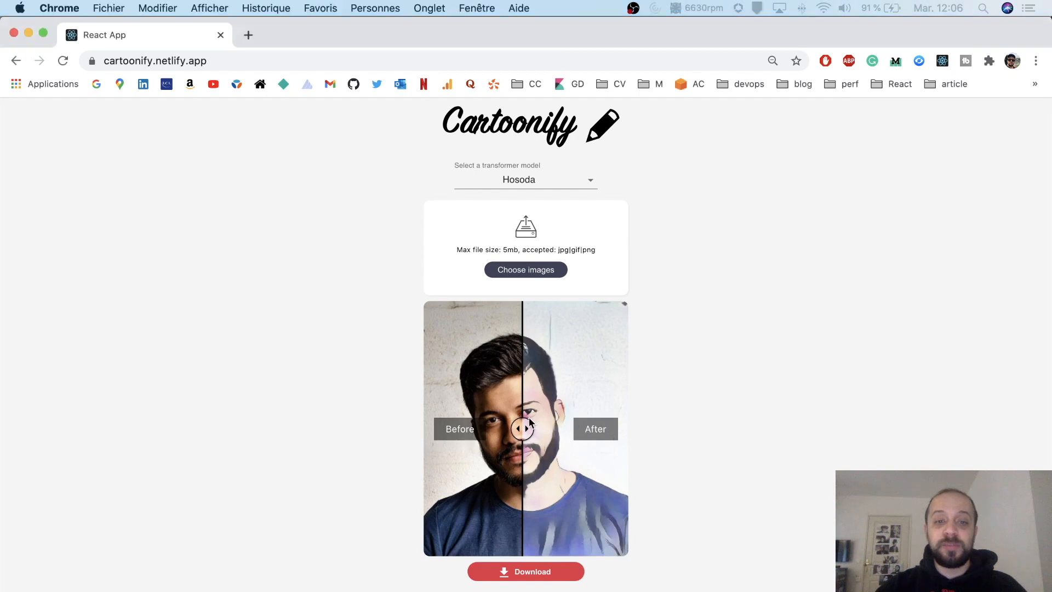
Slide the Before/After divider right, then back toward centre, comparing the original portrait and its Hosoda cartoon.
{"action": "left_click_drag", "start_coordinate": [522, 429], "coordinate": [571, 429]}
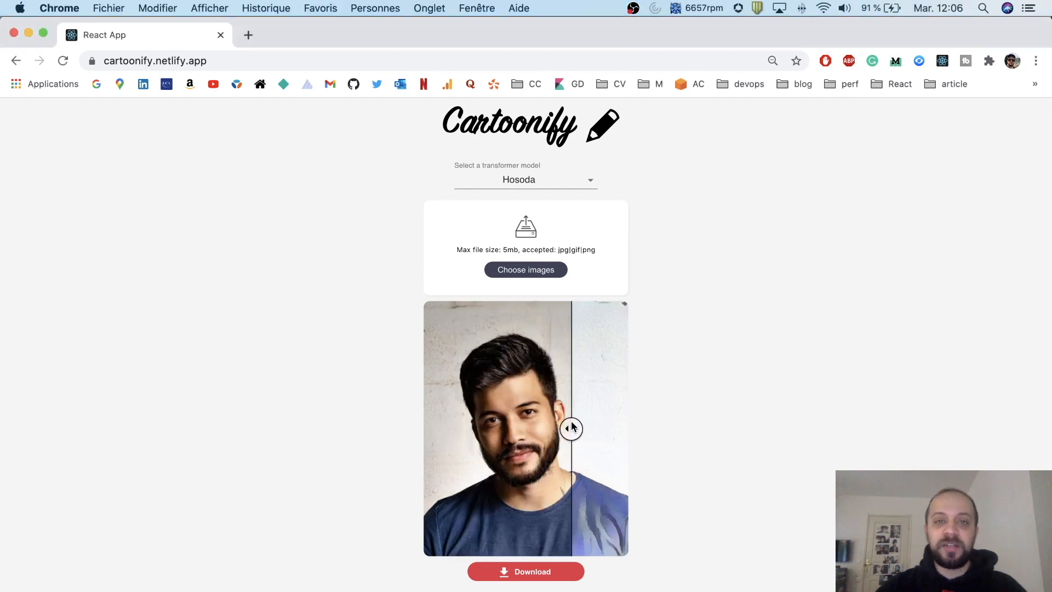
{"action": "left_click_drag", "start_coordinate": [570, 428], "coordinate": [553, 428]}
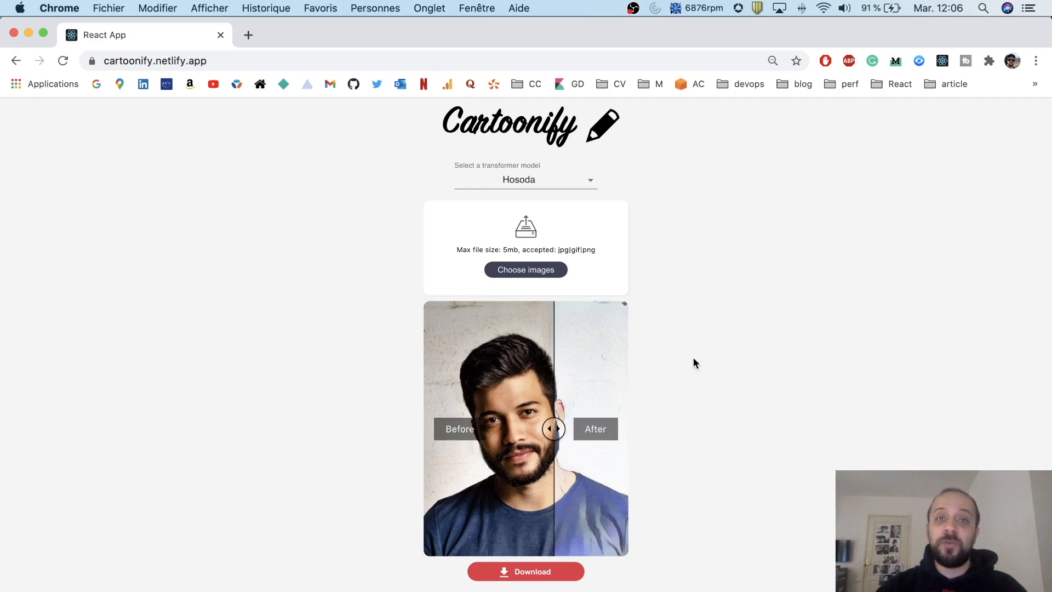
{"action": "mouse_move", "coordinate": [665, 378]}
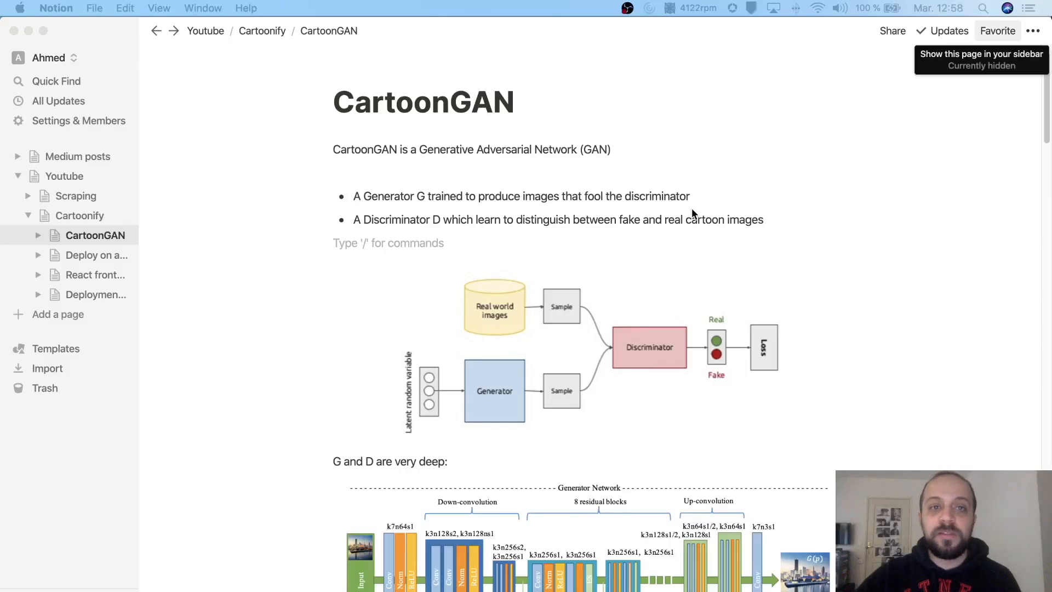
{"action": "mouse_move", "coordinate": [704, 169]}
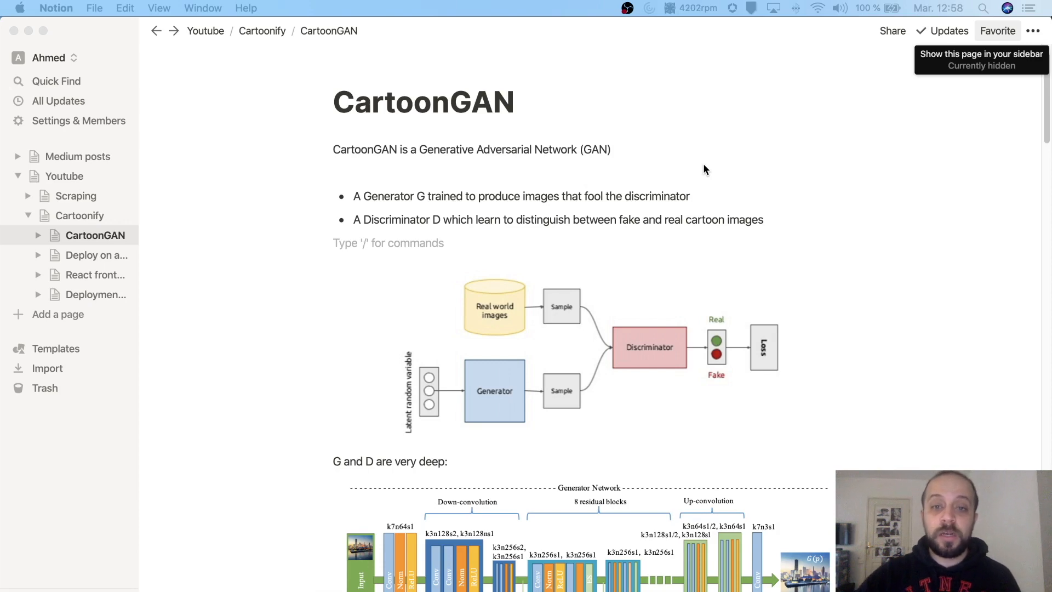
{"action": "scroll", "scroll_direction": "down", "scroll_amount": 3}
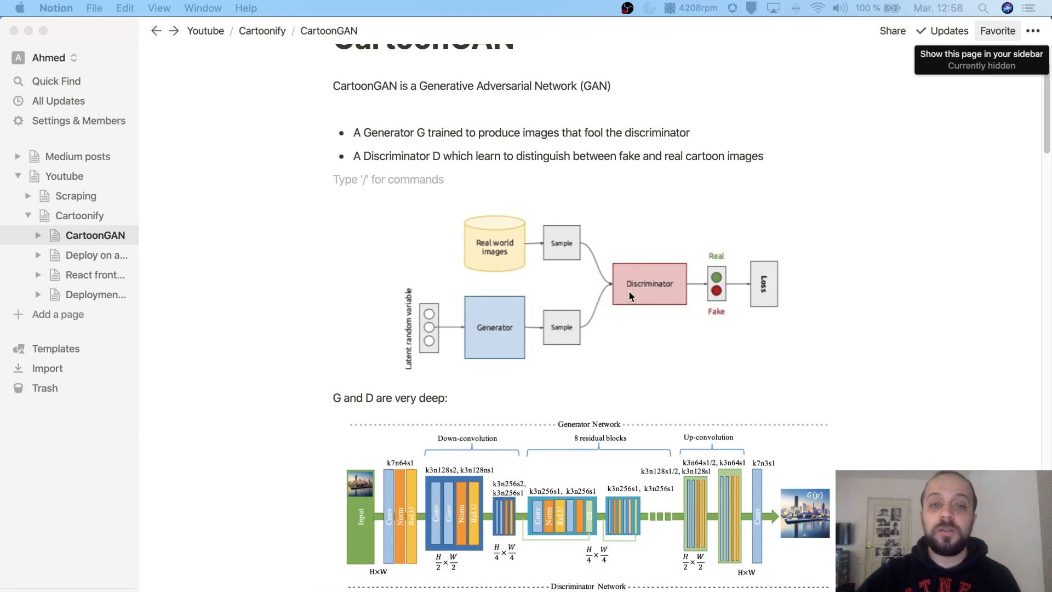
{"action": "mouse_move", "coordinate": [496, 319]}
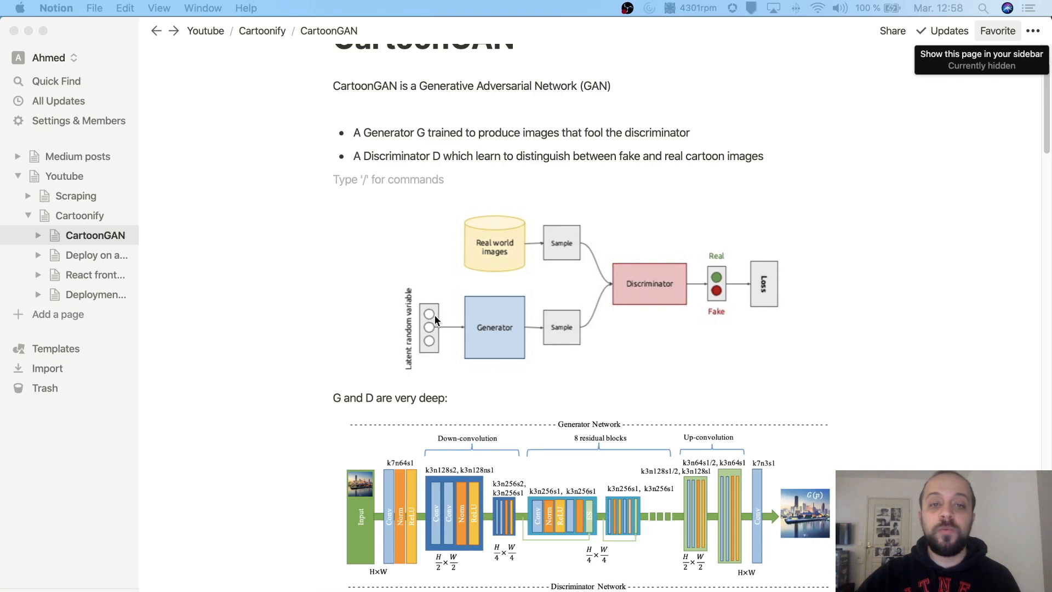
{"action": "mouse_move", "coordinate": [436, 328]}
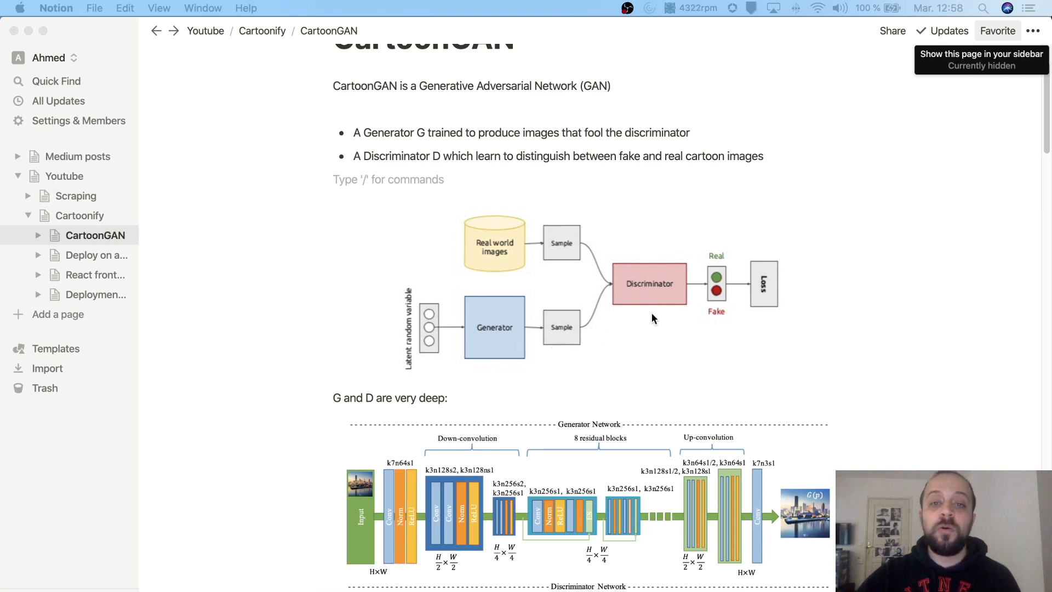
{"action": "mouse_move", "coordinate": [660, 312]}
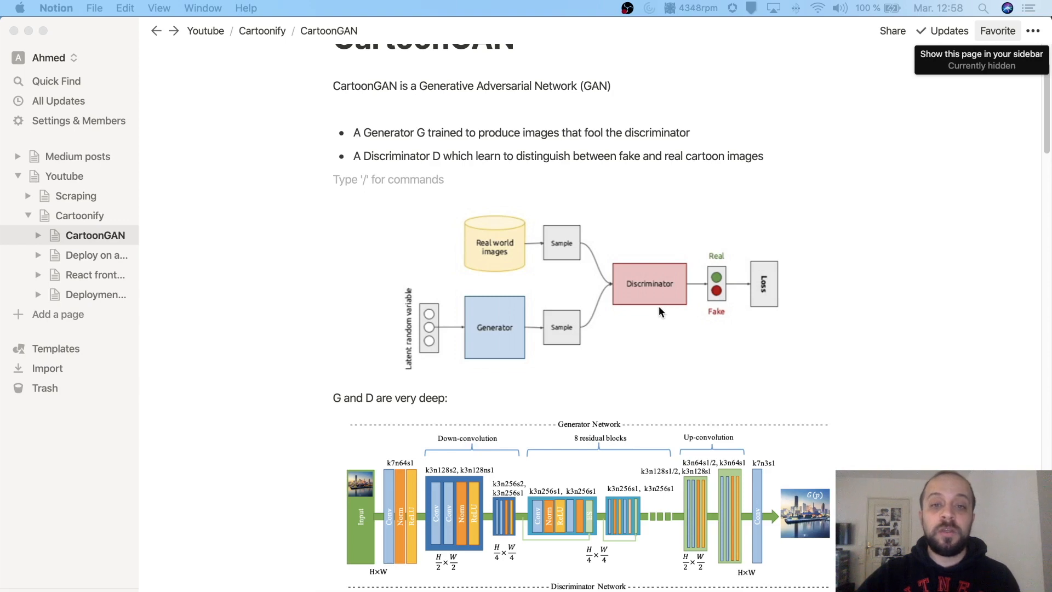
{"action": "mouse_move", "coordinate": [534, 304]}
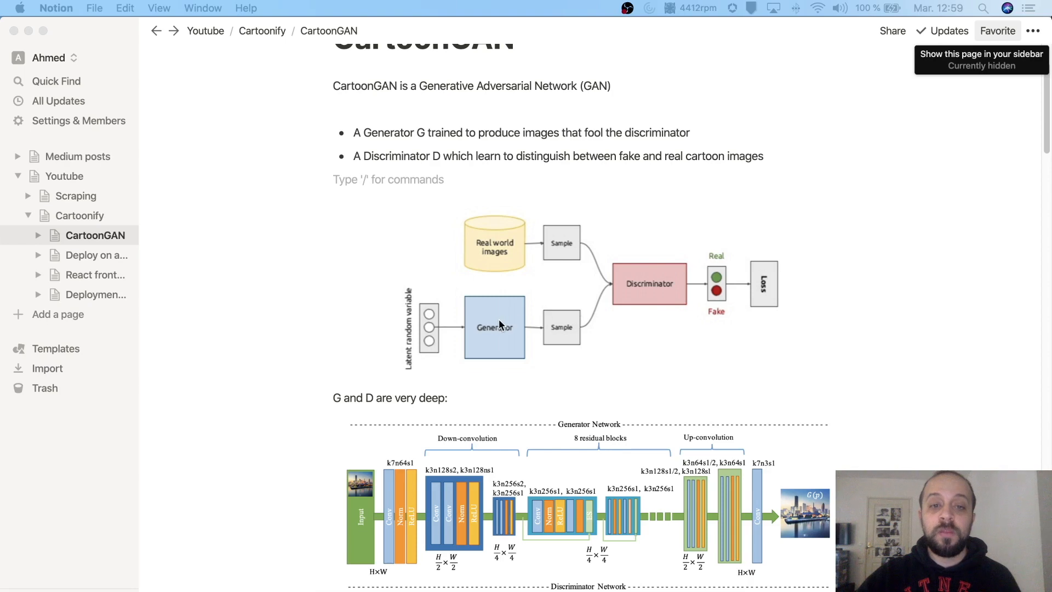
{"action": "mouse_move", "coordinate": [619, 307]}
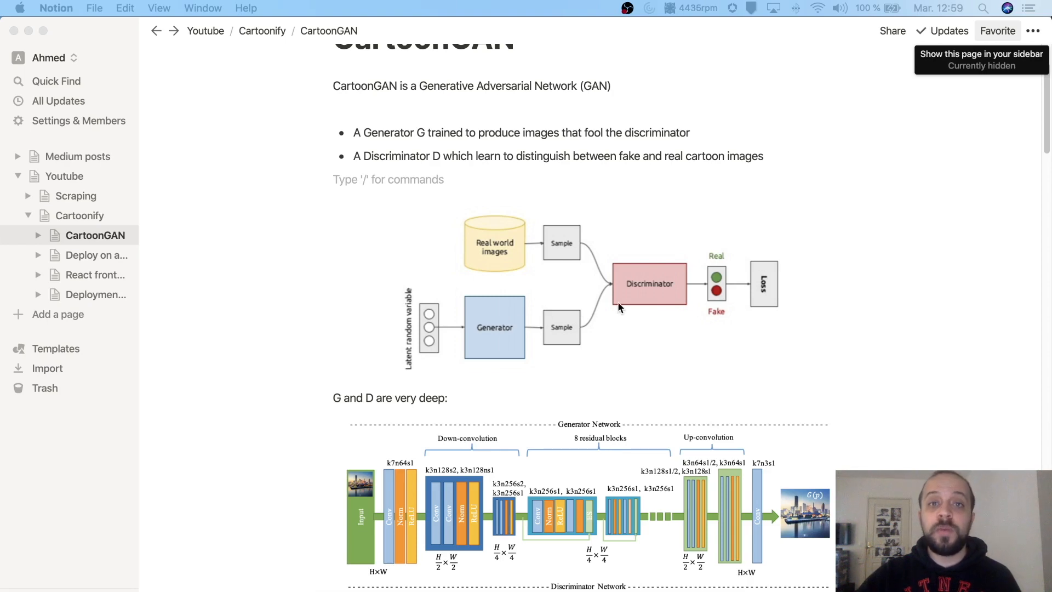
{"action": "mouse_move", "coordinate": [616, 307]}
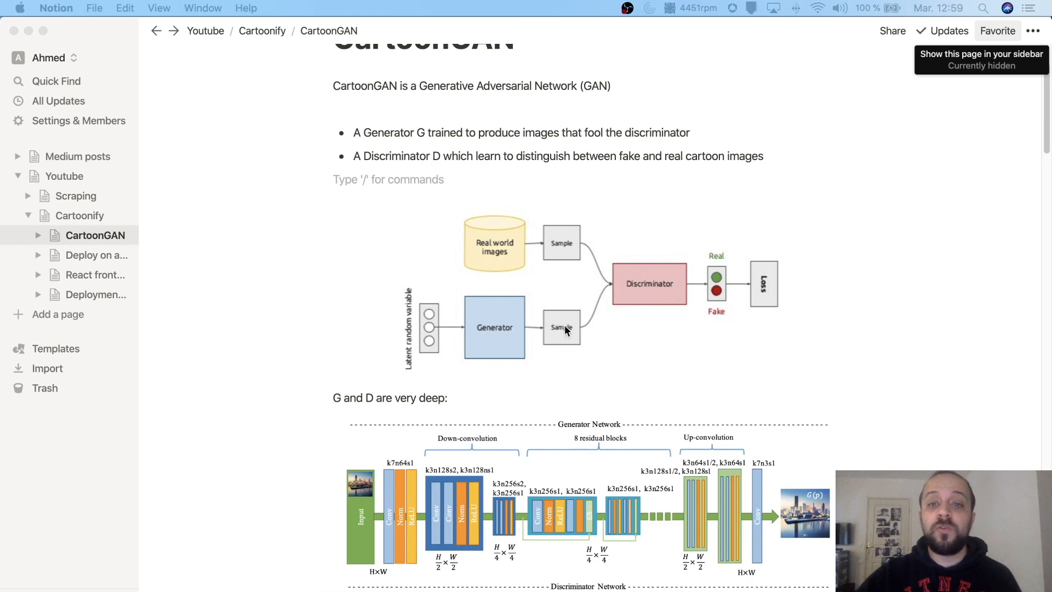
{"action": "mouse_move", "coordinate": [660, 308]}
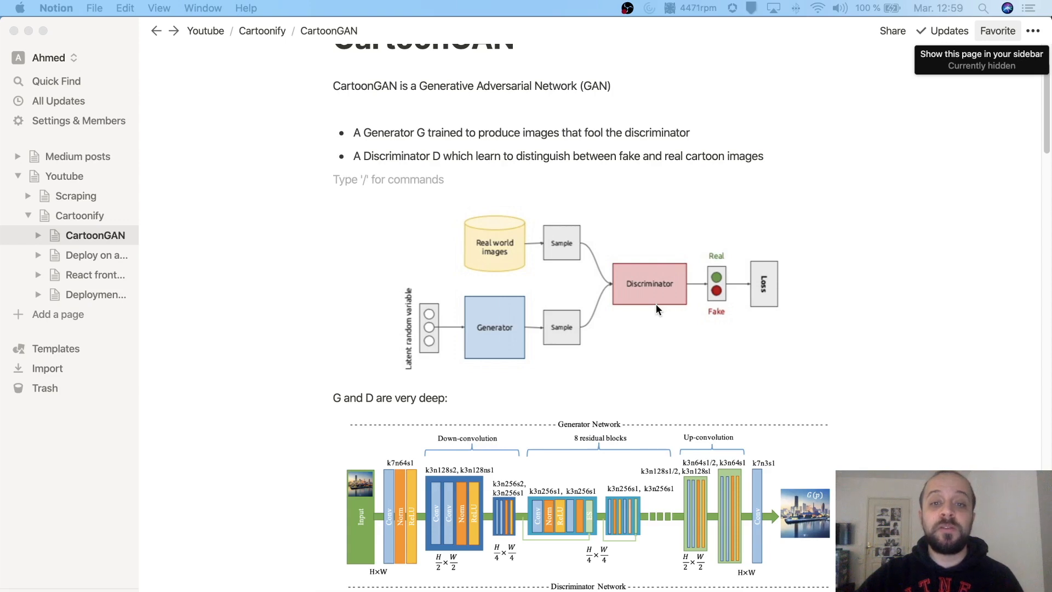
{"action": "mouse_move", "coordinate": [543, 330]}
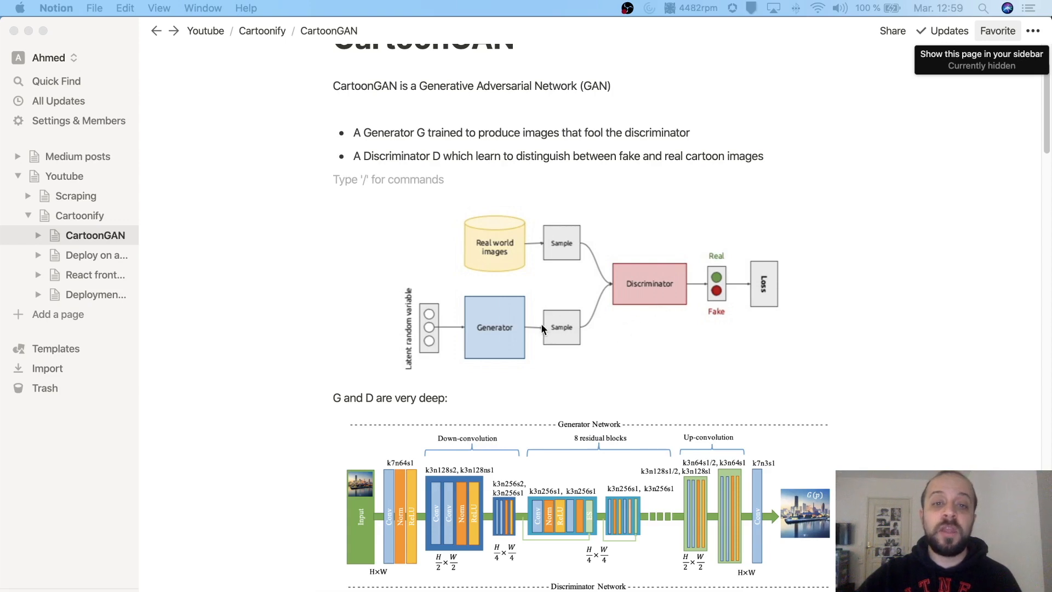
{"action": "mouse_move", "coordinate": [571, 280]}
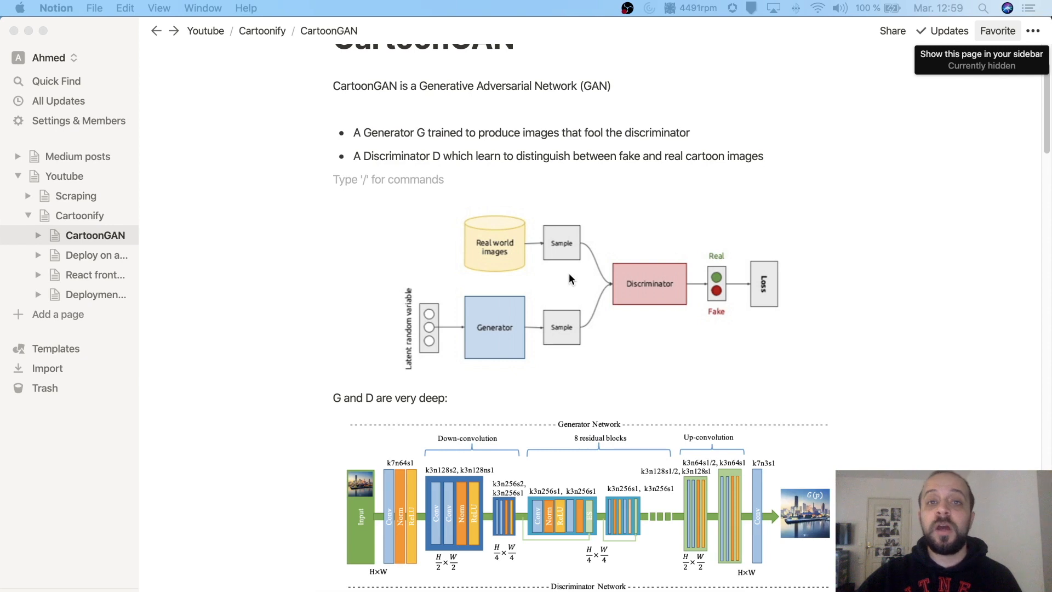
{"action": "mouse_move", "coordinate": [526, 309]}
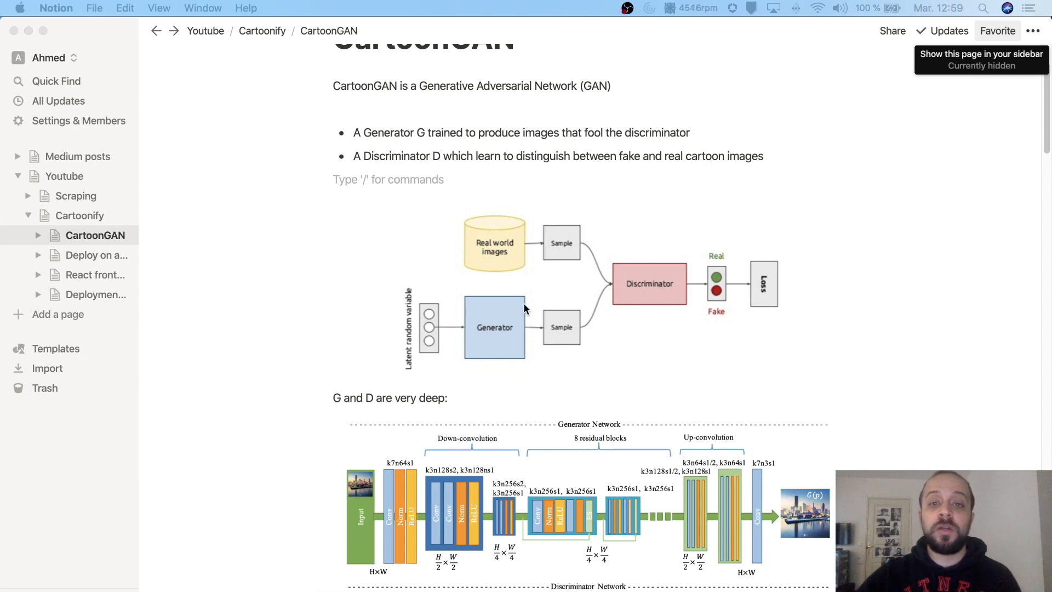
{"action": "mouse_move", "coordinate": [576, 302]}
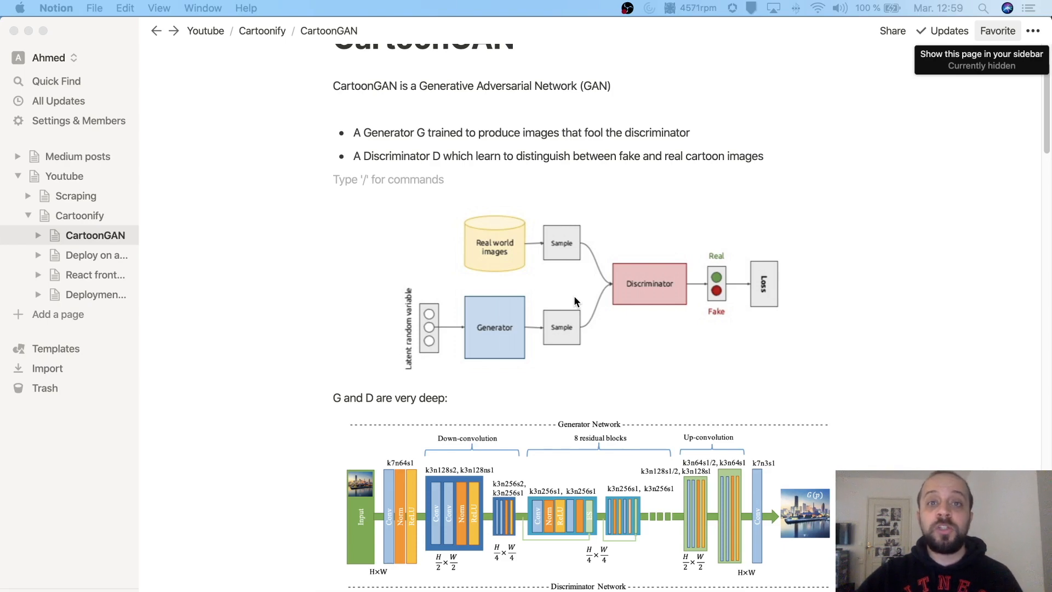
{"action": "mouse_move", "coordinate": [542, 323]}
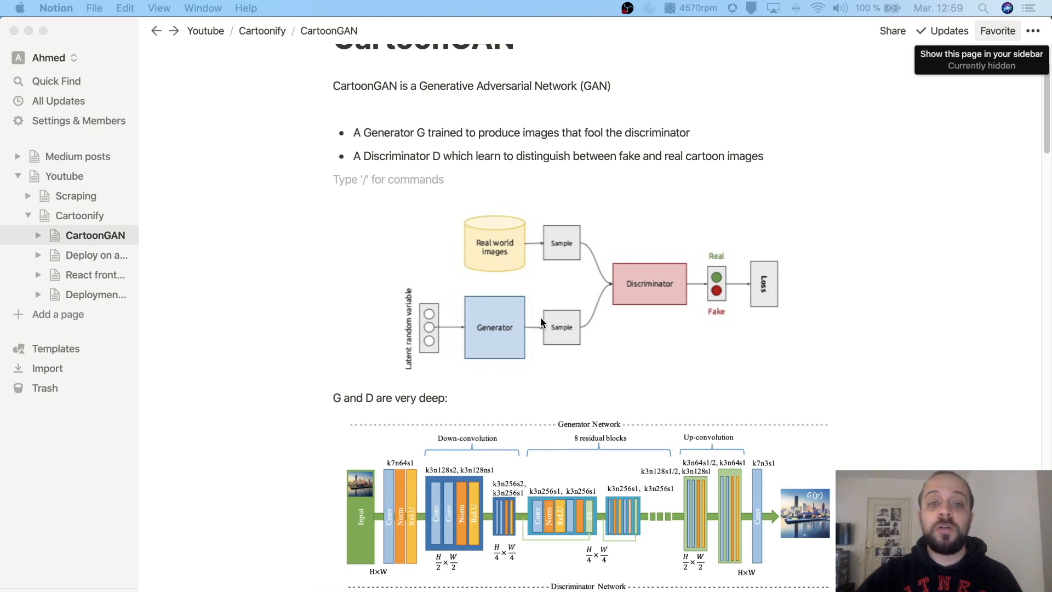
{"action": "mouse_move", "coordinate": [555, 336]}
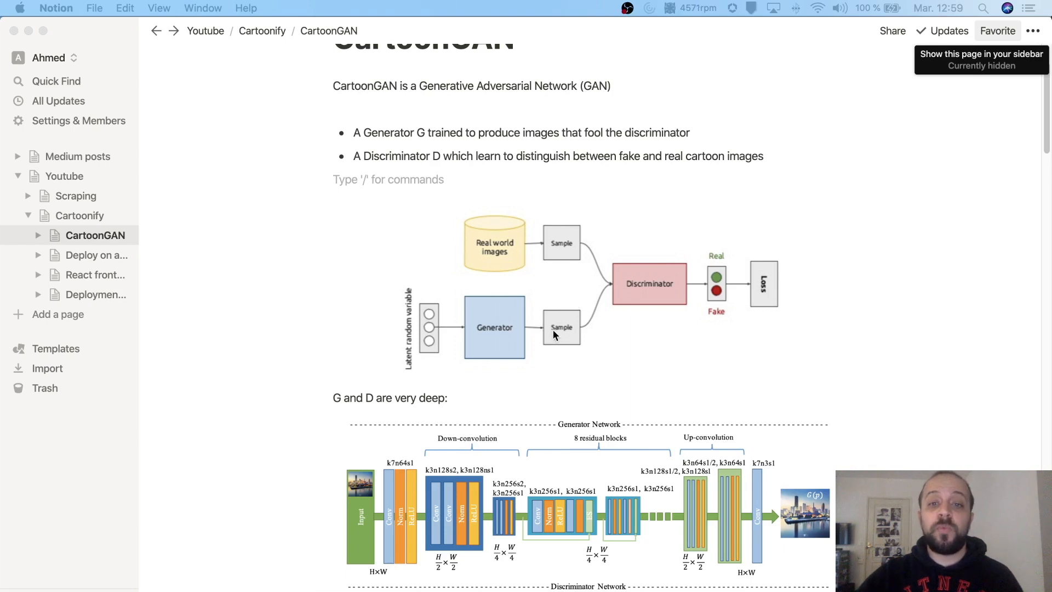
{"action": "mouse_move", "coordinate": [639, 318]}
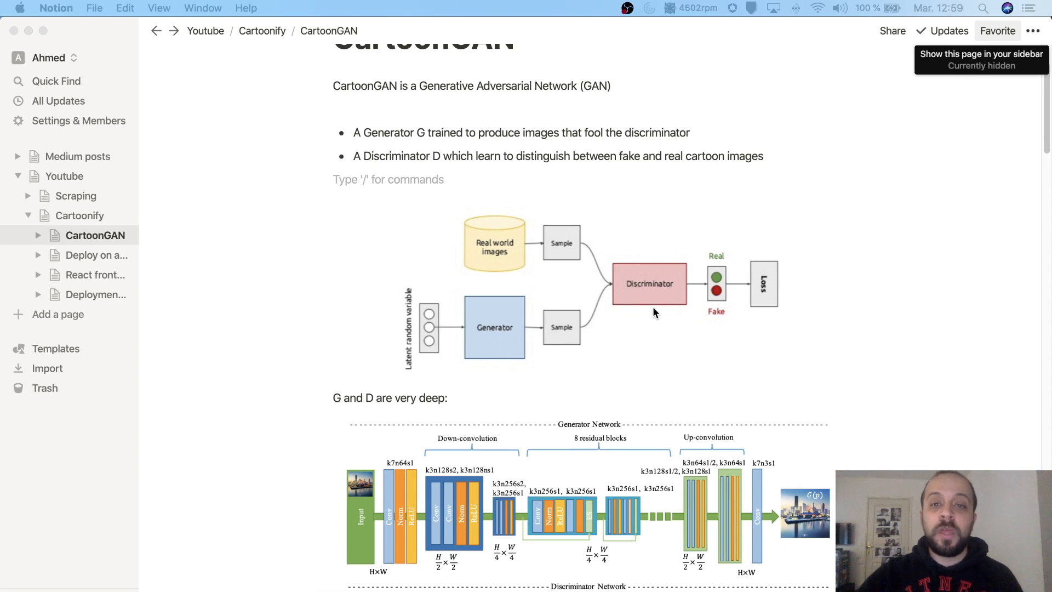
{"action": "mouse_move", "coordinate": [632, 313]}
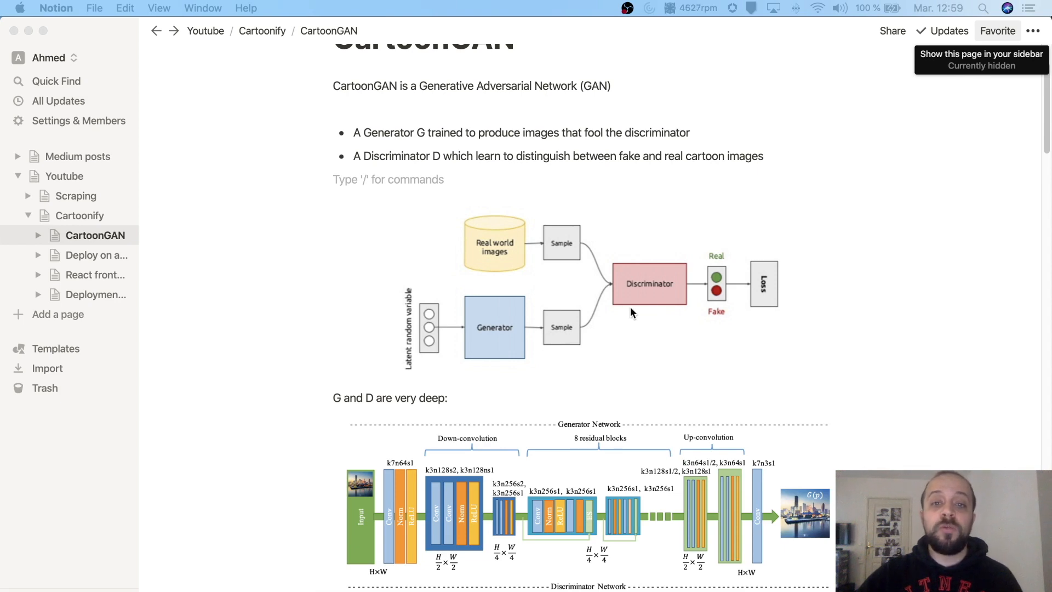
{"action": "mouse_move", "coordinate": [491, 294]}
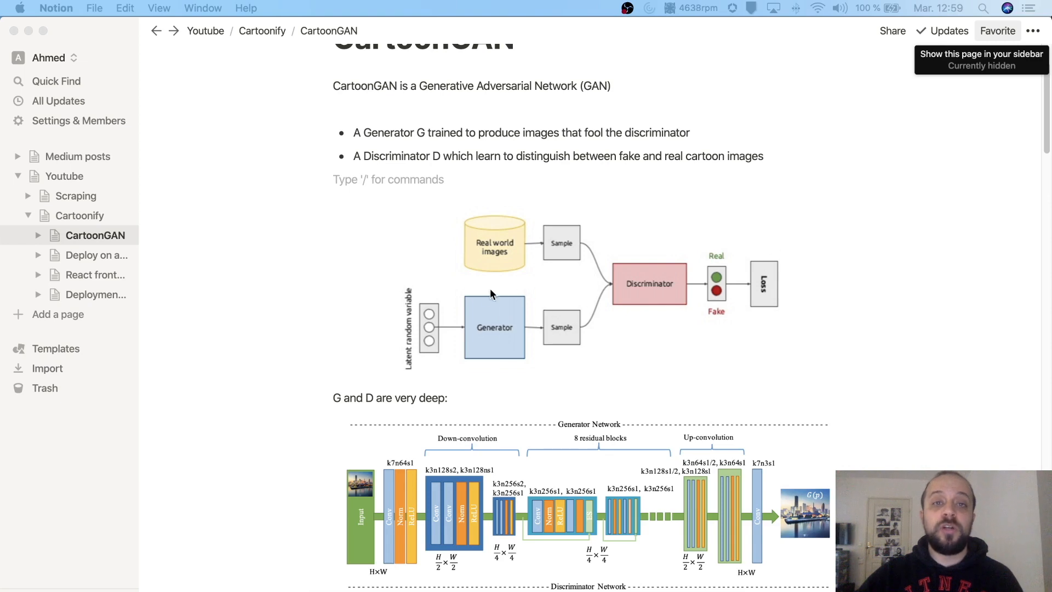
{"action": "mouse_move", "coordinate": [482, 300]}
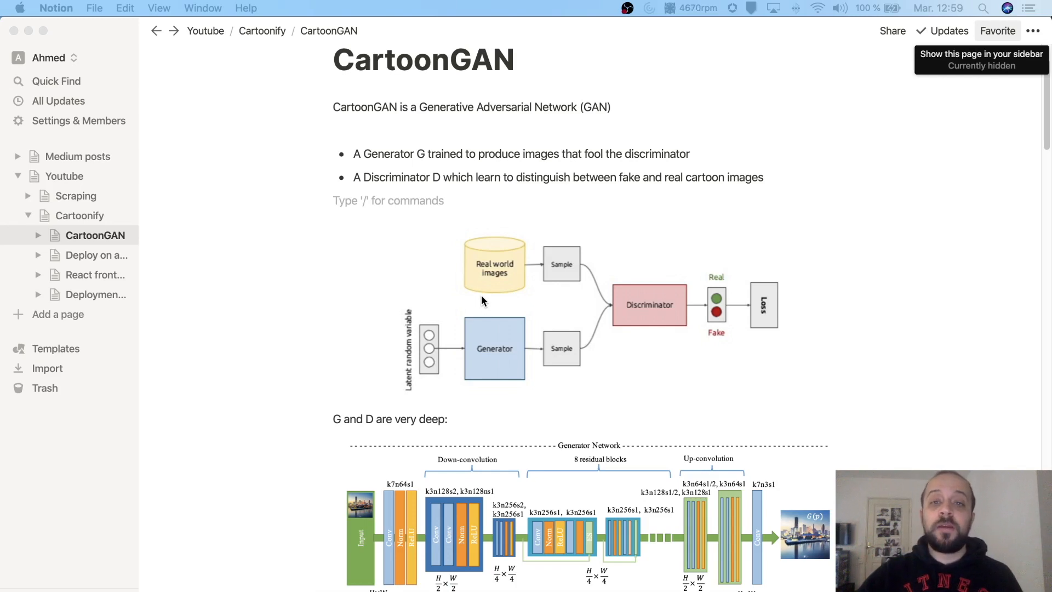
{"action": "mouse_move", "coordinate": [457, 318]}
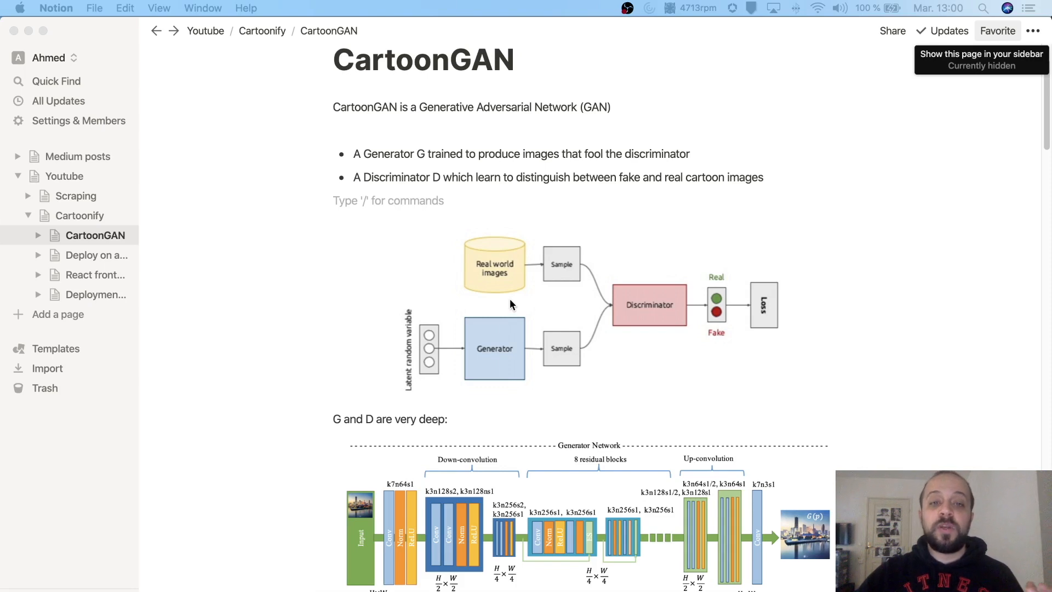
{"action": "mouse_move", "coordinate": [472, 281]}
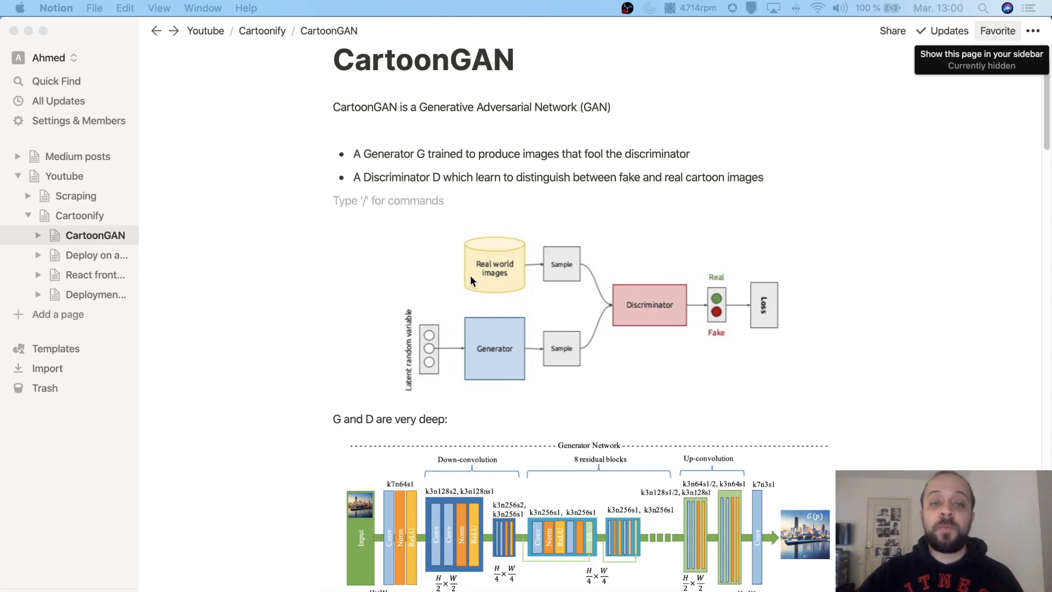
{"action": "mouse_move", "coordinate": [479, 286]}
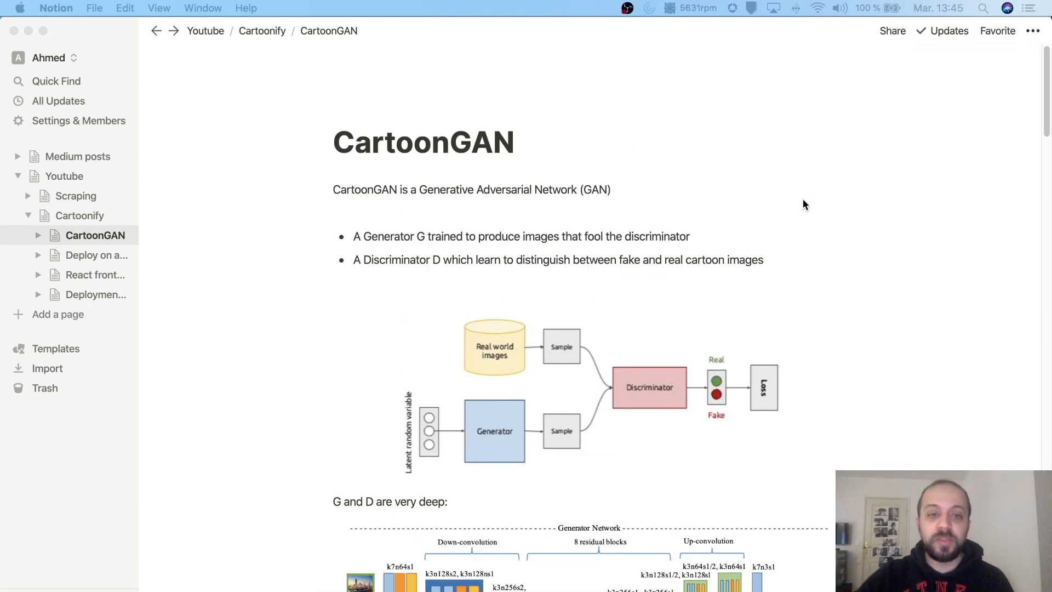
{"action": "scroll", "scroll_direction": "down", "scroll_amount": 3}
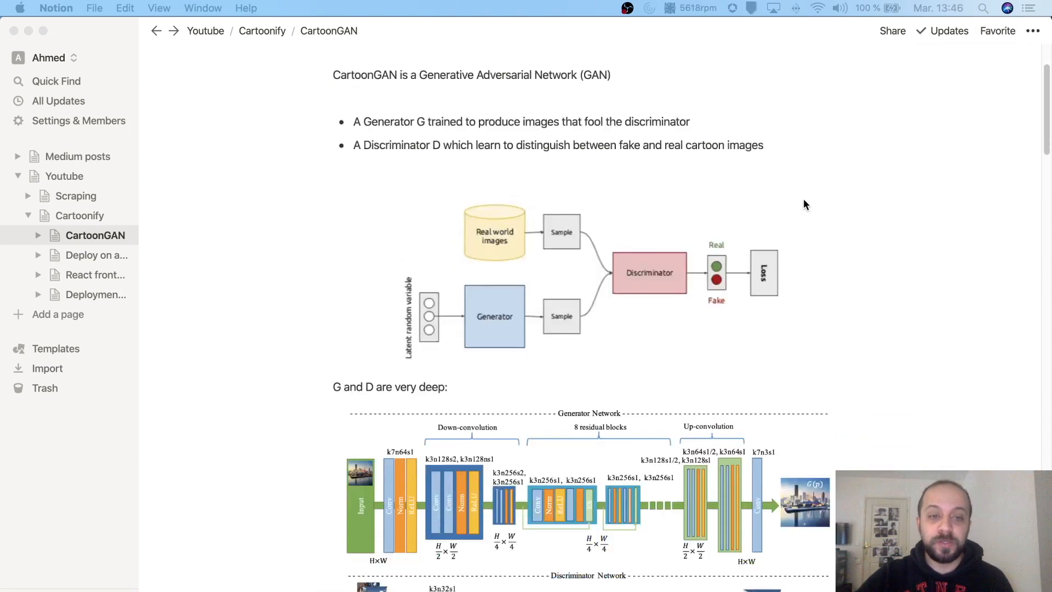
{"action": "scroll", "scroll_direction": "down", "scroll_amount": 3}
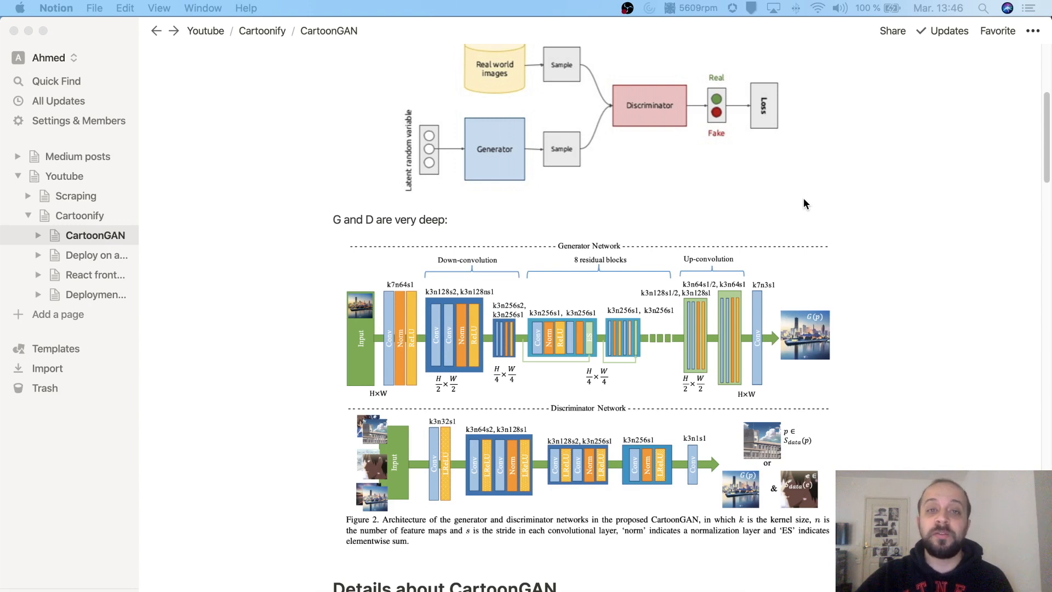
{"action": "mouse_move", "coordinate": [349, 289]}
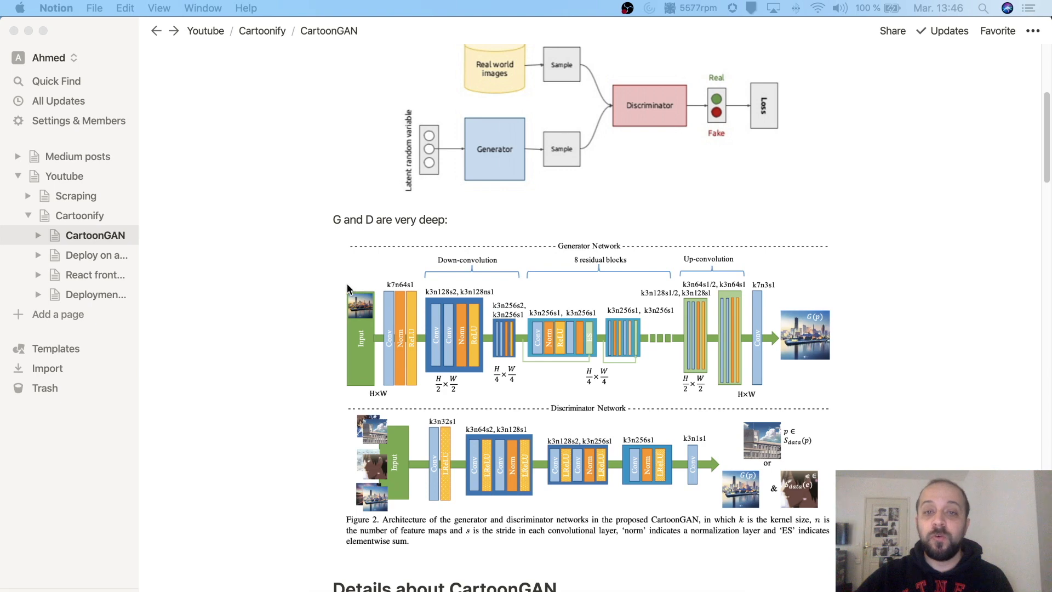
{"action": "mouse_move", "coordinate": [337, 324]}
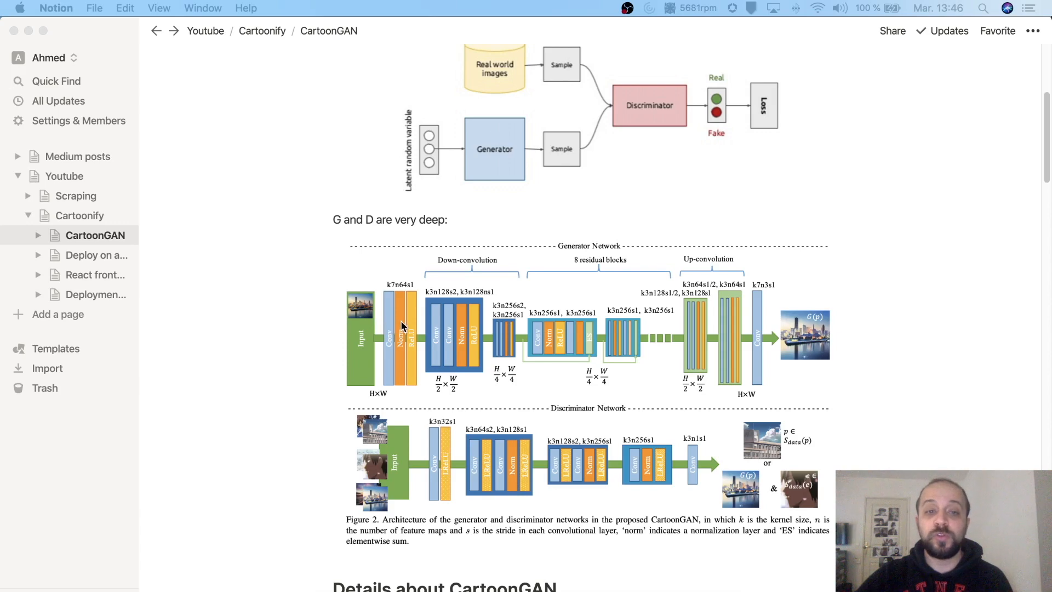
{"action": "mouse_move", "coordinate": [642, 318]}
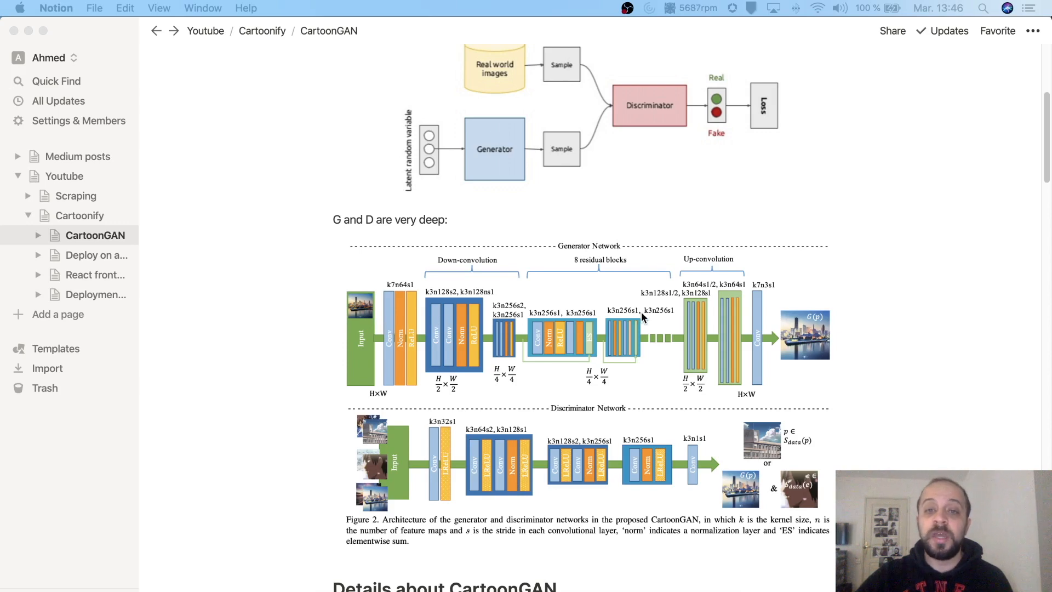
{"action": "mouse_move", "coordinate": [677, 312]}
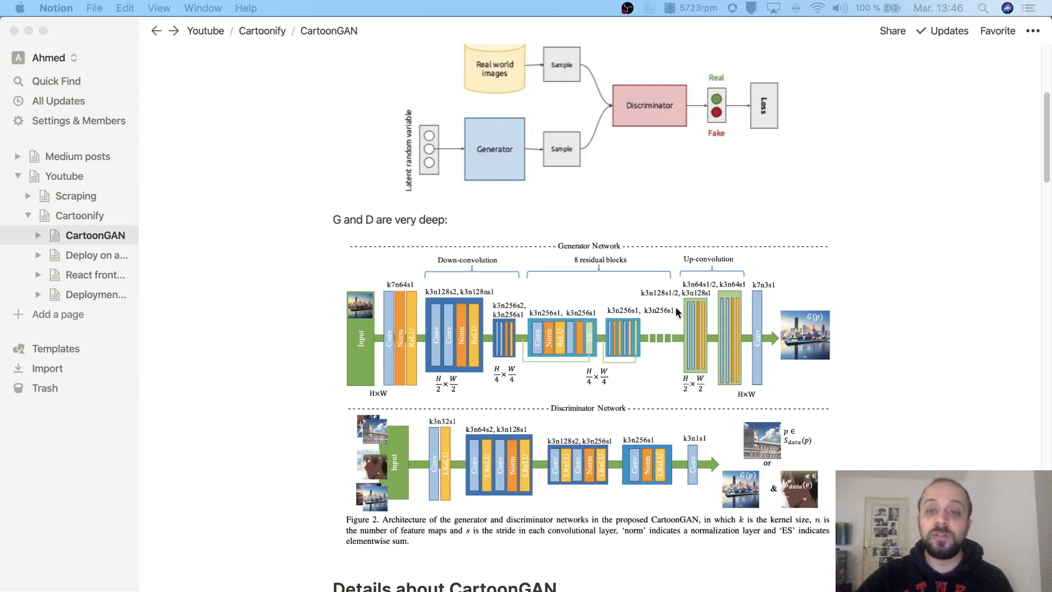
{"action": "mouse_move", "coordinate": [710, 279]}
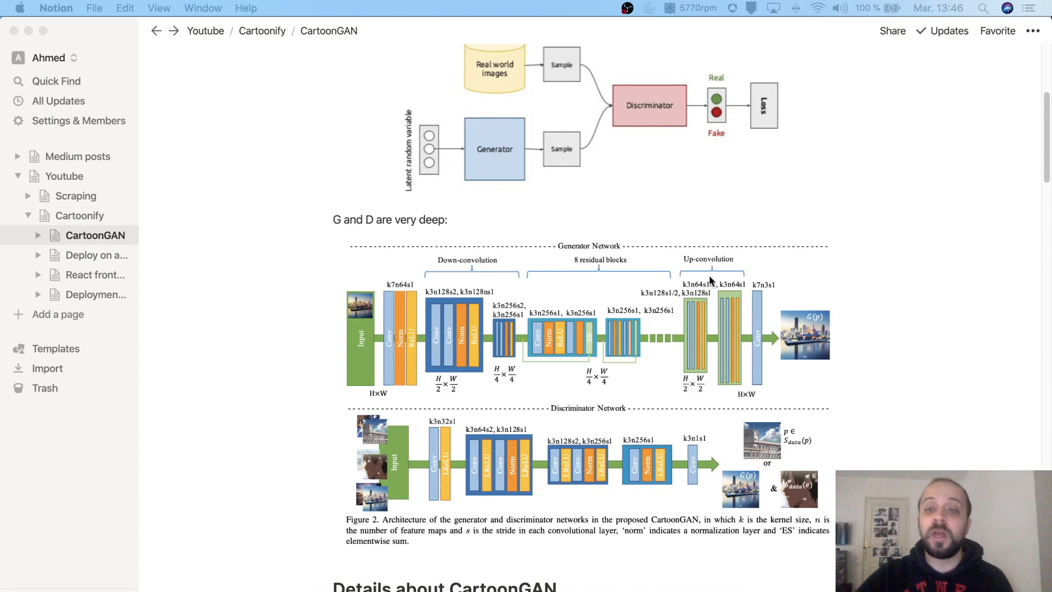
{"action": "mouse_move", "coordinate": [846, 338]}
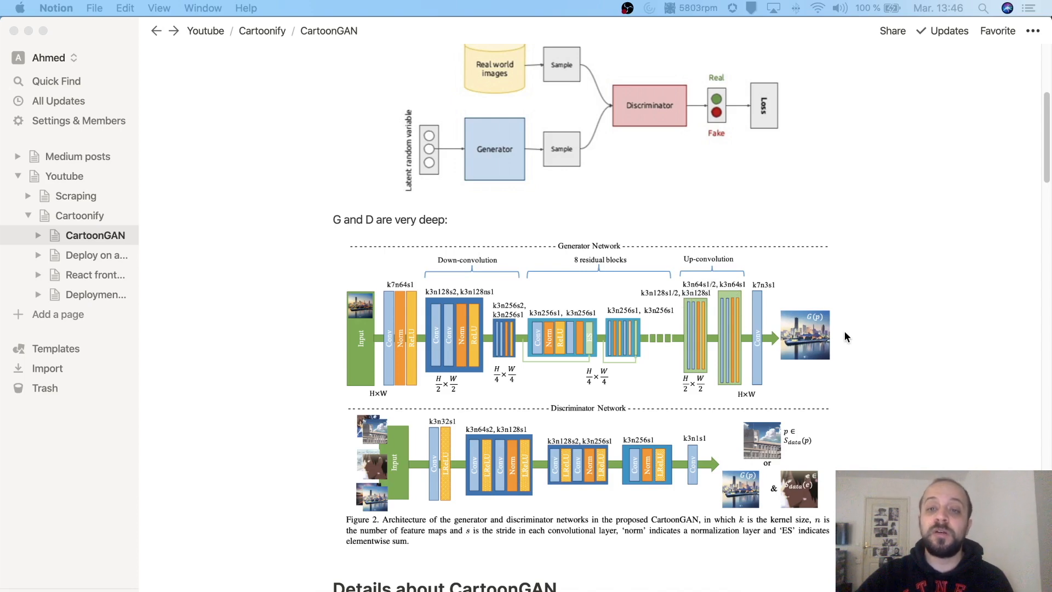
{"action": "mouse_move", "coordinate": [554, 352]}
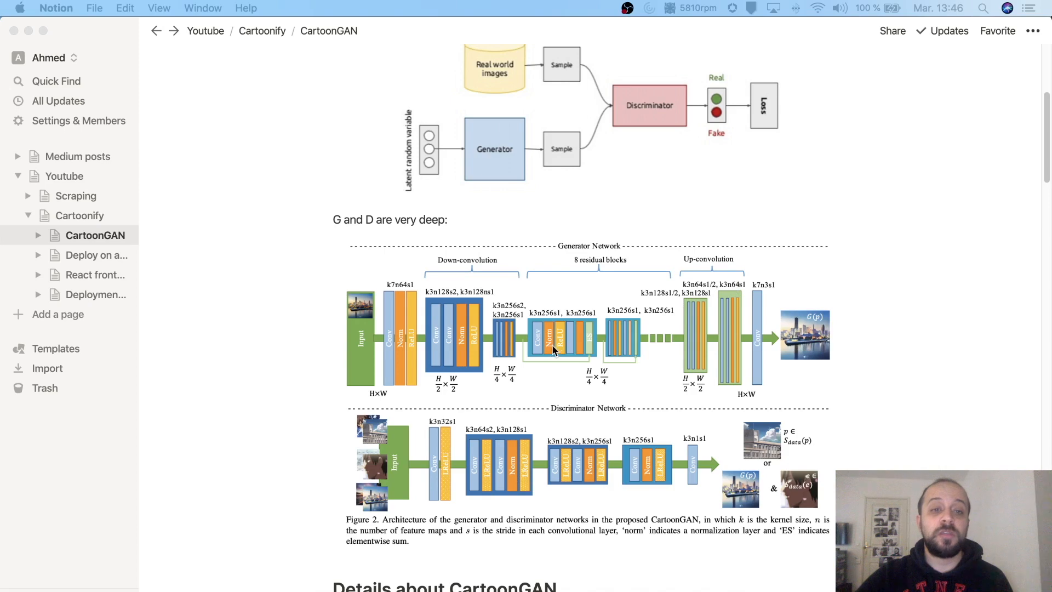
{"action": "mouse_move", "coordinate": [370, 314]}
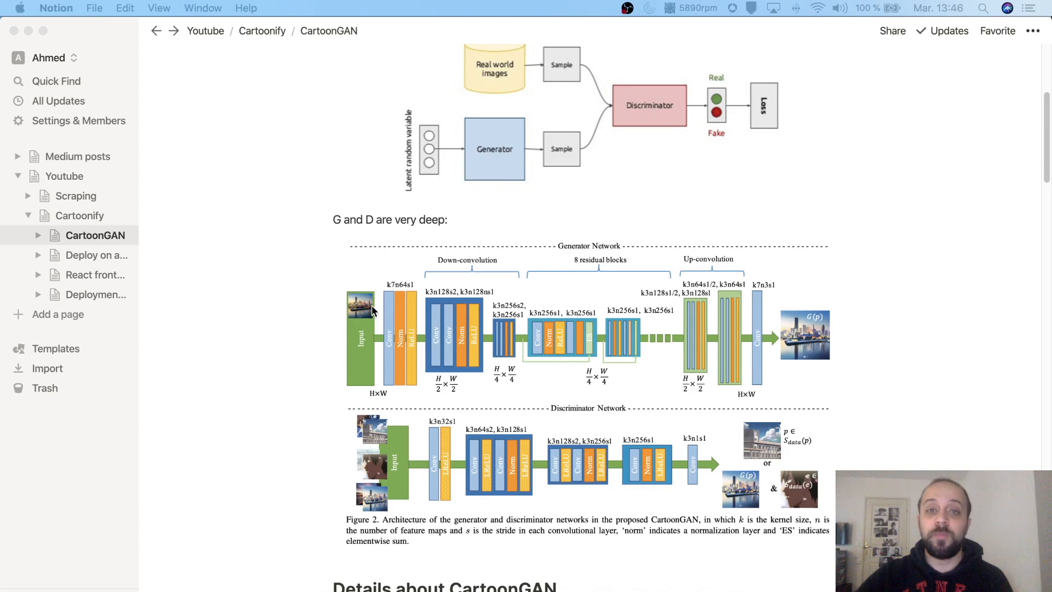
{"action": "mouse_move", "coordinate": [758, 290]}
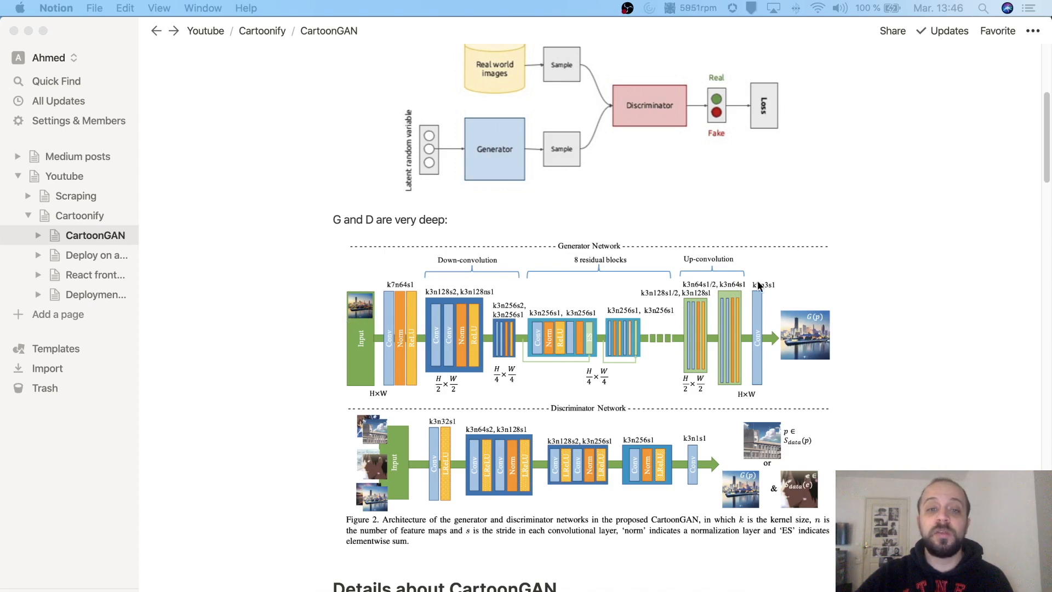
{"action": "mouse_move", "coordinate": [825, 332]}
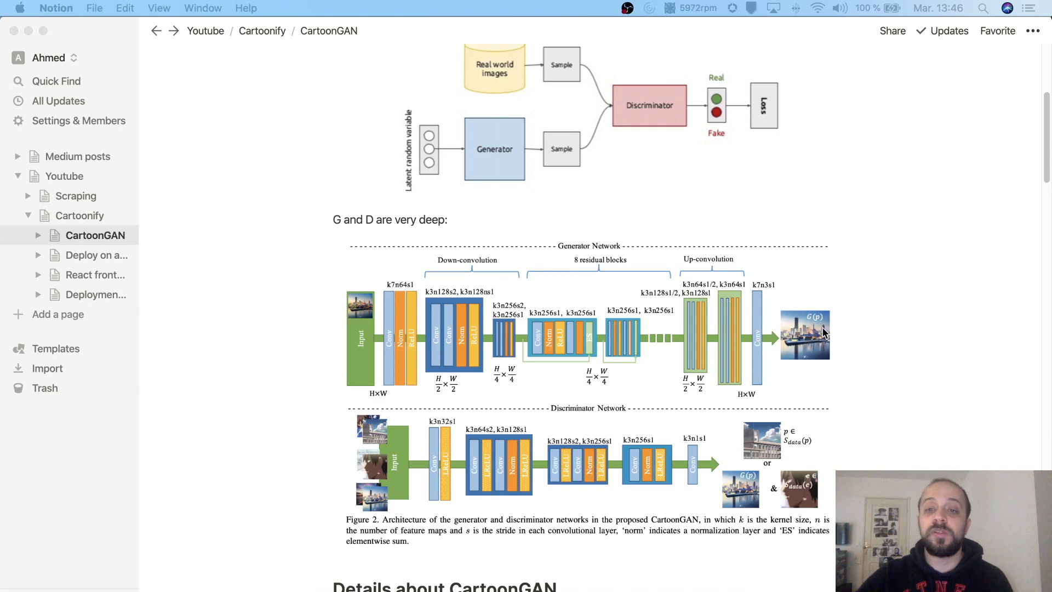
Scroll down a little so the Details about CartoonGAN heading appears beneath the figure.
{"action": "scroll", "scroll_direction": "down", "scroll_amount": 3}
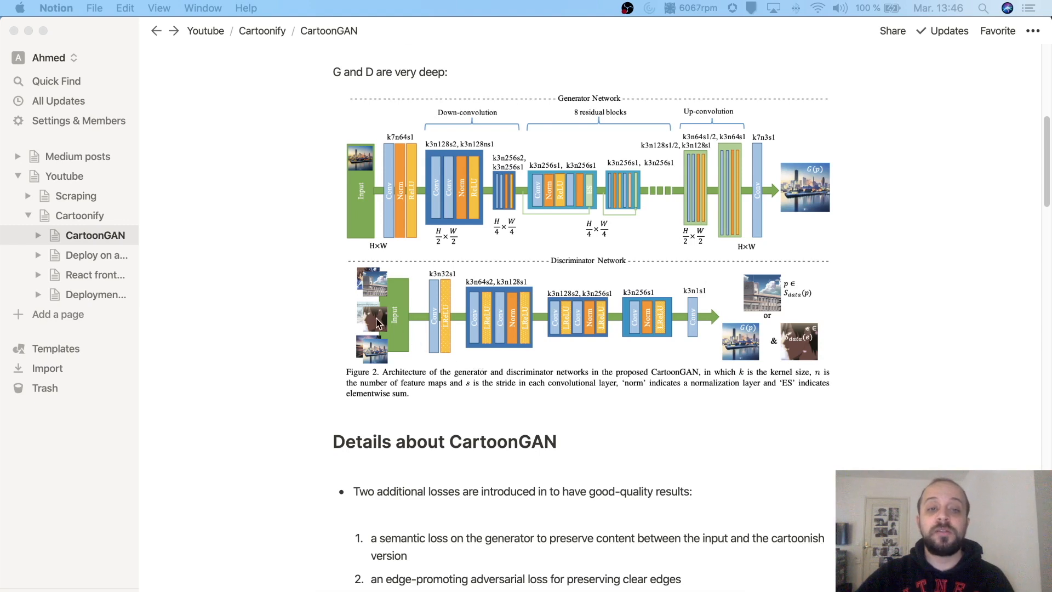
{"action": "mouse_move", "coordinate": [417, 311]}
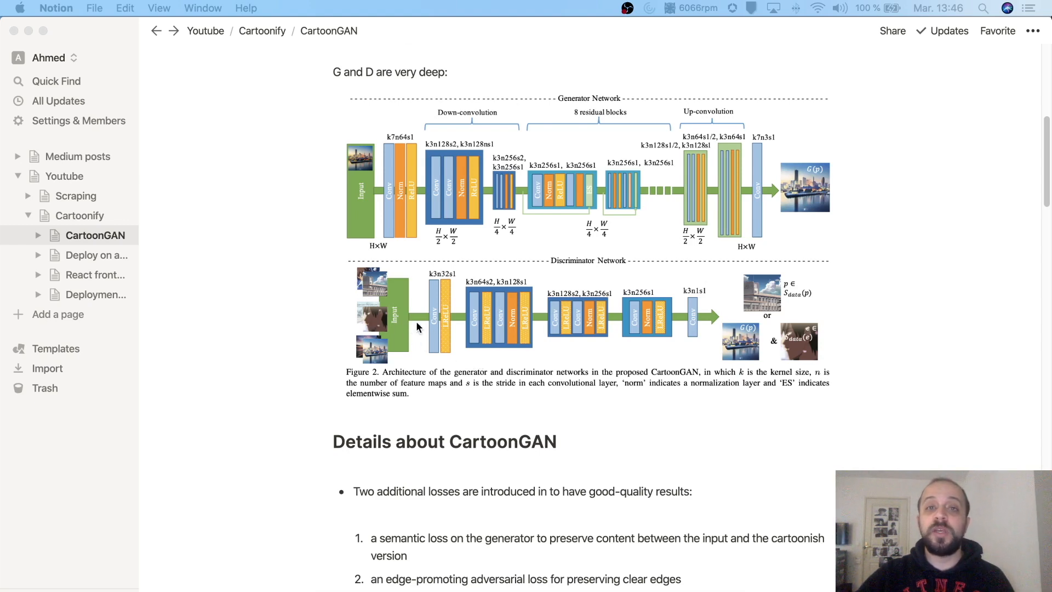
{"action": "mouse_move", "coordinate": [615, 319]}
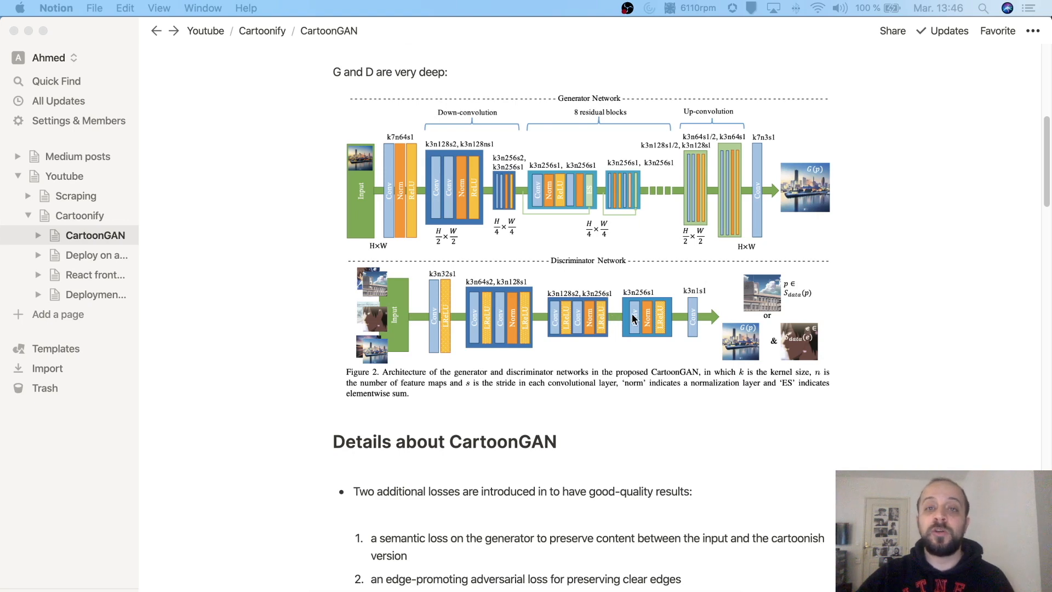
{"action": "mouse_move", "coordinate": [634, 320]}
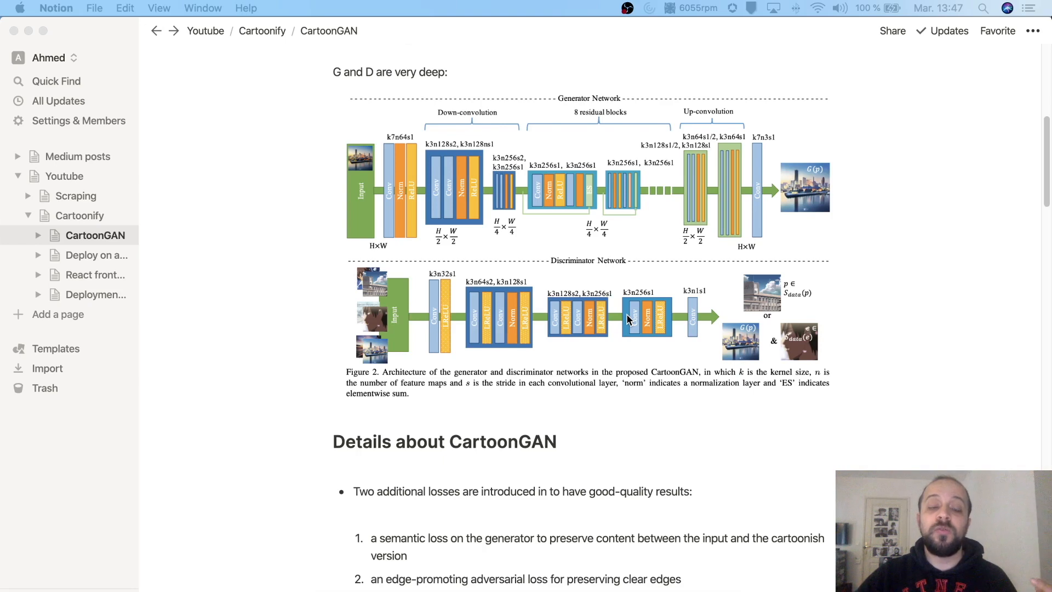
{"action": "mouse_move", "coordinate": [607, 330]}
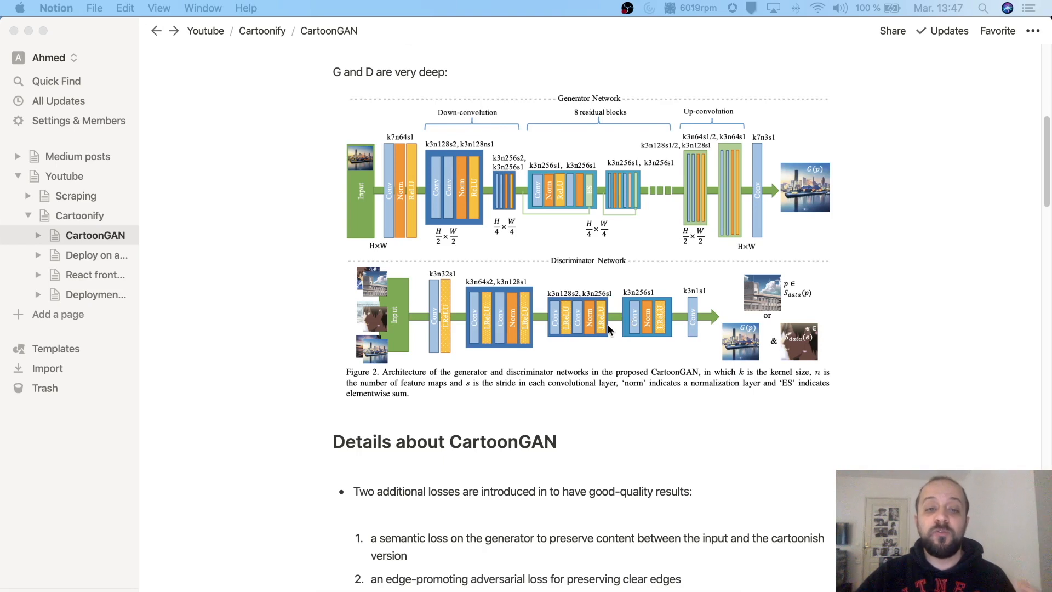
{"action": "mouse_move", "coordinate": [594, 336]}
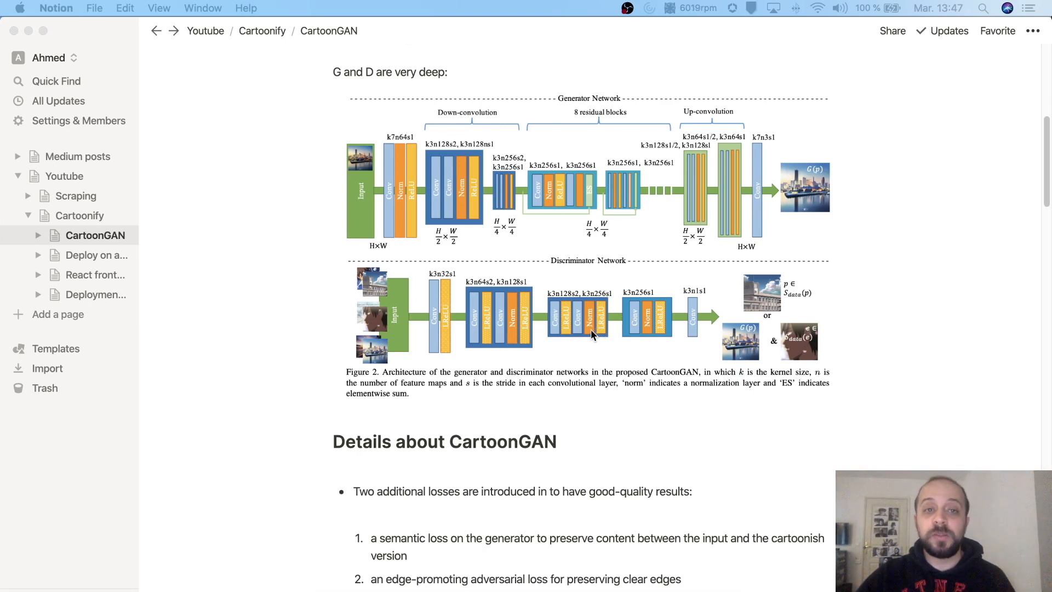
{"action": "mouse_move", "coordinate": [378, 259]}
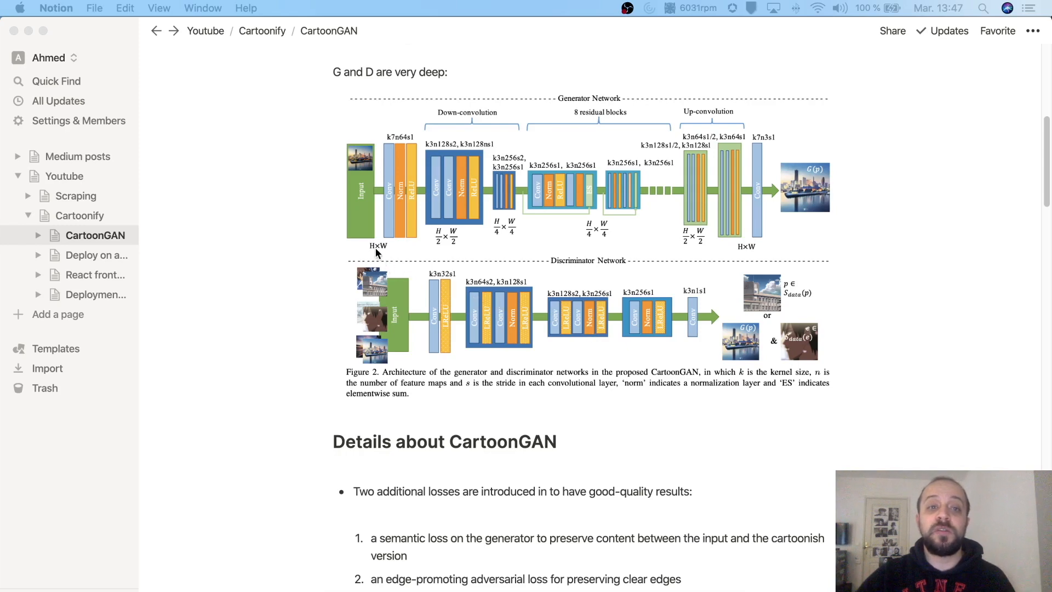
{"action": "mouse_move", "coordinate": [738, 241]}
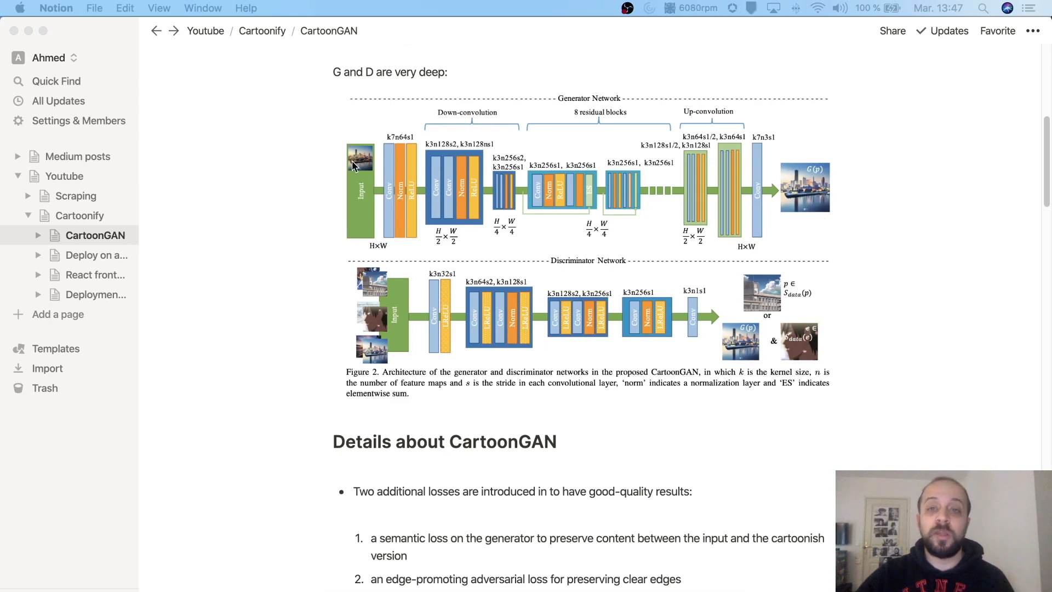
{"action": "mouse_move", "coordinate": [784, 213]}
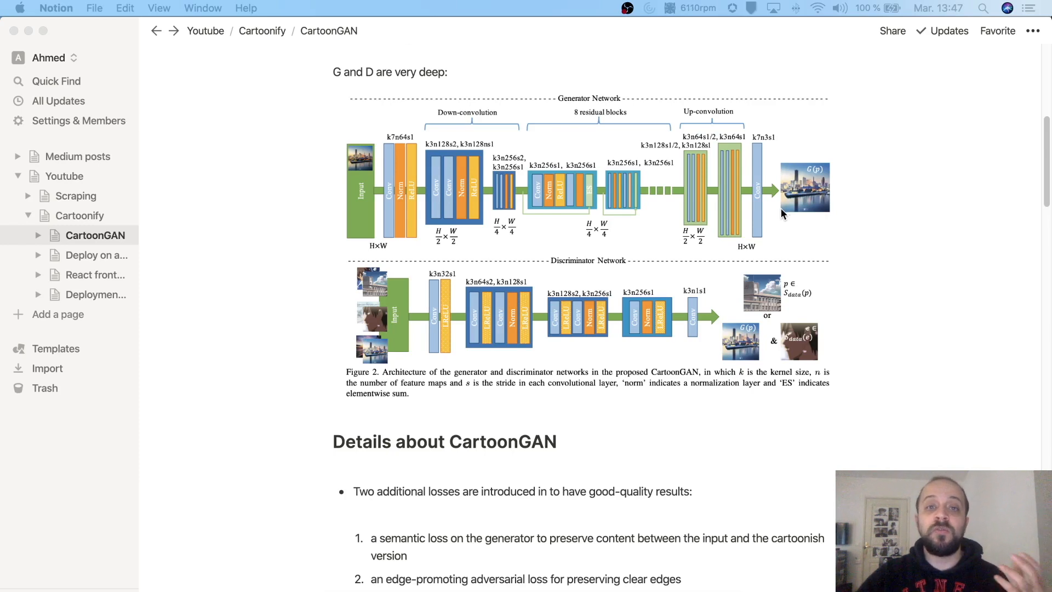
{"action": "mouse_move", "coordinate": [749, 228]}
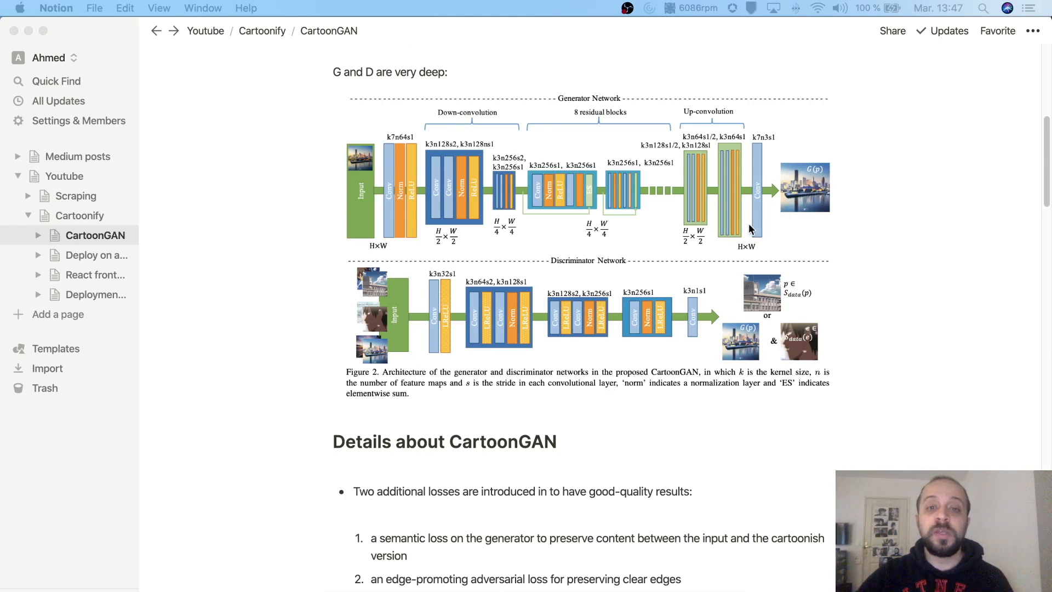
Scroll down to the unpaired-training note, paper link and Some examples photo-to-cartoon pairs.
{"action": "scroll", "scroll_direction": "down", "scroll_amount": 3}
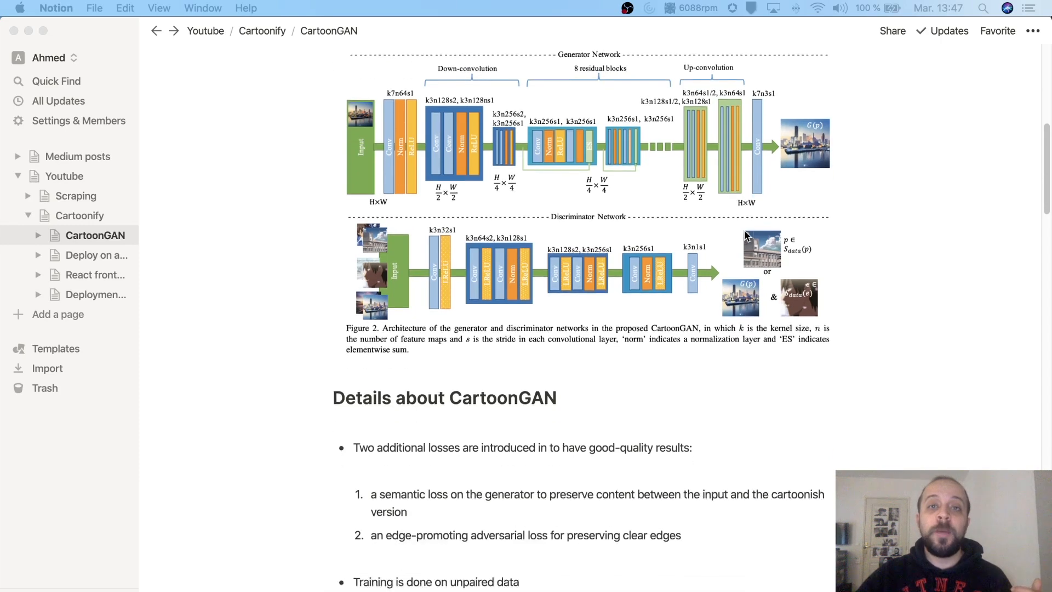
{"action": "scroll", "scroll_direction": "down", "scroll_amount": 3}
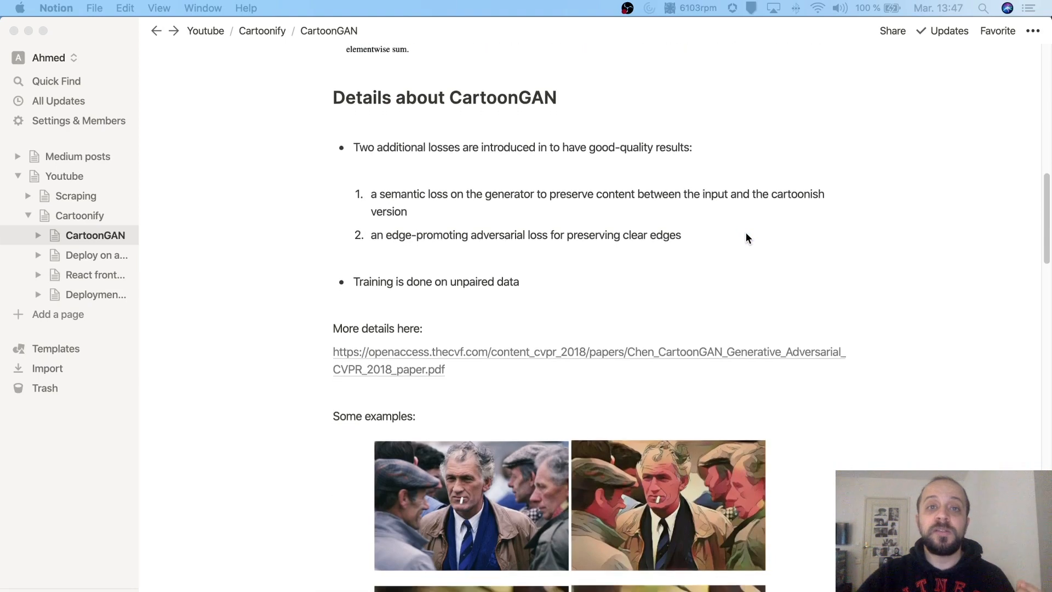
{"action": "scroll", "scroll_direction": "down", "scroll_amount": 3}
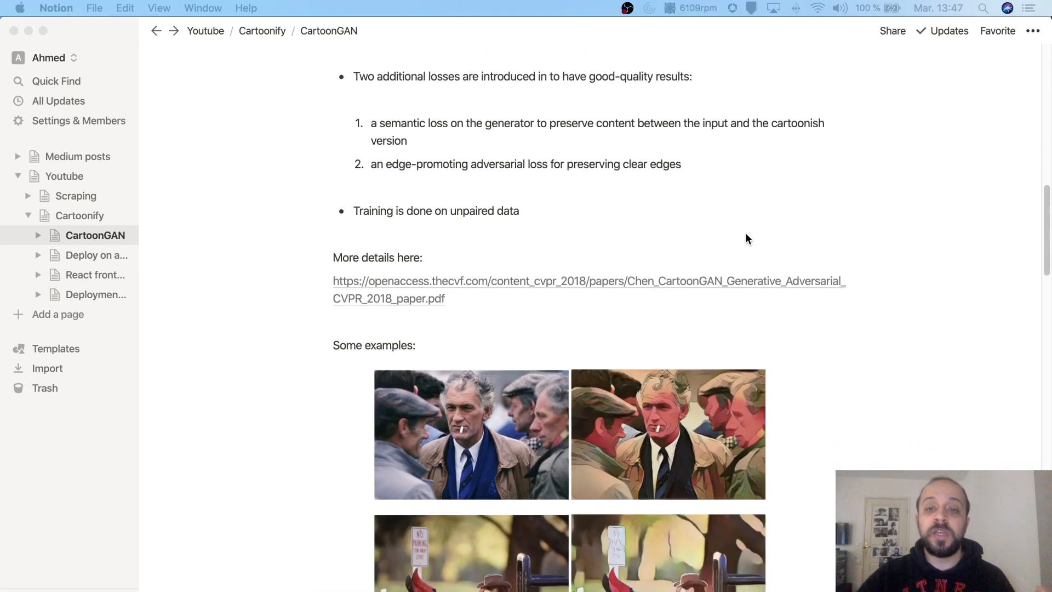
{"action": "scroll", "scroll_direction": "down", "scroll_amount": 3}
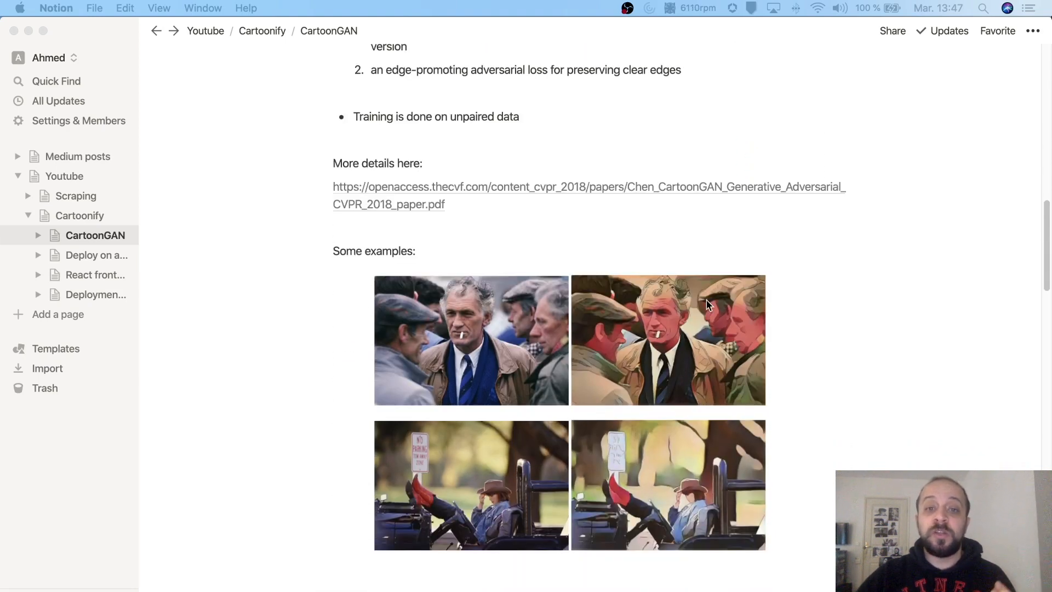
{"action": "mouse_move", "coordinate": [686, 353]}
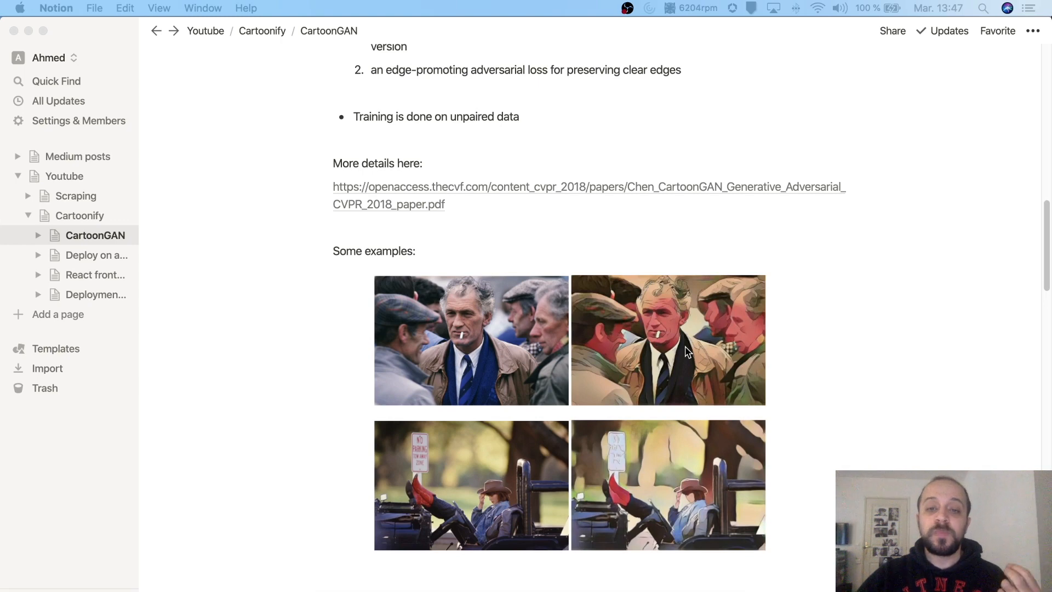
{"action": "mouse_move", "coordinate": [553, 356]}
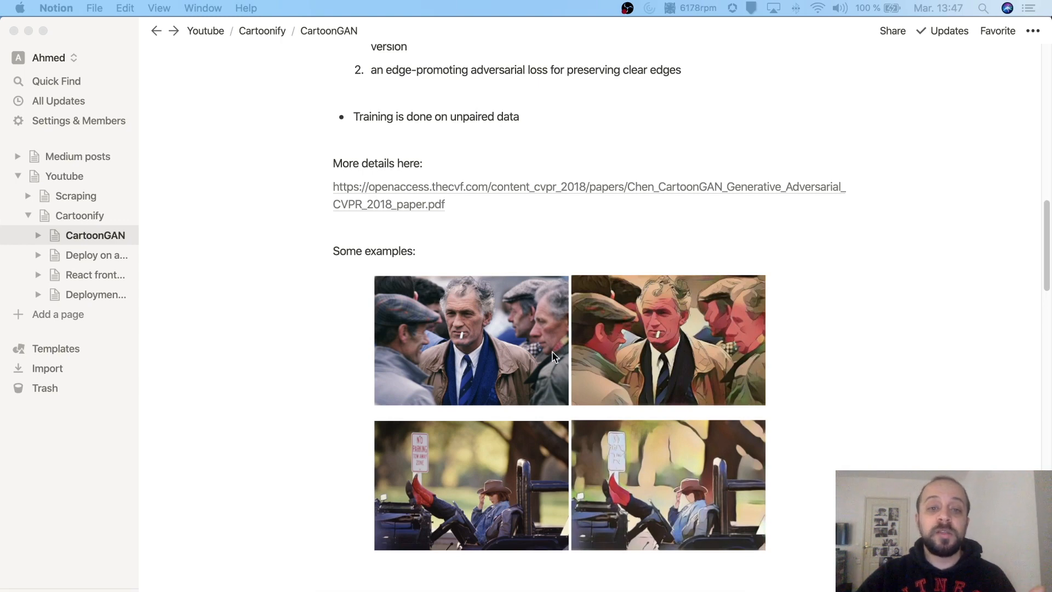
{"action": "mouse_move", "coordinate": [654, 342]}
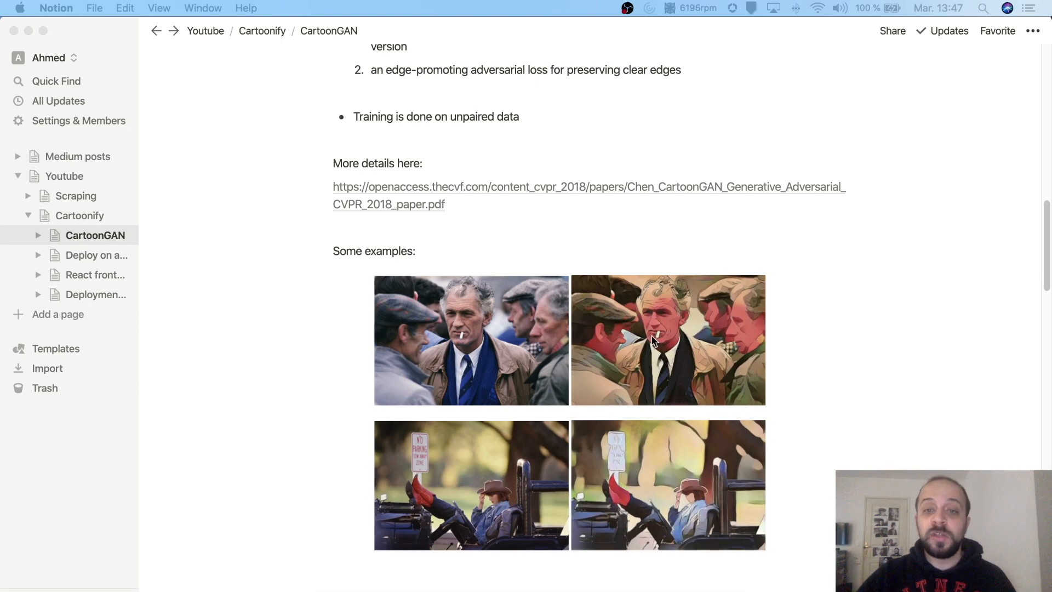
{"action": "mouse_move", "coordinate": [676, 347]}
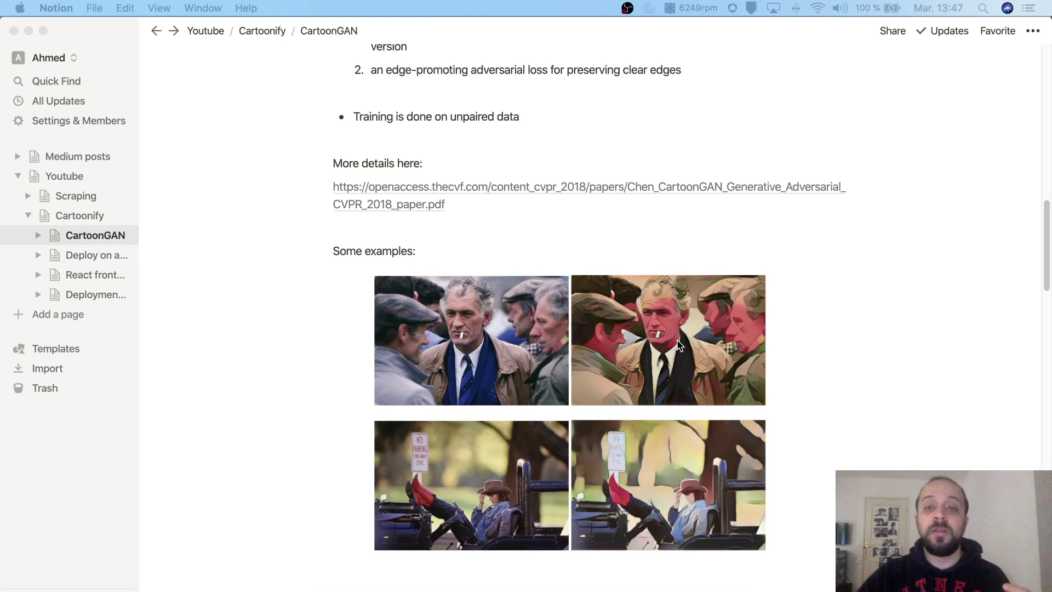
{"action": "mouse_move", "coordinate": [630, 274]}
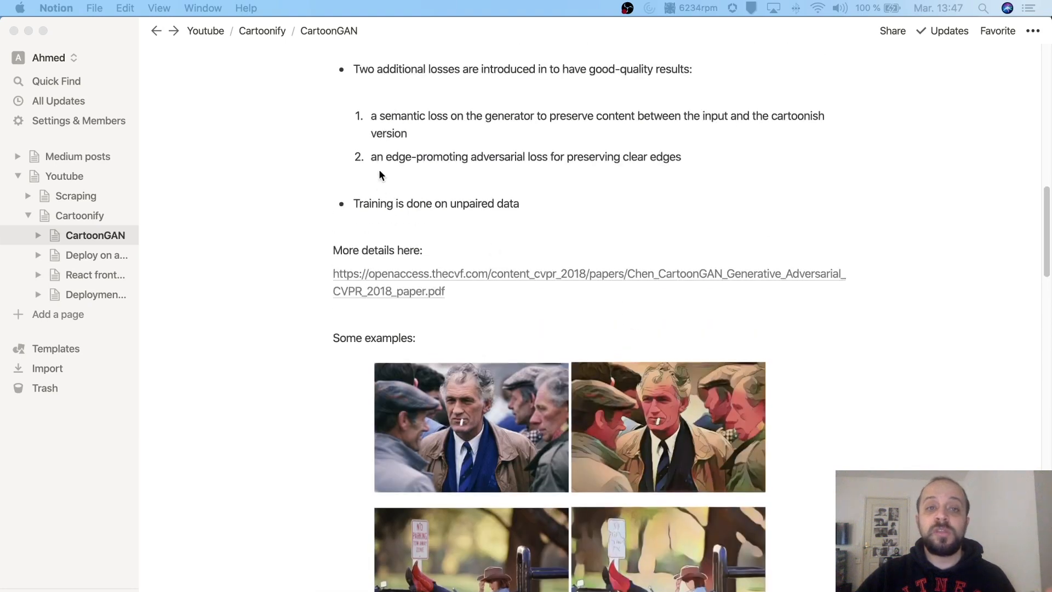
{"action": "mouse_move", "coordinate": [612, 240]}
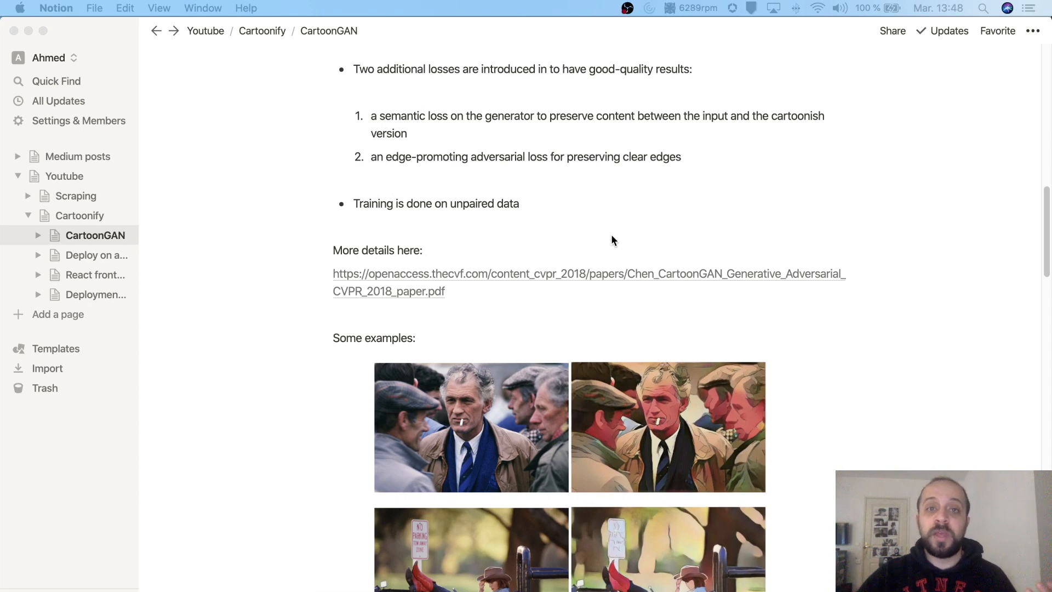
{"action": "mouse_move", "coordinate": [481, 305]}
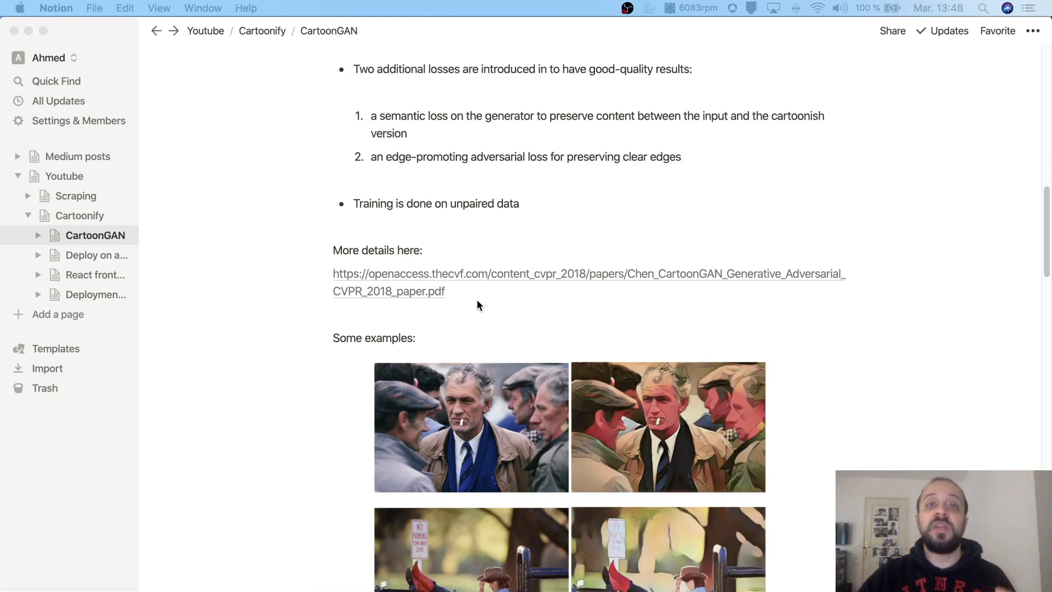
Scroll down to the Run it ! section with its clone and download commands.
{"action": "scroll", "scroll_direction": "down", "scroll_amount": 3}
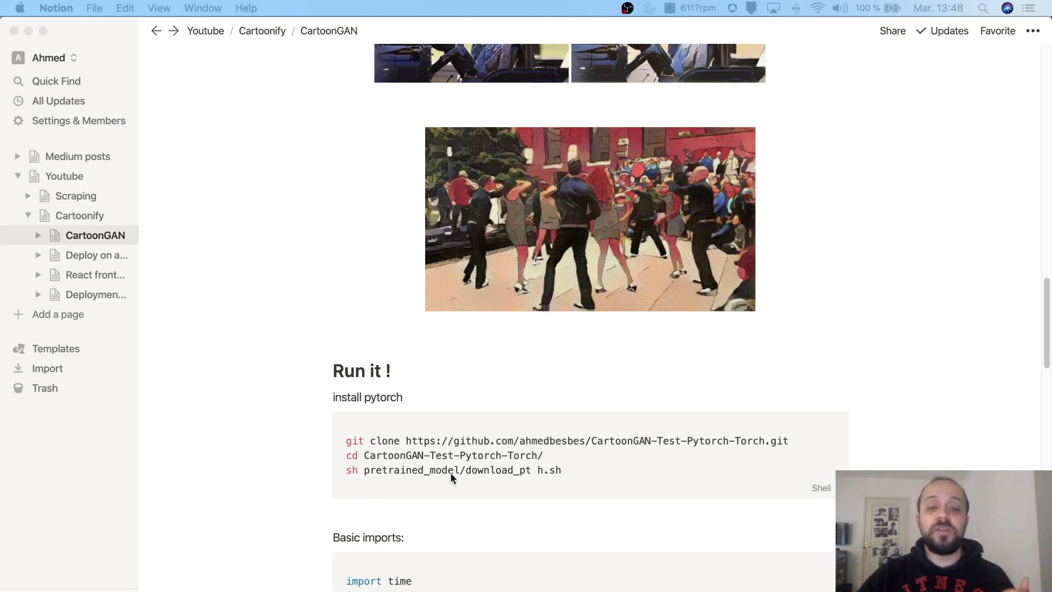
{"action": "mouse_move", "coordinate": [482, 482]}
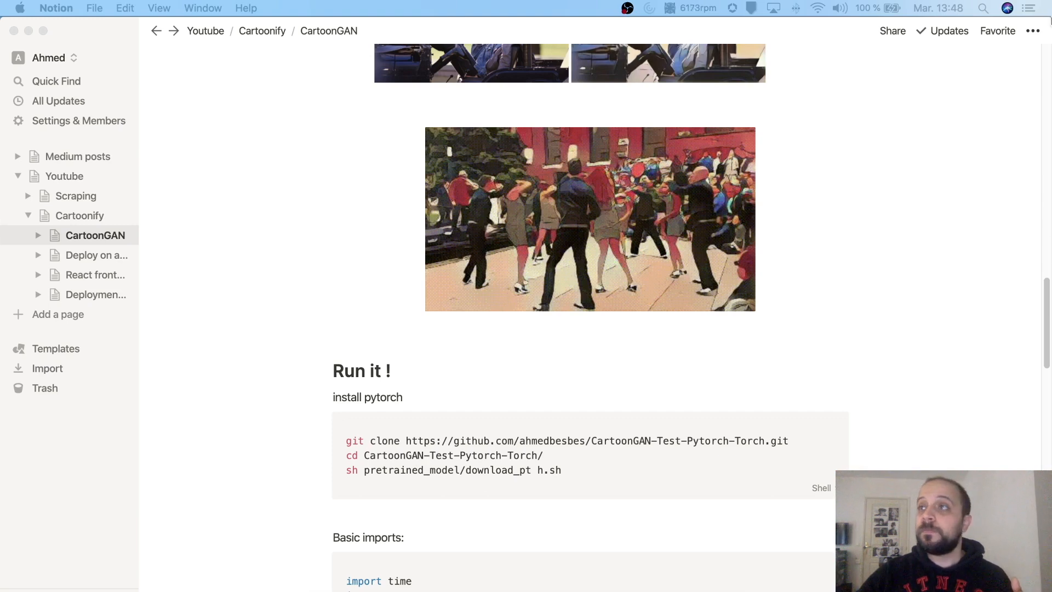
{"action": "mouse_move", "coordinate": [1033, 31]}
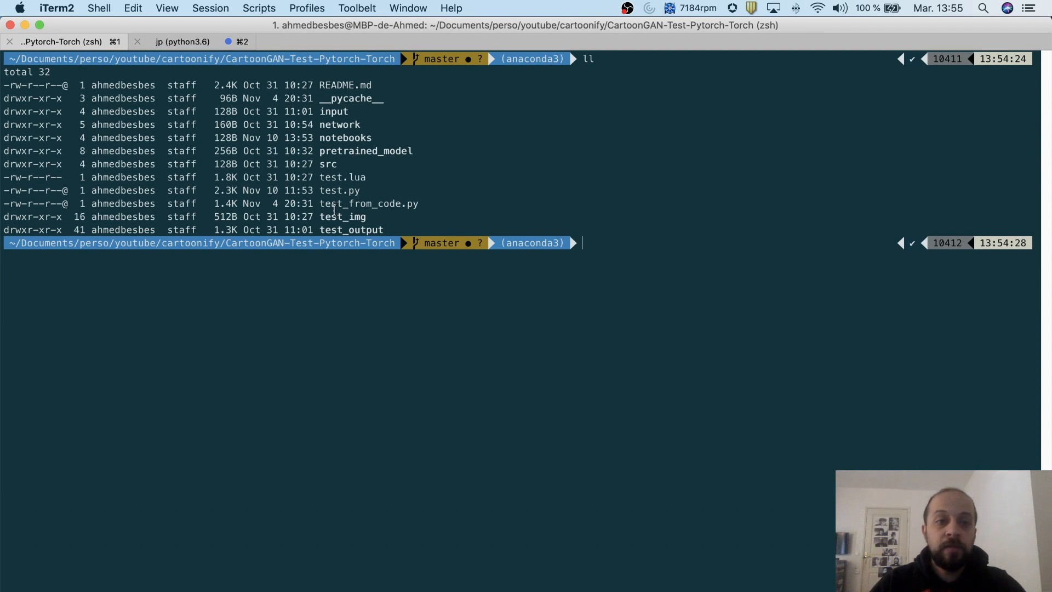
{"action": "mouse_move", "coordinate": [511, 214]}
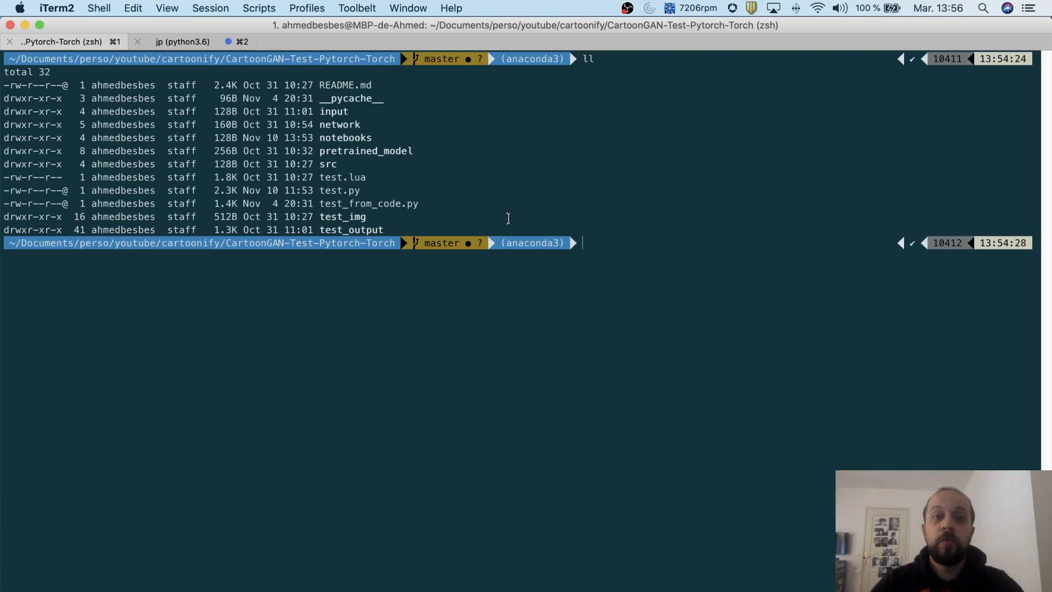
{"action": "mouse_move", "coordinate": [471, 221]}
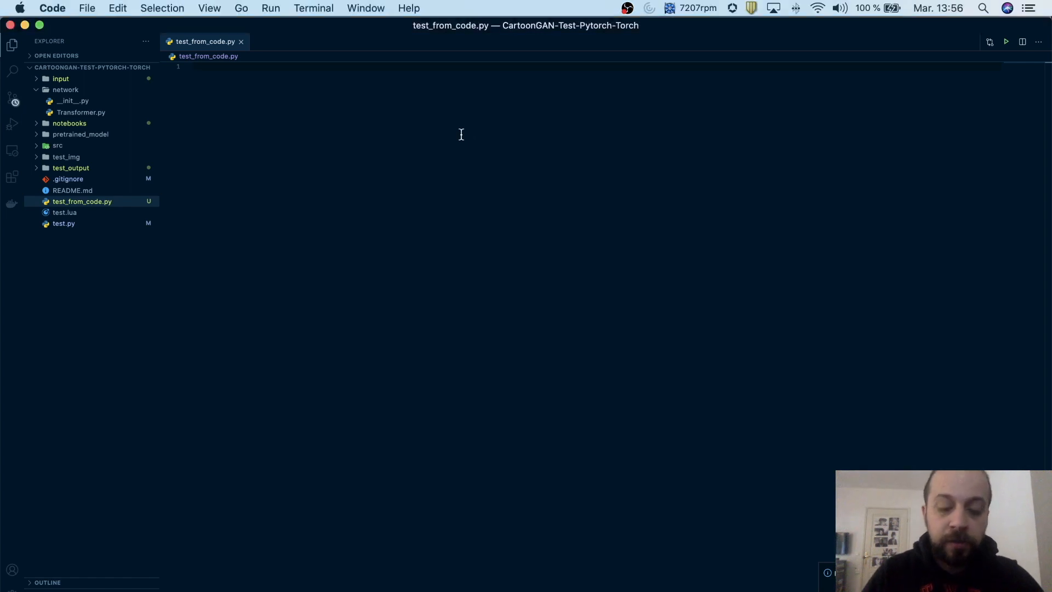
Add imports for time, os, numpy as np and Image from PIL.
{"action": "type", "text": "import time"}
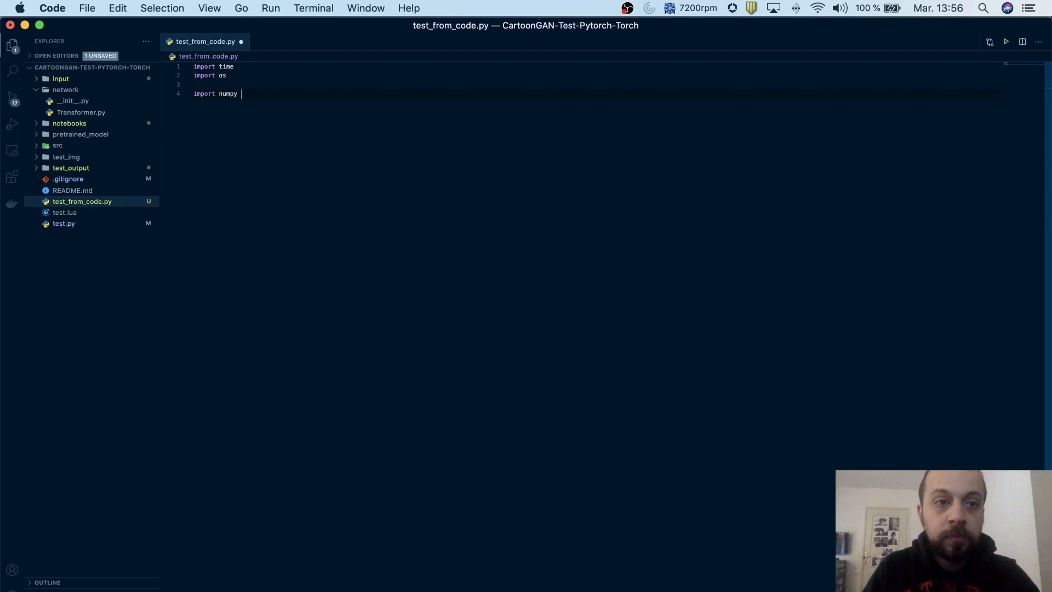
{"action": "type", "text": "as np"}
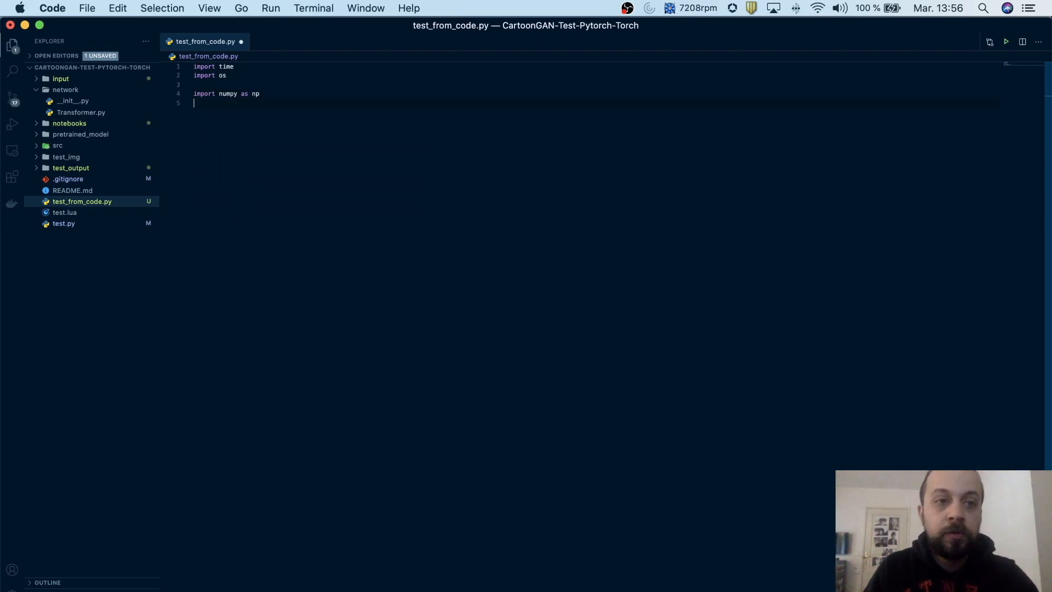
{"action": "type", "text": "from PIL import"}
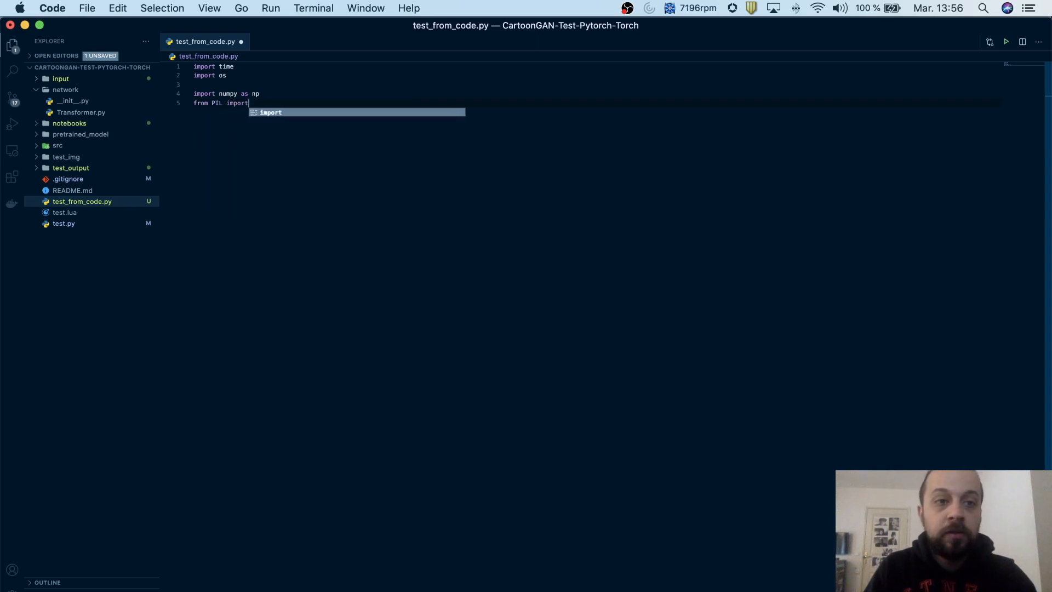
{"action": "key", "text": "Escape"}
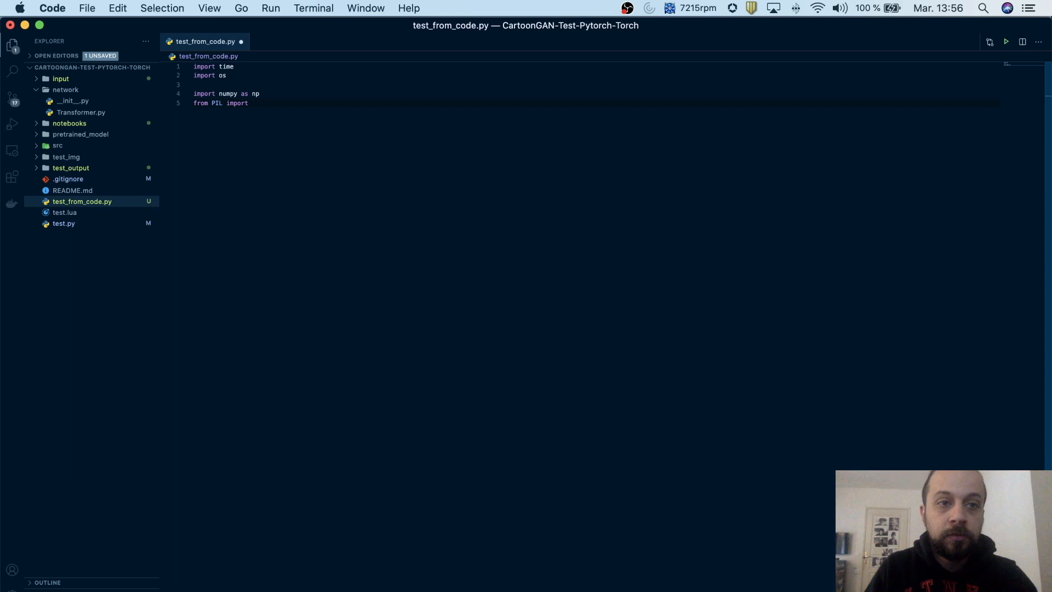
{"action": "type", "text": "Image"}
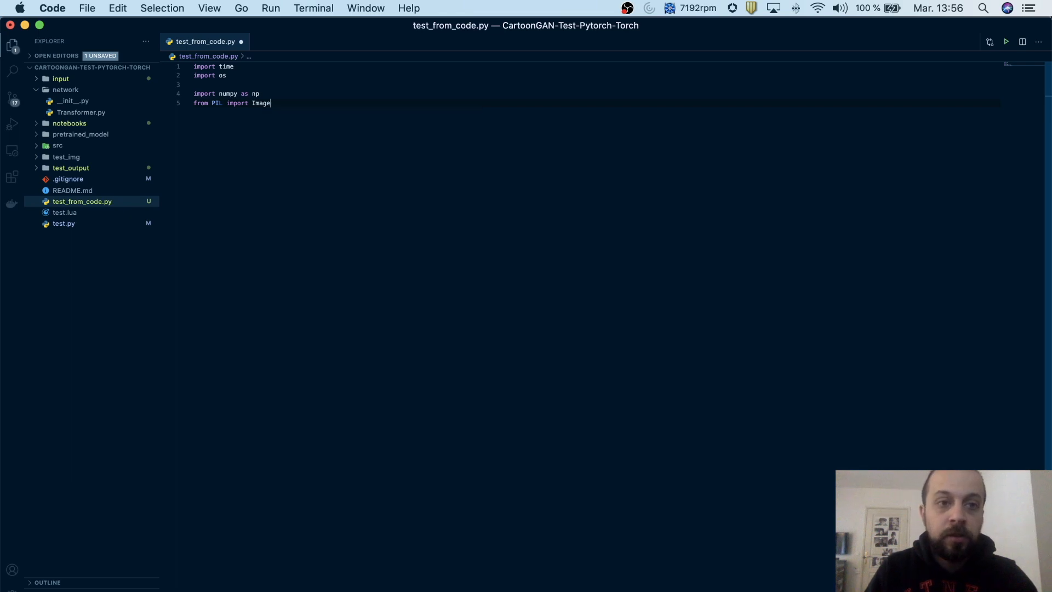
{"action": "key", "text": "Enter"}
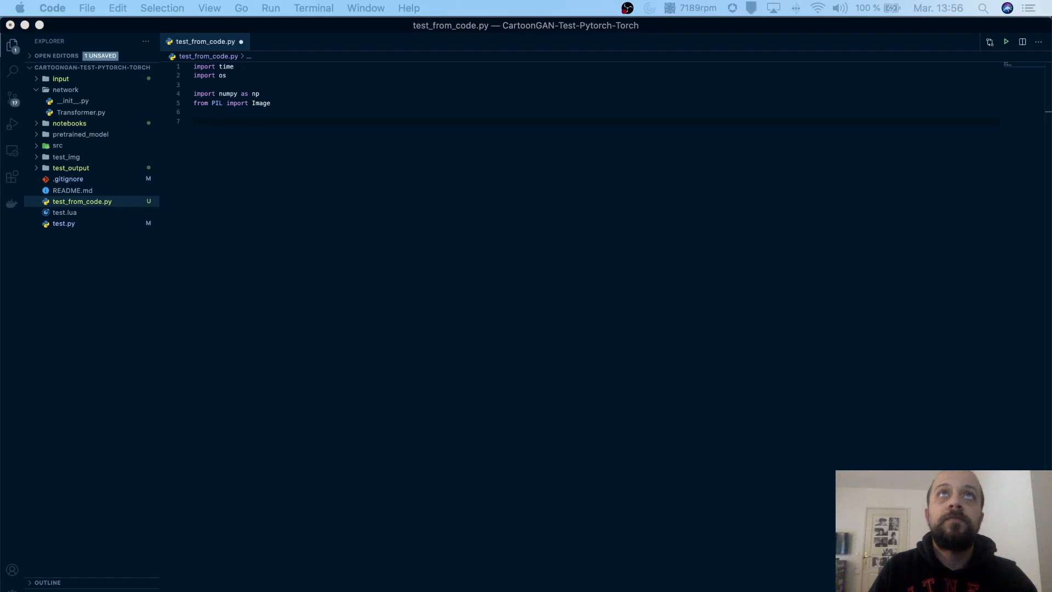
{"action": "mouse_move", "coordinate": [401, 148]}
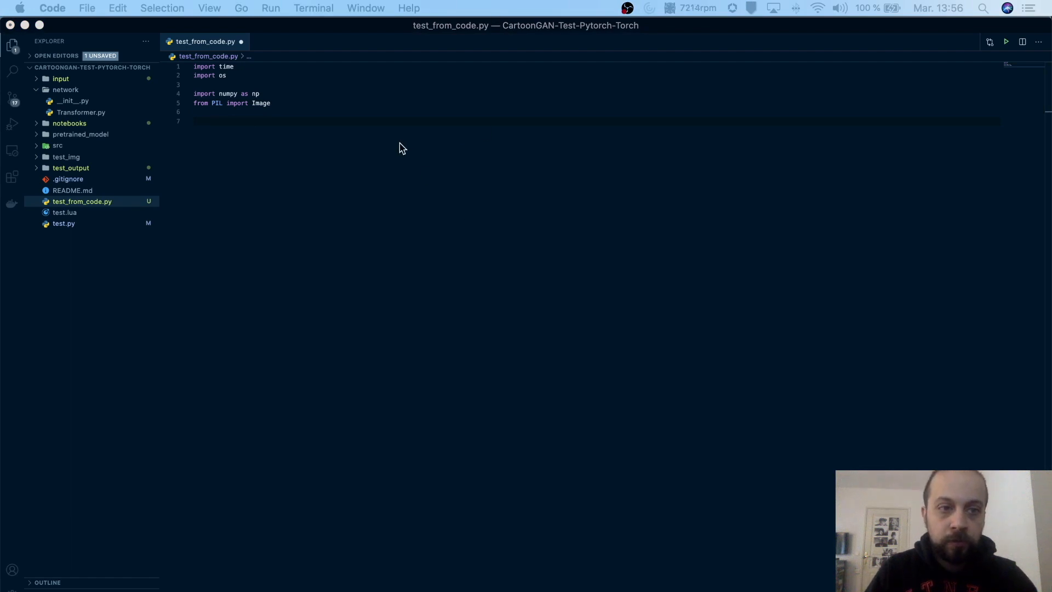
Import torch, torchvision.transforms, Variable from torch.autograd and Transformer from network.
{"action": "type", "text": "import torc"}
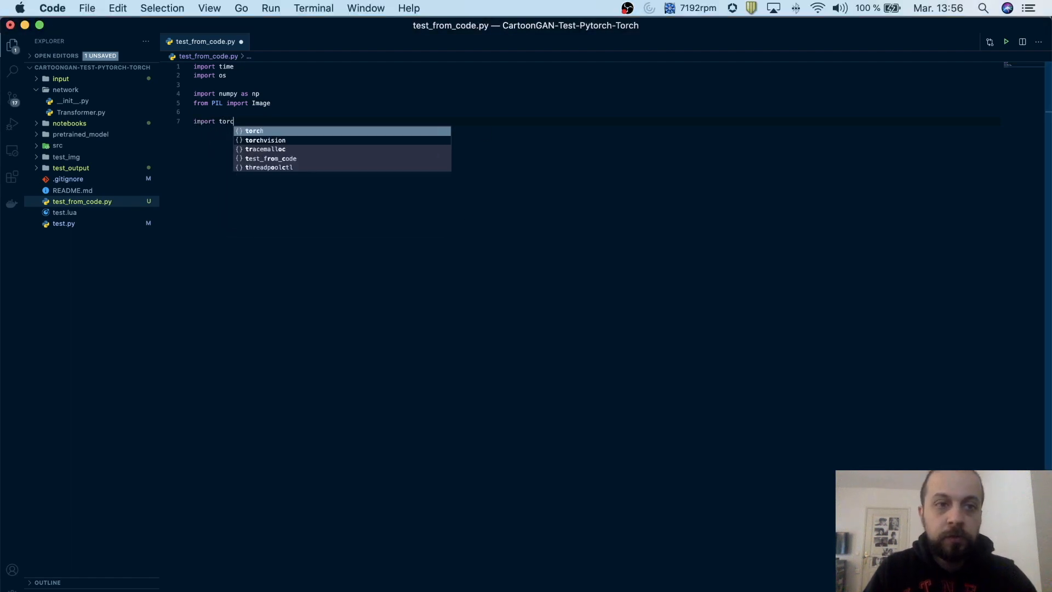
{"action": "key", "text": "Enter"}
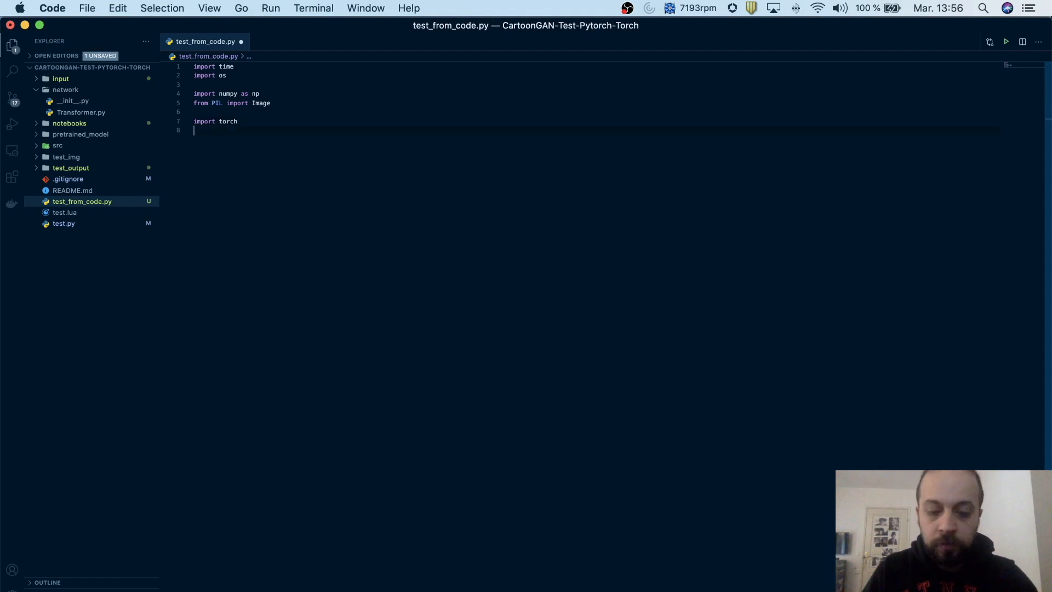
{"action": "type", "text": "import torchvision"}
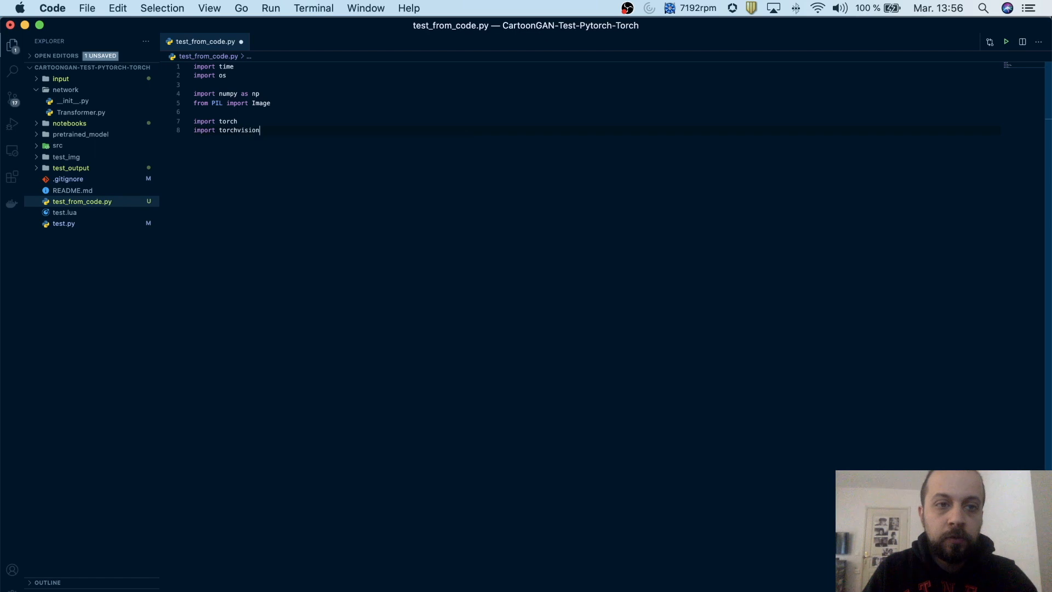
{"action": "type", "text": ".transforms"}
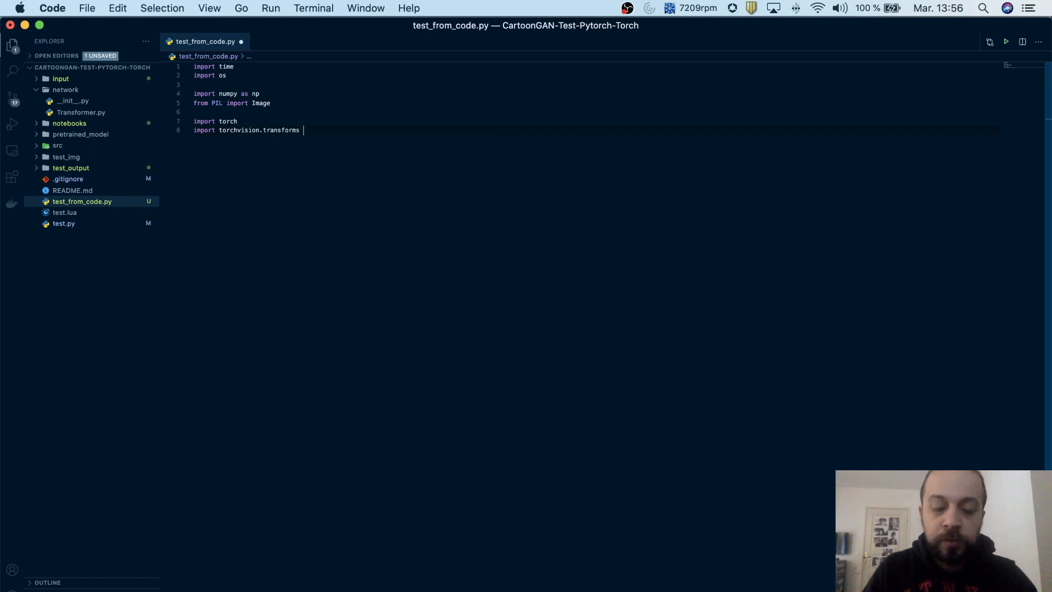
{"action": "type", "text": "as transforms"}
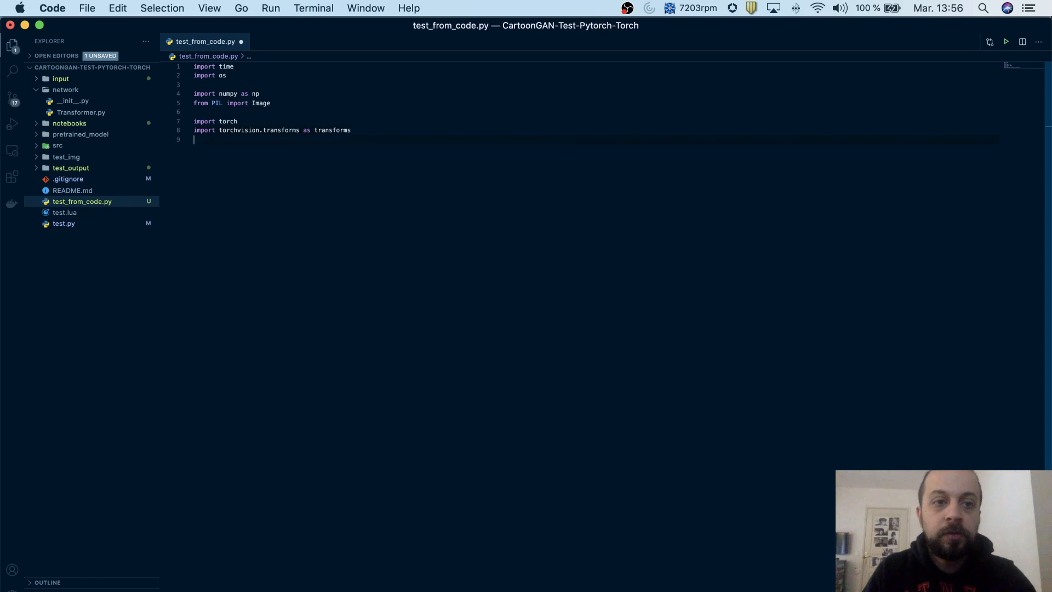
{"action": "type", "text": "import"}
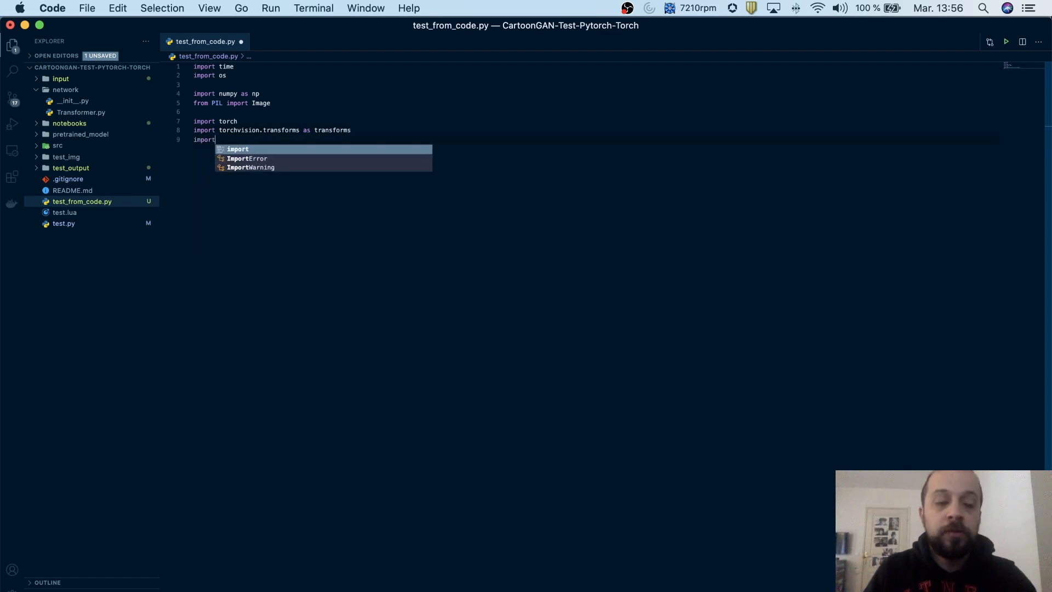
{"action": "type", "text": "from torch.autograd"}
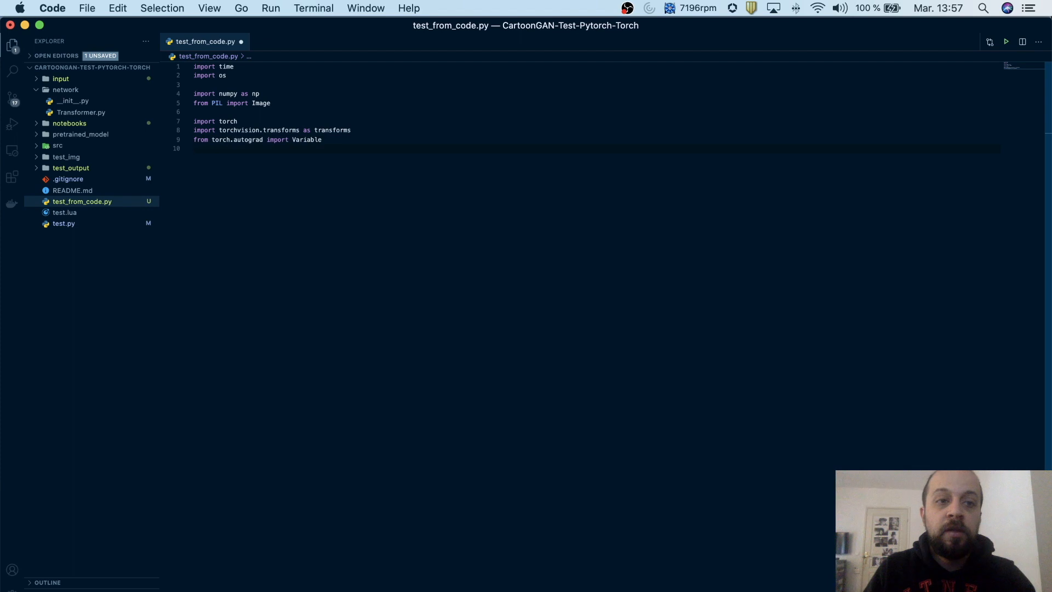
{"action": "type", "text": "i"}
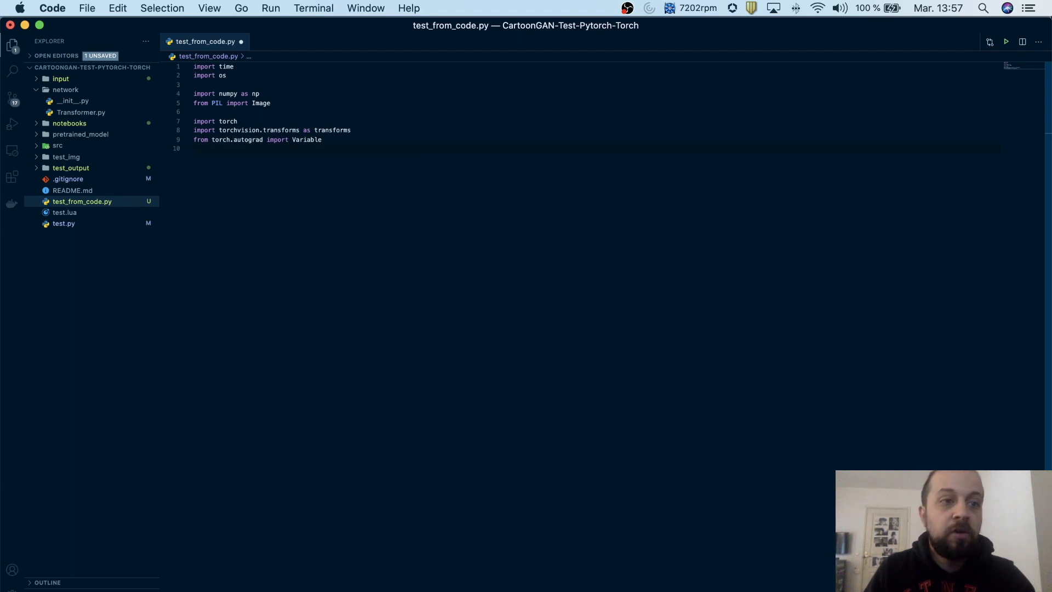
{"action": "key", "text": "Enter"}
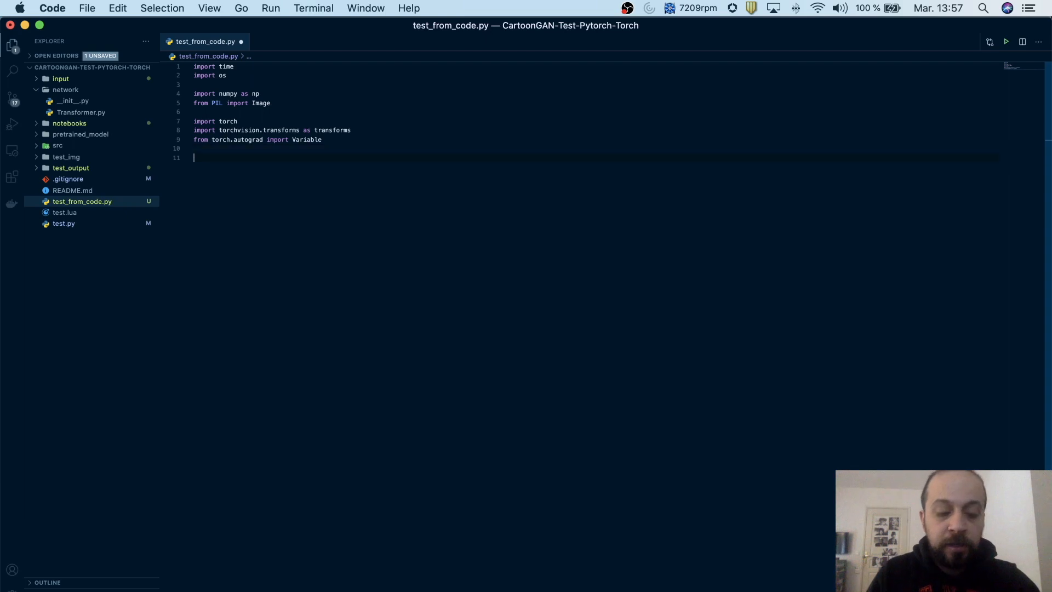
{"action": "type", "text": "from network"}
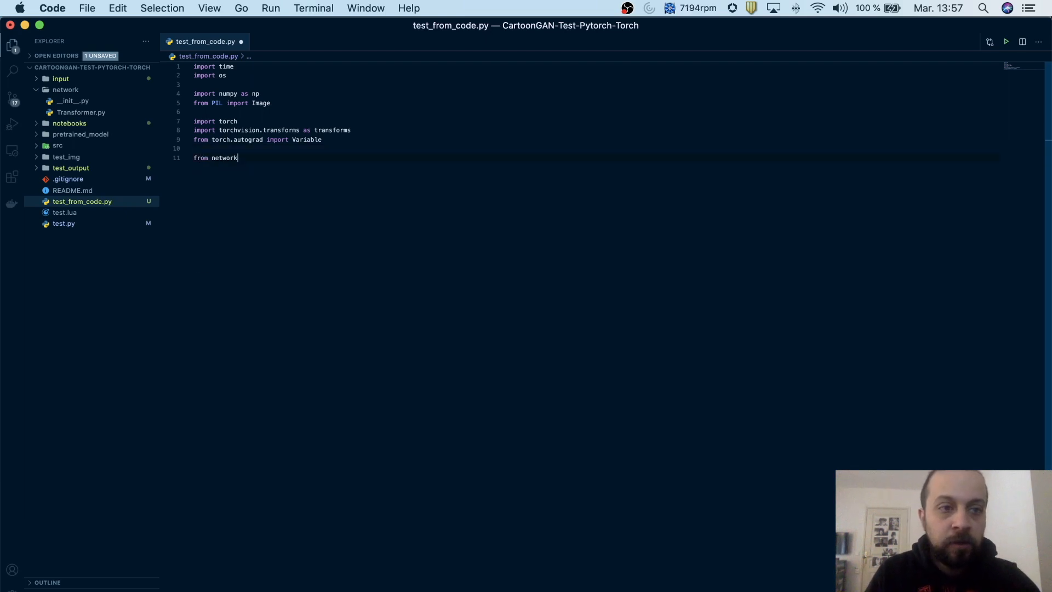
{"action": "type", "text": ".Transformer import Transformer"}
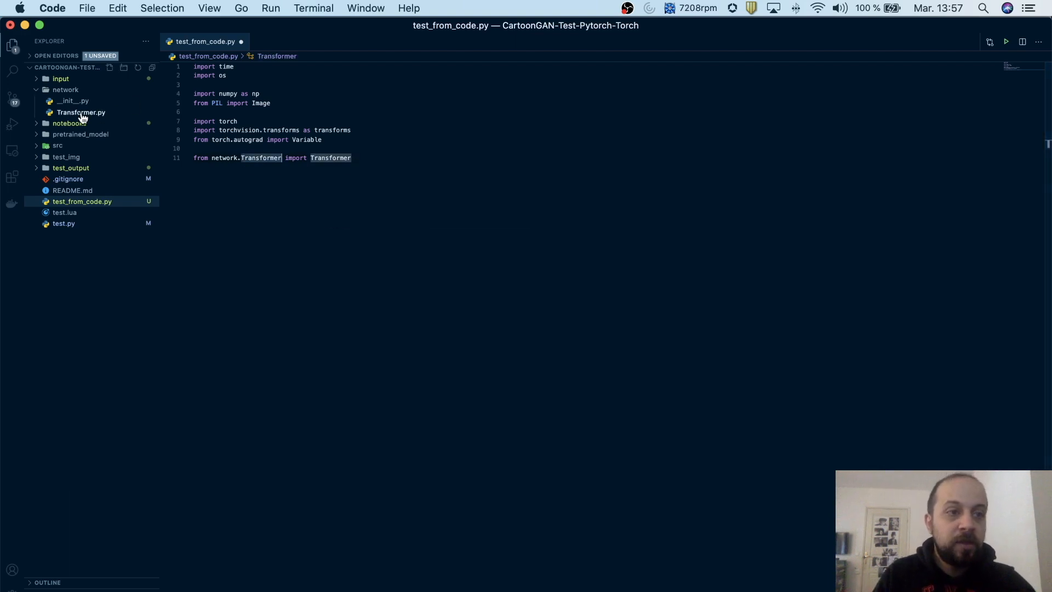
{"action": "mouse_move", "coordinate": [70, 102]}
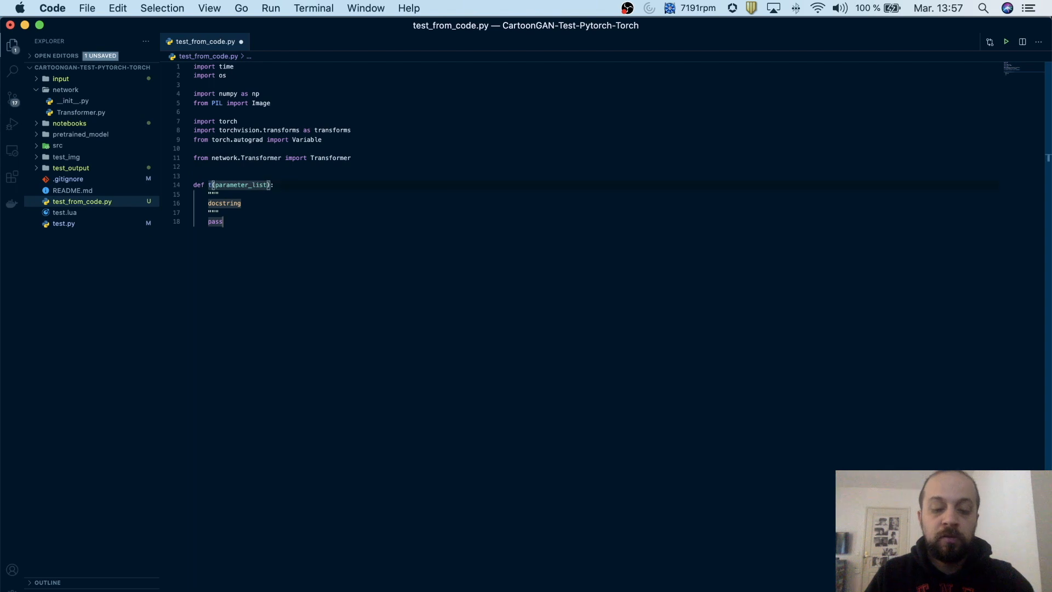
Write def transform(models, style, input, load_size=450, gpu=-1), removing the snippet's docstring and pass.
{"action": "type", "text": "ransform"}
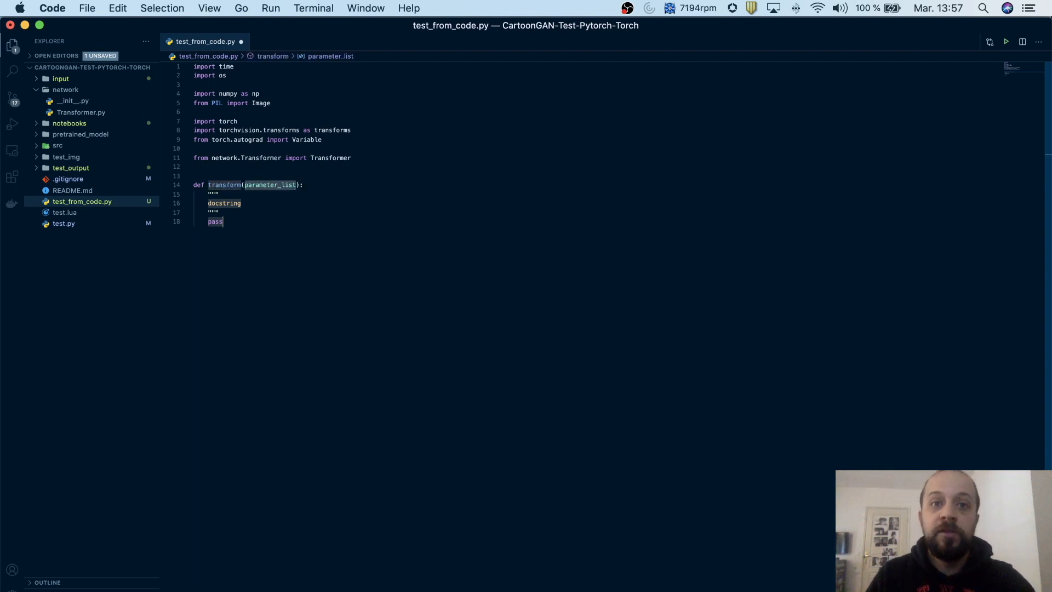
{"action": "type", "text": "model"}
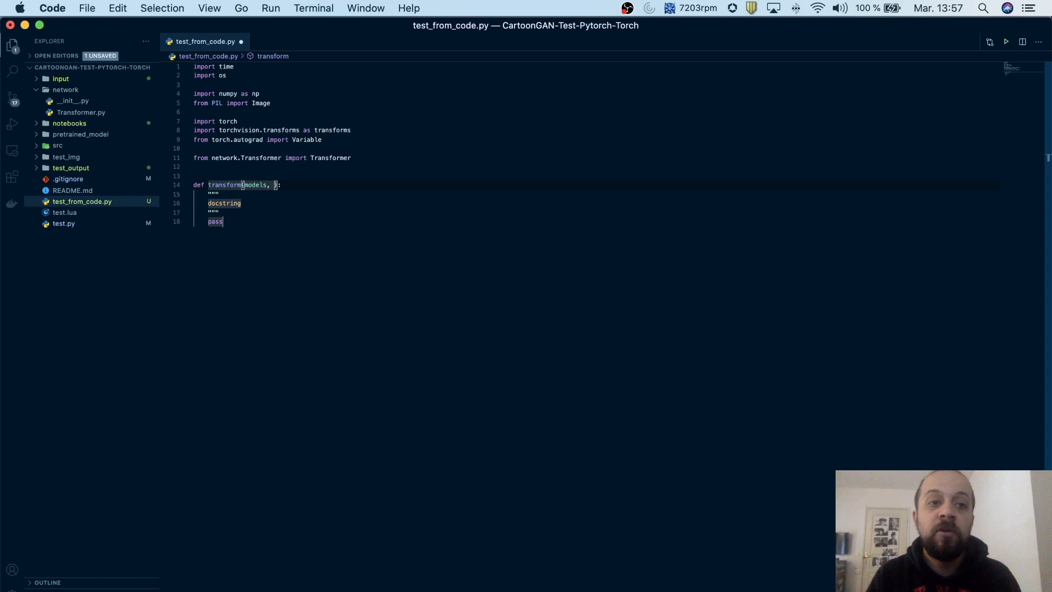
{"action": "type", "text": "style,"}
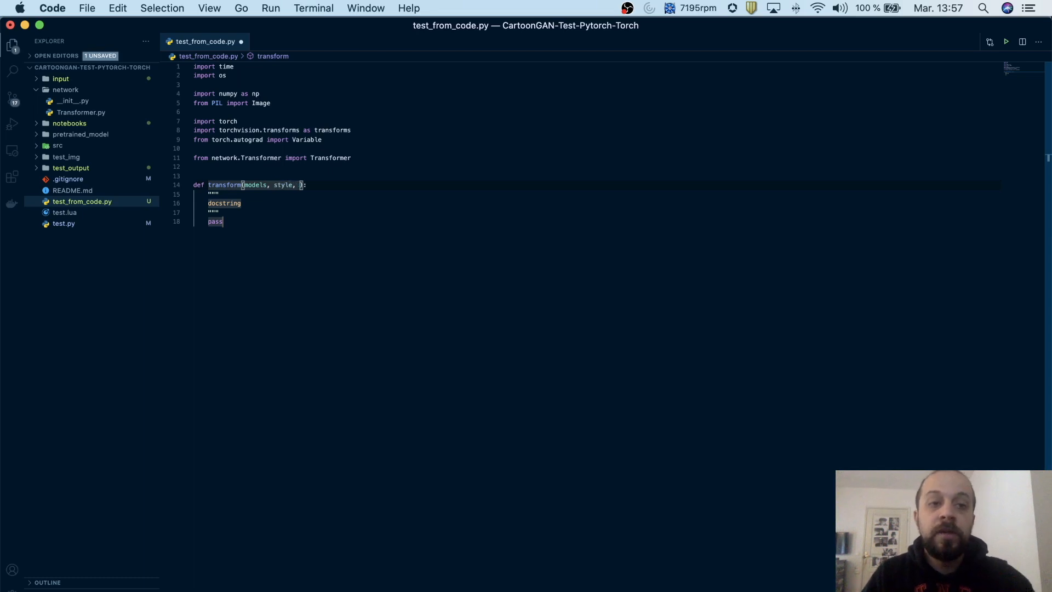
{"action": "type", "text": "input,"}
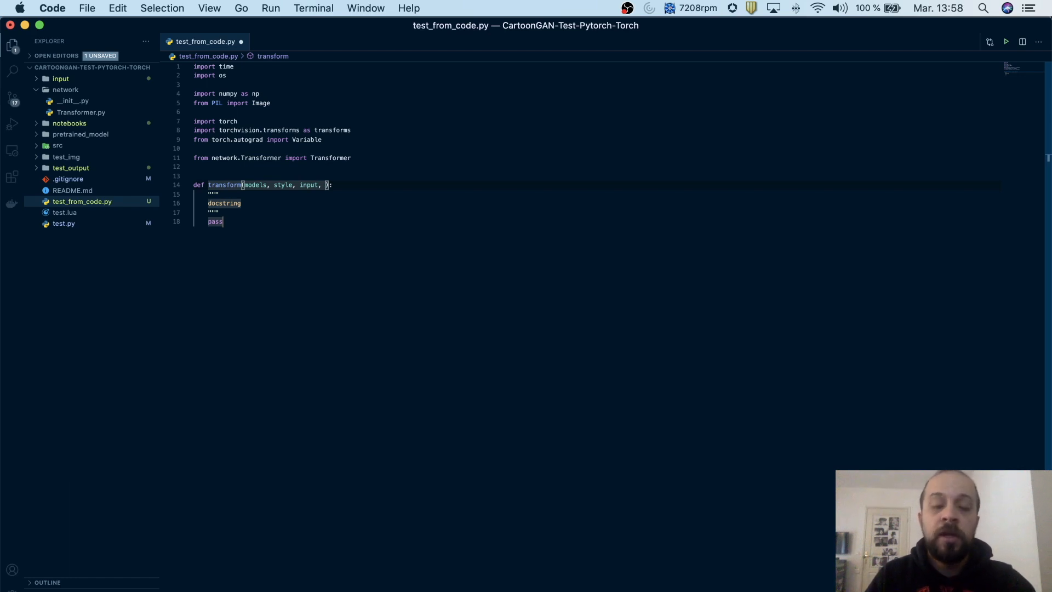
{"action": "type", "text": "load_si"}
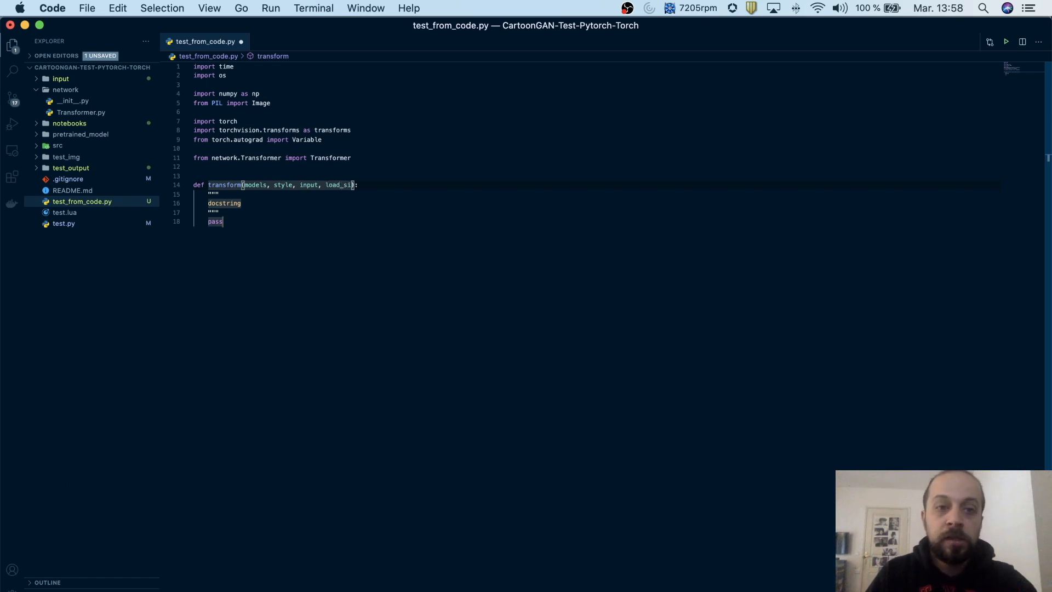
{"action": "type", "text": "=="}
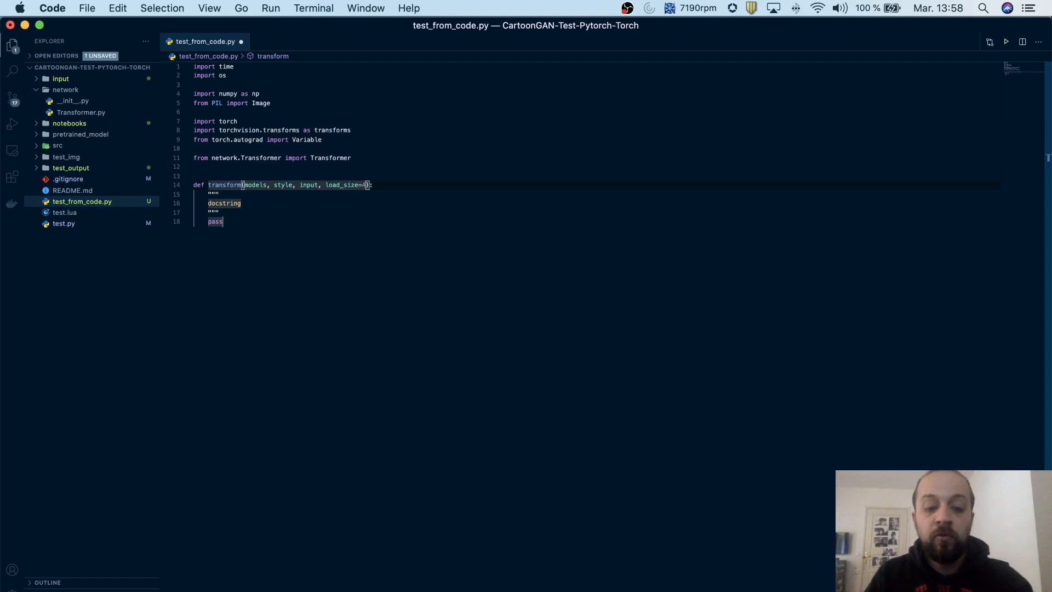
{"action": "type", "text": "450,"}
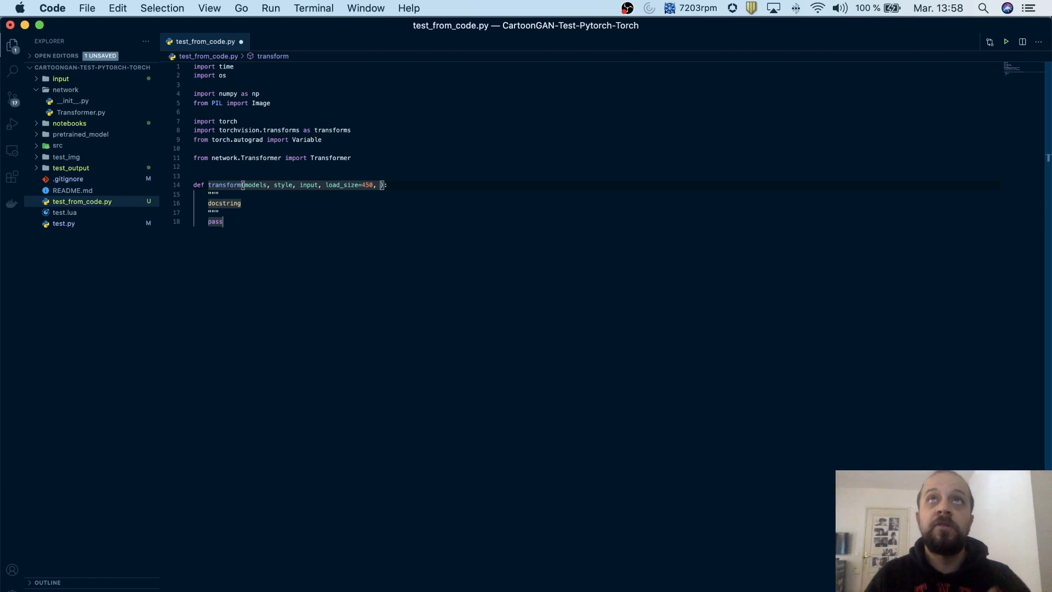
{"action": "type", "text": "gpu=-1"}
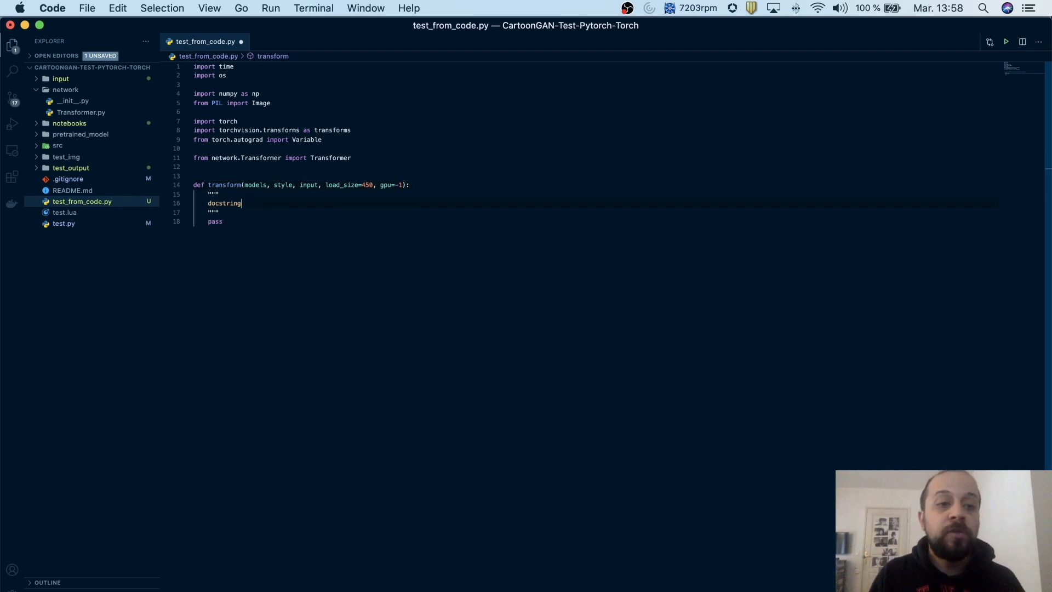
{"action": "key", "text": "Backspace"}
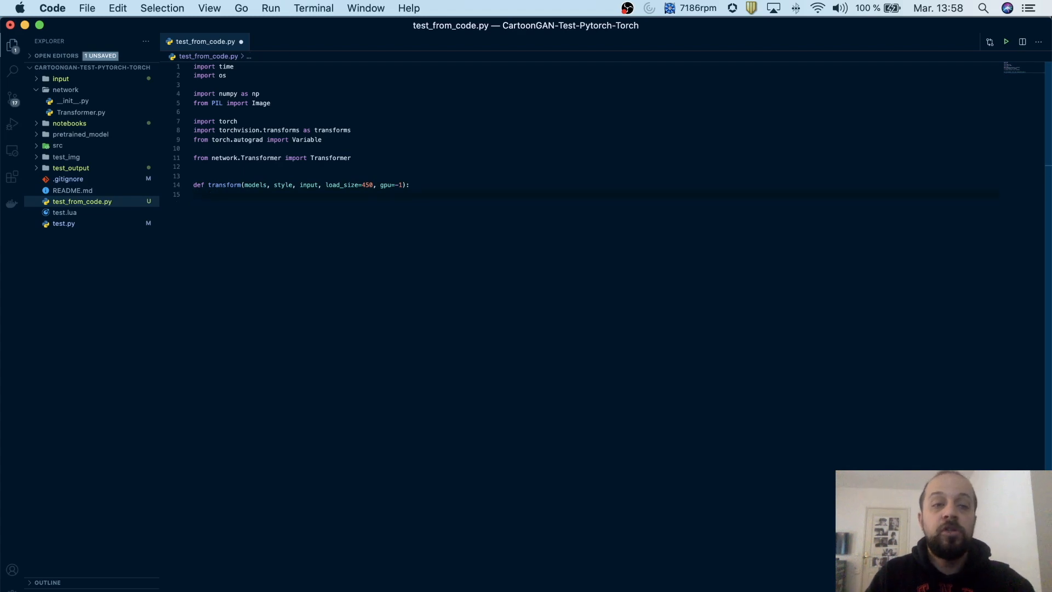
Add model = models[style], calling model.cuda() if gpu > -1, else model.float().
{"action": "type", "text": "model"}
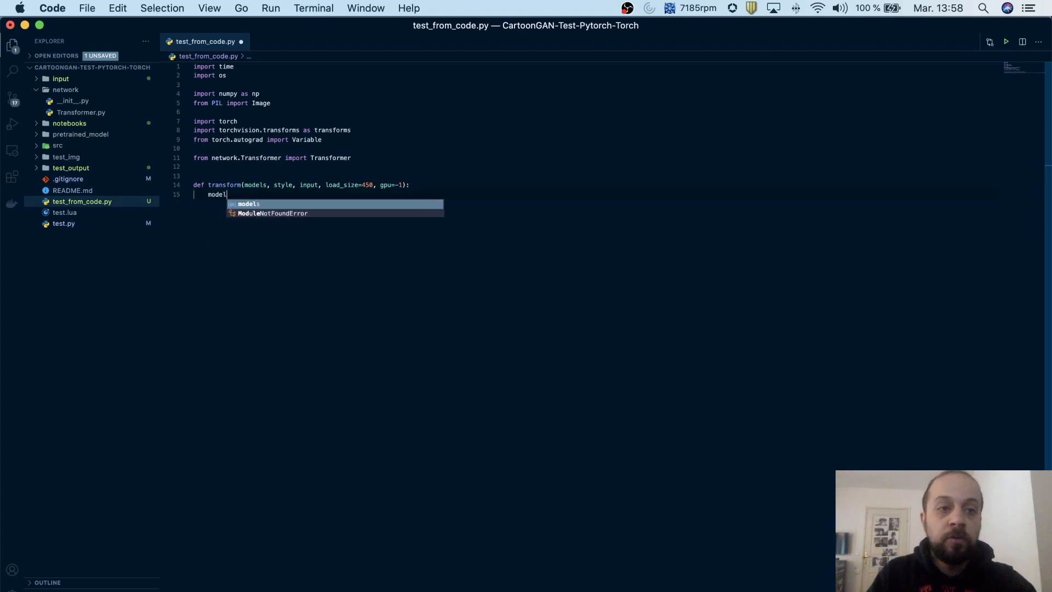
{"action": "type", "text": "\" = \""}
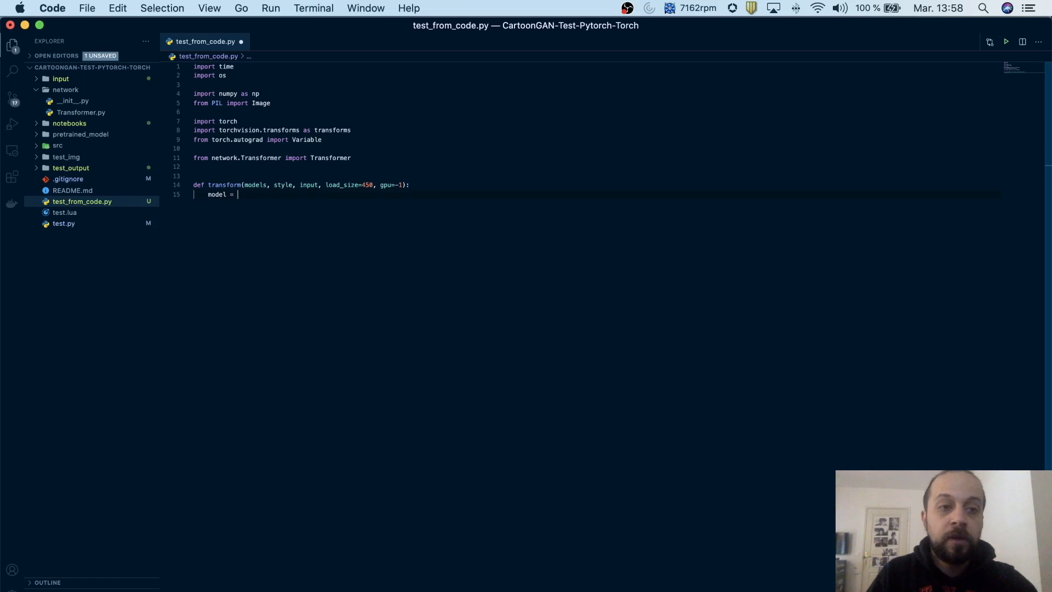
{"action": "type", "text": "models"}
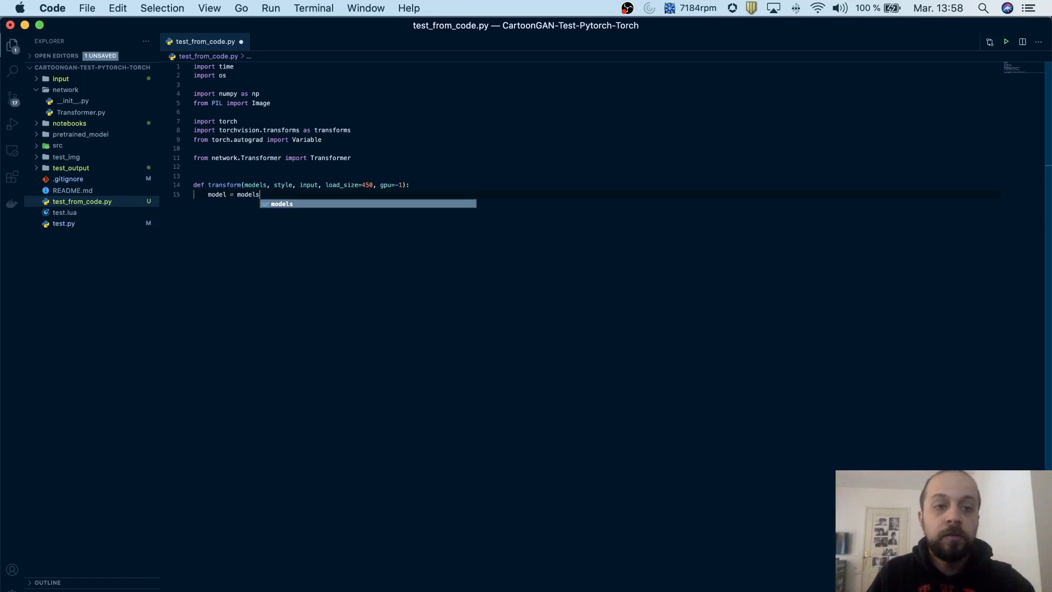
{"action": "type", "text": "[style"}
{"action": "type", "text": "im"}
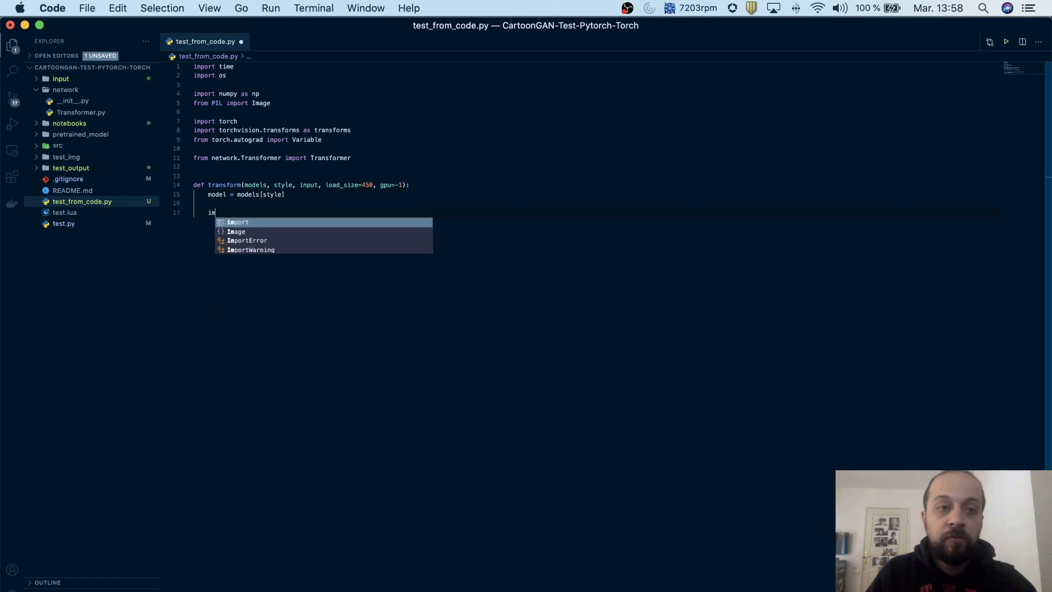
{"action": "type", "text": "if gpu > -1:"}
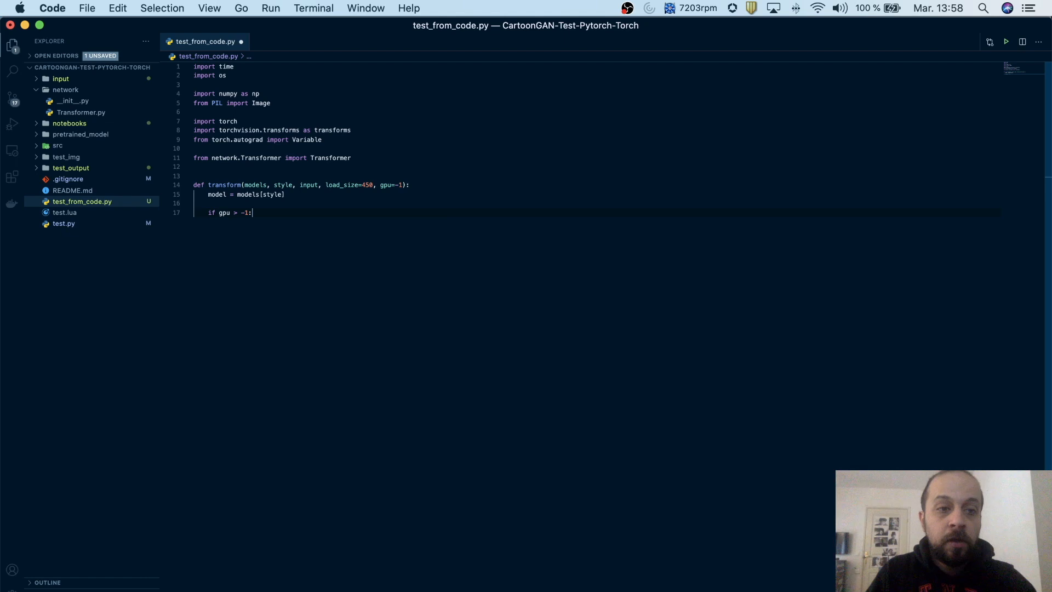
{"action": "type", "text": "model."}
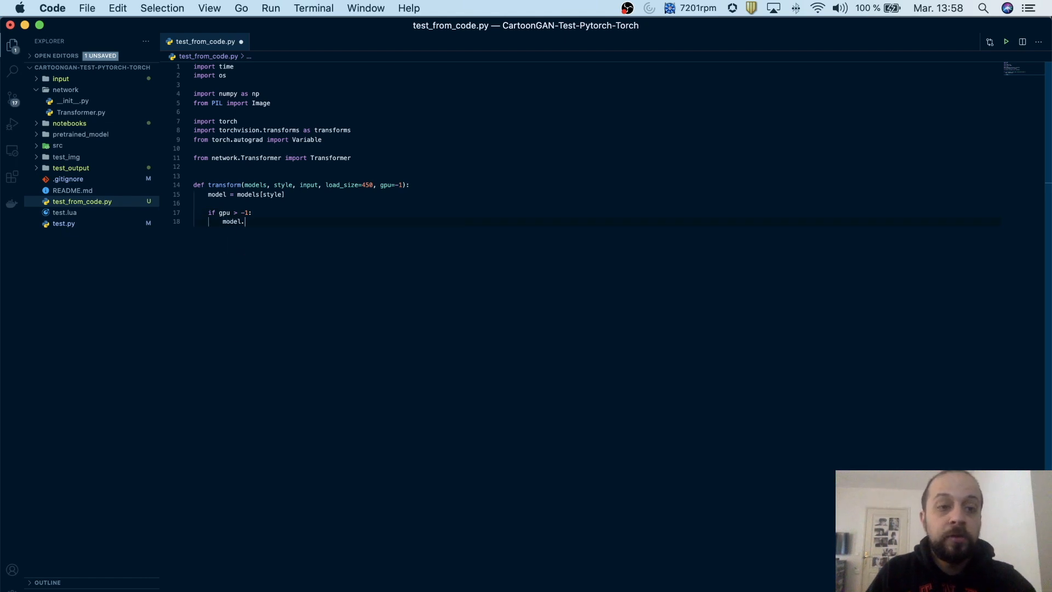
{"action": "type", "text": "cuda()"}
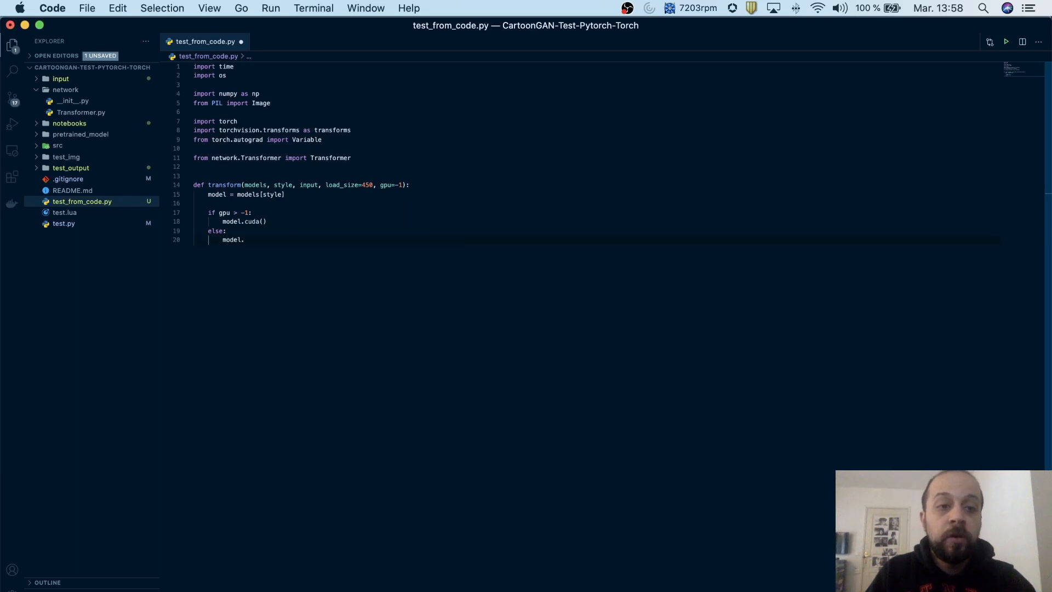
{"action": "type", "text": "float()"}
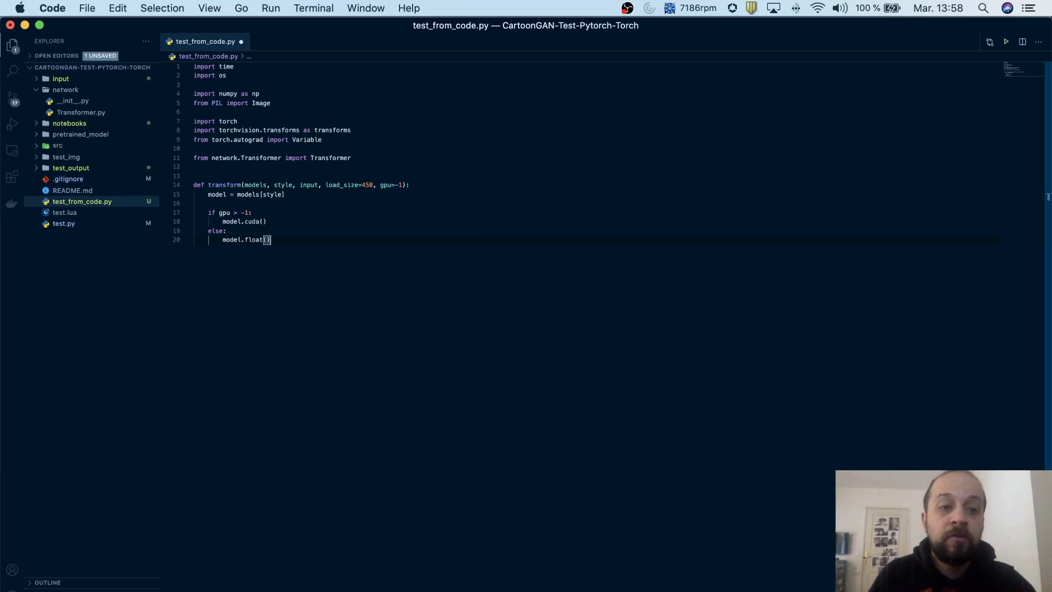
{"action": "key", "text": "Enter"}
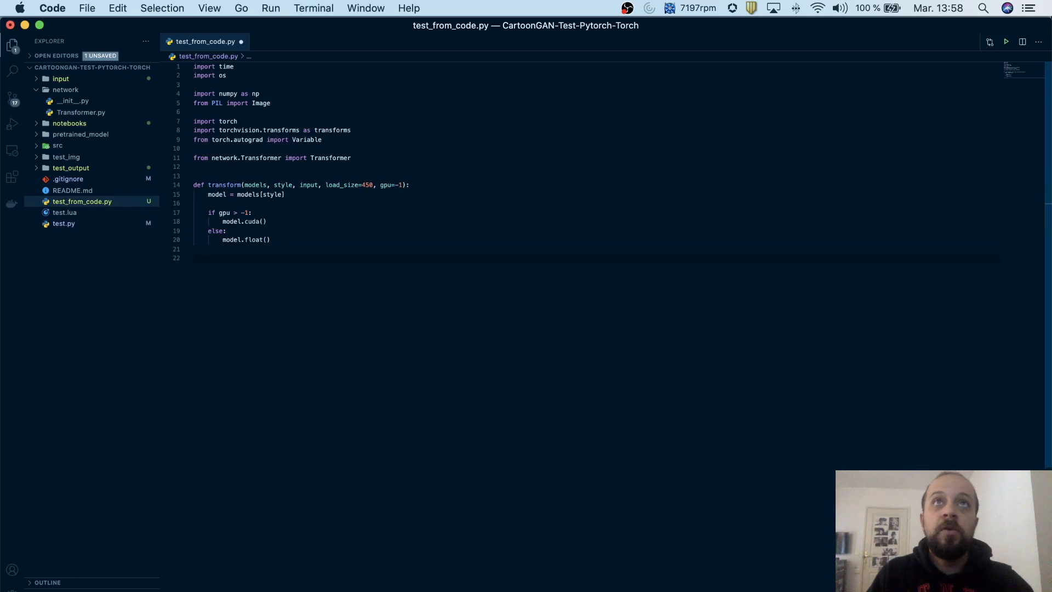
Add input_image = Image.open(input).convert("RGB") and h, w = input_image.size to transform.
{"action": "type", "text": "i"}
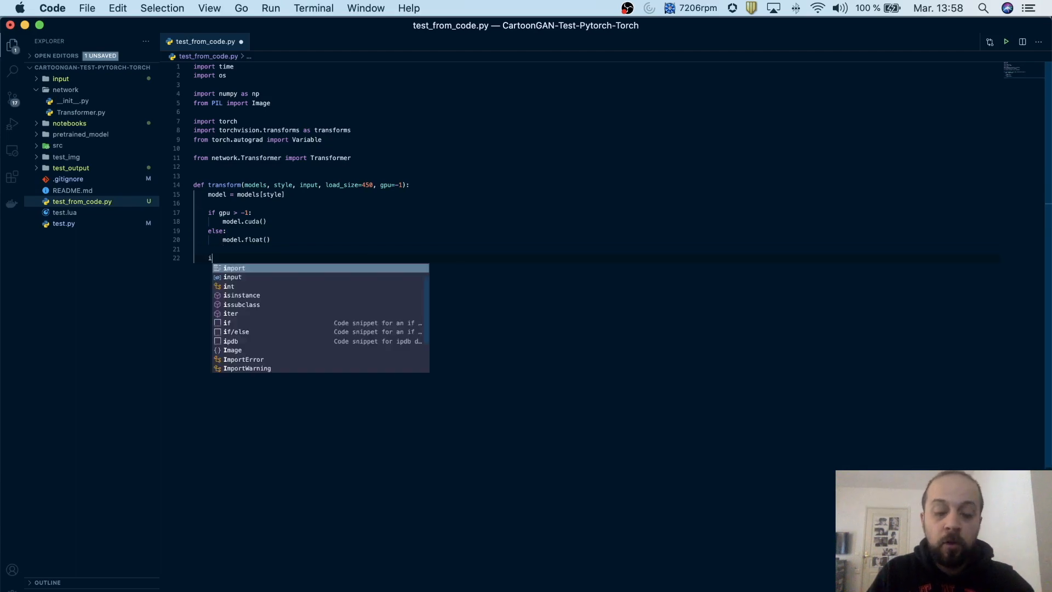
{"action": "type", "text": "nput"}
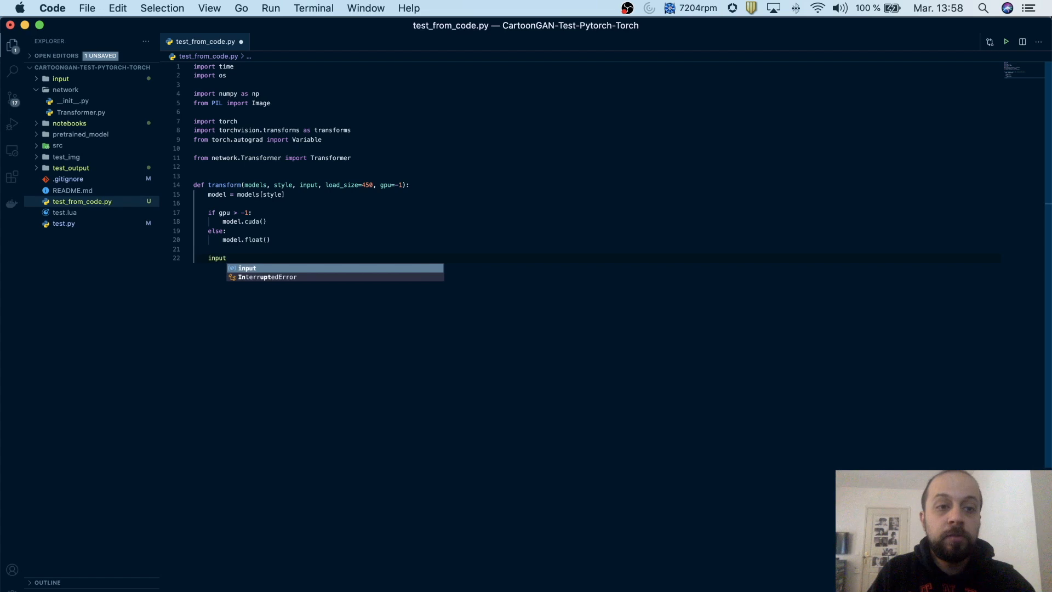
{"action": "type", "text": "_image ="}
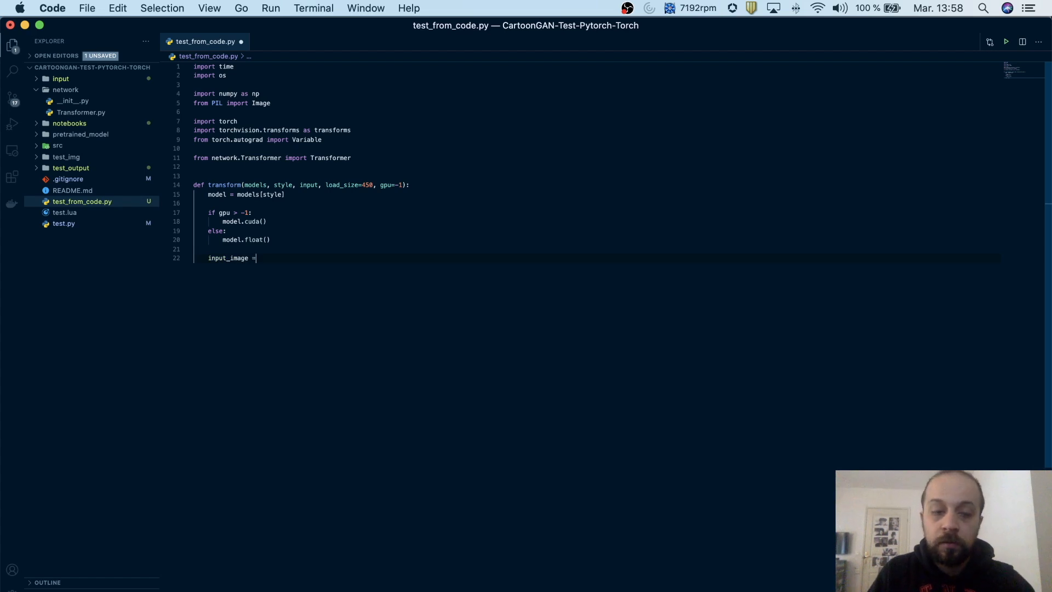
{"action": "type", "text": "Image."}
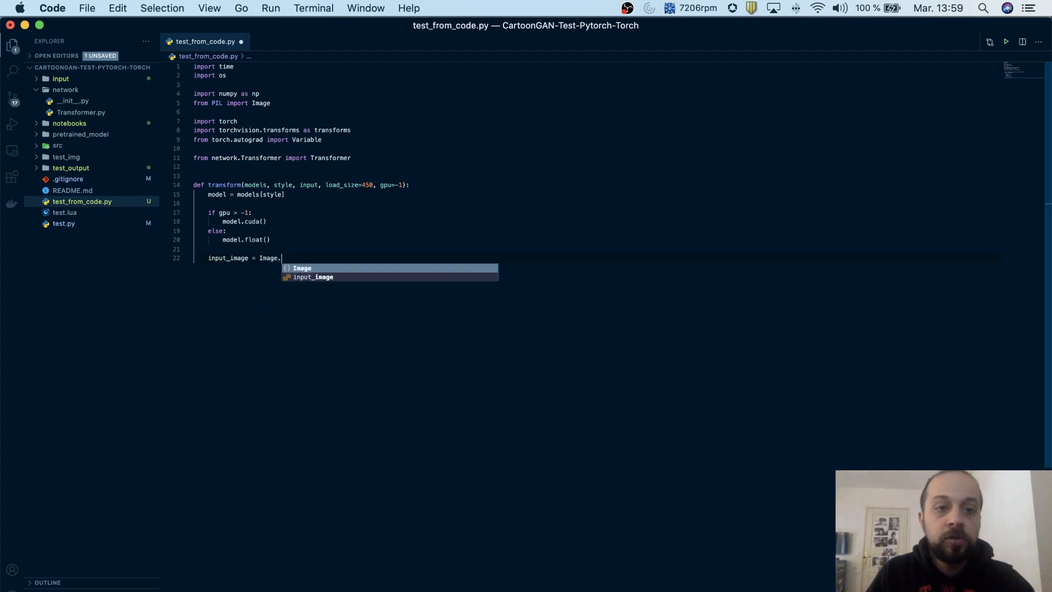
{"action": "type", "text": "open(input).convert(\"RGB"}
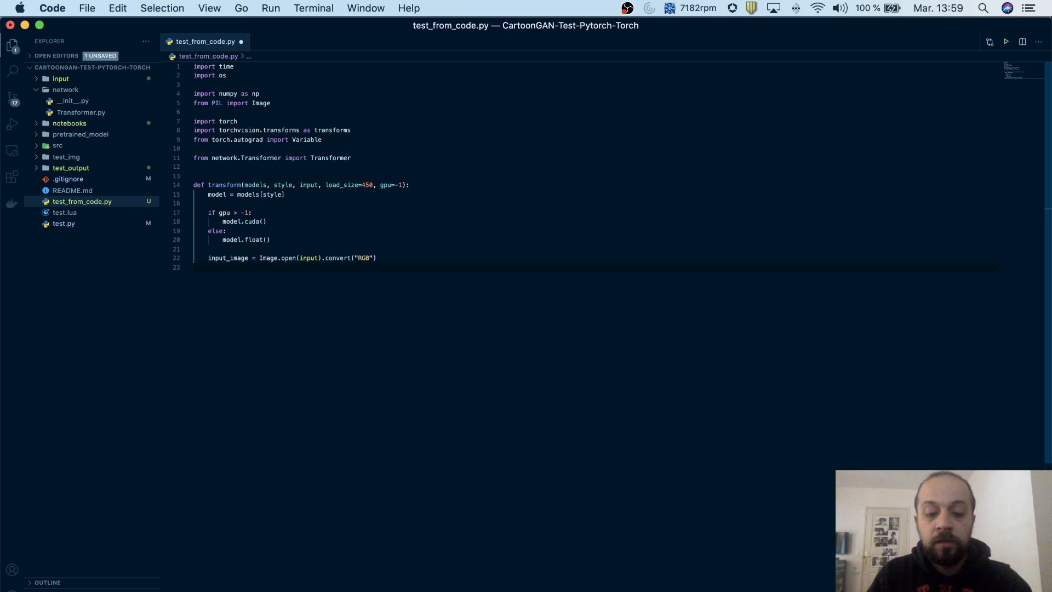
{"action": "type", "text": "h,w"}
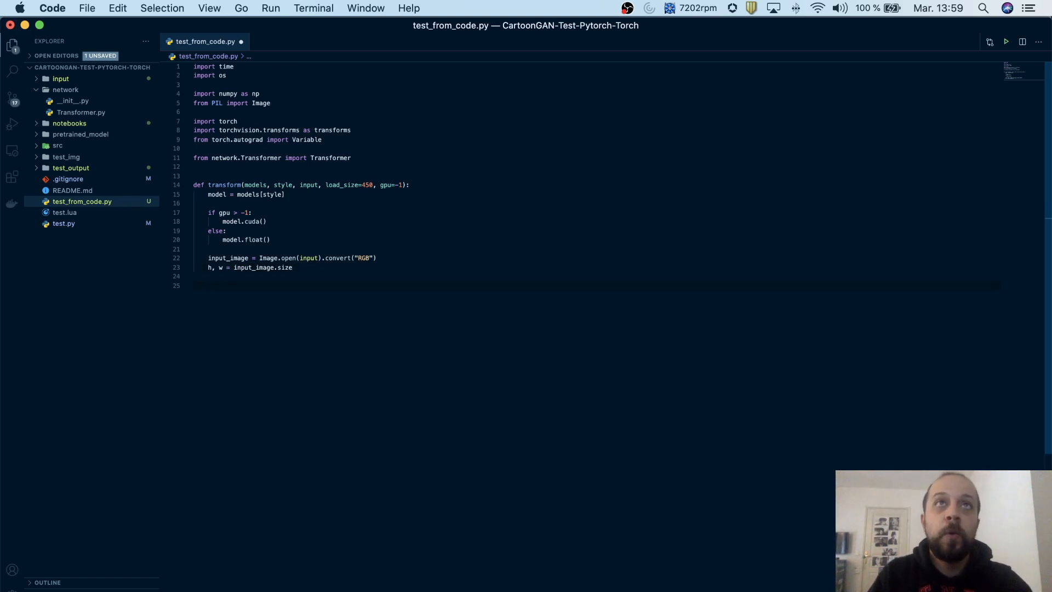
{"action": "type", "text": "ration"}
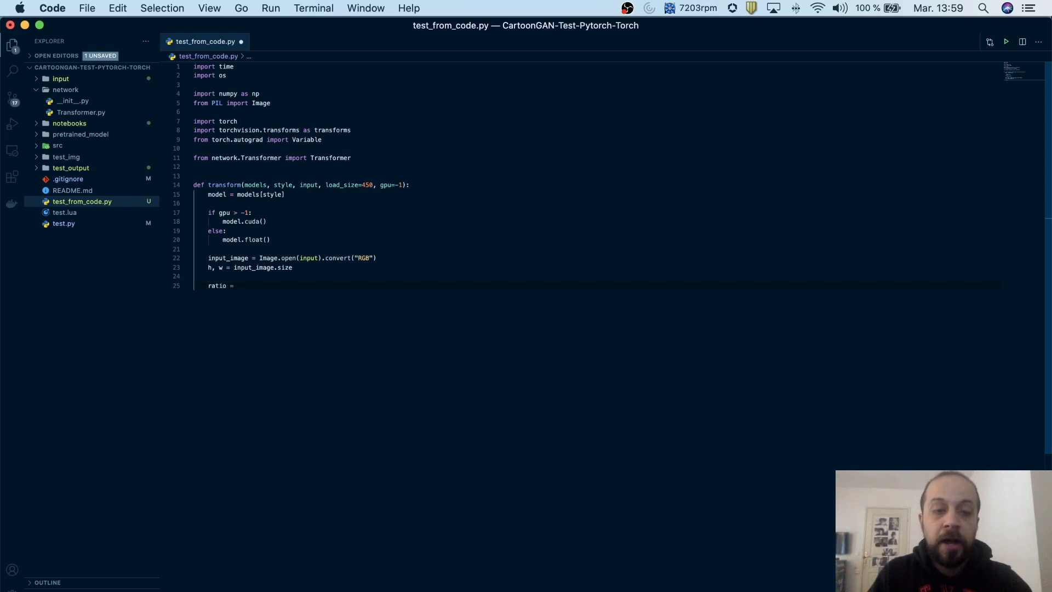
Compute ratio = h * 1.0 / w and branch on ratio > 1 to scale h, w to load_size.
{"action": "type", "text": "h"}
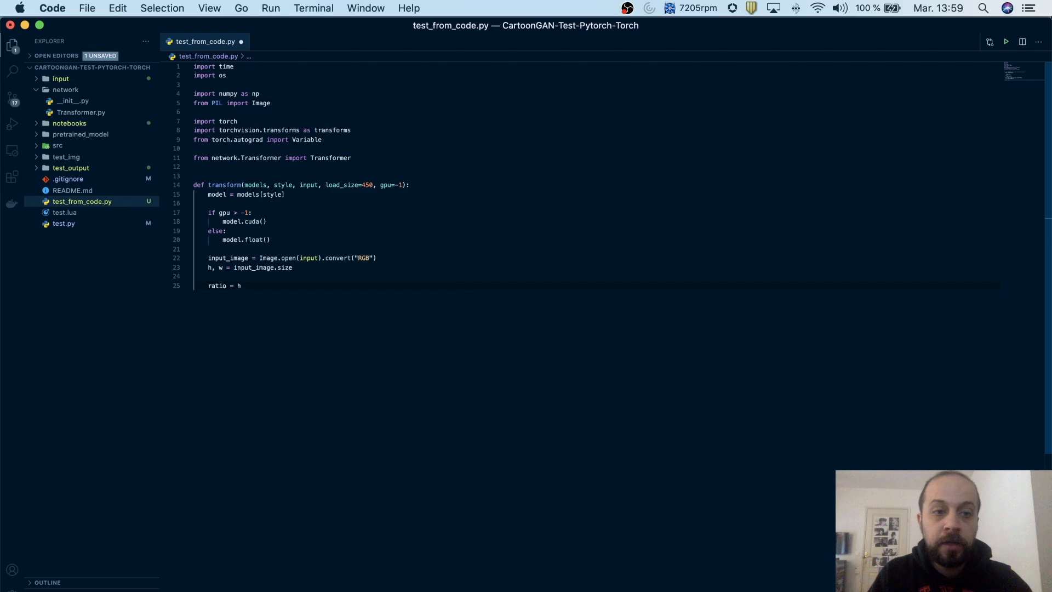
{"action": "type", "text": "* 1.9"}
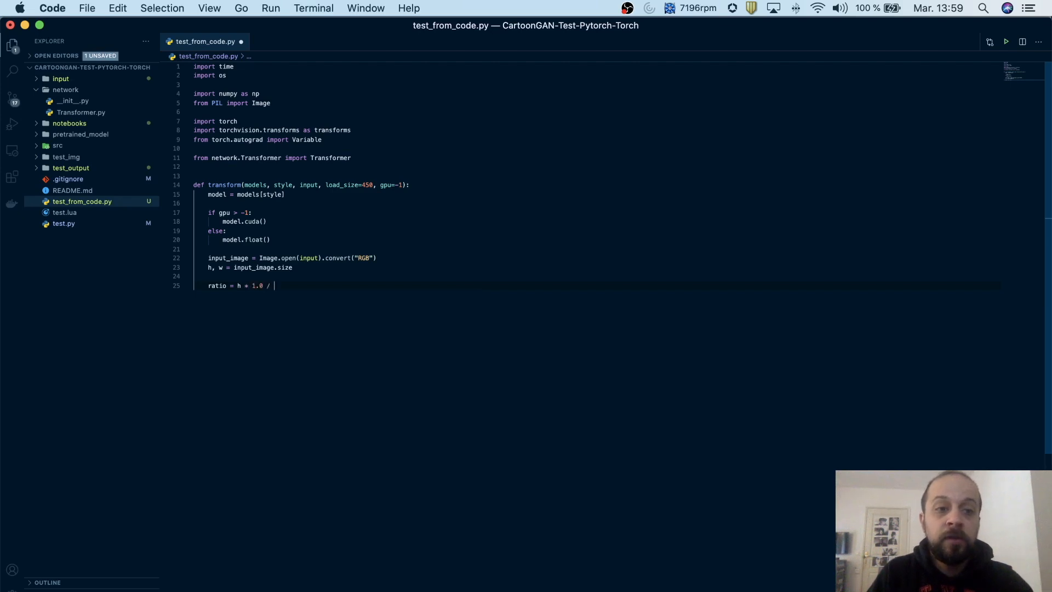
{"action": "type", "text": "w"}
{"action": "type", "text": "if"}
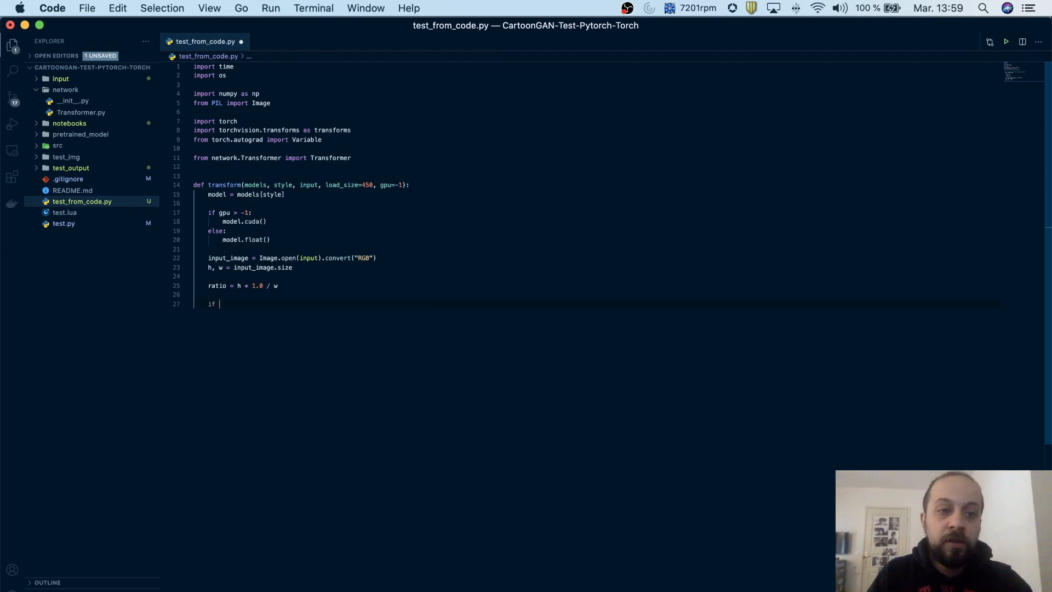
{"action": "type", "text": "ratio >"}
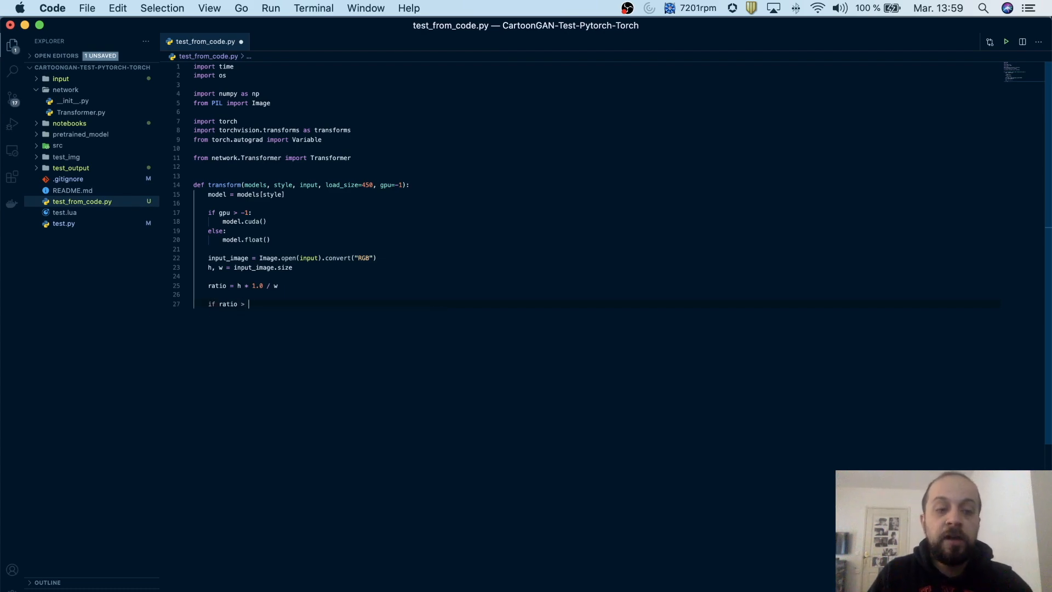
{"action": "type", "text": "1:"}
{"action": "type", "text": "h = load_size"}
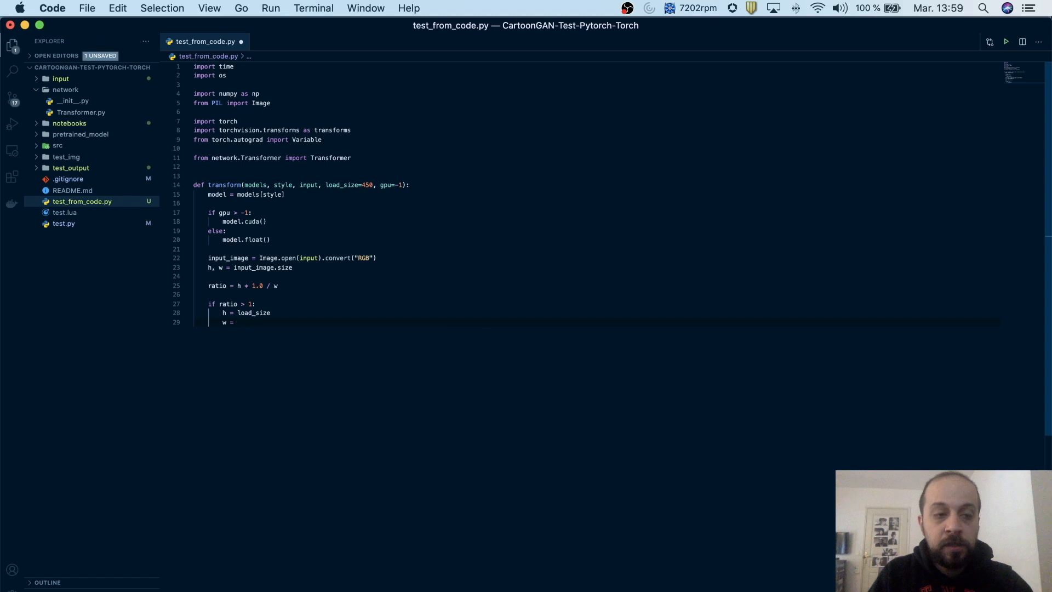
{"action": "type", "text": "int(h * 1.0 / ratio"}
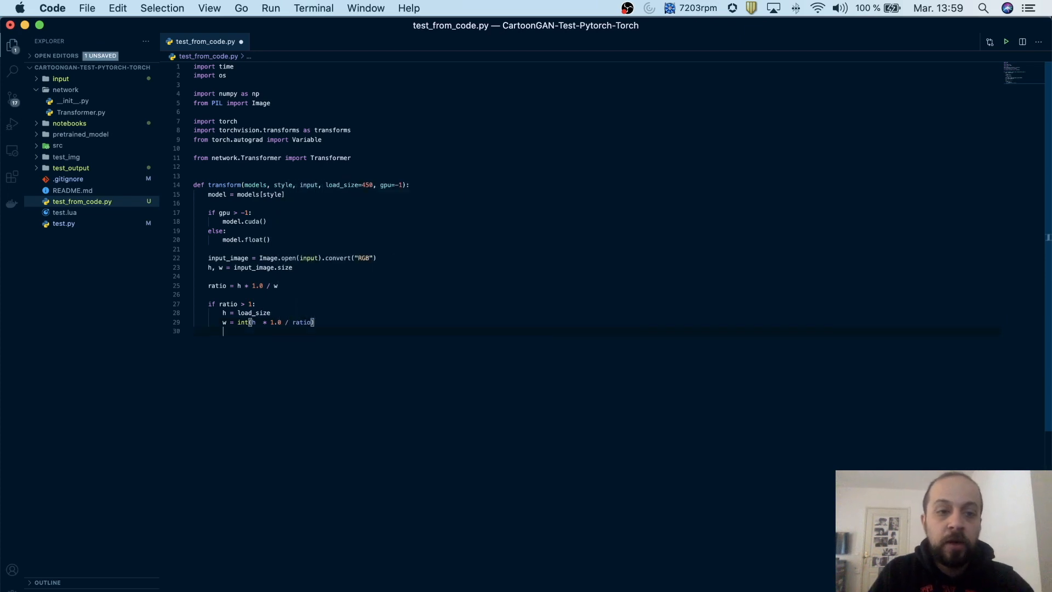
{"action": "type", "text": "else:"}
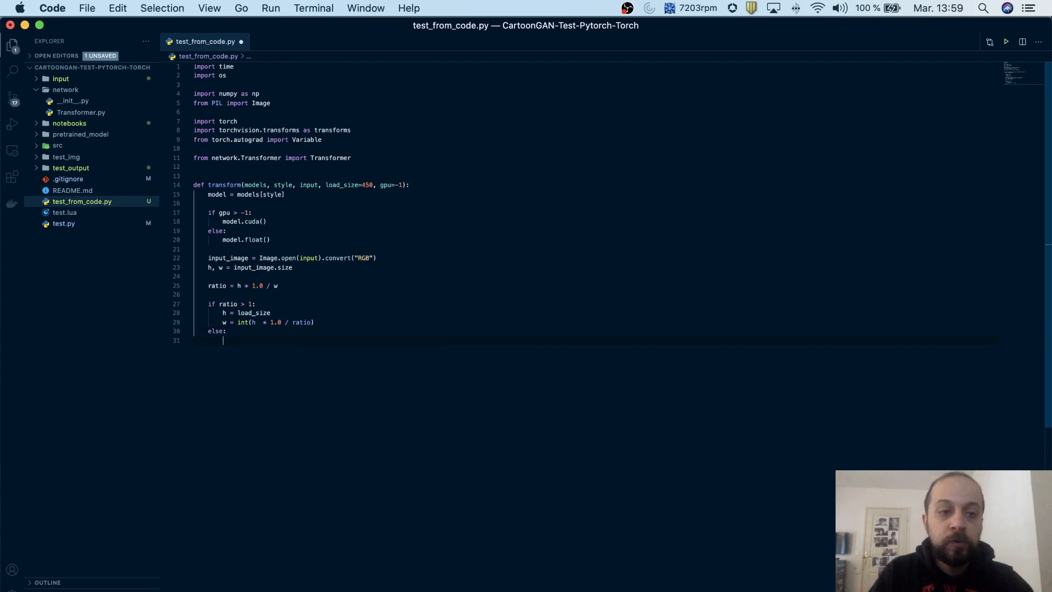
{"action": "type", "text": "w = load_size"}
{"action": "type", "text": "h ="}
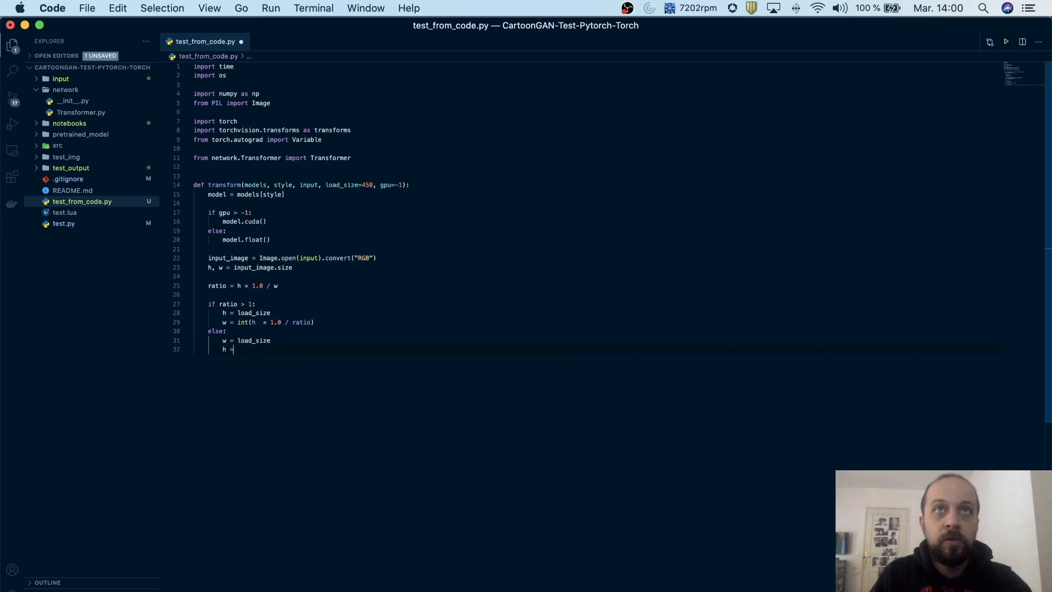
{"action": "type", "text": "int("}
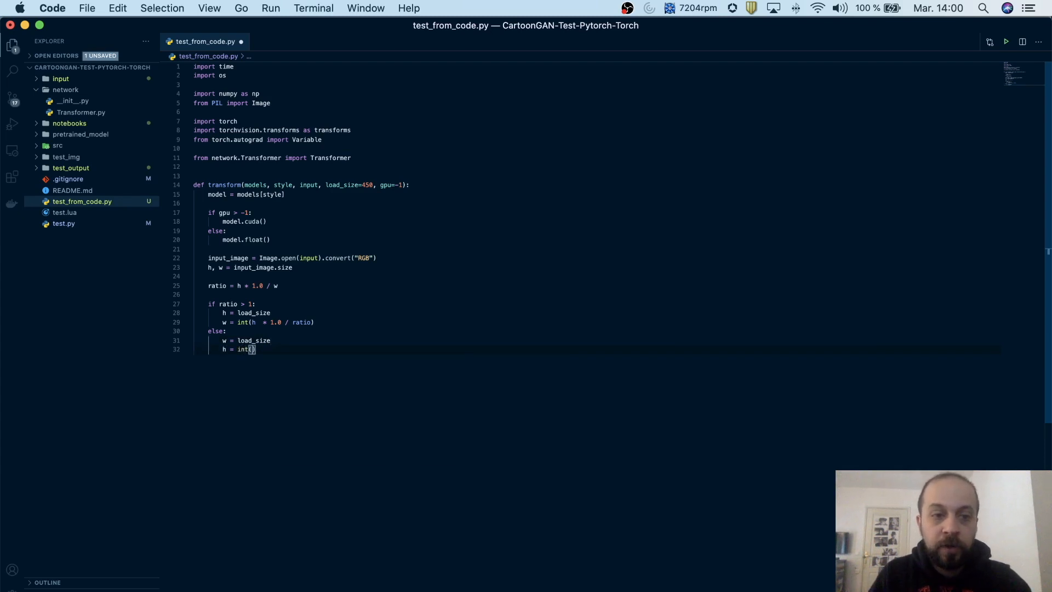
{"action": "type", "text": "w * ratio"}
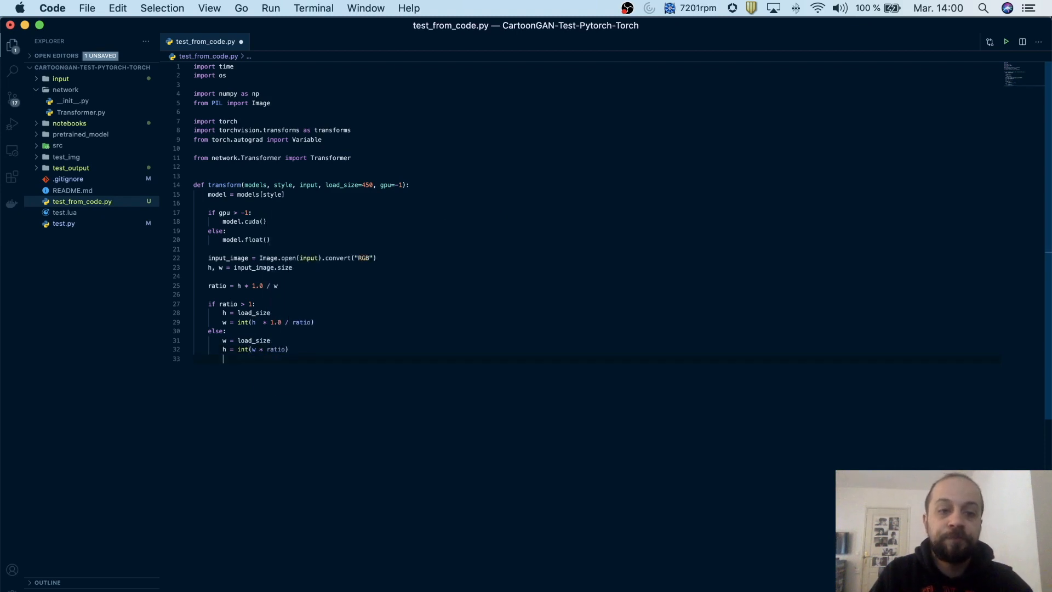
{"action": "key", "text": "Enter"}
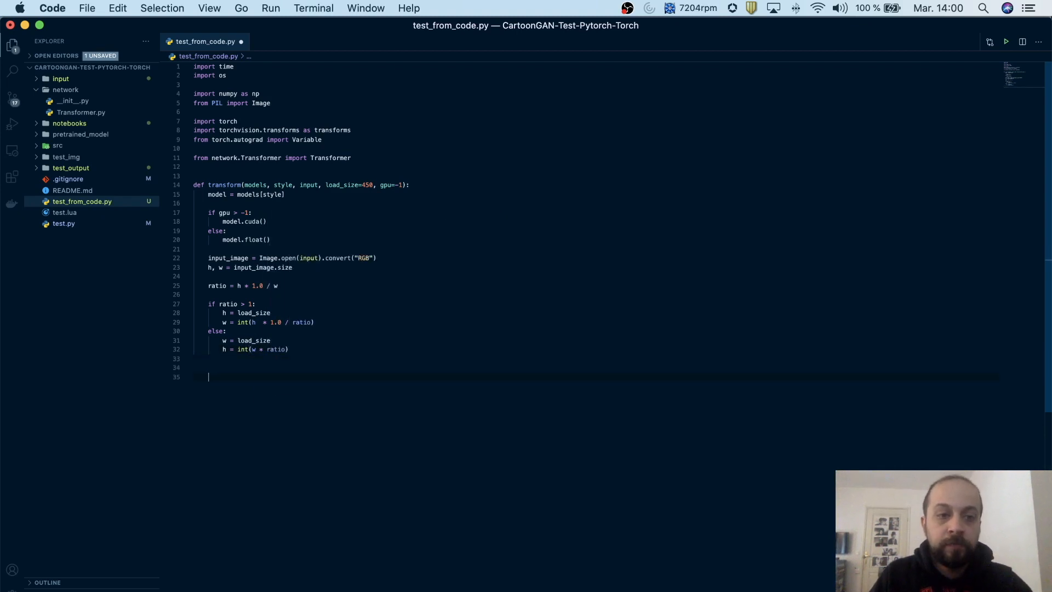
Resize input_image to (h, w) using Image.BICUBIC resampling.
{"action": "type", "text": "in"}
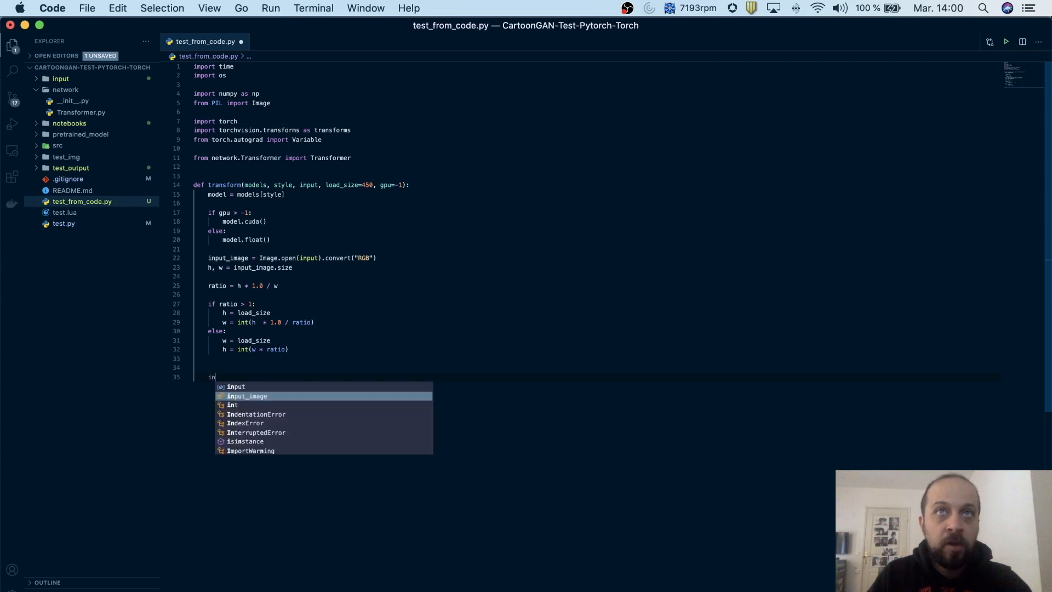
{"action": "type", "text": "input_image ="}
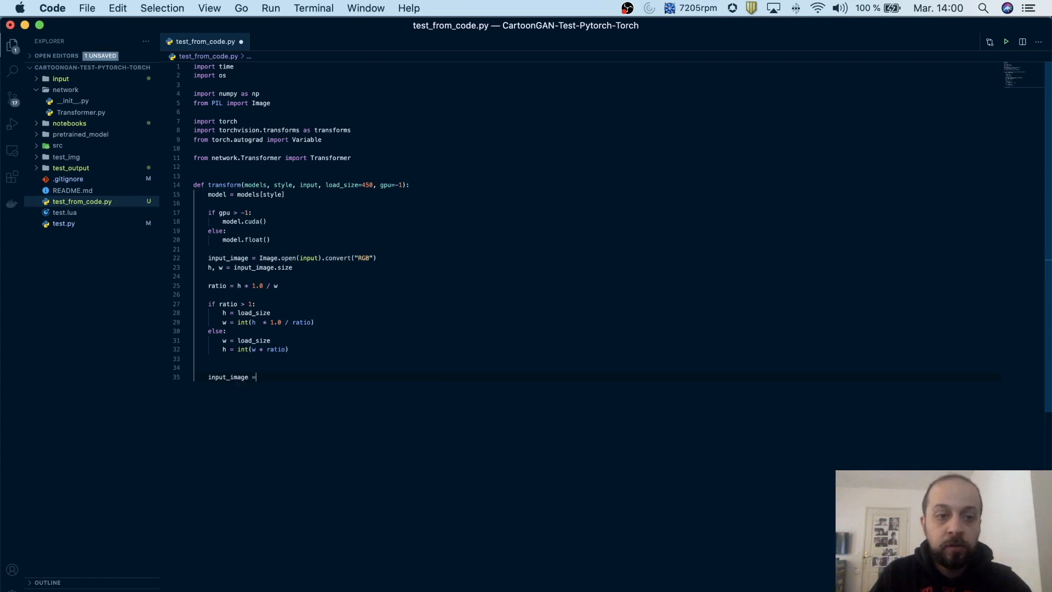
{"action": "type", "text": "input_image"}
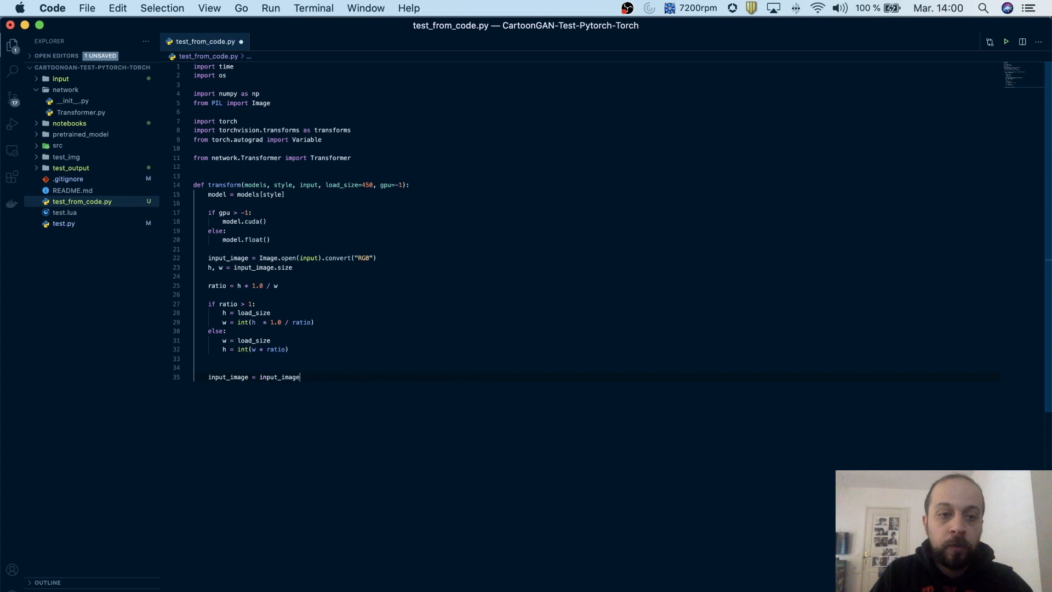
{"action": "type", "text": ".resize"}
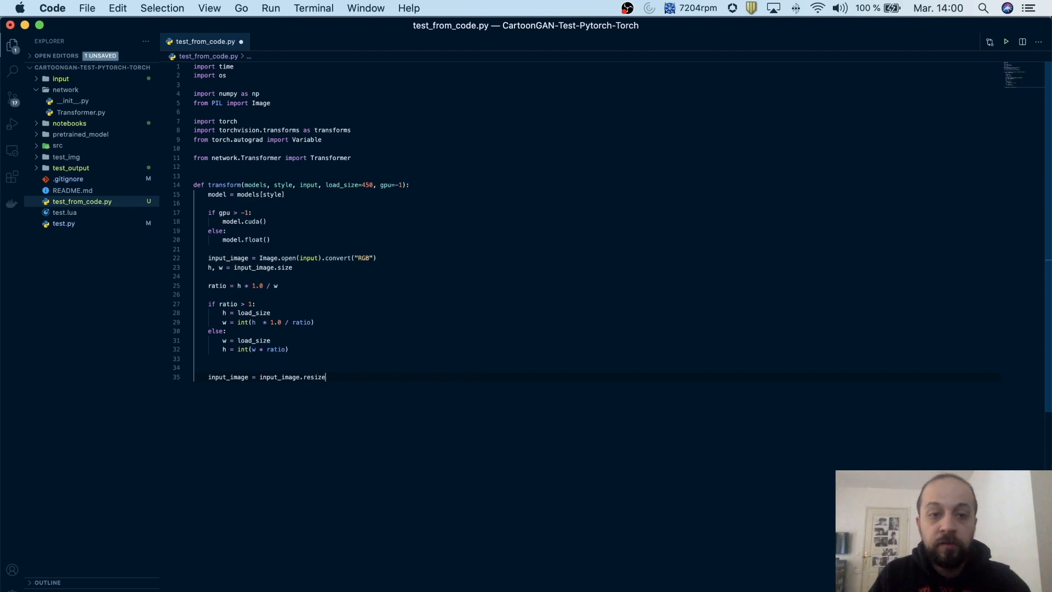
{"action": "type", "text": "())"}
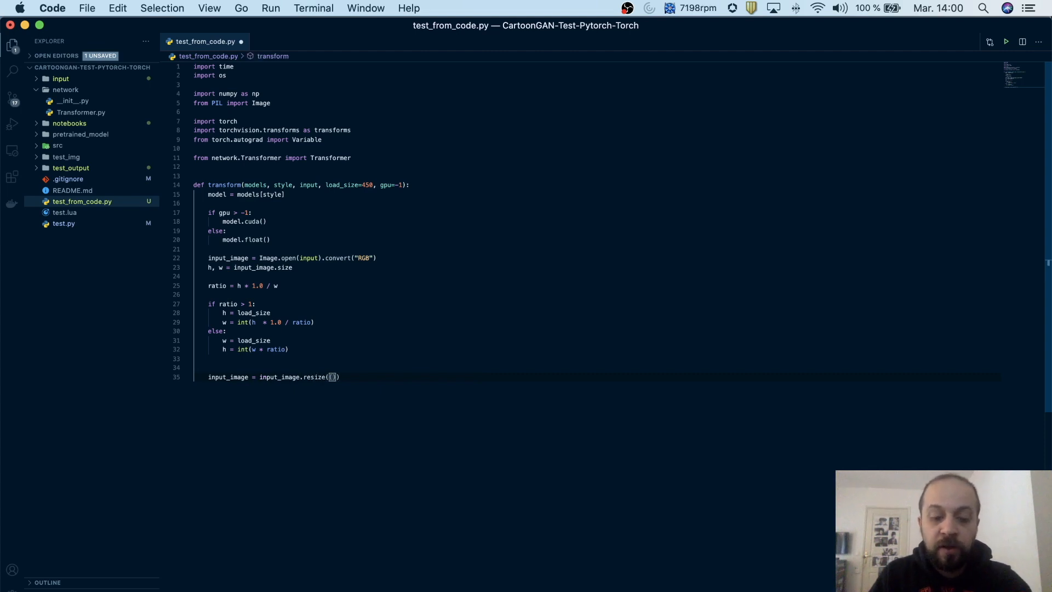
{"action": "type", "text": "h, w"}
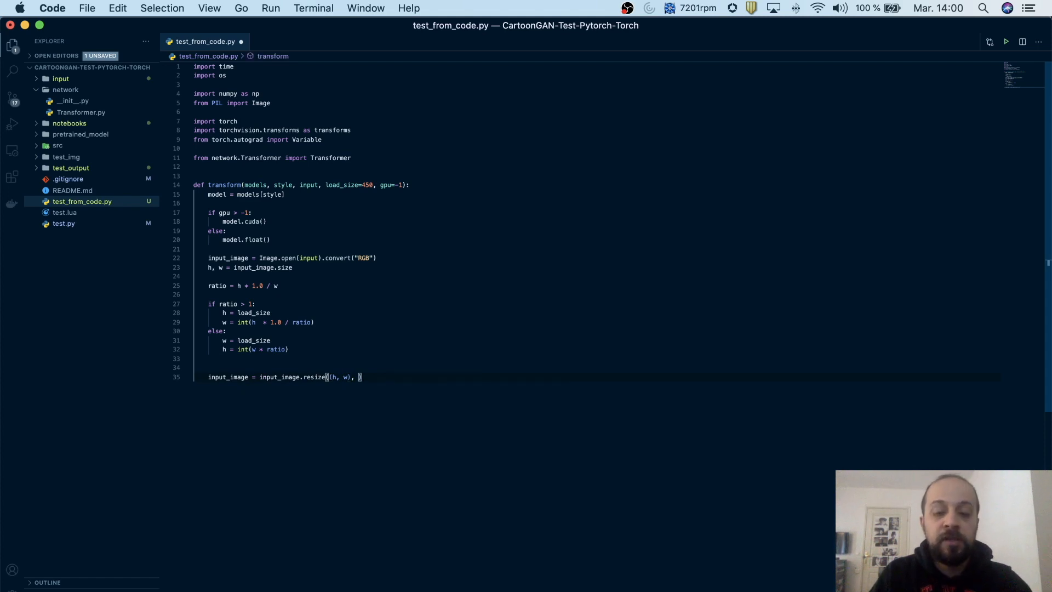
{"action": "type", "text": "Image"}
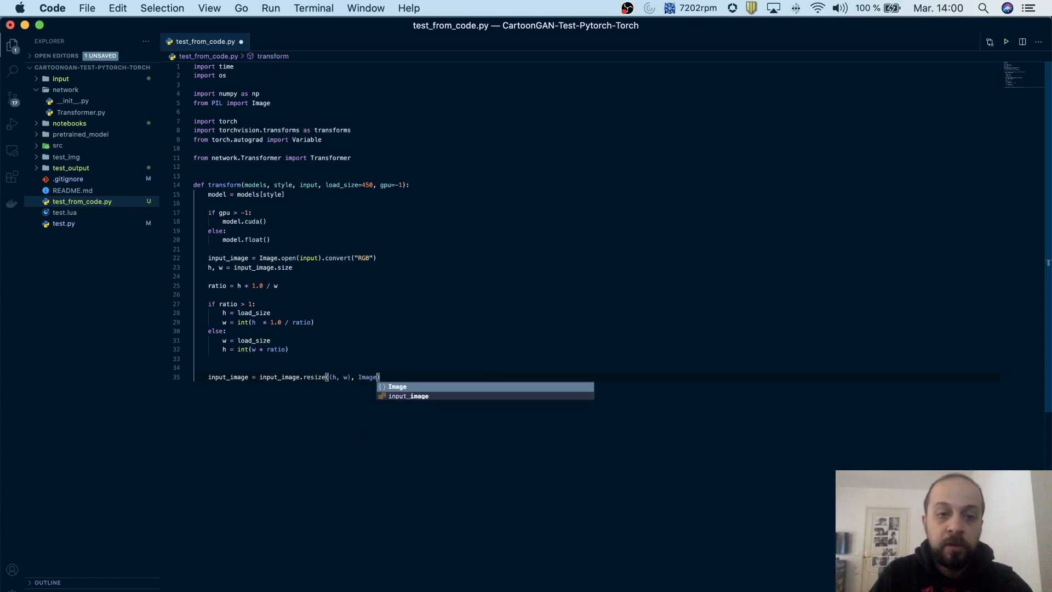
{"action": "type", "text": ".BIC"}
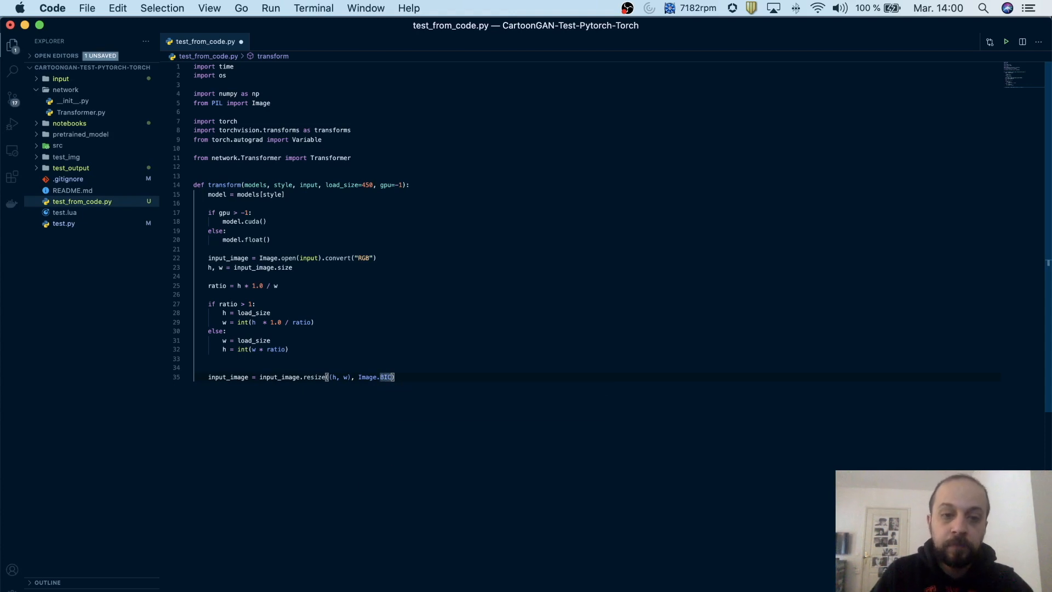
{"action": "type", "text": "UBIC"}
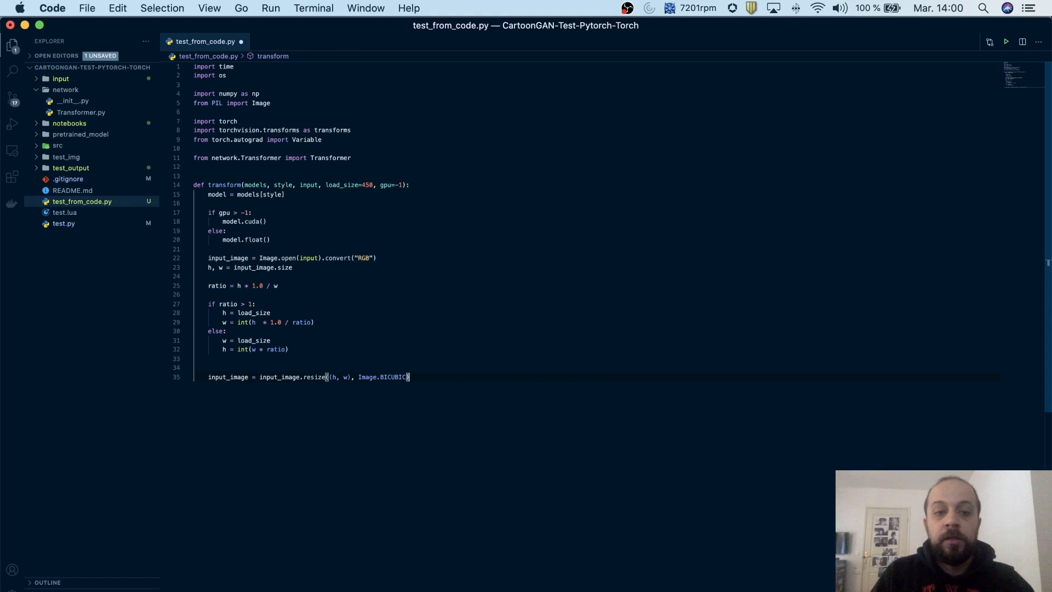
Convert the resized image to a NumPy array with np.asarray(input_image).
{"action": "type", "text": "in"}
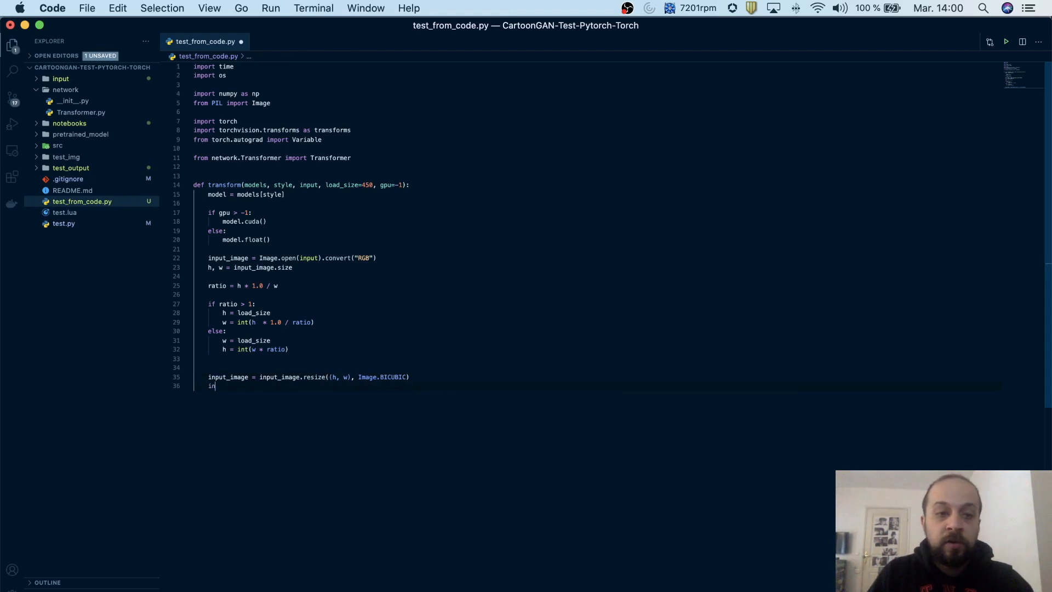
{"action": "type", "text": "put_image ="}
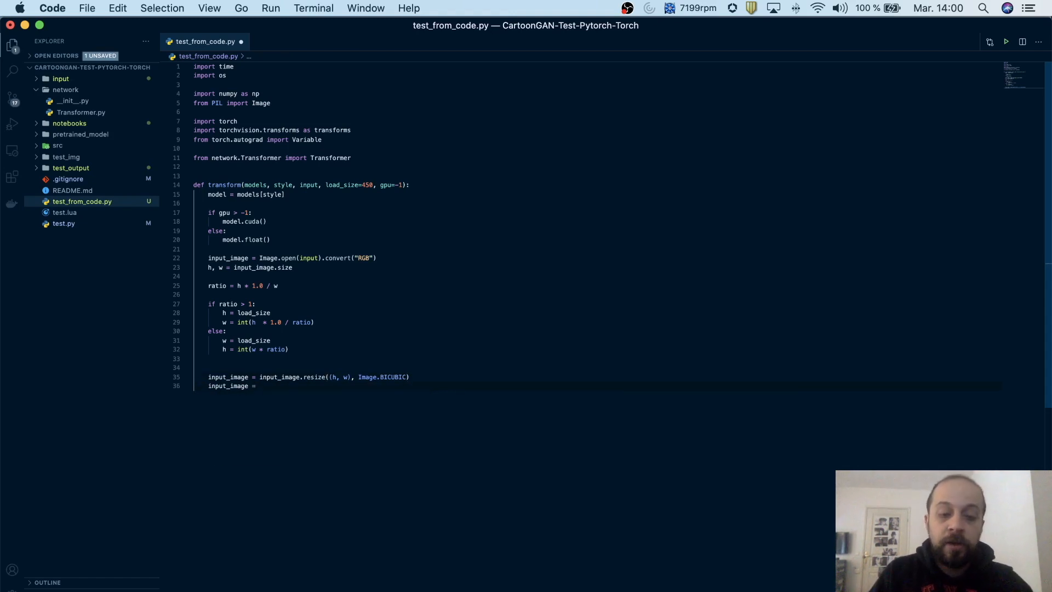
{"action": "type", "text": "np.asarr"}
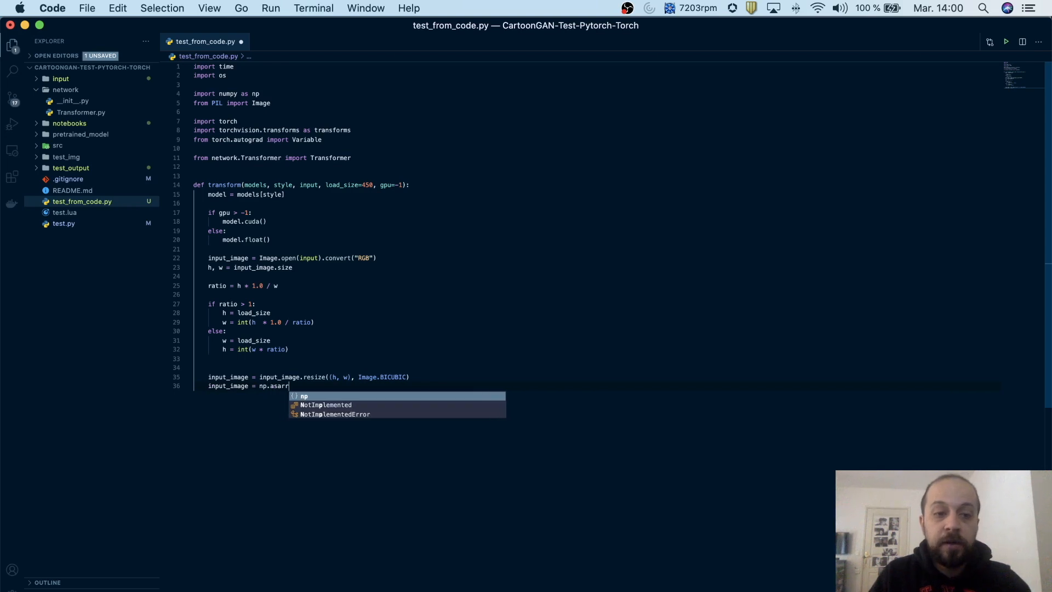
{"action": "type", "text": "y("}
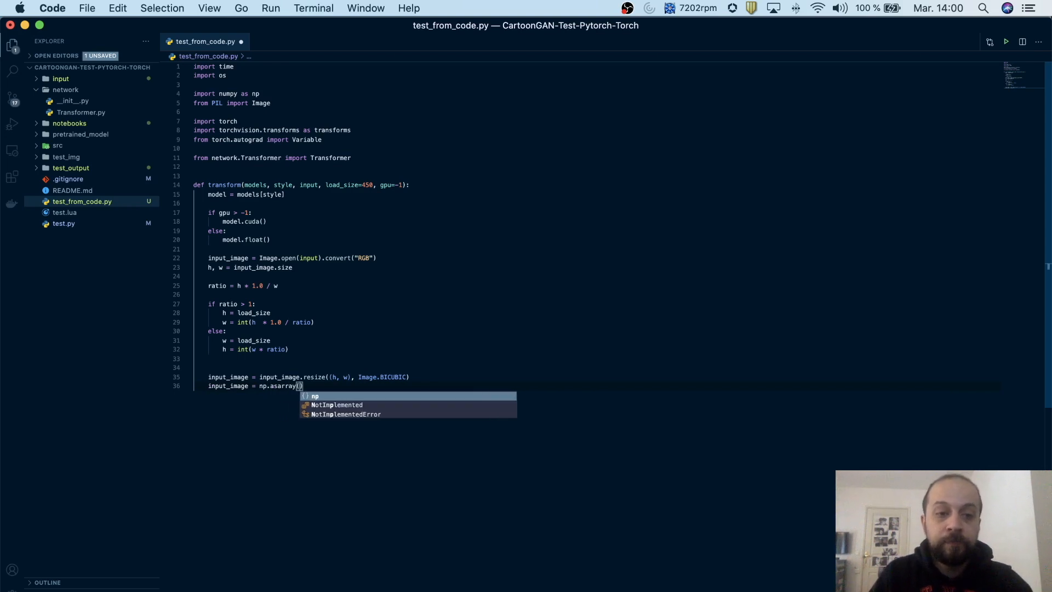
{"action": "type", "text": "input_image"}
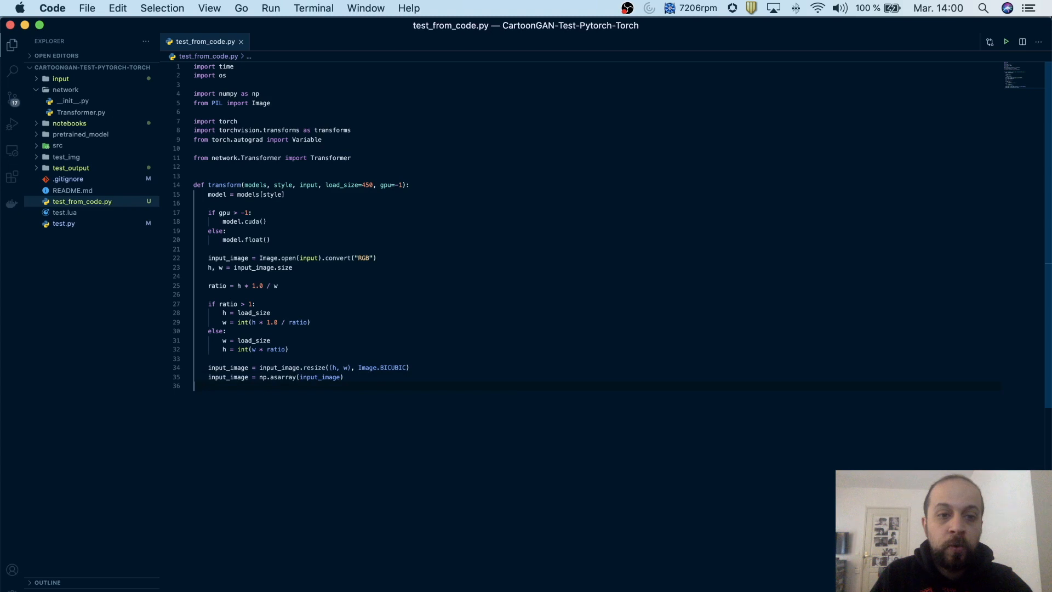
{"action": "key", "text": "Enter"}
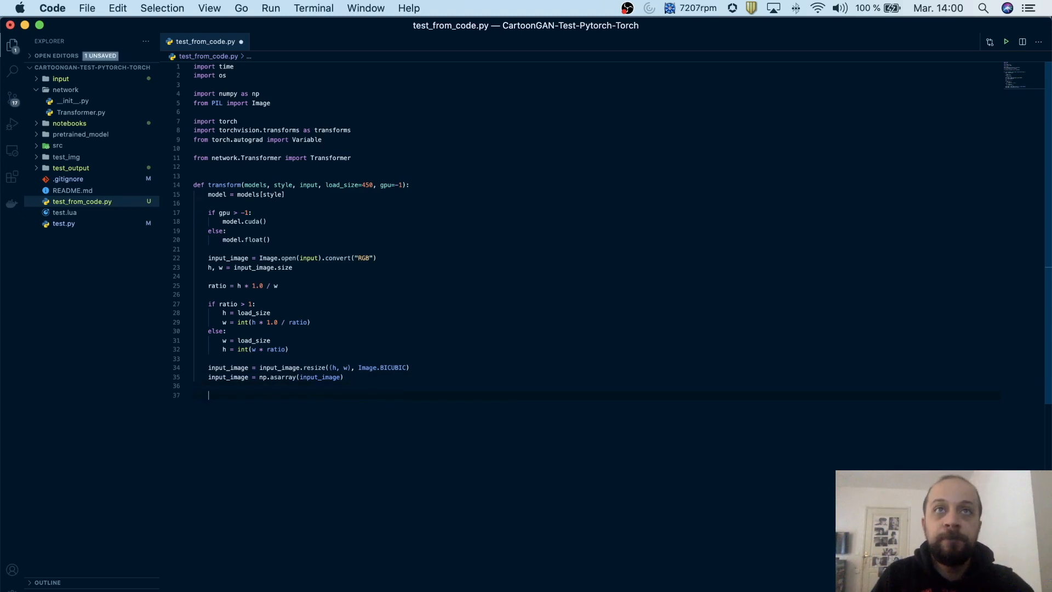
Add the line input_image = input_image[:, :, [2, 1, 0]] to reverse channel order.
{"action": "type", "text": "input_i"}
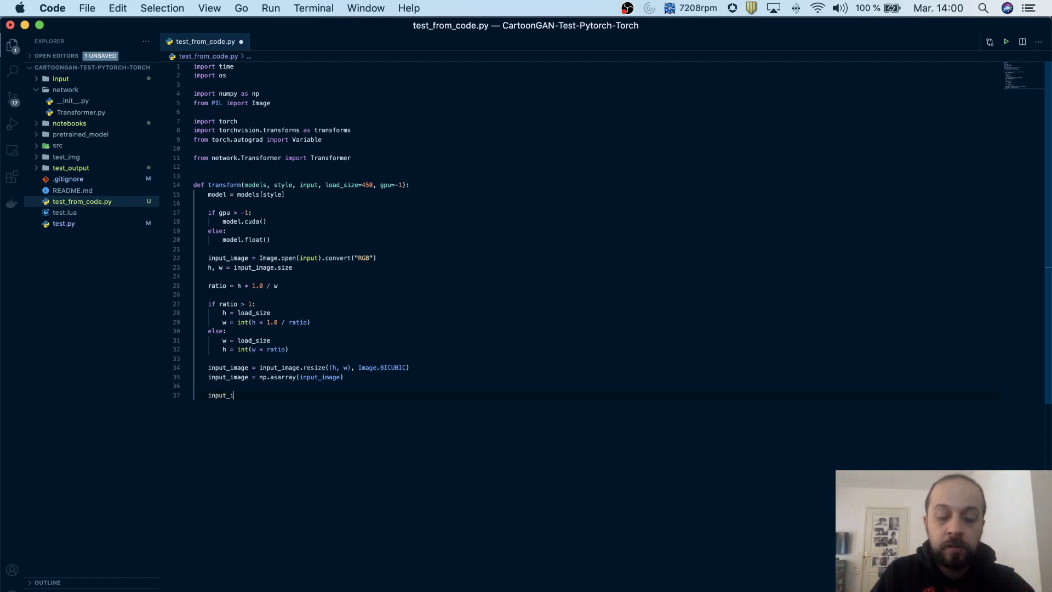
{"action": "type", "text": "mage = in"}
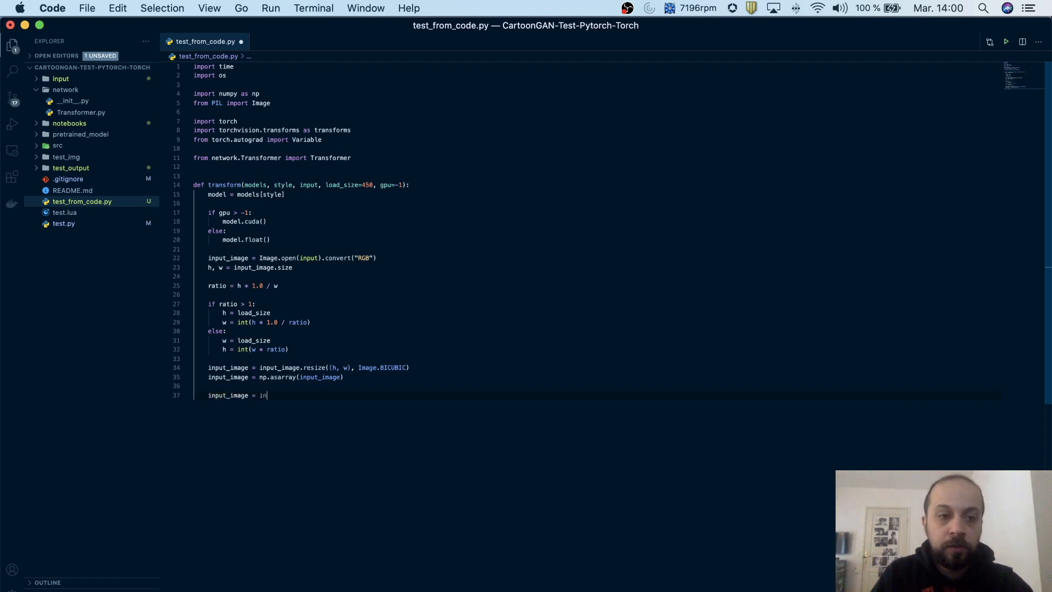
{"action": "type", "text": "put_image[:,"}
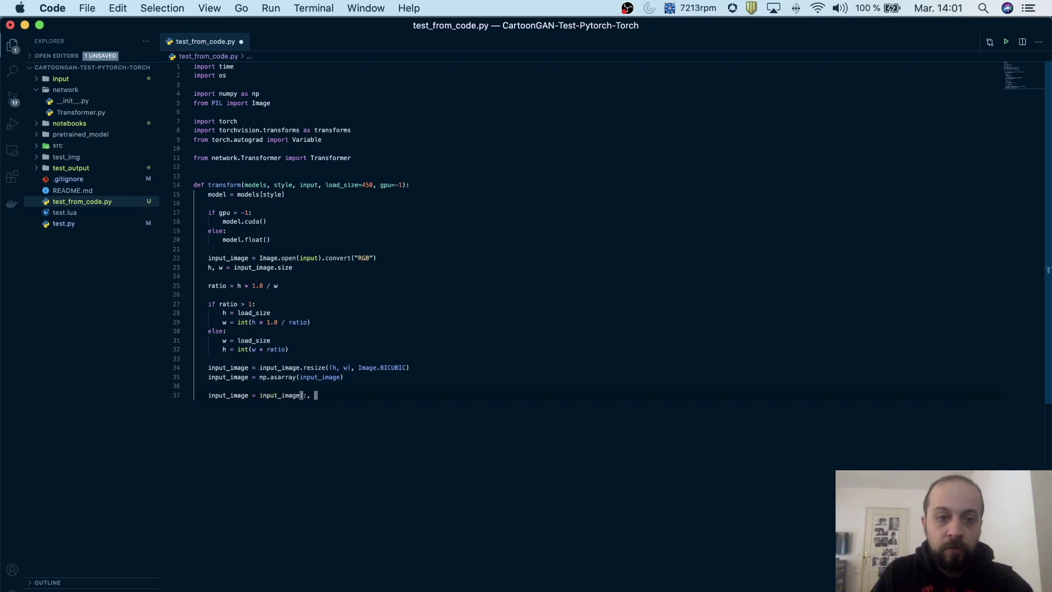
{"action": "type", "text": ":, [2, 1"}
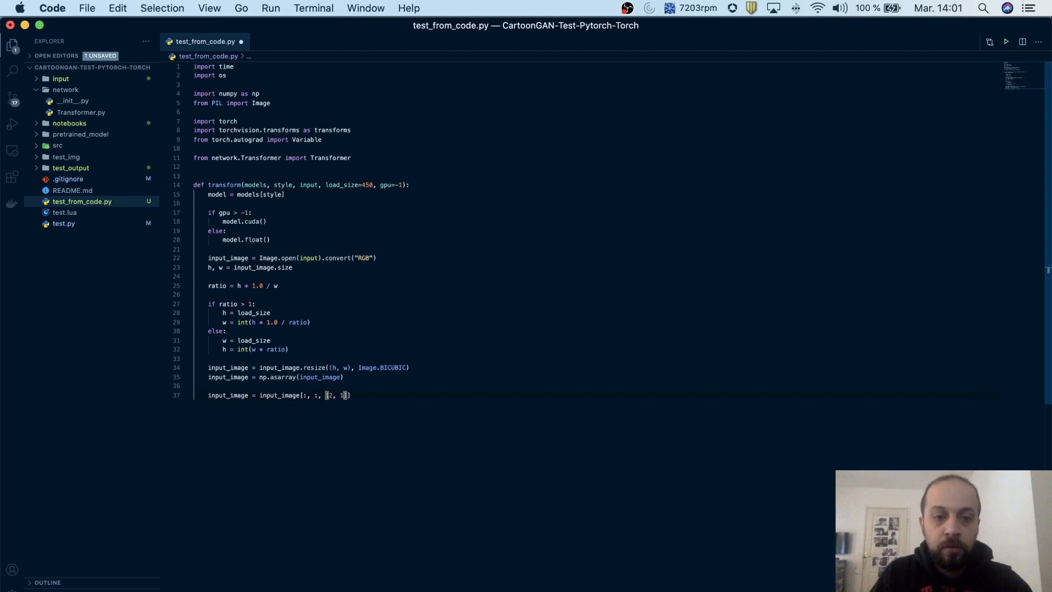
{"action": "type", "text": ", 0]"}
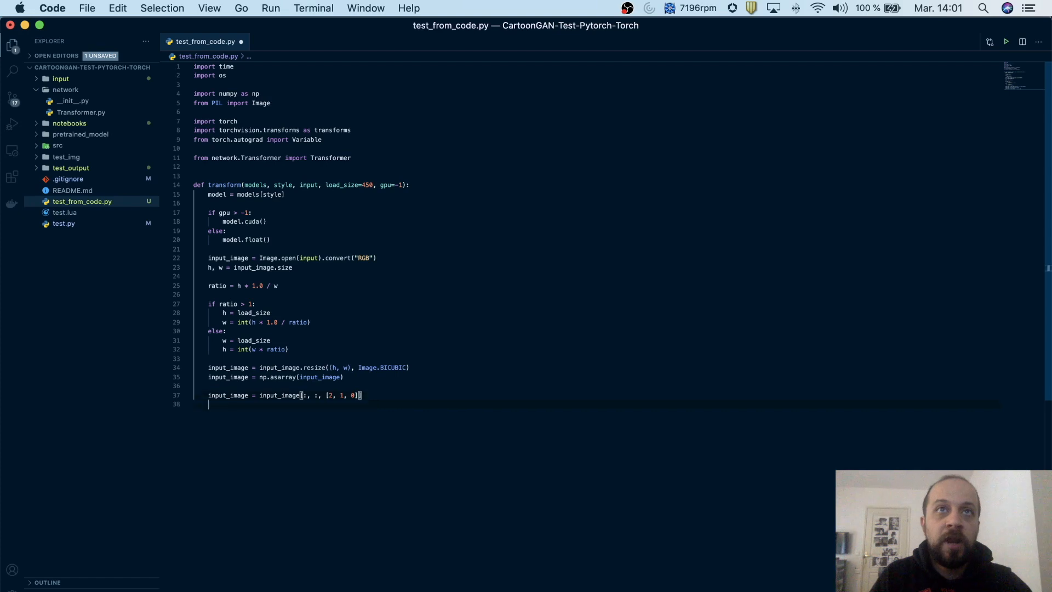
Add input_image = transforms.ToTensor()(input_image).unsqueeze(0) and start a new line.
{"action": "type", "text": "i"}
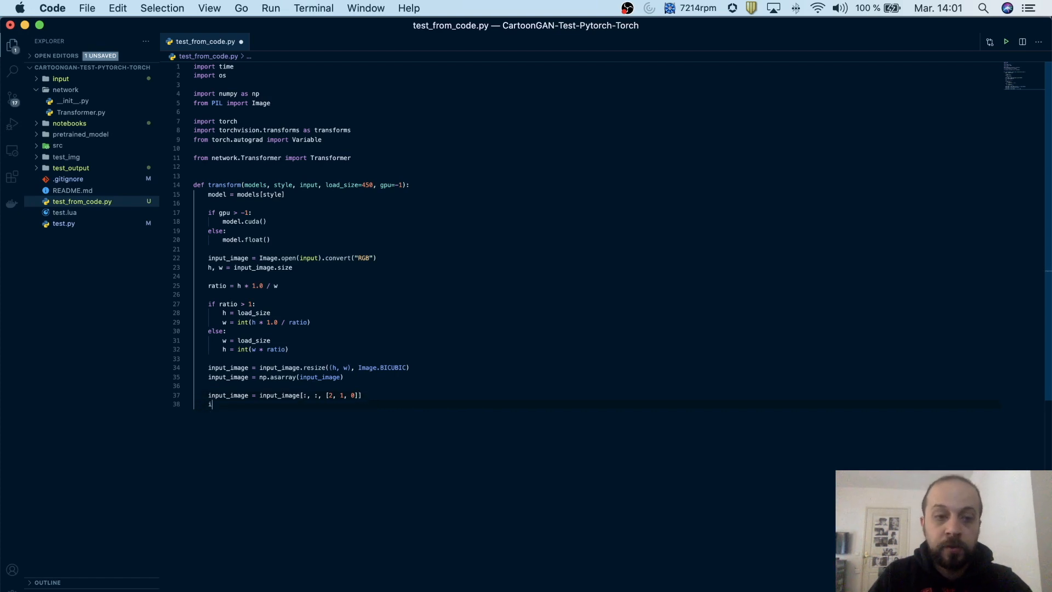
{"action": "type", "text": "input_image ="}
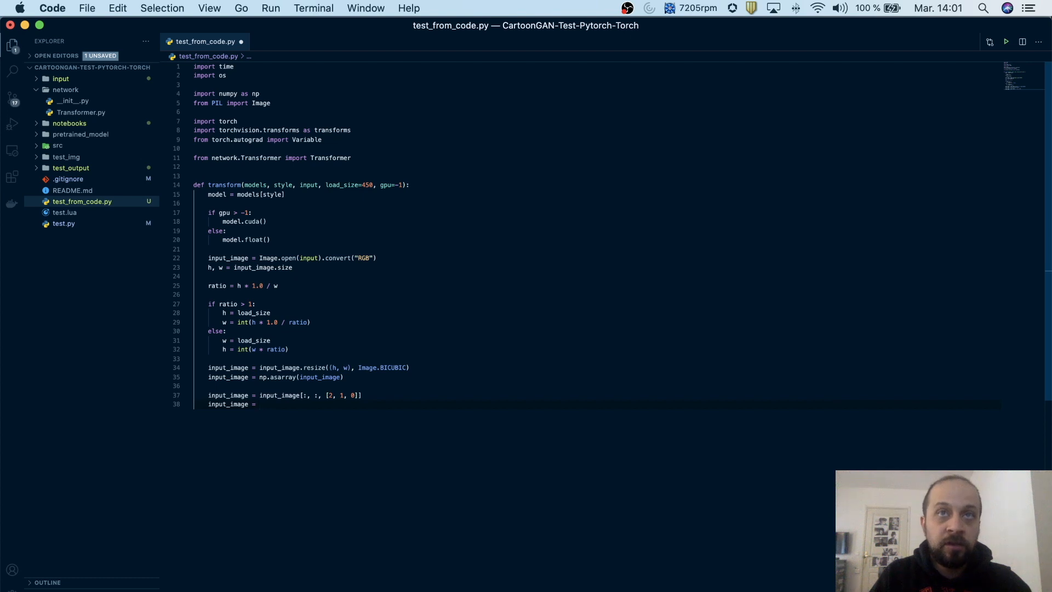
{"action": "type", "text": "transforms"}
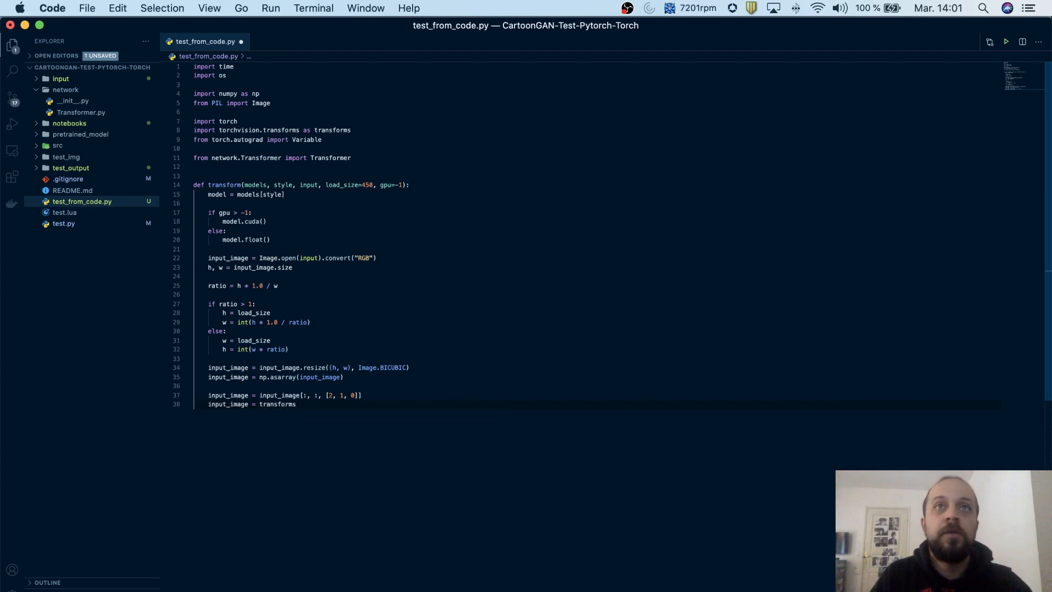
{"action": "type", "text": ".ToTensor()(input_image)."}
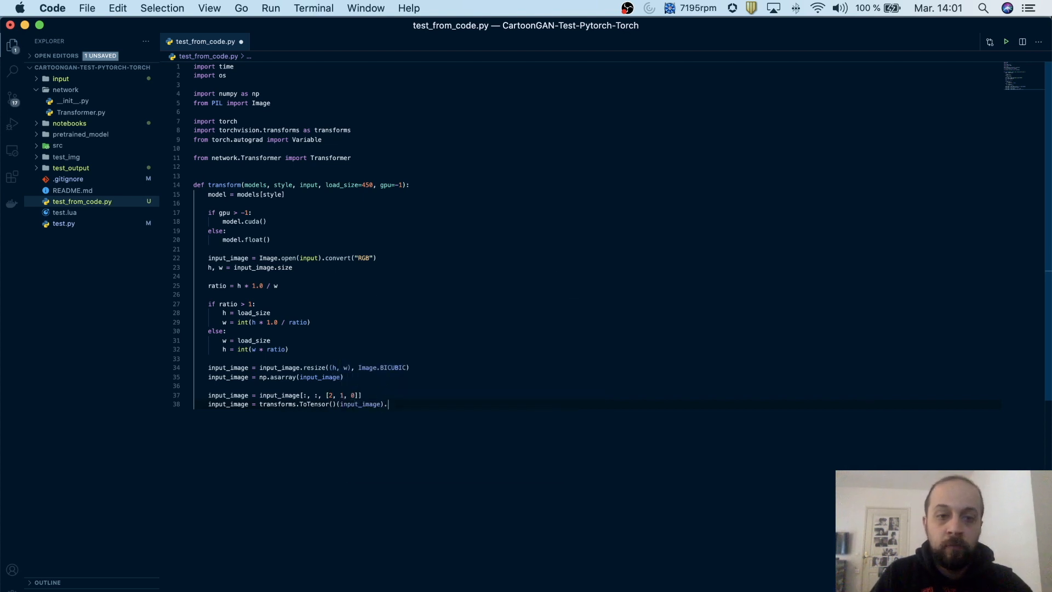
{"action": "type", "text": "uns"}
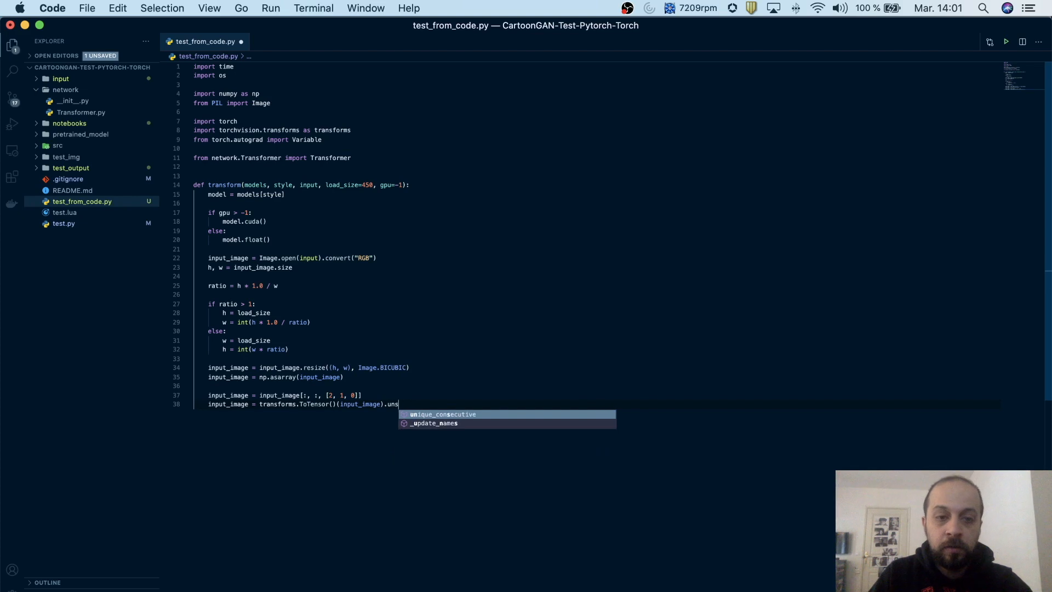
{"action": "type", "text": "queeze"}
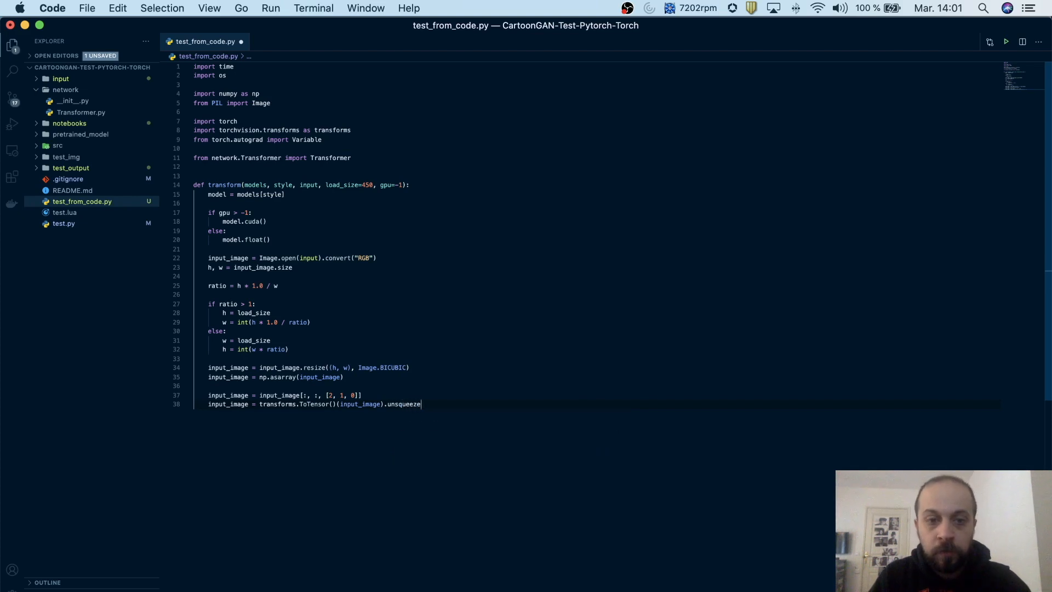
{"action": "type", "text": "()"}
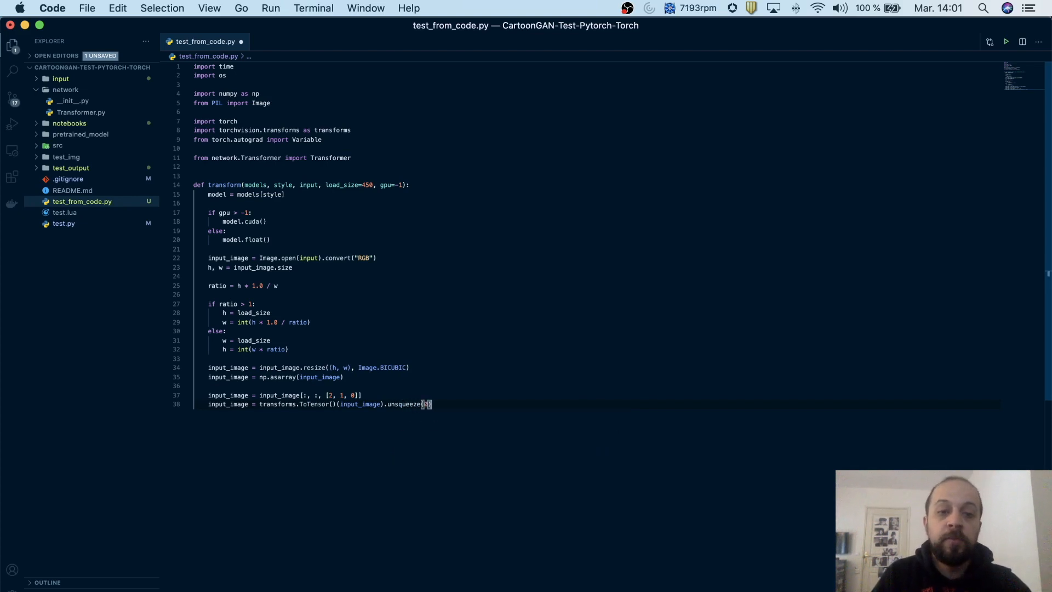
{"action": "key", "text": "Enter"}
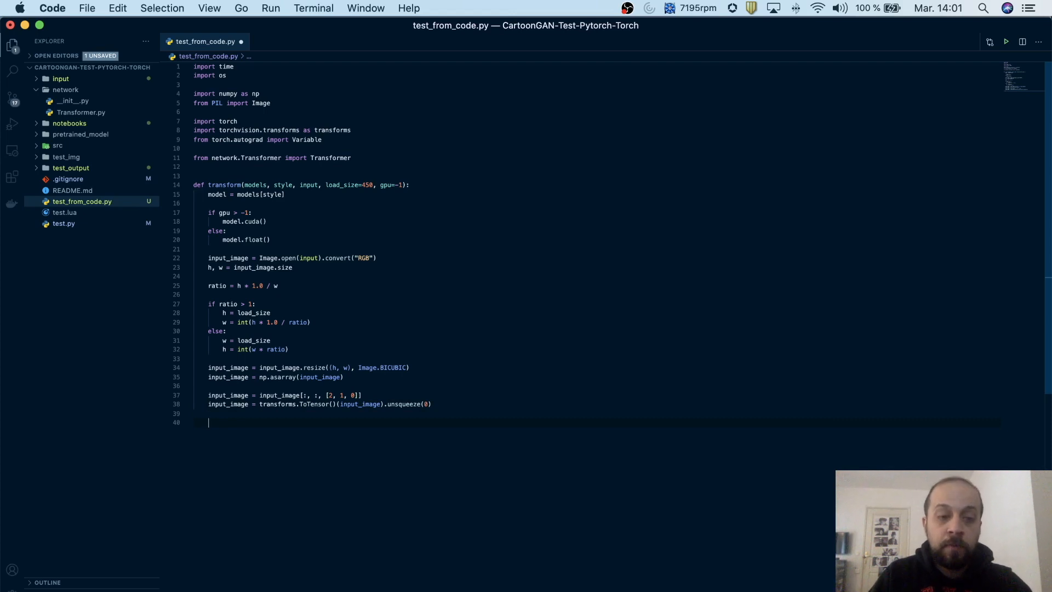
Rescale the tensor with input_image = -1 + 2*input_image.
{"action": "type", "text": "input_image ="}
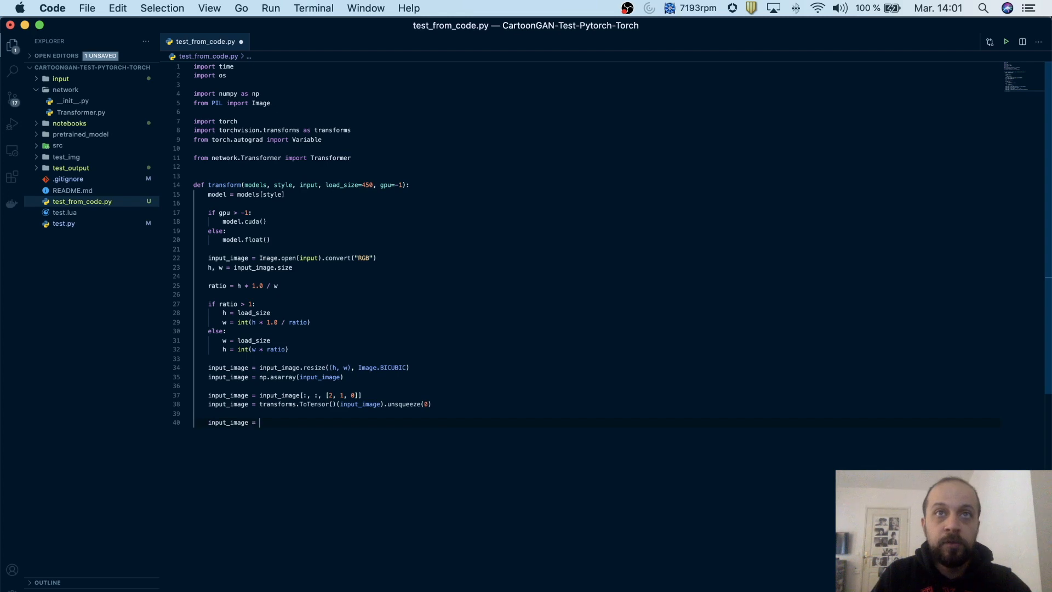
{"action": "type", "text": "-1"}
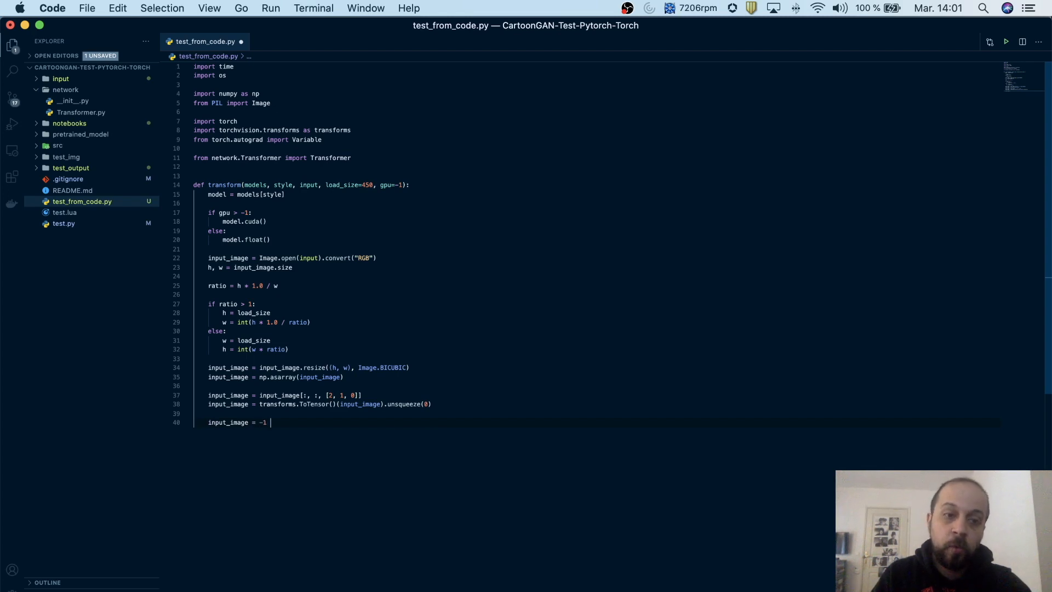
{"action": "type", "text": "+ 2*"}
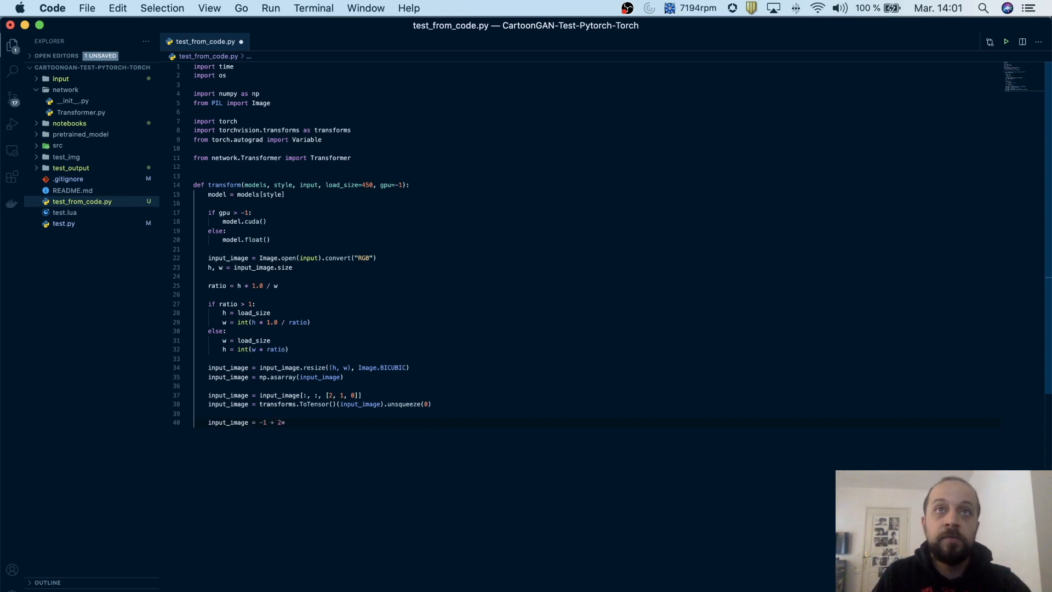
{"action": "type", "text": "in"}
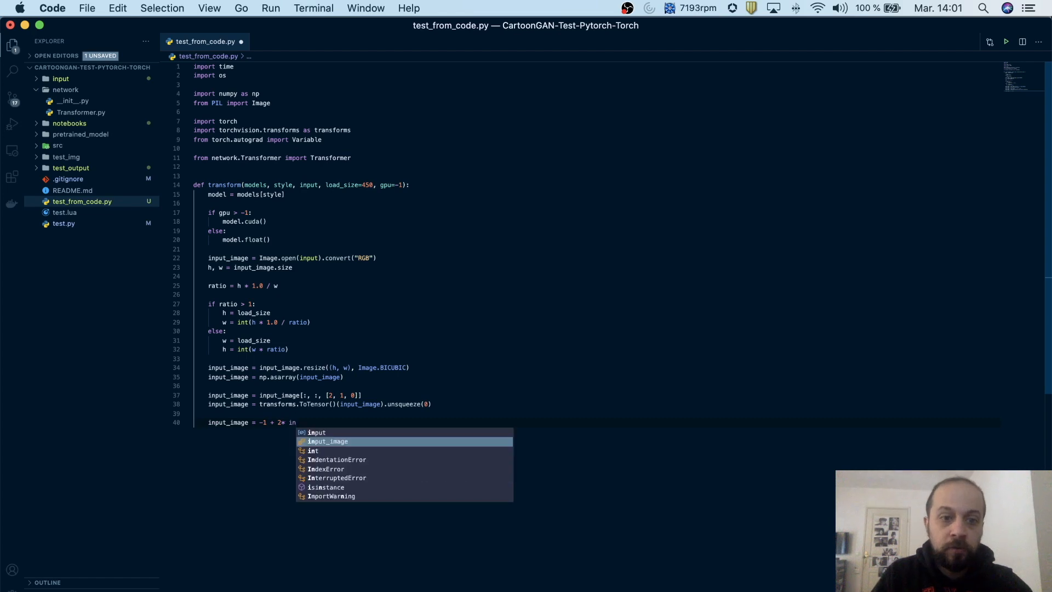
{"action": "key", "text": "Tab"}
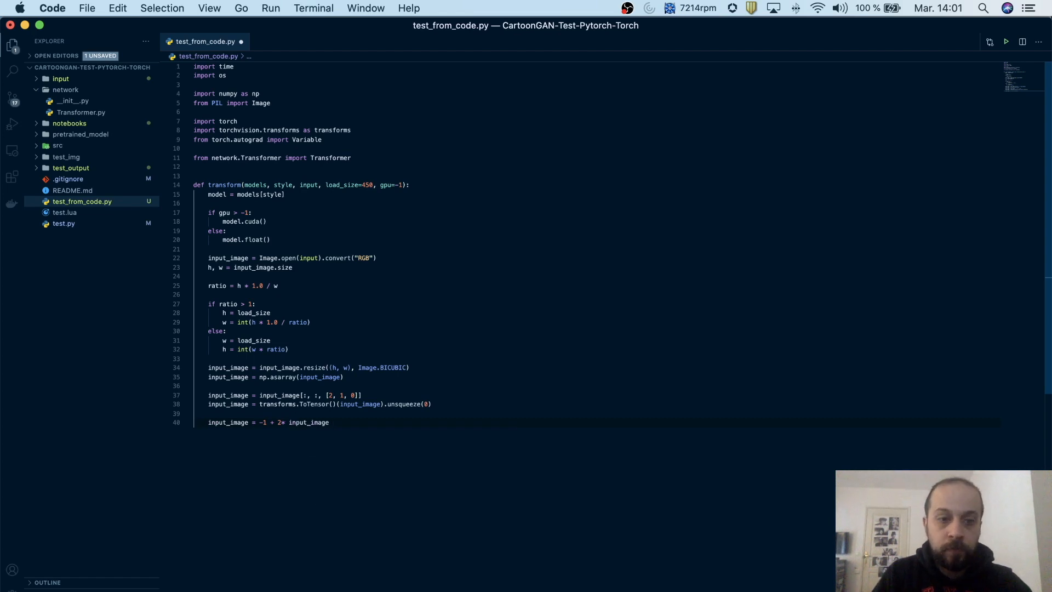
{"action": "key", "text": "Enter"}
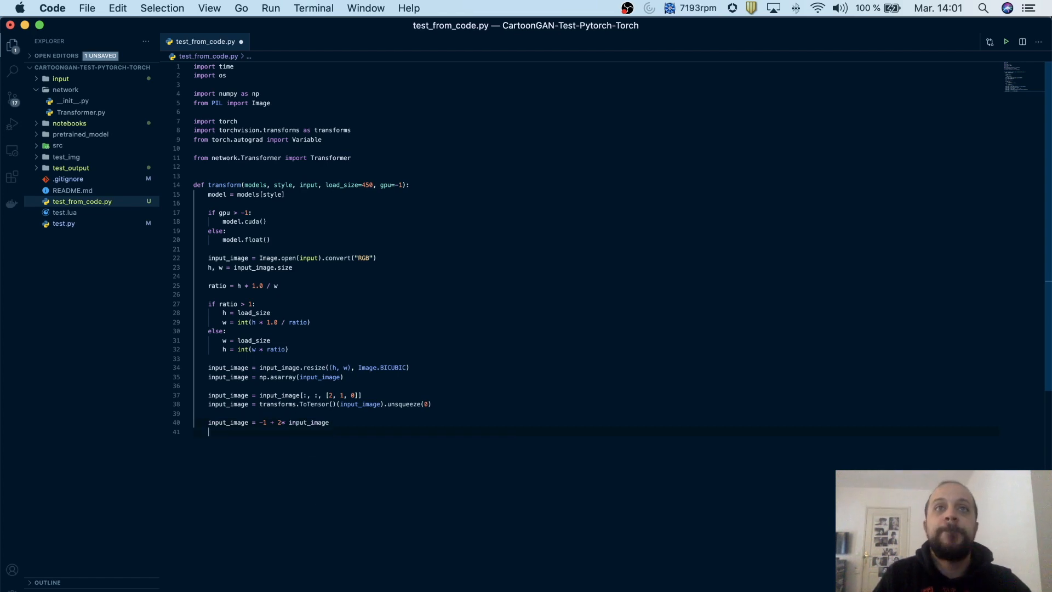
Add an if gpu > -1 block wrapping input_image in Variable with cuda(), else float().
{"action": "type", "text": "if"}
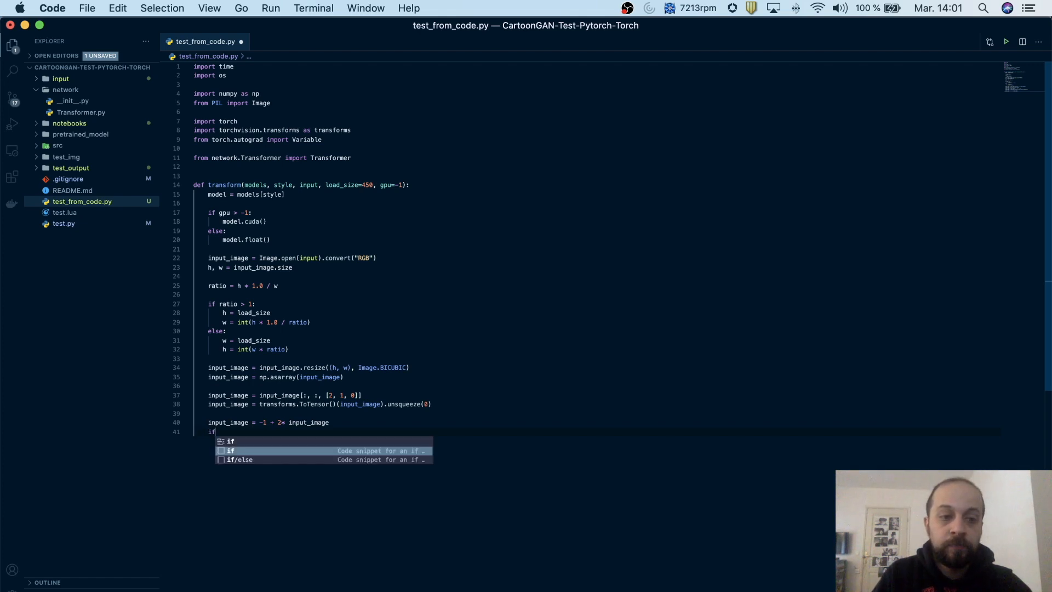
{"action": "left_click", "coordinate": [245, 459]}
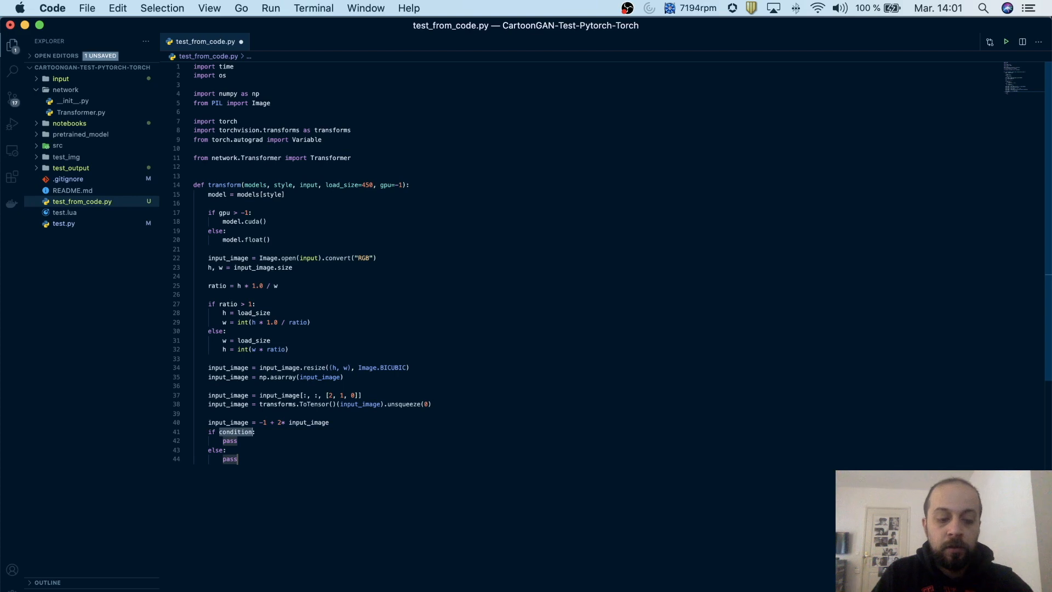
{"action": "type", "text": "gpu > -1:"}
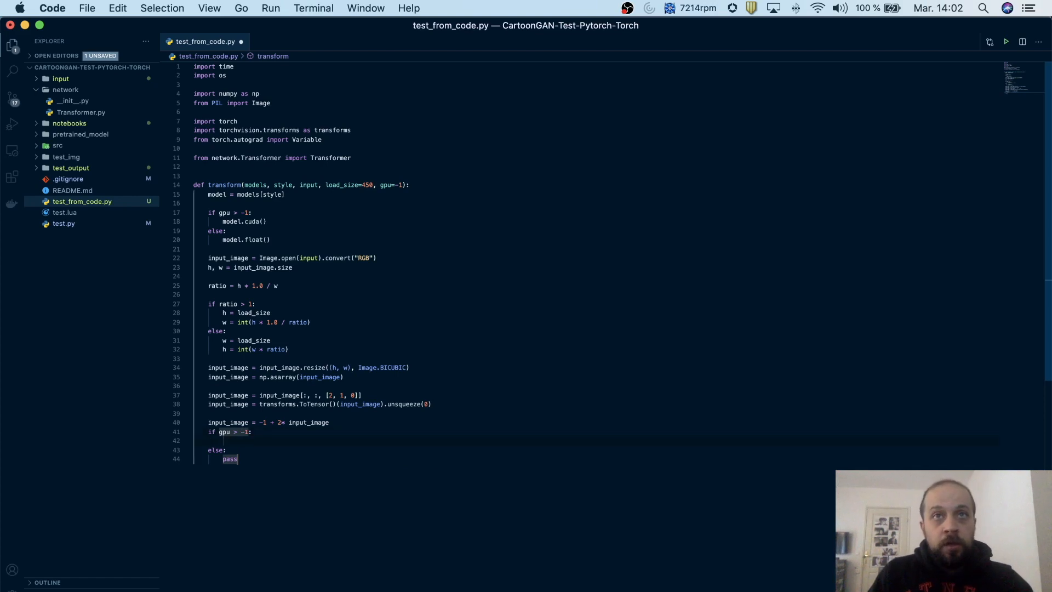
{"action": "type", "text": "input_image = Varia"}
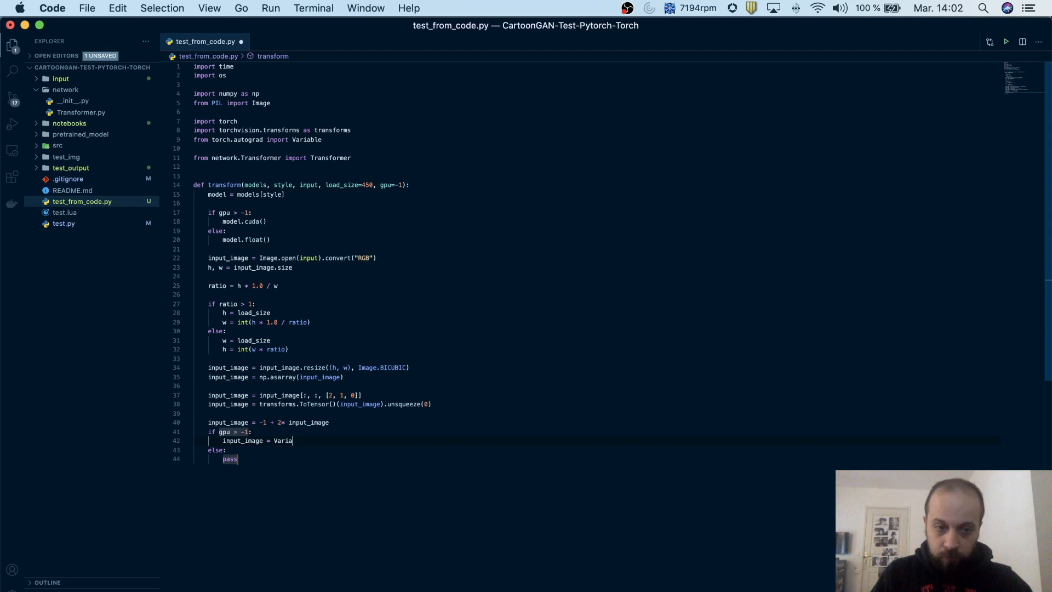
{"action": "type", "text": "ble(i)"}
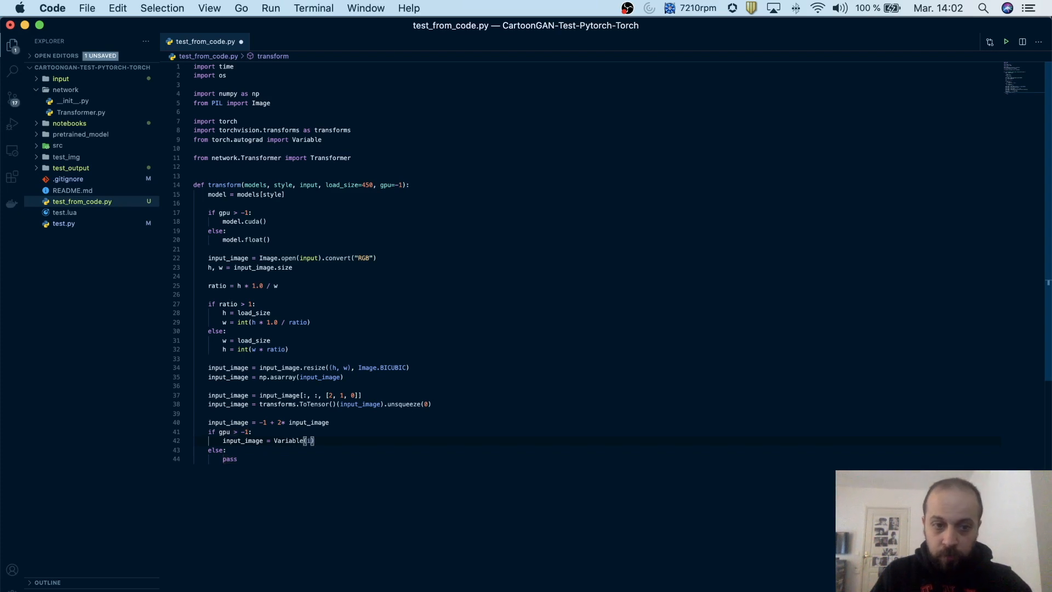
{"action": "type", "text": ".cuda("}
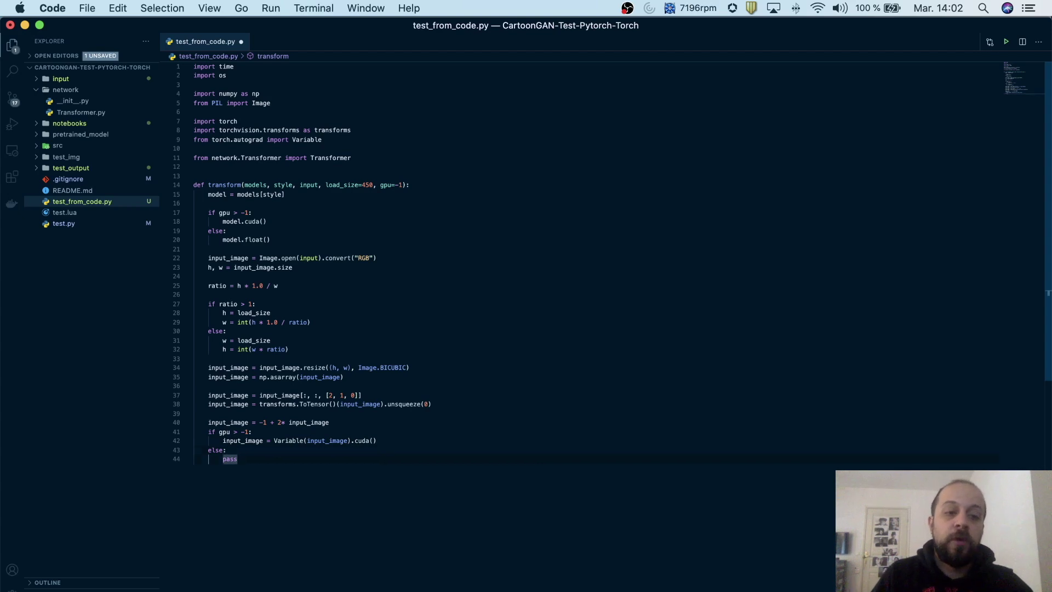
{"action": "type", "text": "input"}
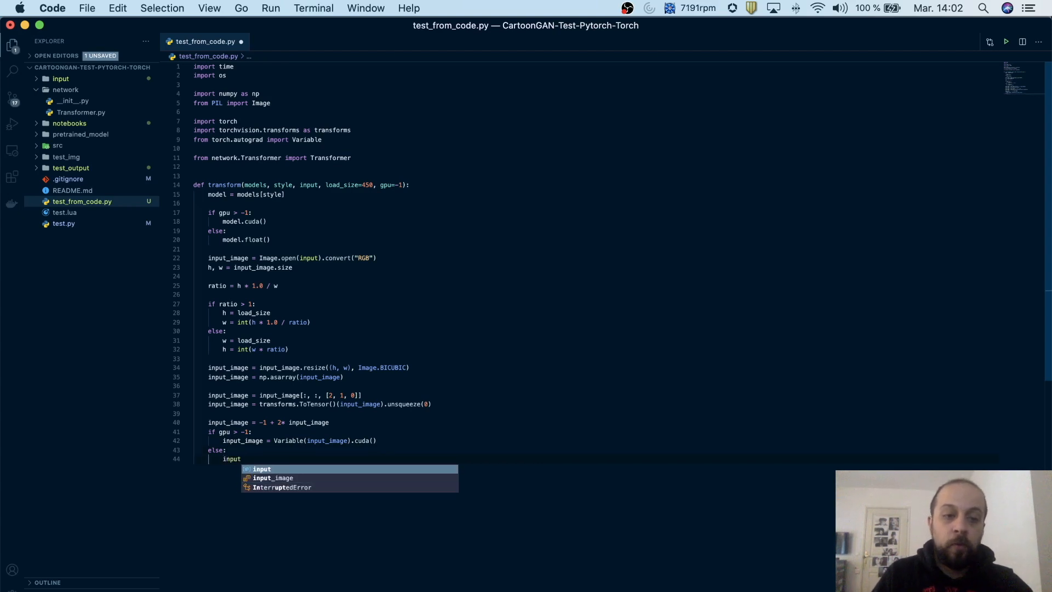
{"action": "type", "text": "input_image = V"}
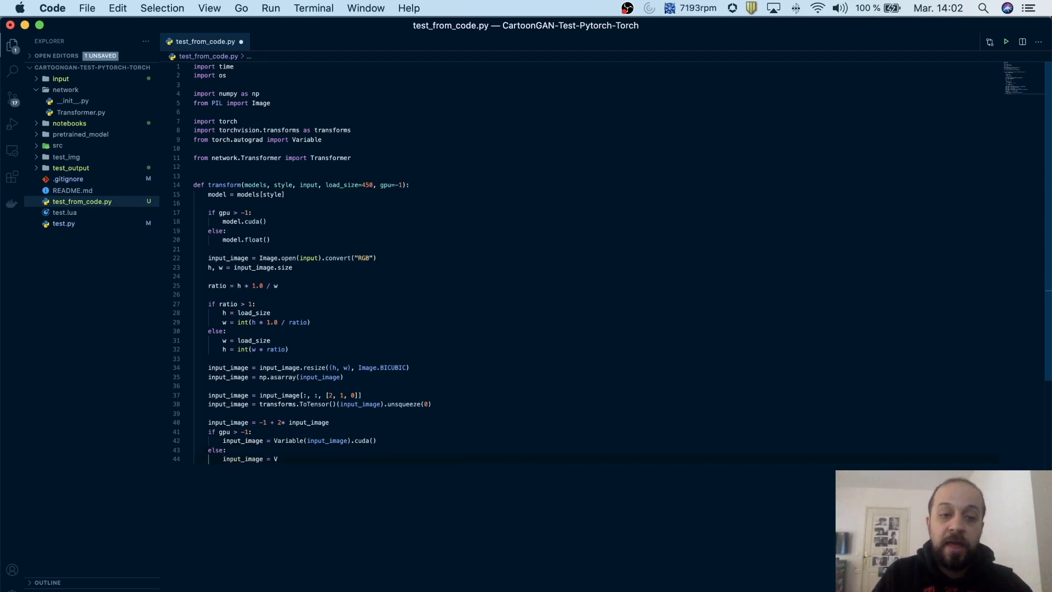
{"action": "type", "text": "ariable(input_image).float("}
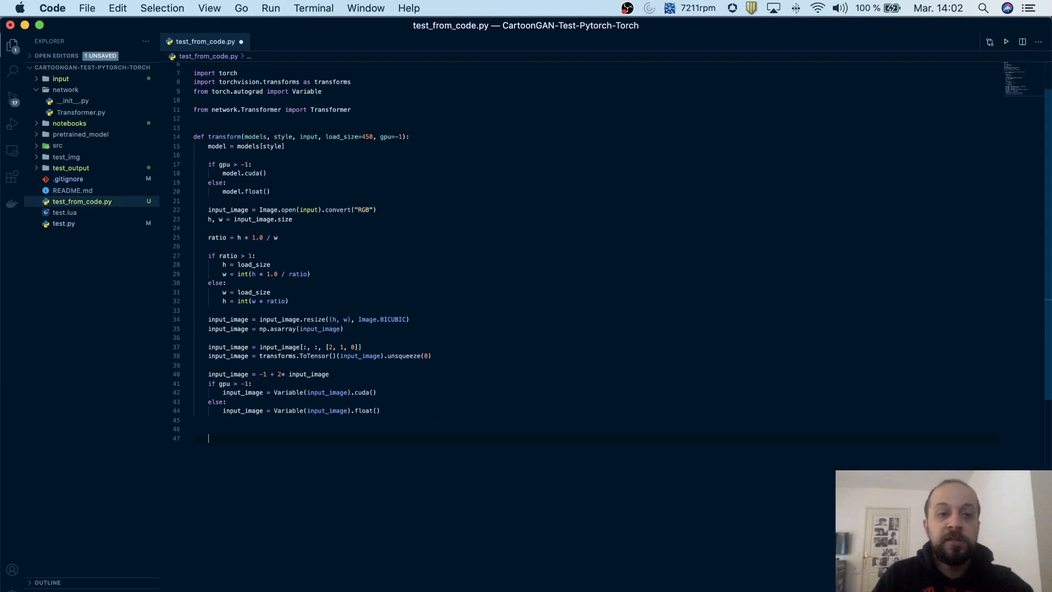
Record the start time with t0 = time.time().
{"action": "type", "text": "t"}
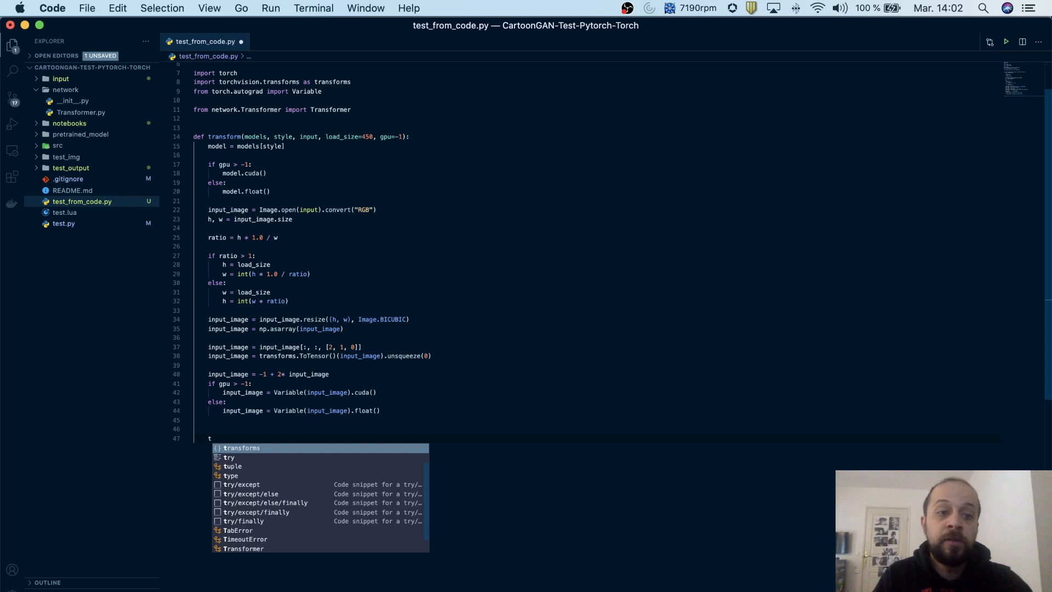
{"action": "type", "text": "0 ="}
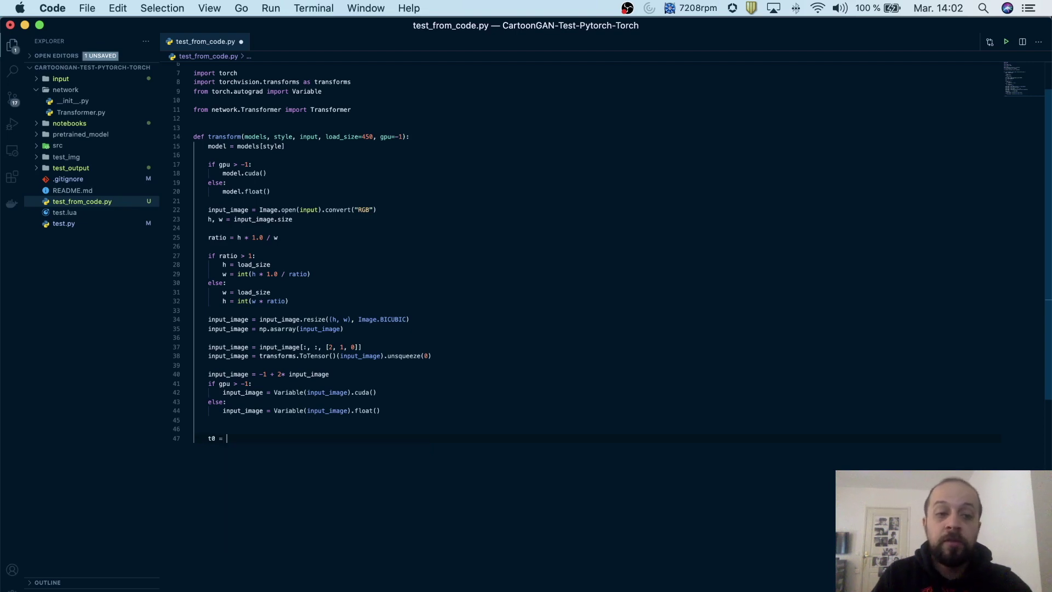
{"action": "type", "text": "time.ti"}
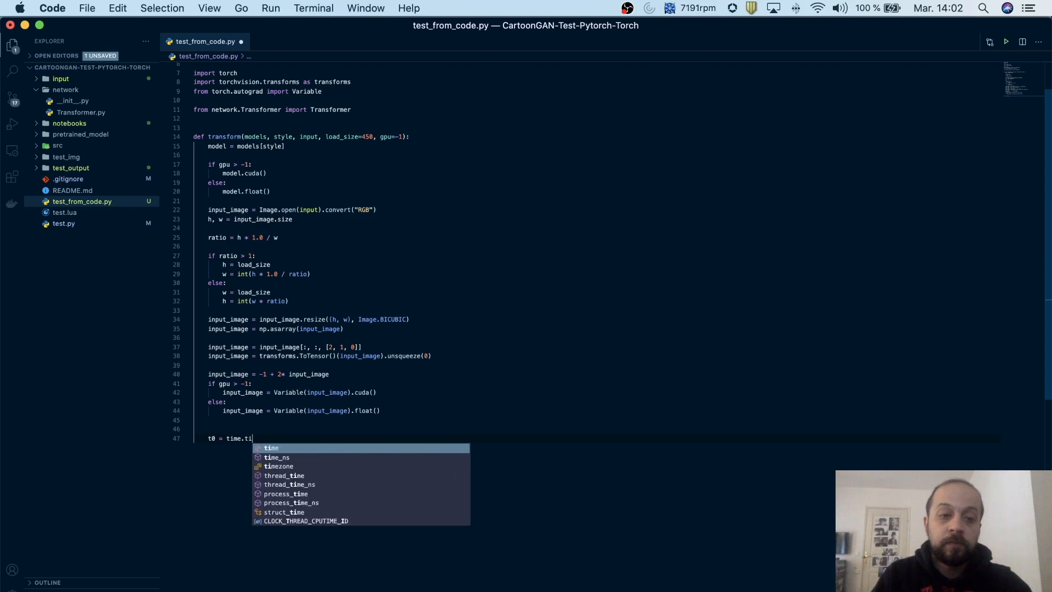
{"action": "key", "text": "Enter"}
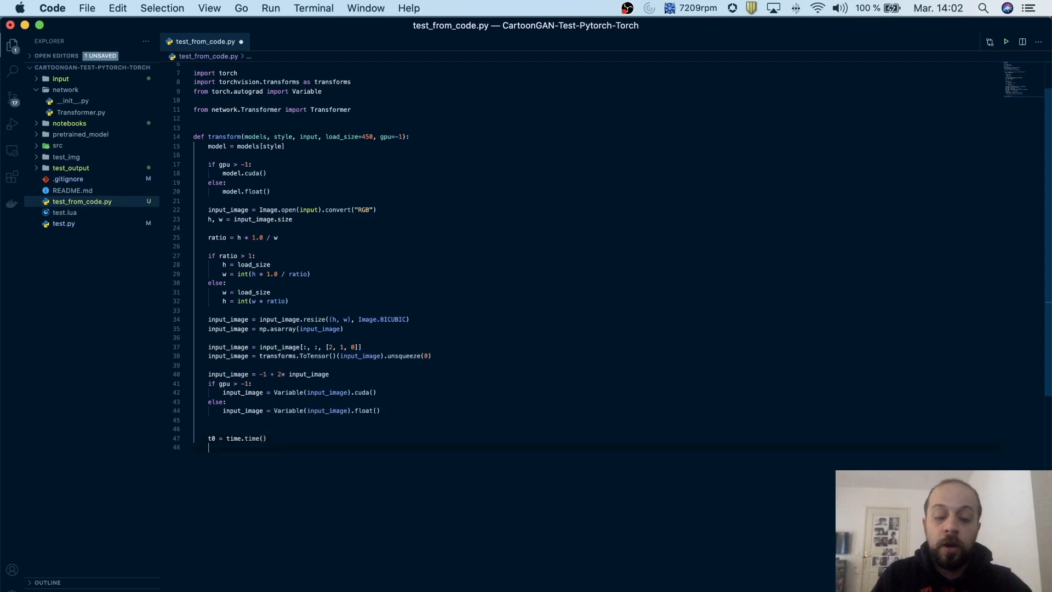
Add a with torch.nograd() block computing output_image = model(input_image).
{"action": "type", "text": "with torch as target:"}
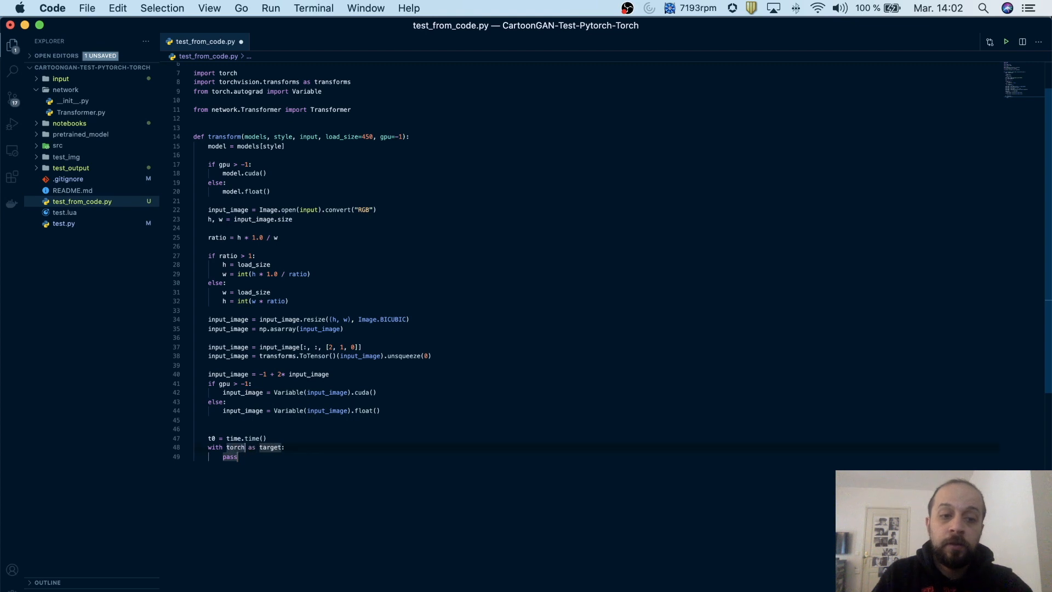
{"action": "type", "text": ".nograd("}
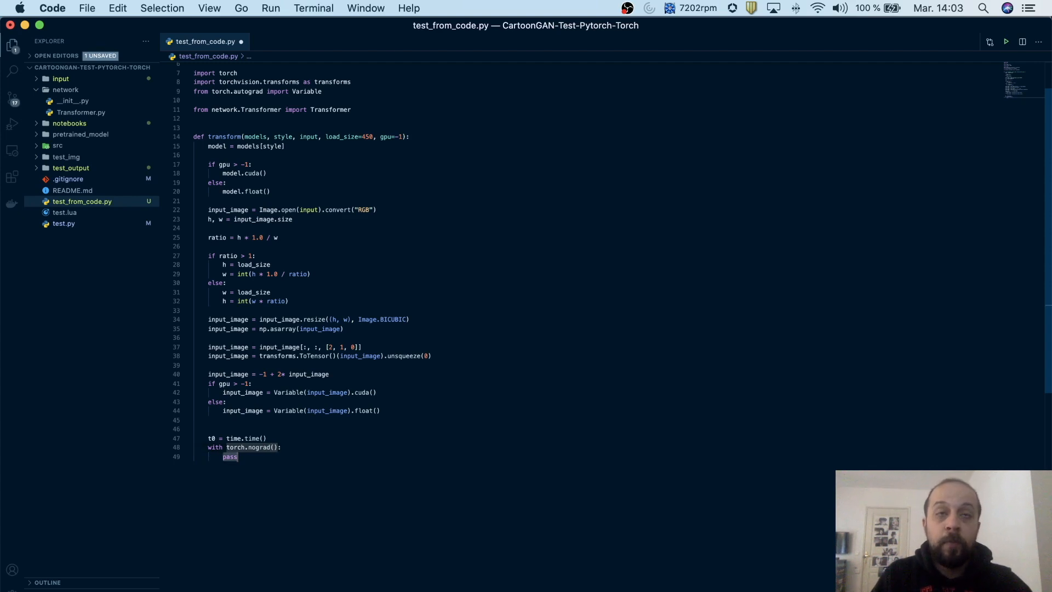
{"action": "type", "text": "output_image"}
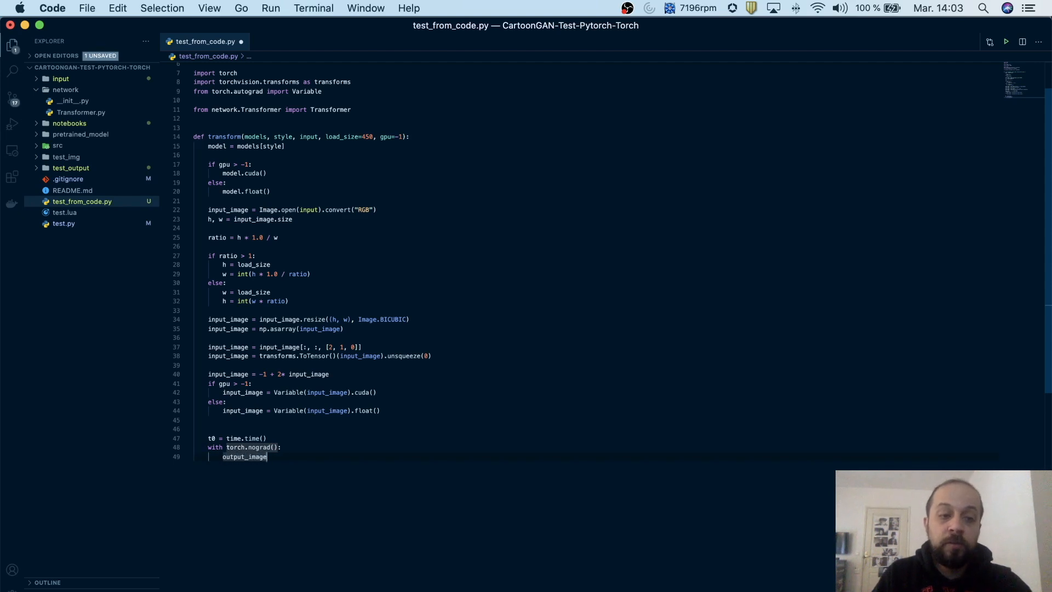
{"action": "type", "text": "= m"}
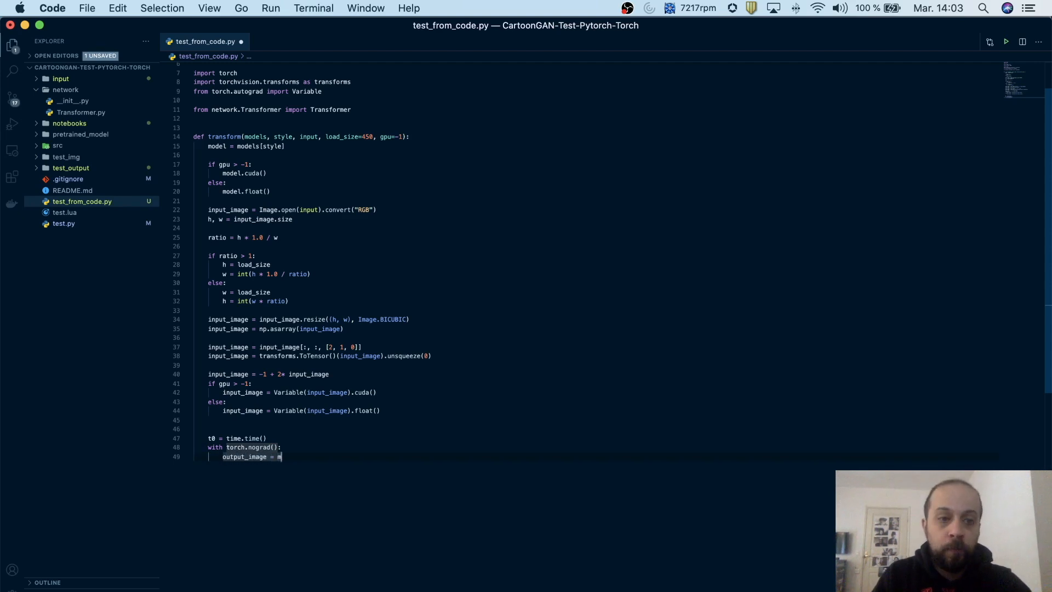
{"action": "type", "text": "odel(input_image"}
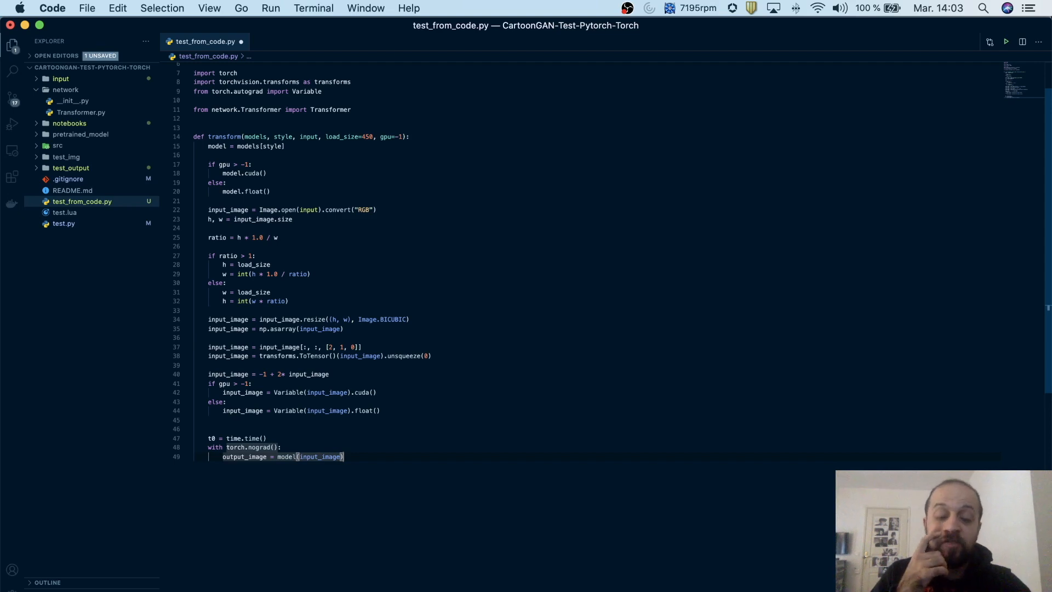
Index the model output with [0] and print 'inference time took {time.time() - t0} s'.
{"action": "type", "text": "[0]"}
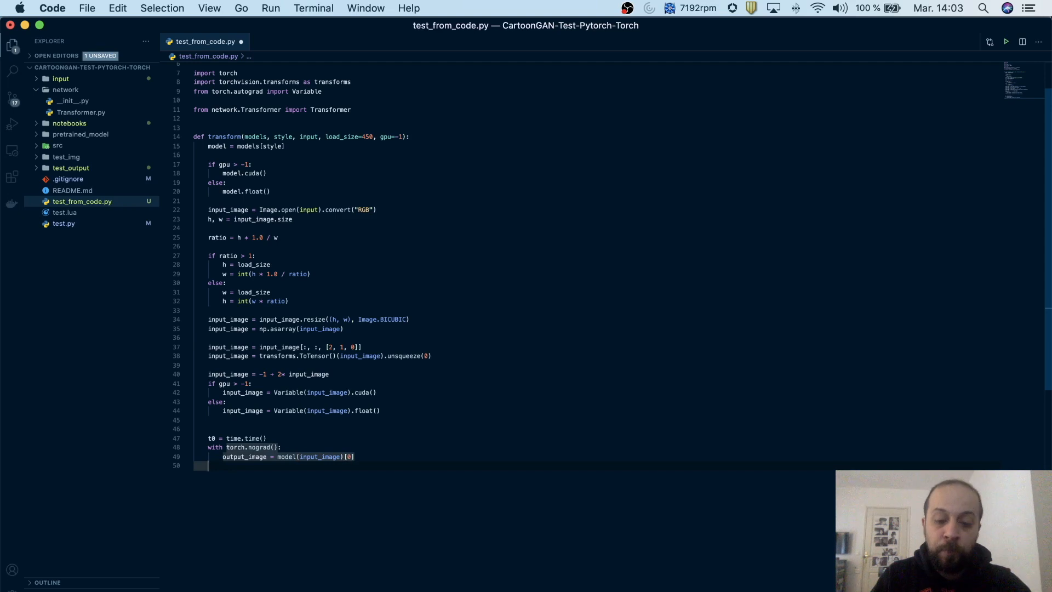
{"action": "type", "text": "print"}
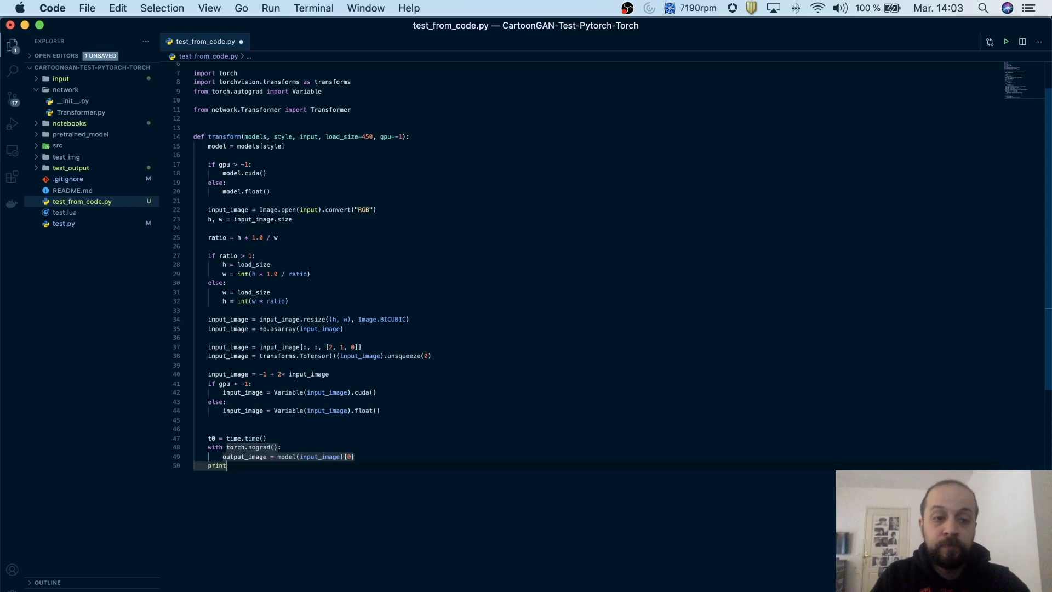
{"action": "type", "text": "(\"\")"}
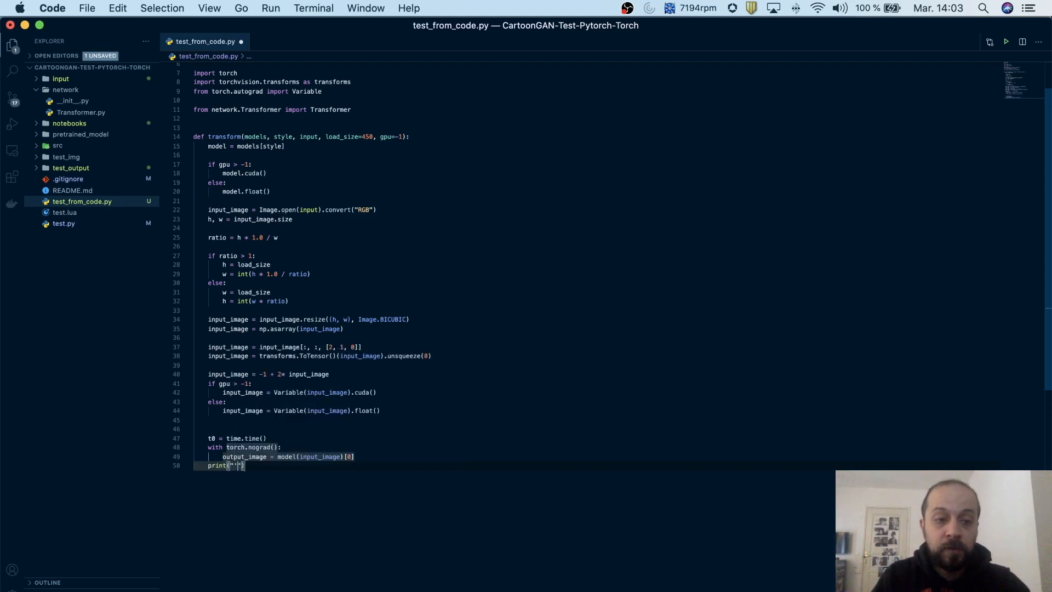
{"action": "type", "text": "inf"}
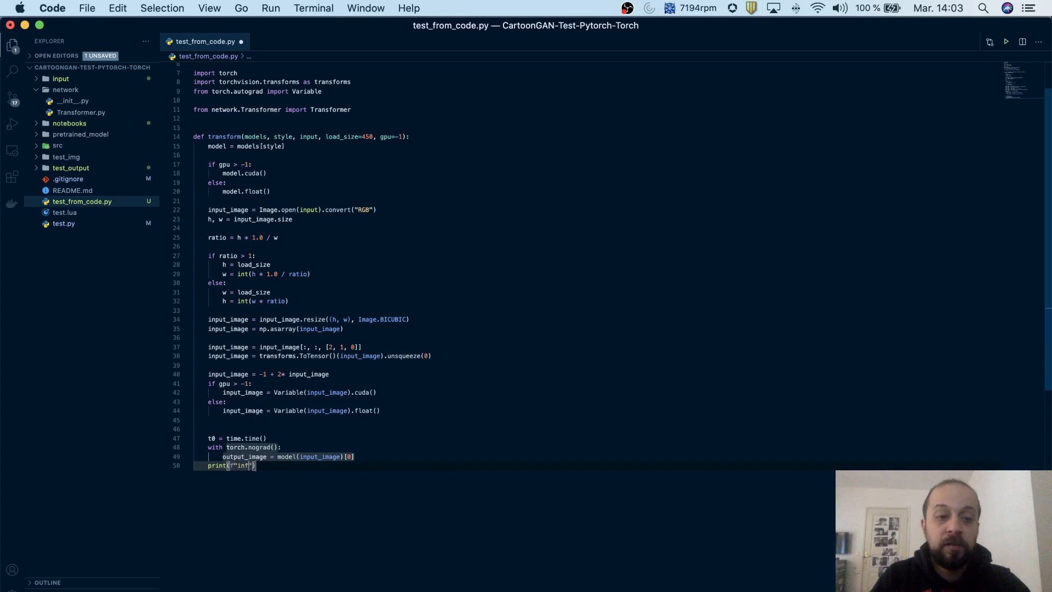
{"action": "type", "text": "inference time took {"}
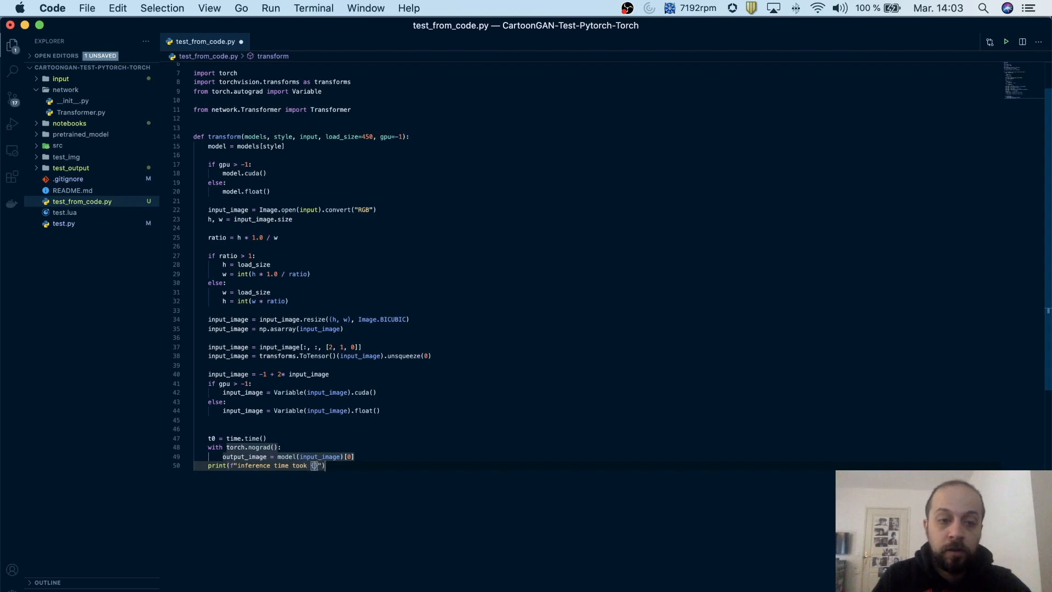
{"action": "type", "text": "time"}
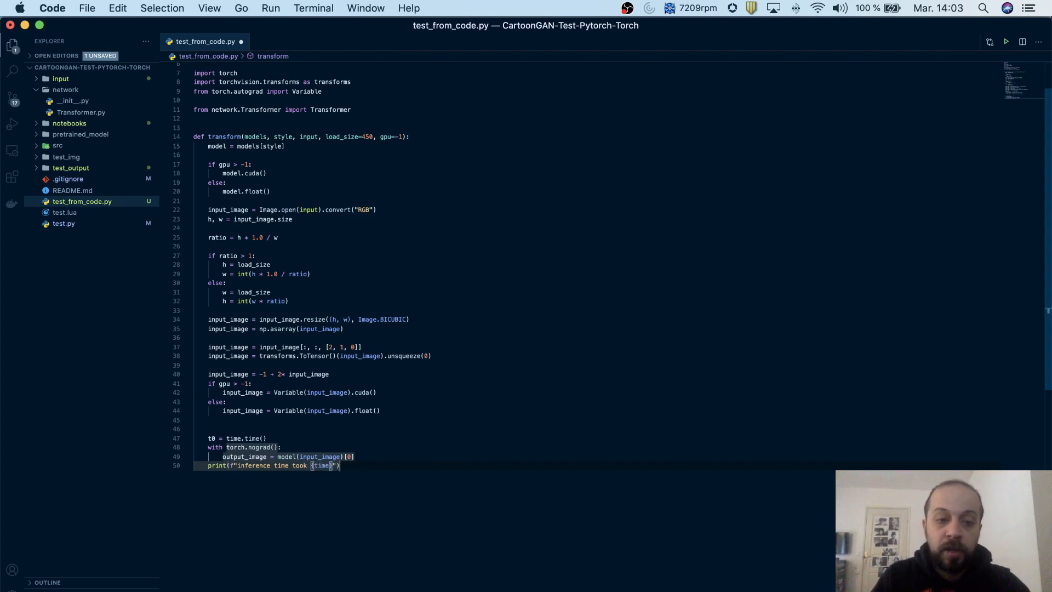
{"action": "type", "text": "time.time()"}
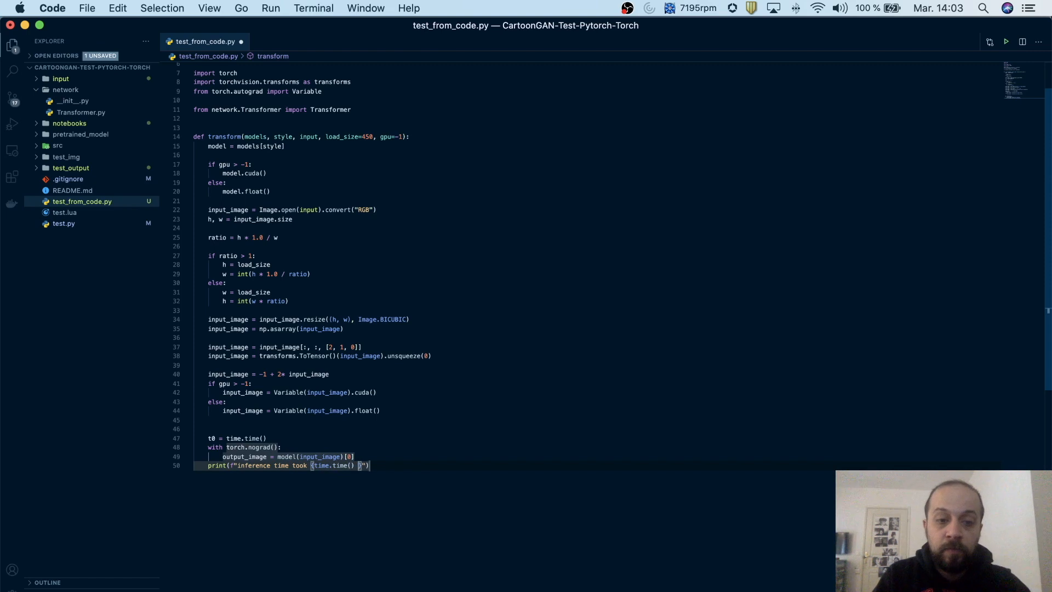
{"action": "type", "text": "- t0"}
{"action": "left_click", "coordinate": [244, 447]}
{"action": "type", "text": "_"}
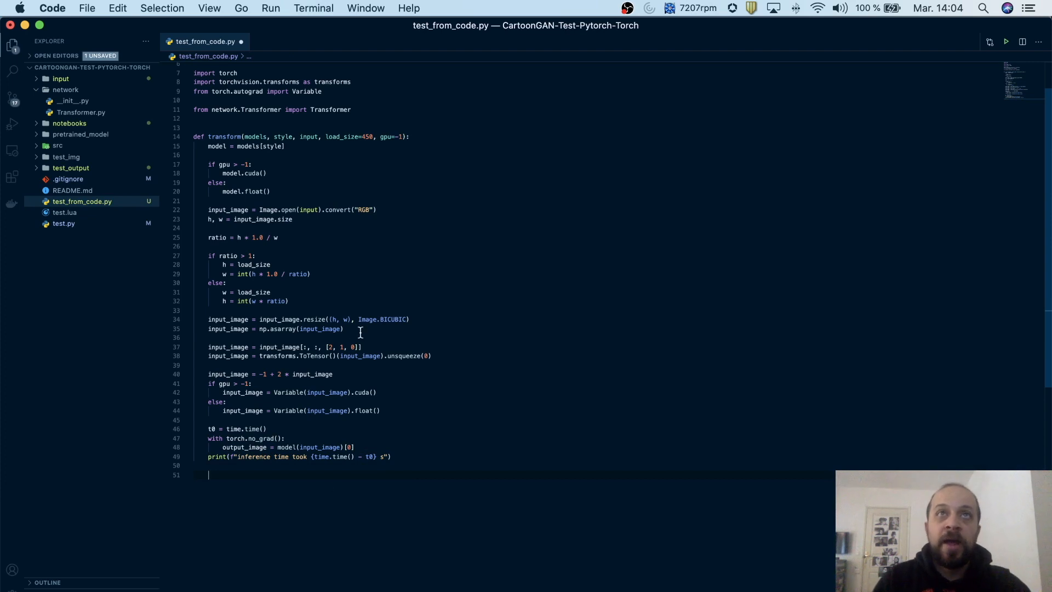
Add output_image = output_image[[2, 1, 0], :, :] to reorder the output channels.
{"action": "type", "text": "output_image = output_image"}
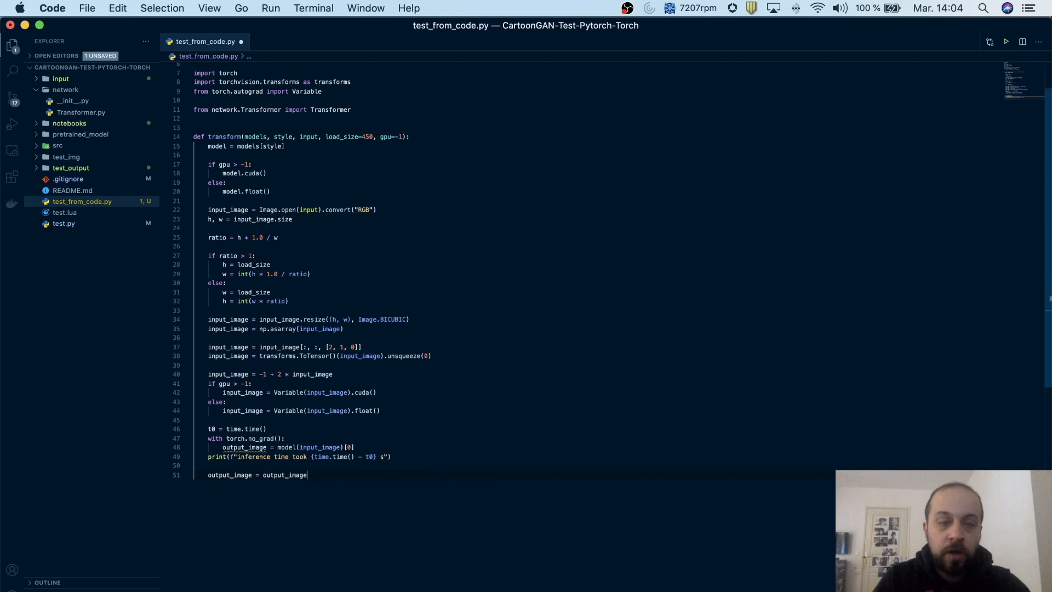
{"action": "type", "text": "[]"}
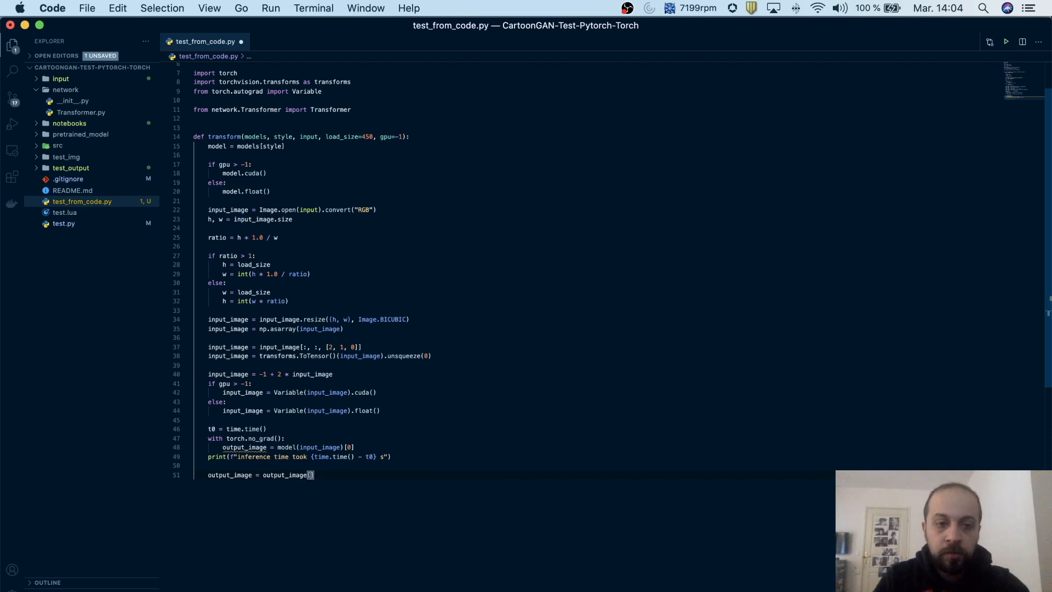
{"action": "type", "text": "2,"}
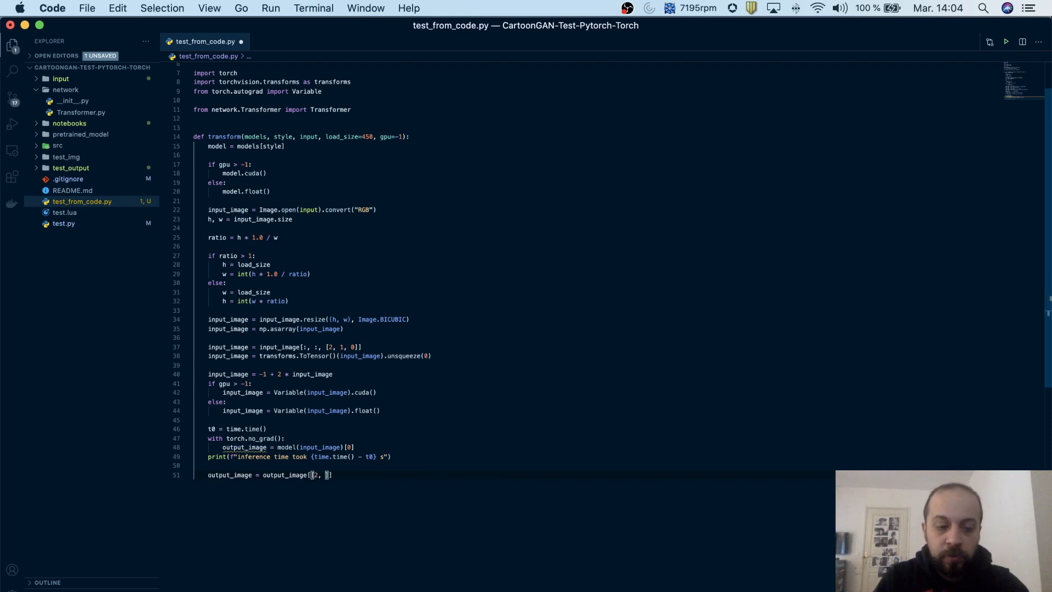
{"action": "type", "text": "1,"}
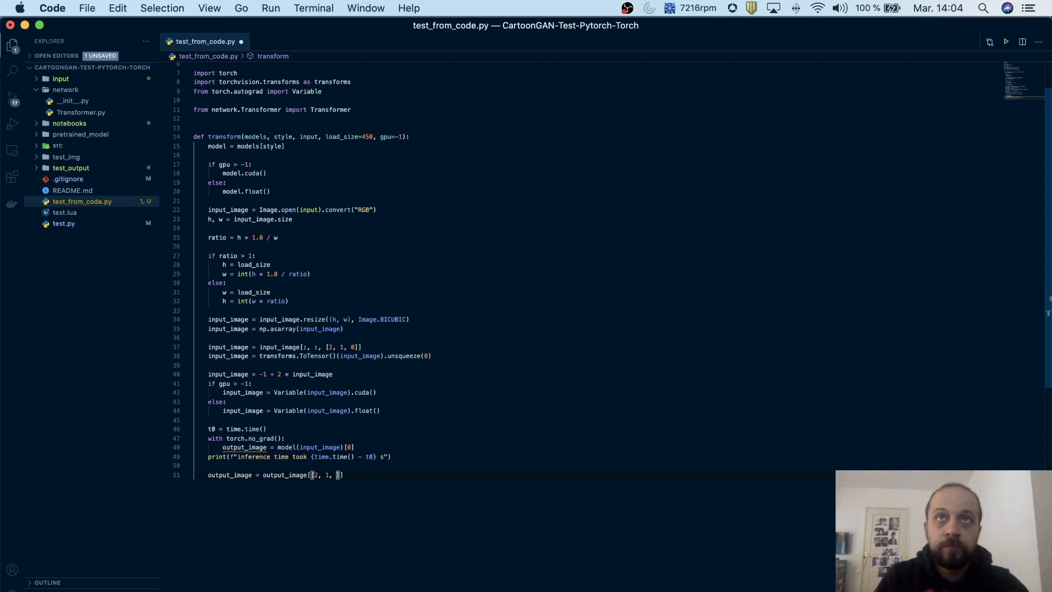
{"action": "type", "text": "2, 1, 0], :, :"}
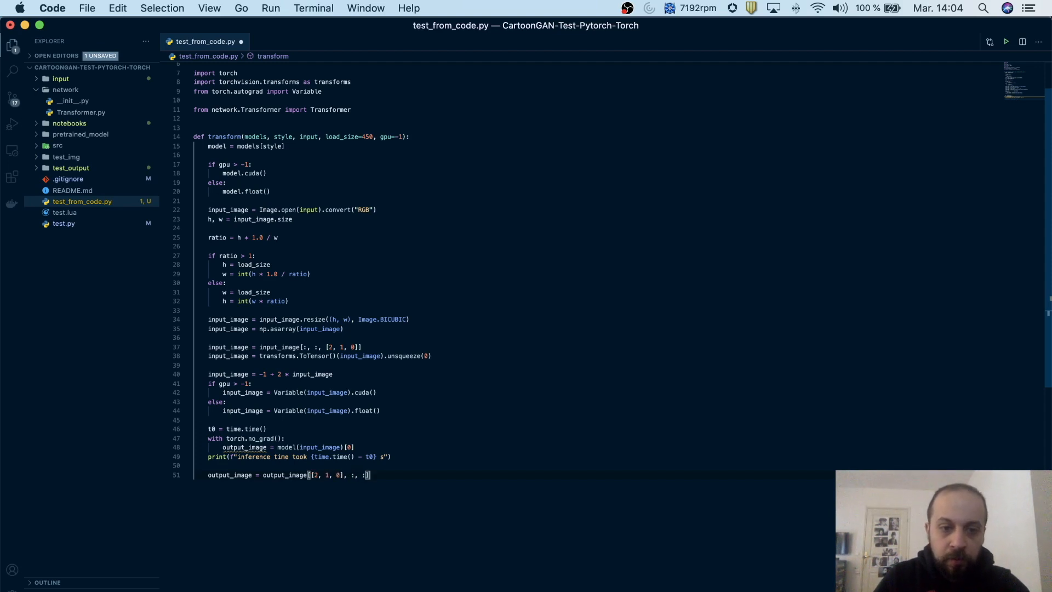
{"action": "key", "text": "Enter"}
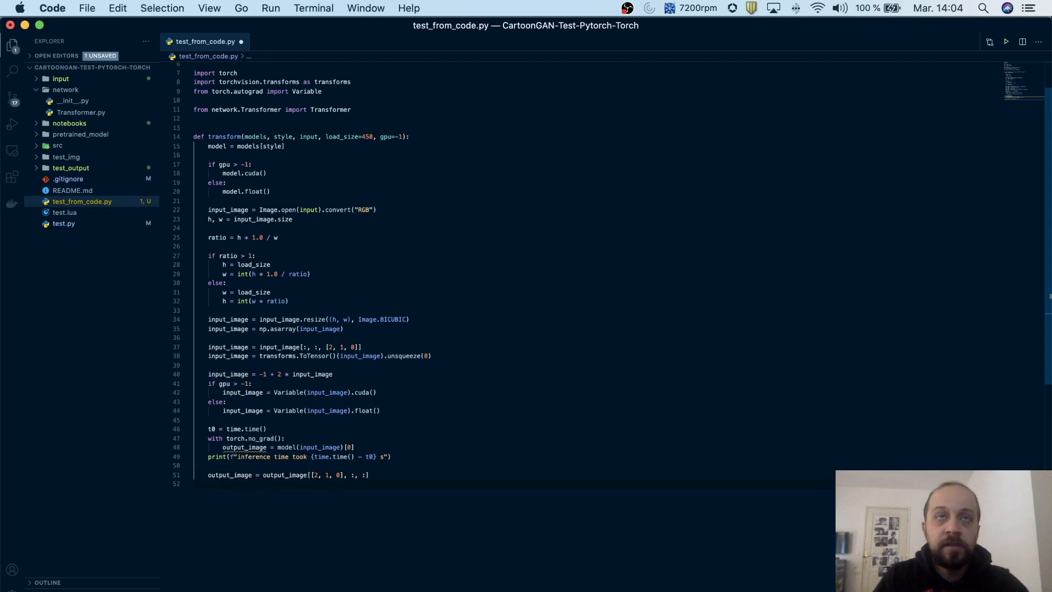
{"action": "type", "text": "ou"}
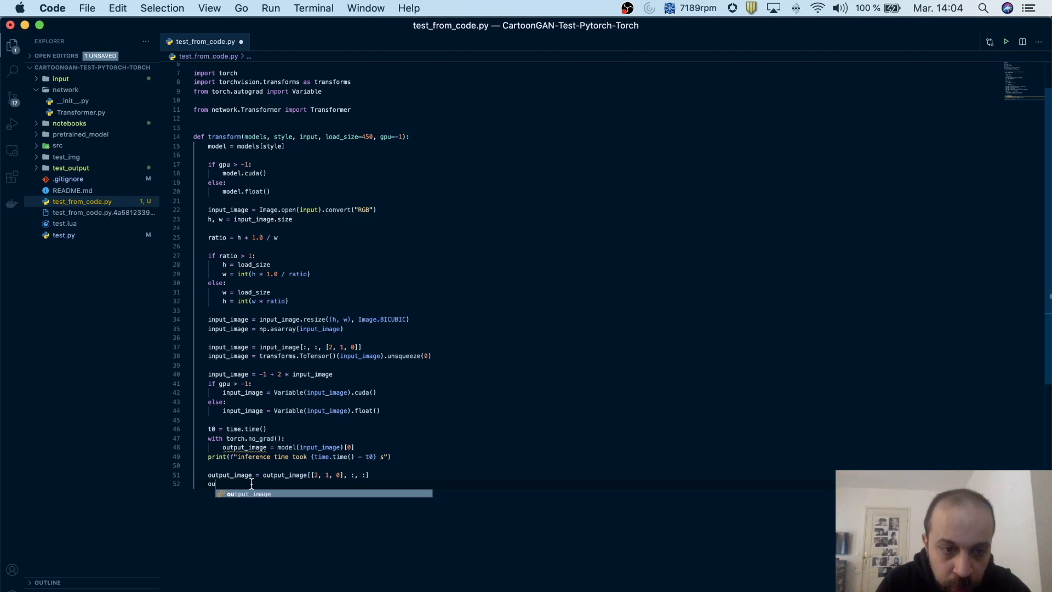
Set output_image to output_image.data.cpu().float() * 0.5 + 0.5, then convert it with .numpy().
{"action": "type", "text": "tp"}
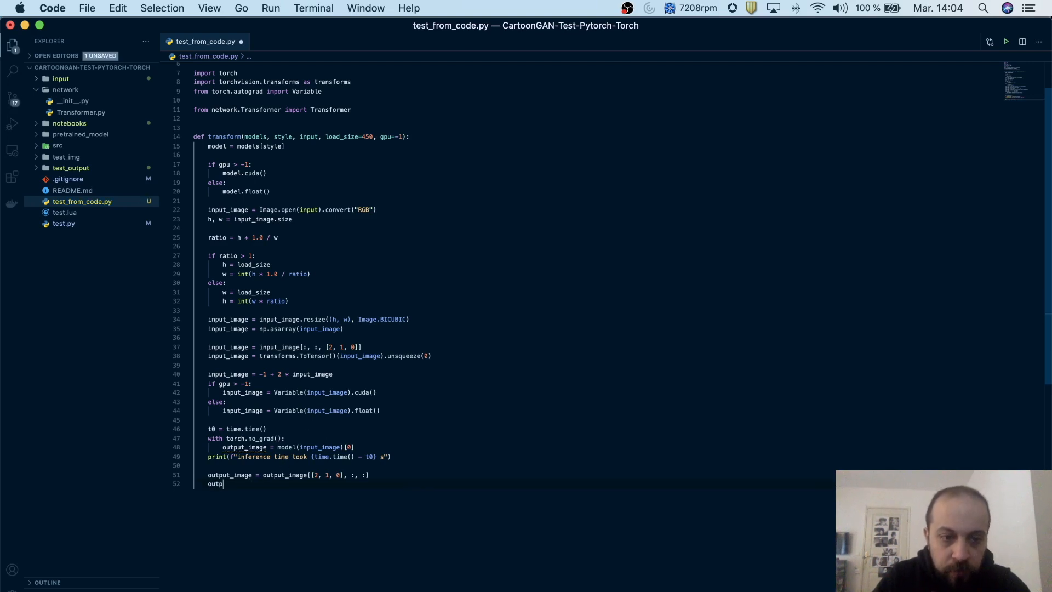
{"action": "type", "text": "ut_image ="}
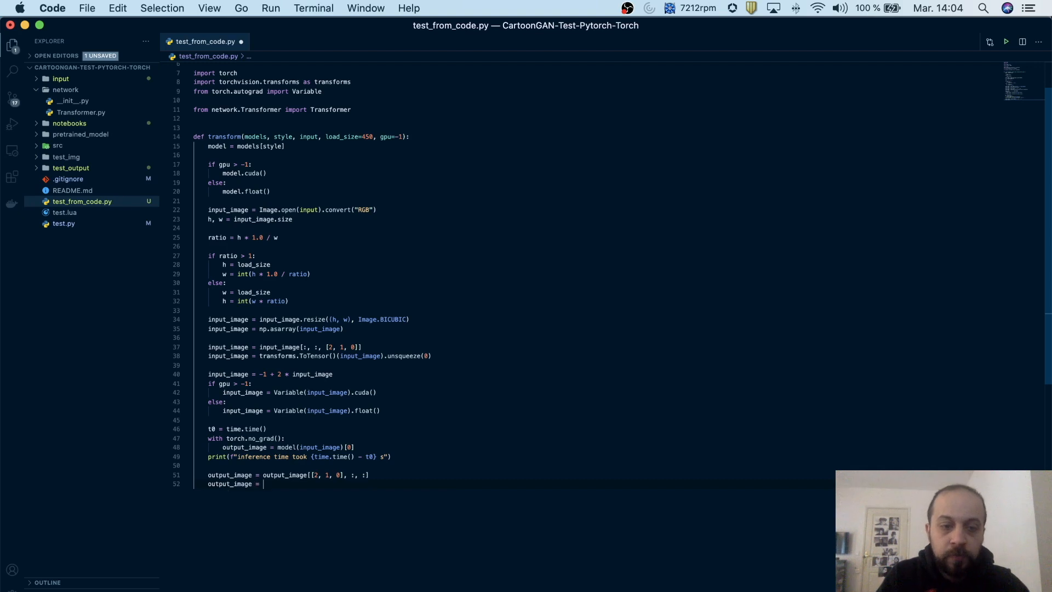
{"action": "type", "text": "output_image"}
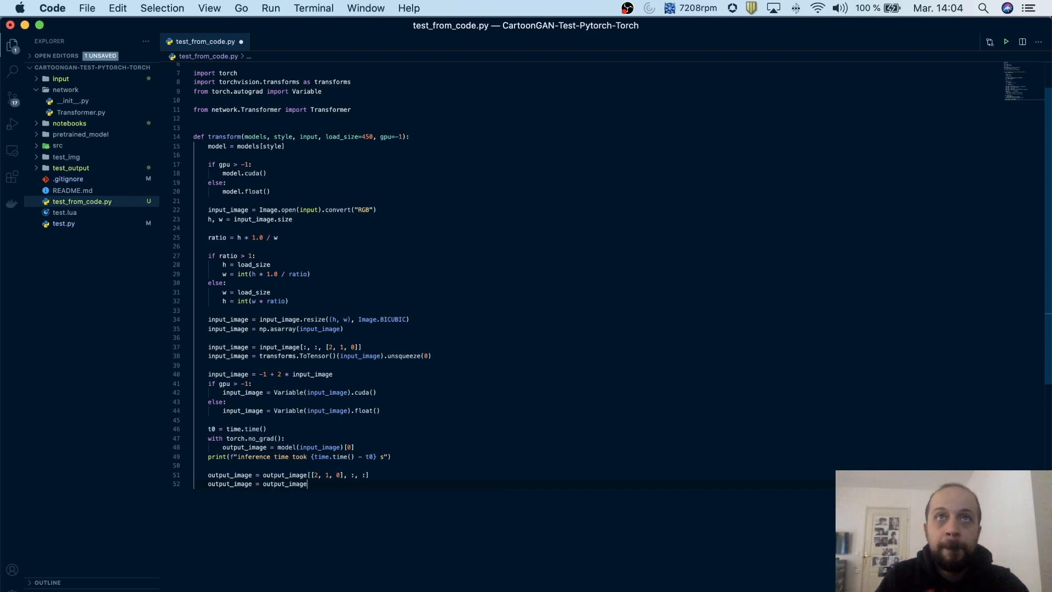
{"action": "type", "text": ".data."}
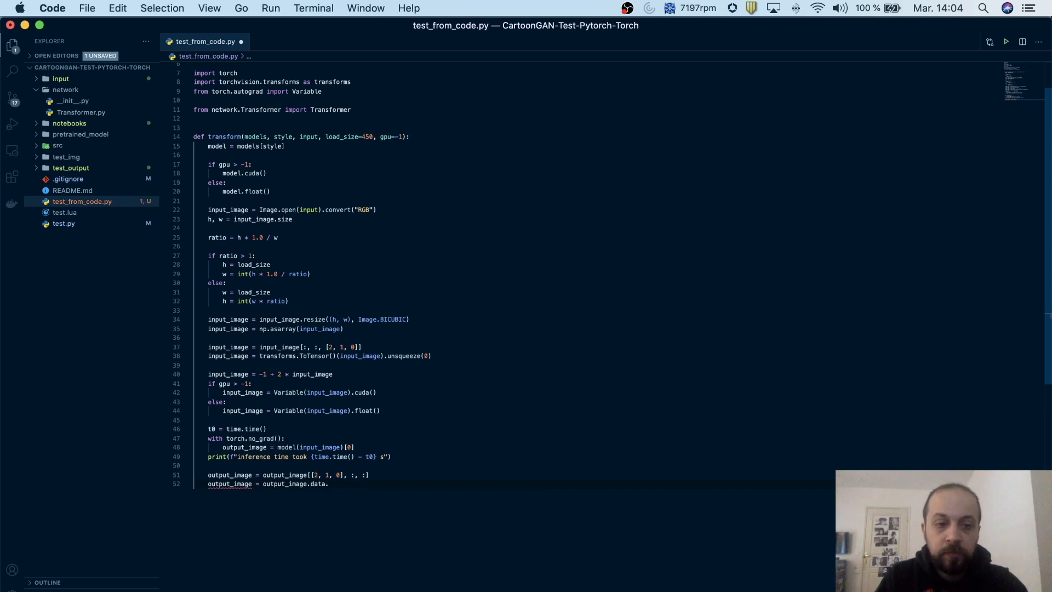
{"action": "type", "text": ".cpu"}
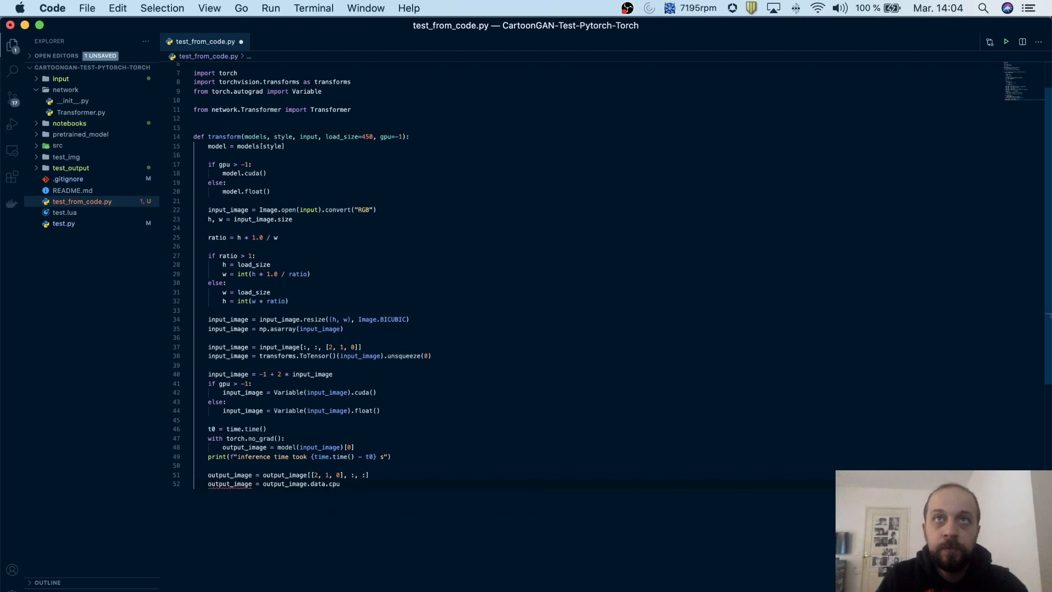
{"action": "type", "text": ".float()"}
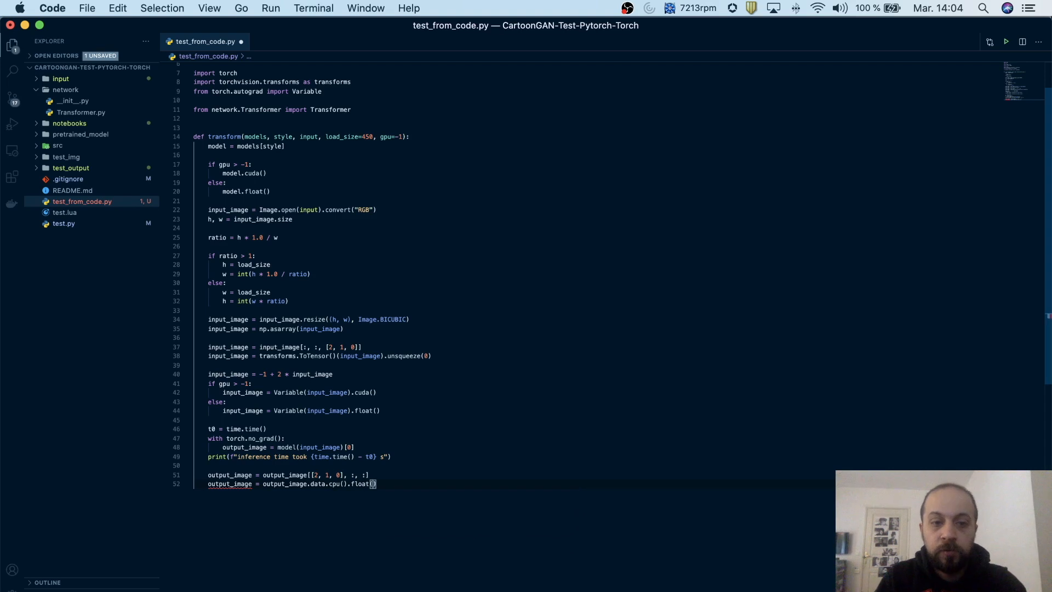
{"action": "type", "text": "* 0"}
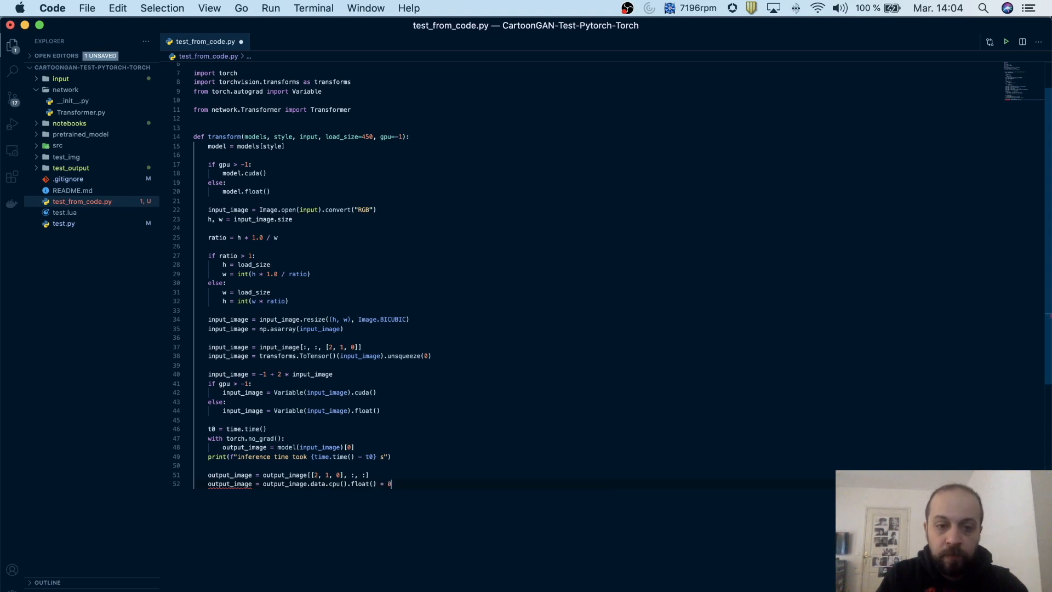
{"action": "type", "text": ".5 + 0.5"}
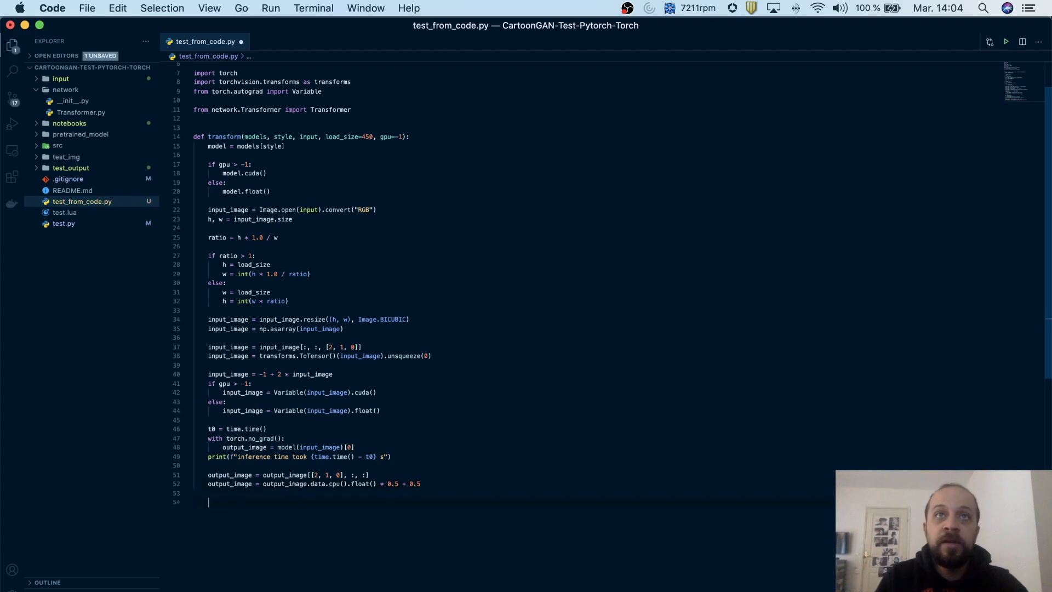
{"action": "type", "text": "output_image ="}
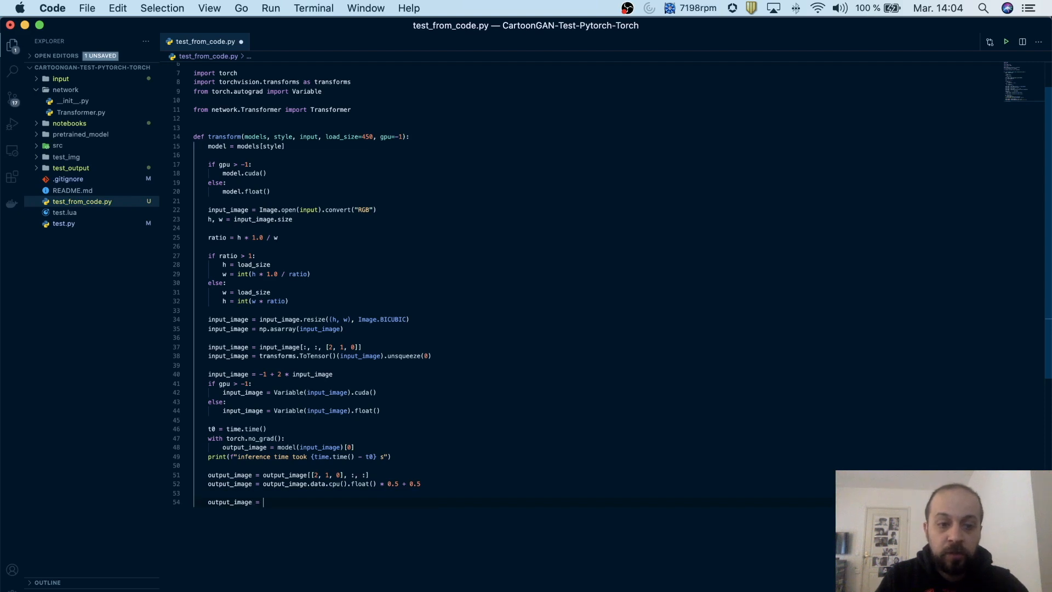
{"action": "type", "text": "output_image.ny"}
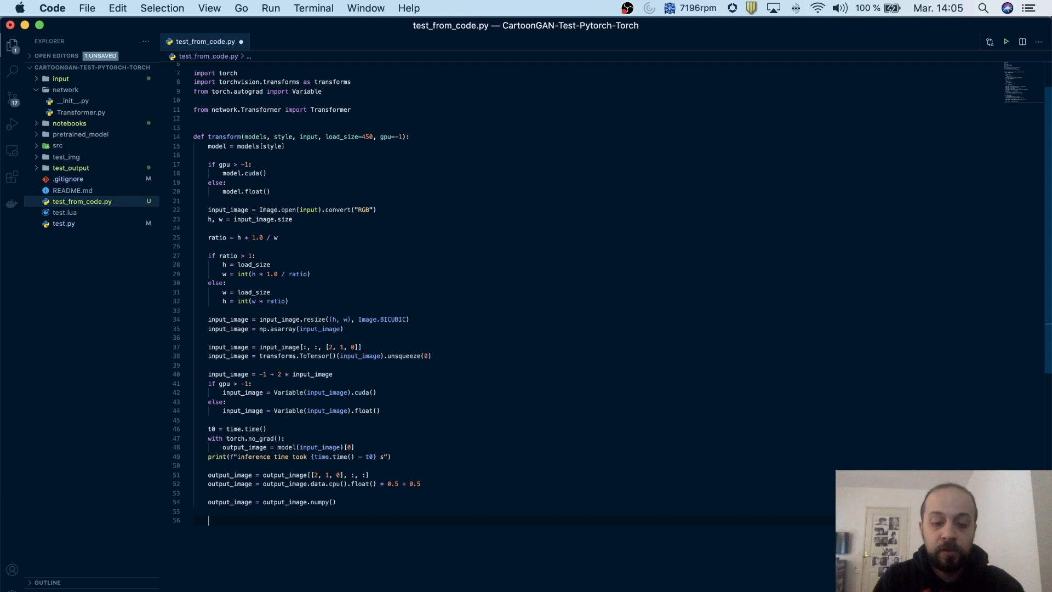
Add output_image = np.uint8(output_image.transpose(1, 2, 0) * 255).
{"action": "type", "text": "output_image ="}
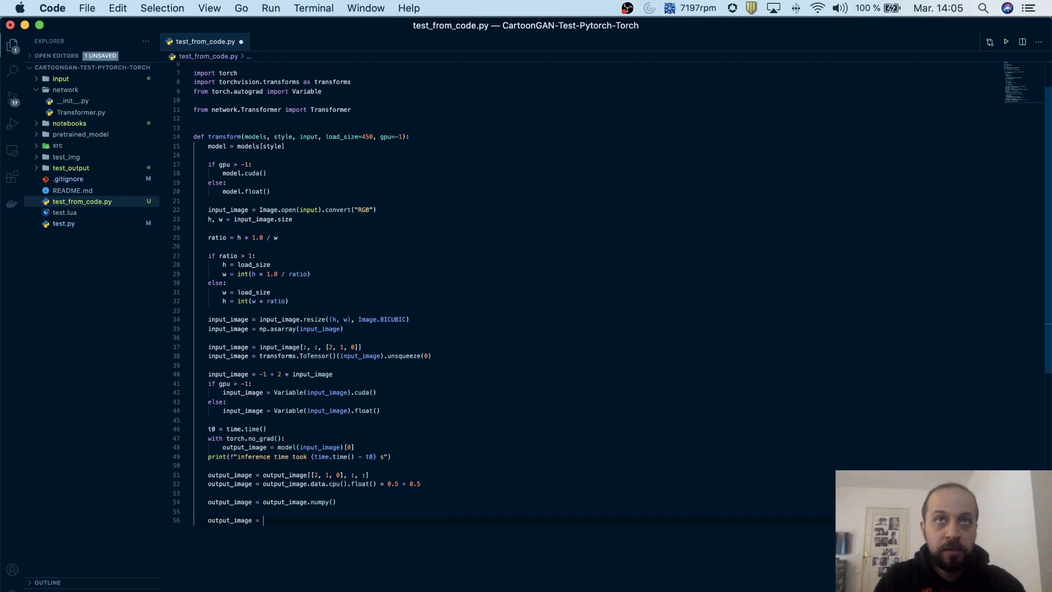
{"action": "type", "text": "np.uint8("}
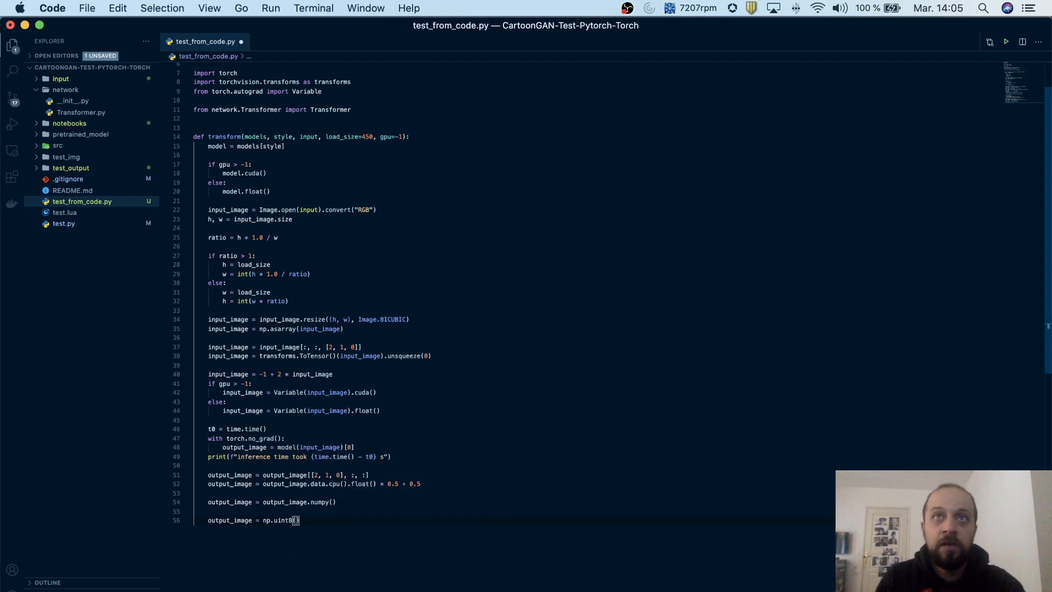
{"action": "type", "text": "output_image"}
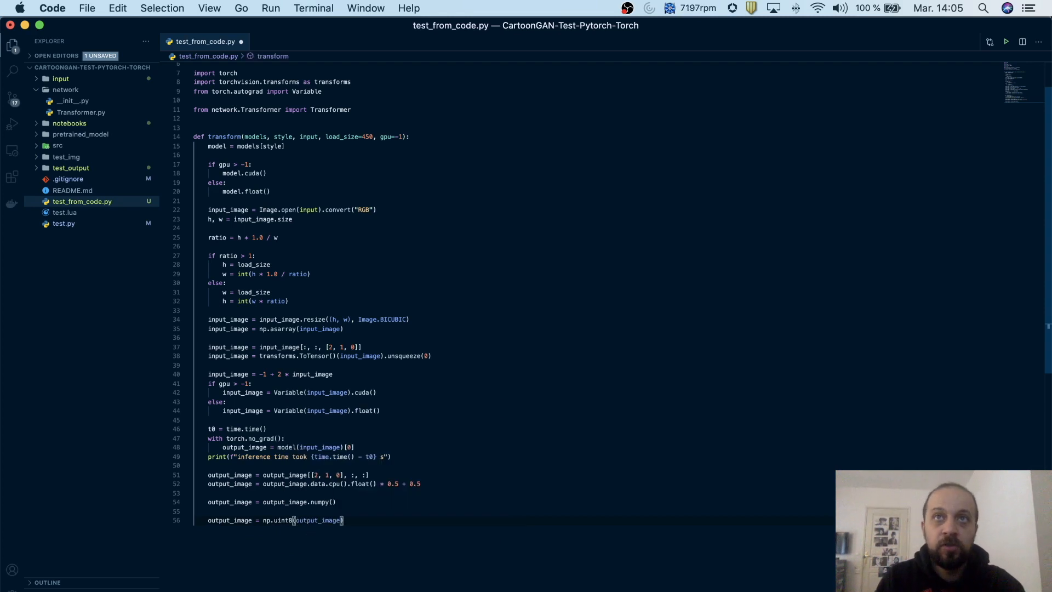
{"action": "type", "text": "tran"}
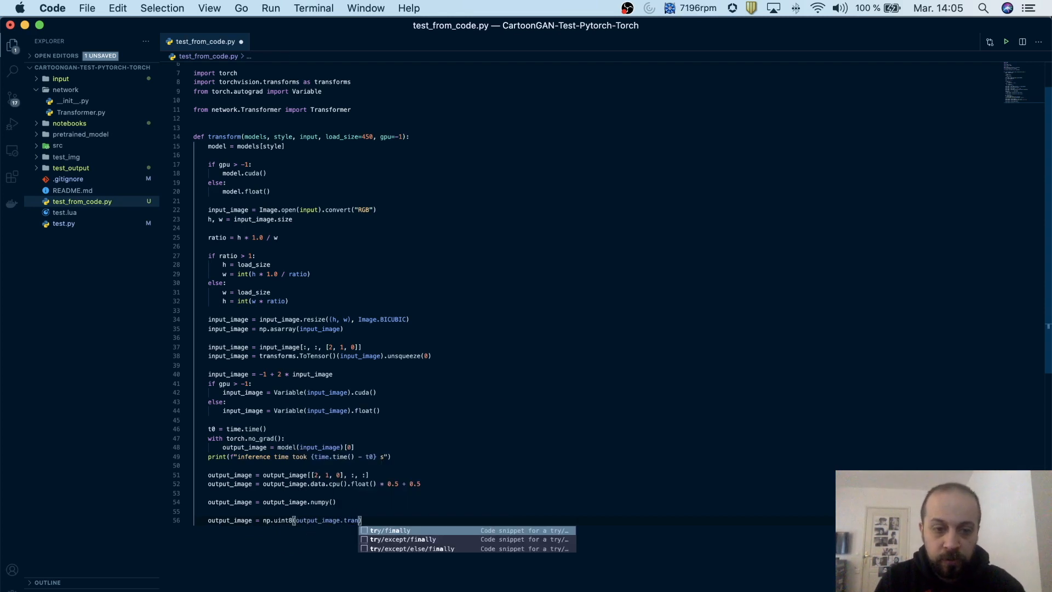
{"action": "type", "text": "transpose()"}
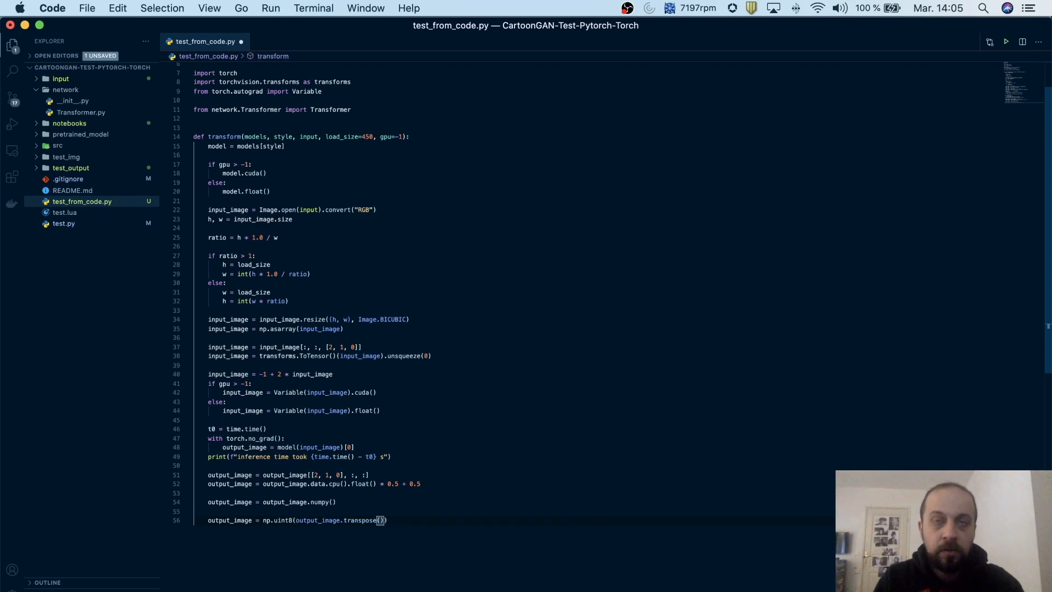
{"action": "type", "text": "1, 2, 0"}
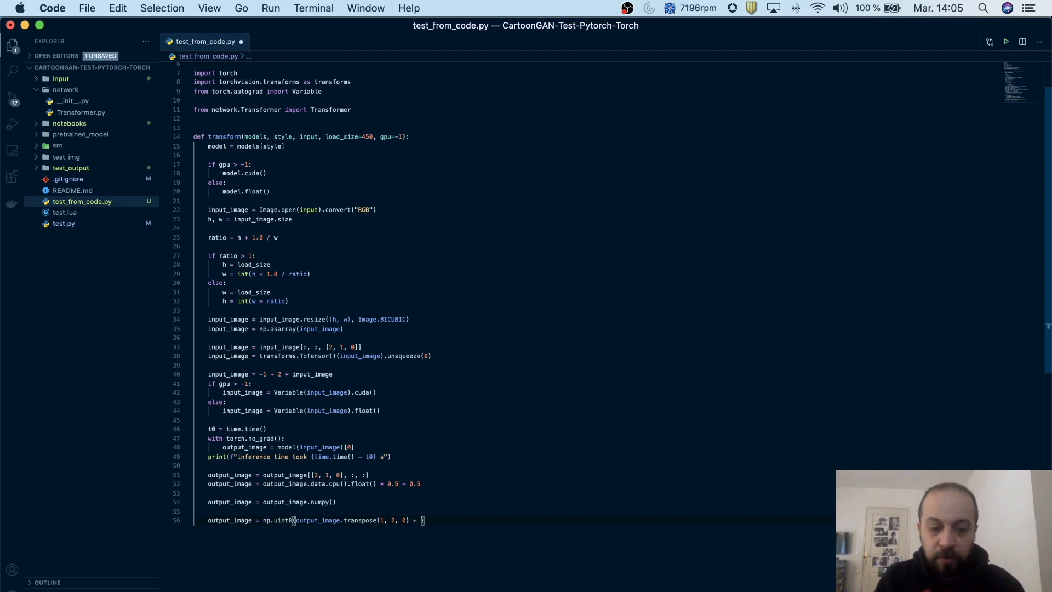
{"action": "type", "text": "255)"}
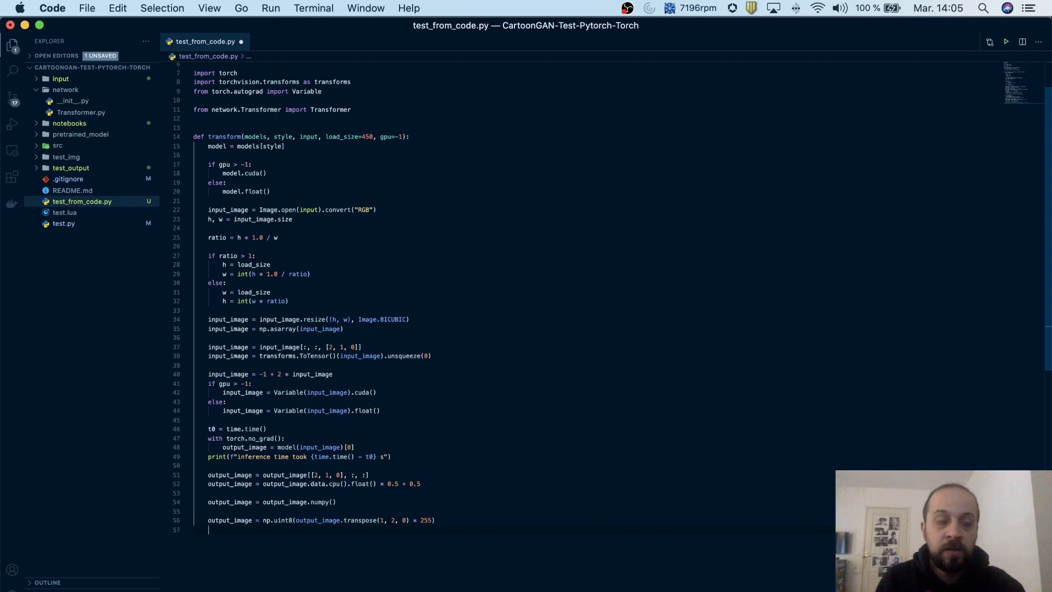
Convert the array with Image.fromarray(output_image) and return output_image.
{"action": "type", "text": "output_image ="}
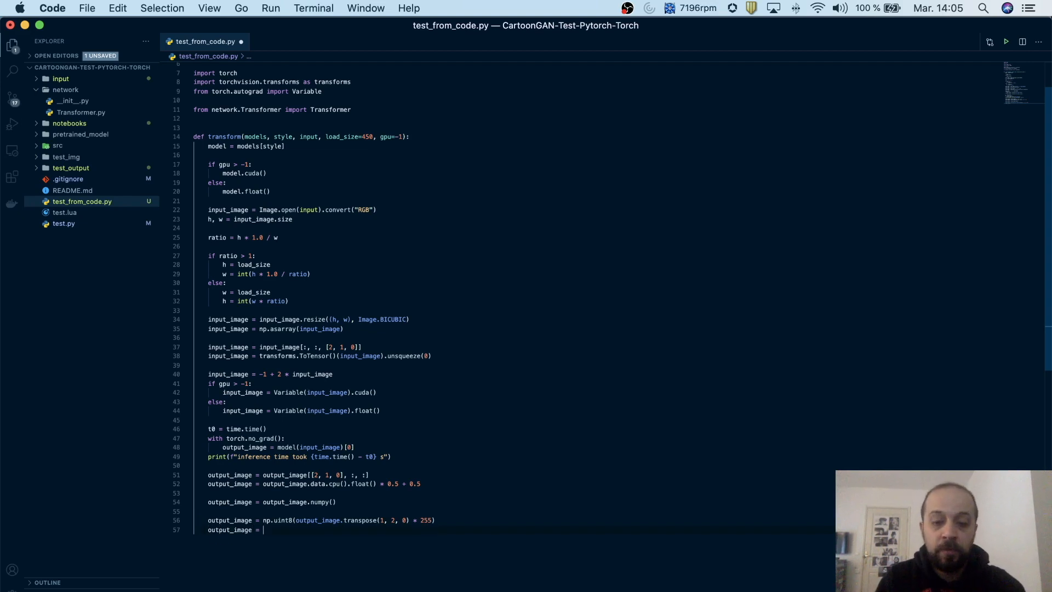
{"action": "type", "text": "Image"}
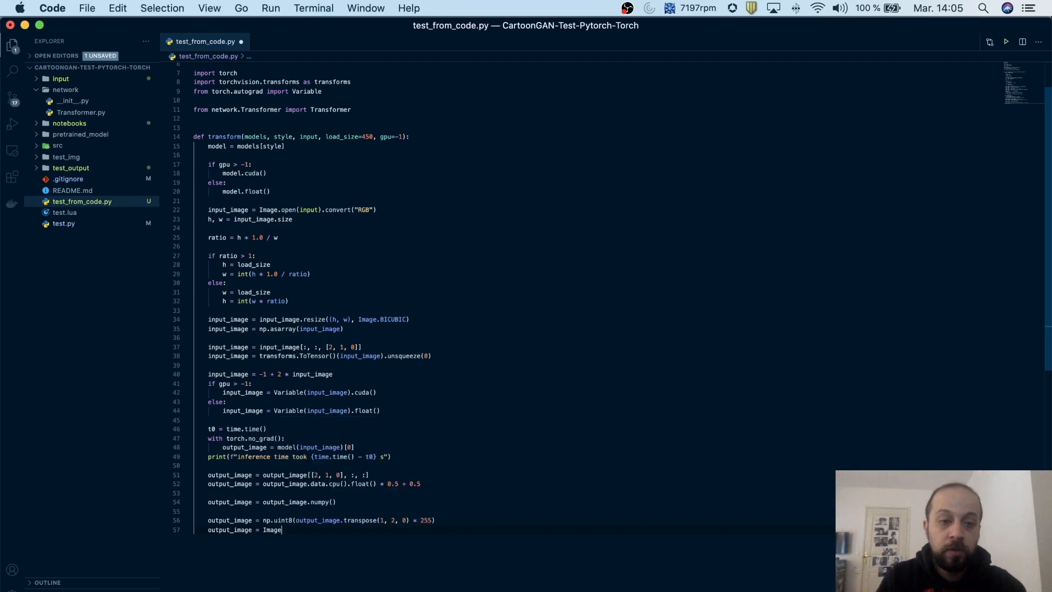
{"action": "type", "text": ".fromarray(i)"}
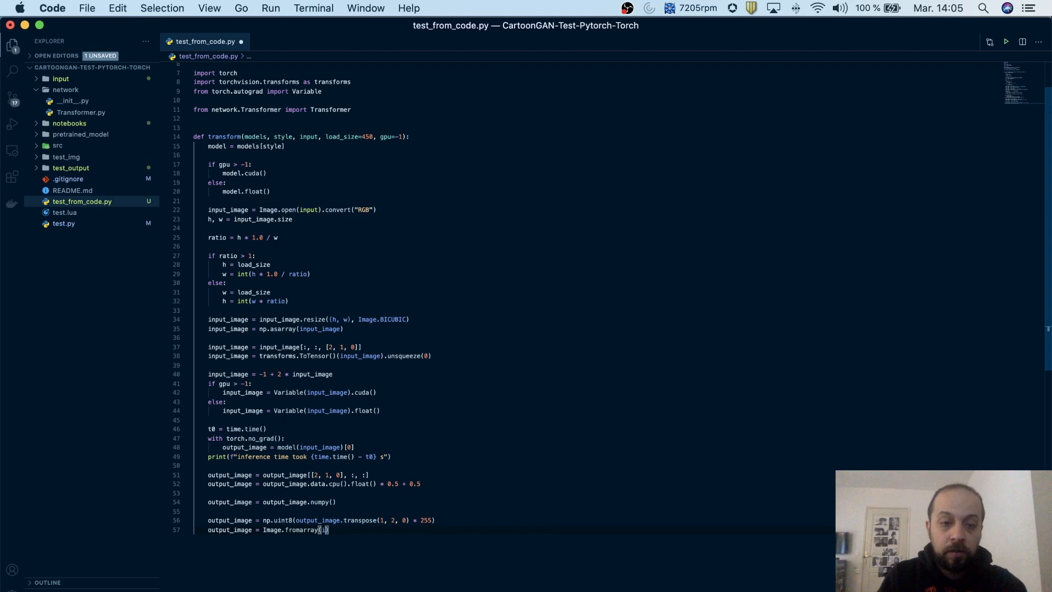
{"action": "type", "text": "output_image"}
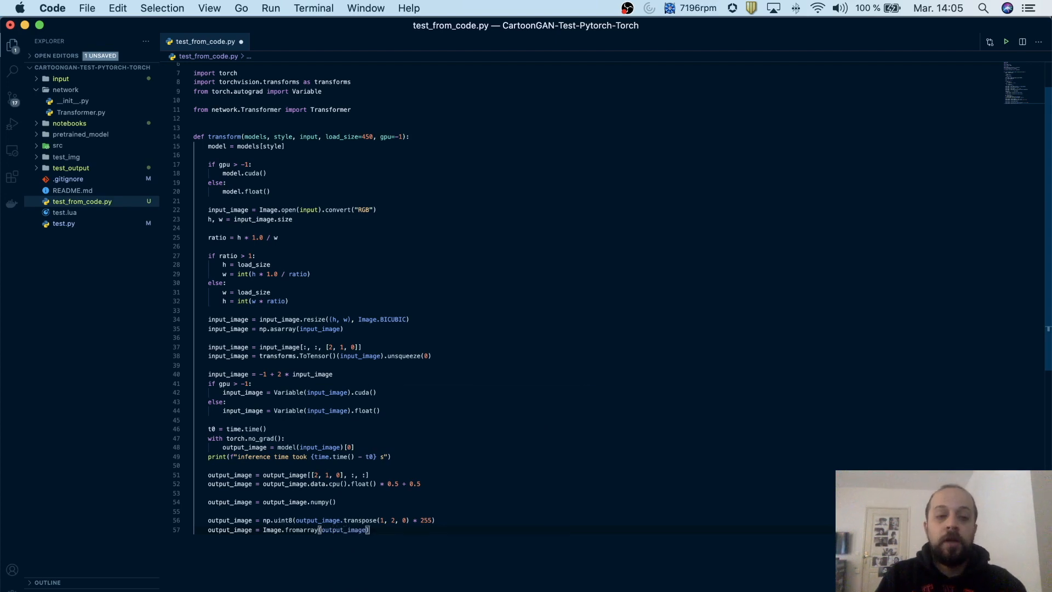
{"action": "type", "text": "return output_image"}
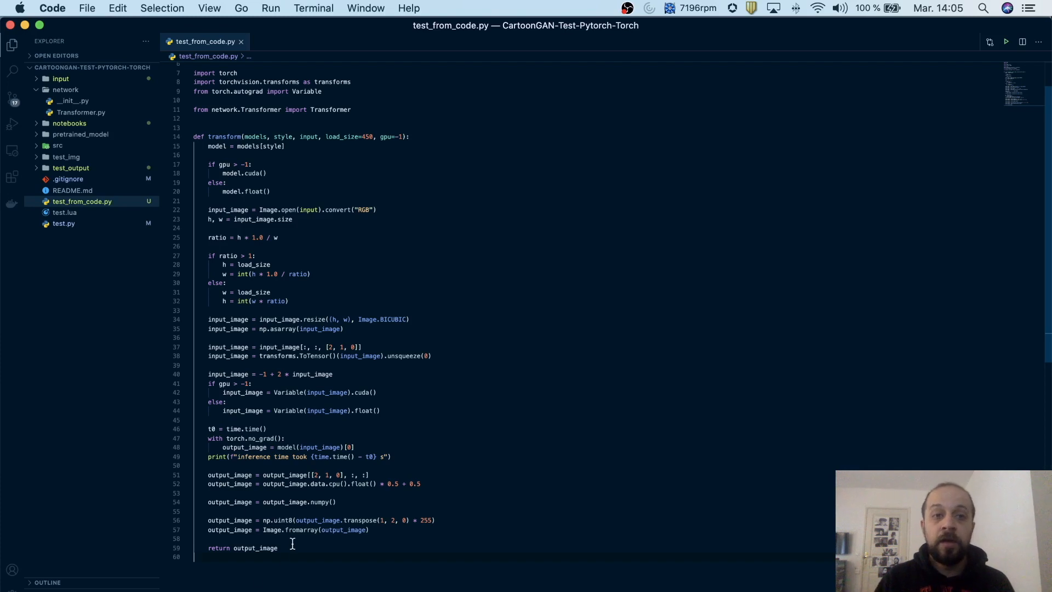
{"action": "mouse_move", "coordinate": [303, 555]}
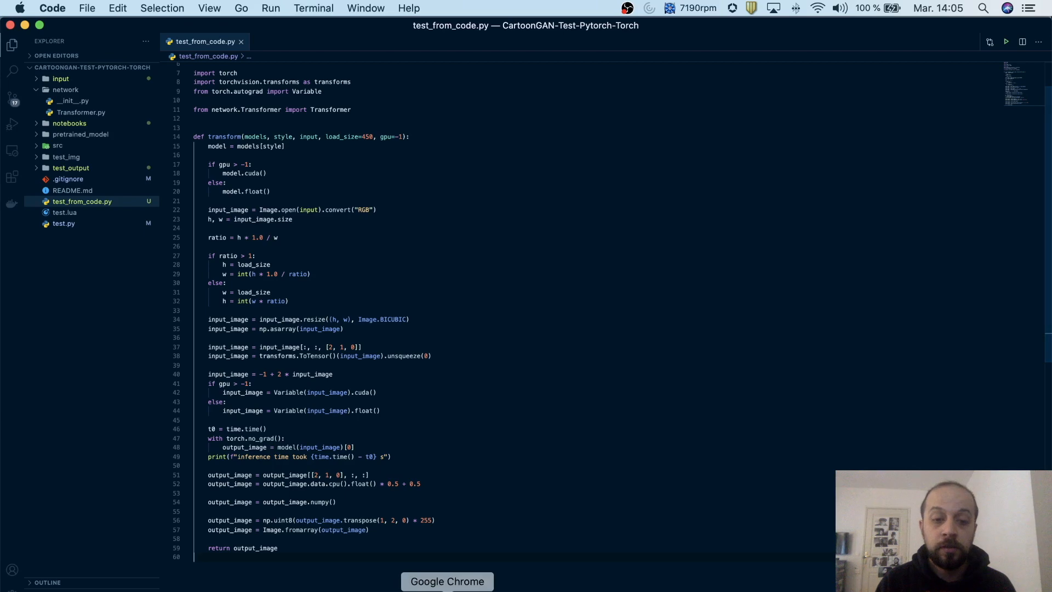
In the cartoonify notebook, run the cell that sets the image path.
{"action": "left_click", "coordinate": [448, 581]}
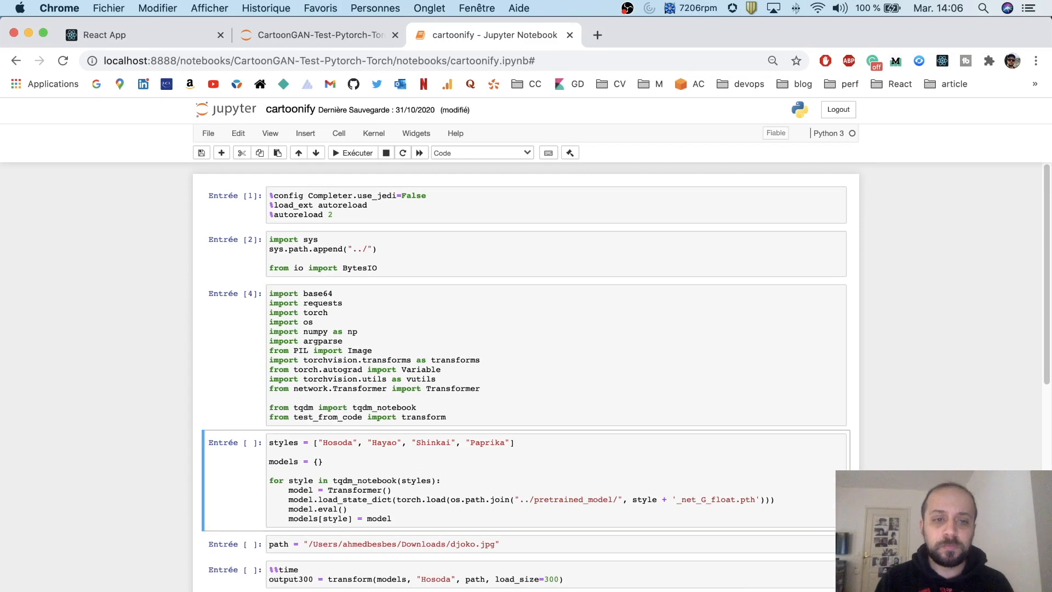
{"action": "scroll", "scroll_direction": "down", "scroll_amount": 3}
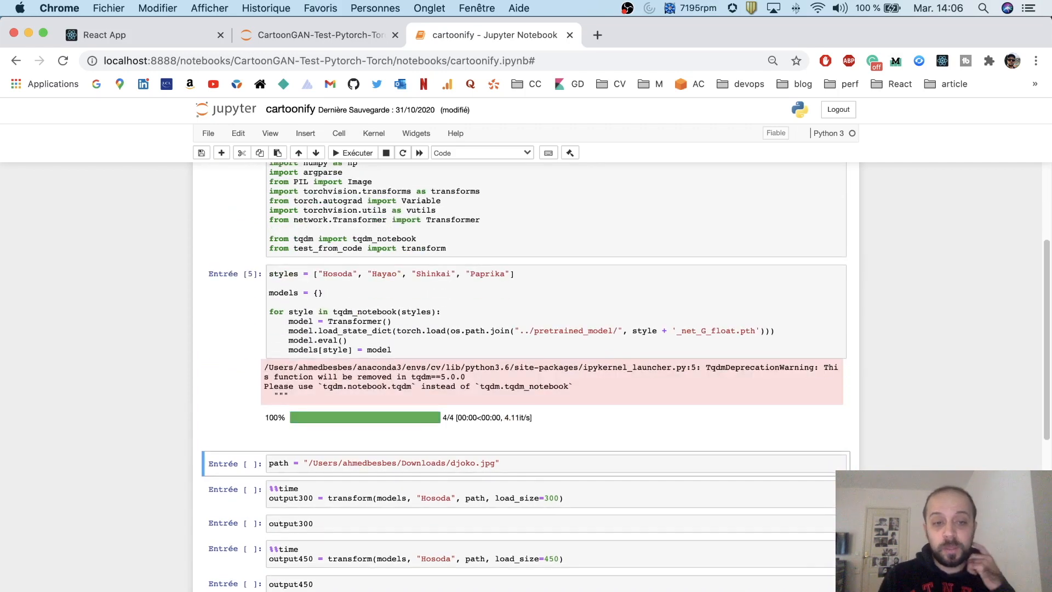
{"action": "scroll", "scroll_direction": "down", "scroll_amount": 3}
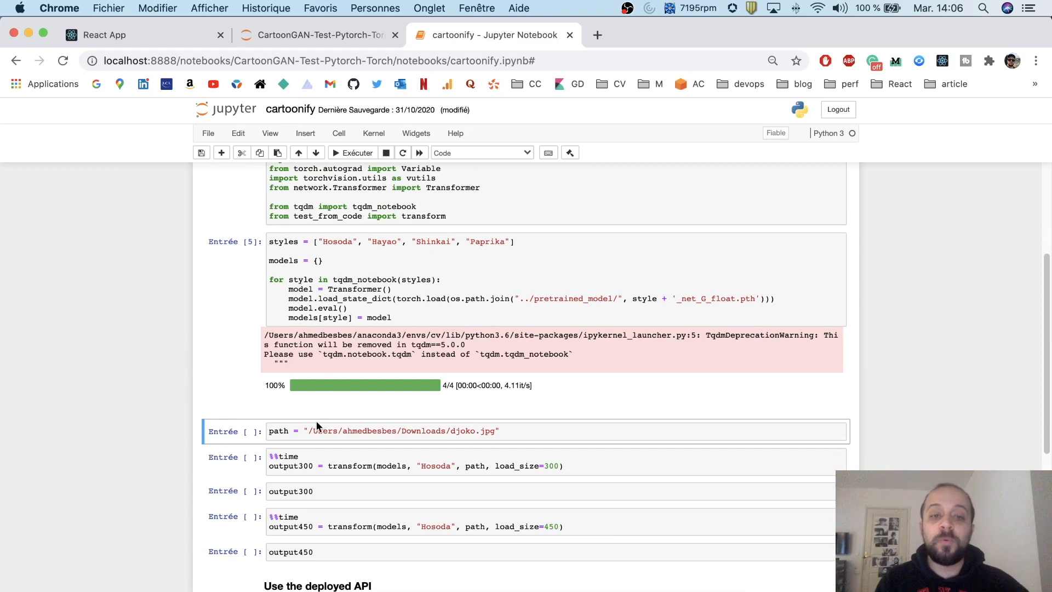
{"action": "left_click", "coordinate": [512, 430]}
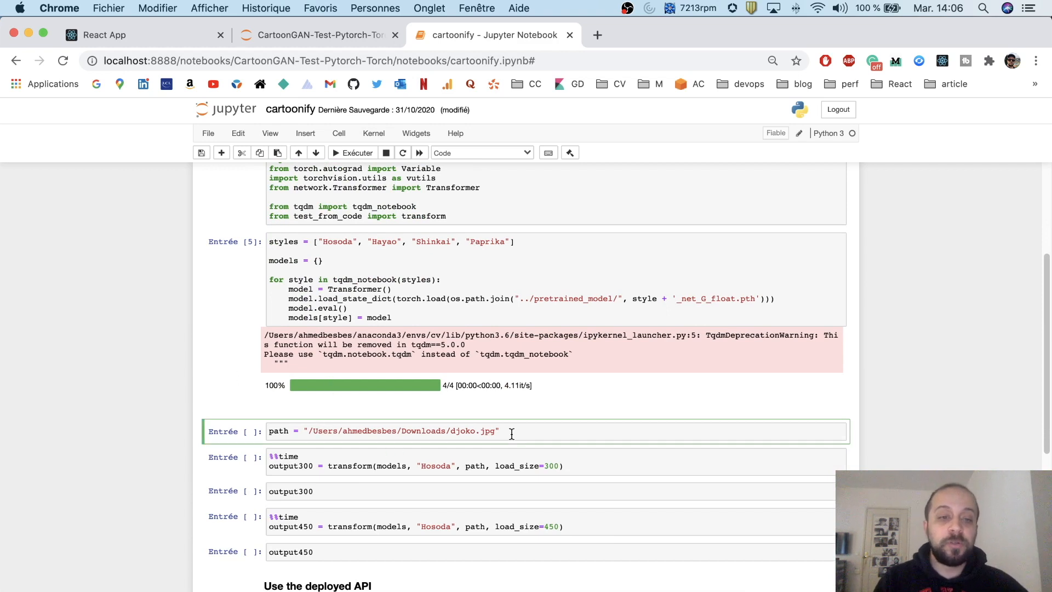
{"action": "left_click", "coordinate": [352, 152]}
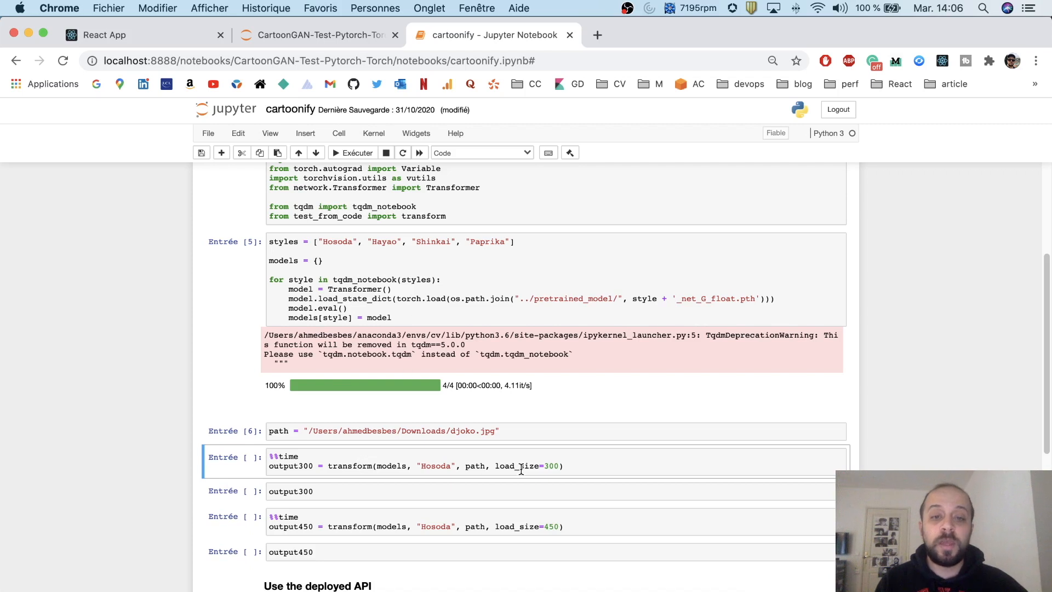
{"action": "mouse_move", "coordinate": [463, 474]}
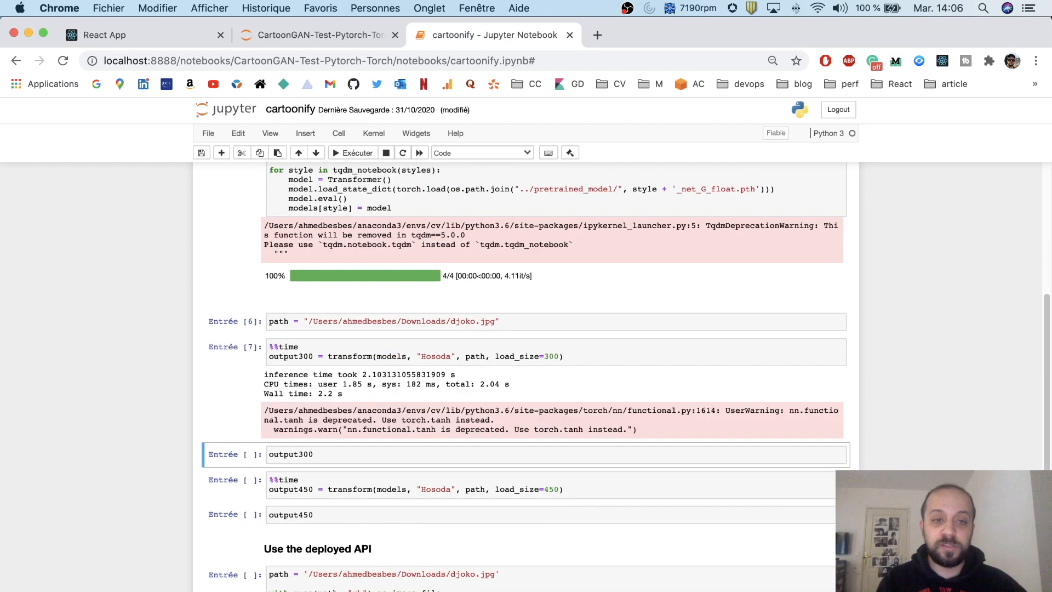
Display the output300 cartoonified portrait and scroll down to the next cells.
{"action": "left_click", "coordinate": [351, 454]}
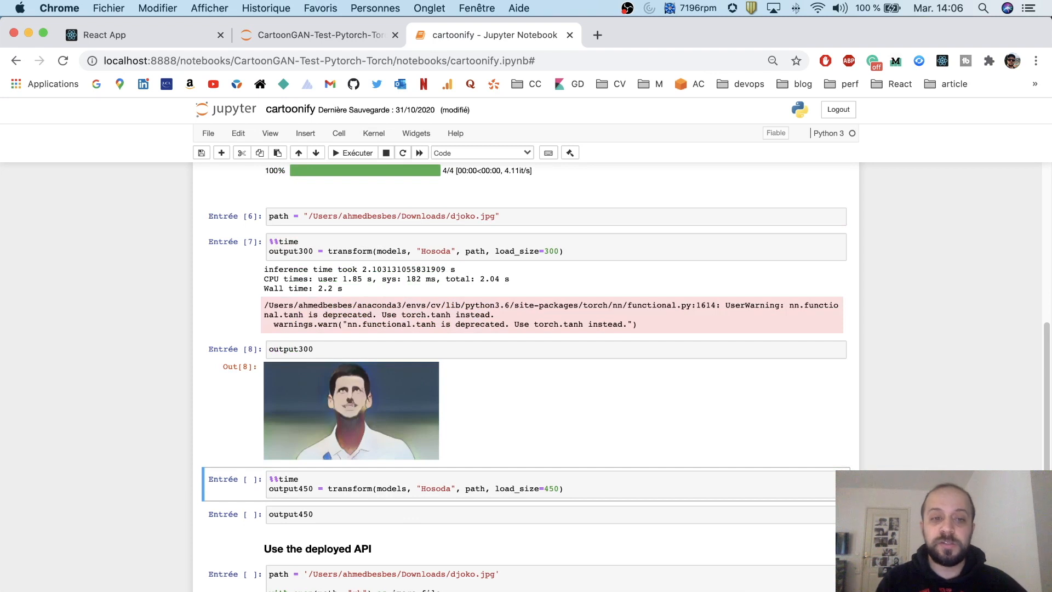
{"action": "scroll", "scroll_direction": "down", "scroll_amount": 3}
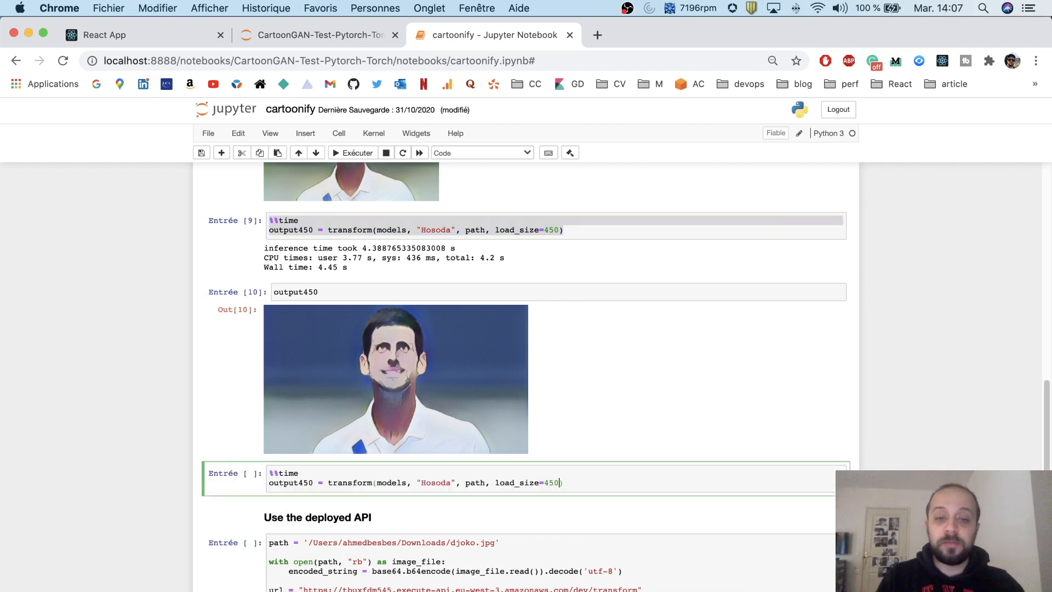
Run the transform at load size 650, display output450, and return to VS Code.
{"action": "key", "text": "Backspace"}
{"action": "type", "text": "6"}
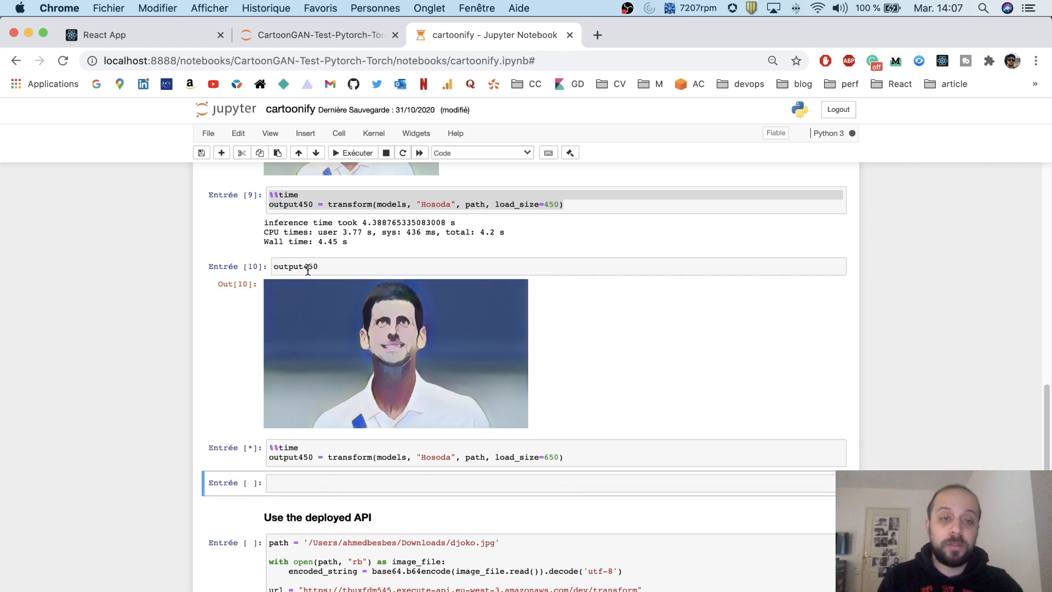
{"action": "type", "text": "output450"}
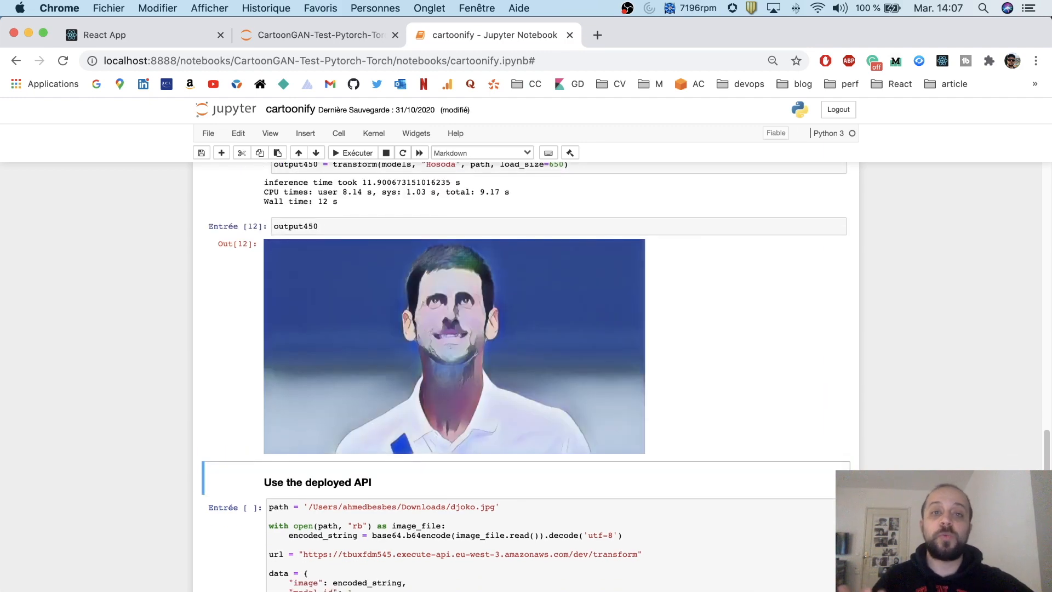
{"action": "mouse_move", "coordinate": [441, 392]}
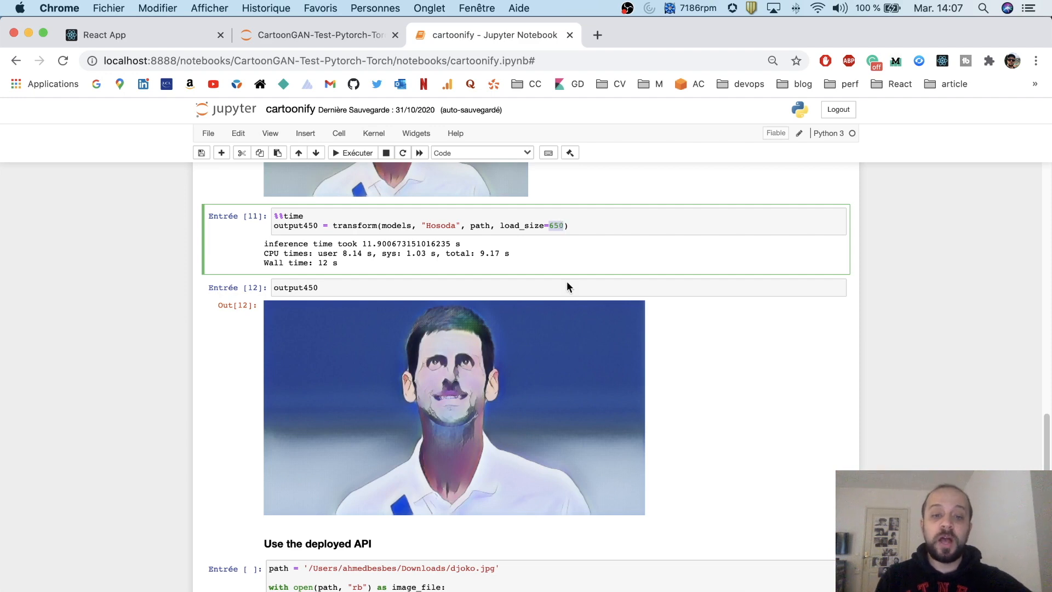
{"action": "key", "text": "cmd+tab"}
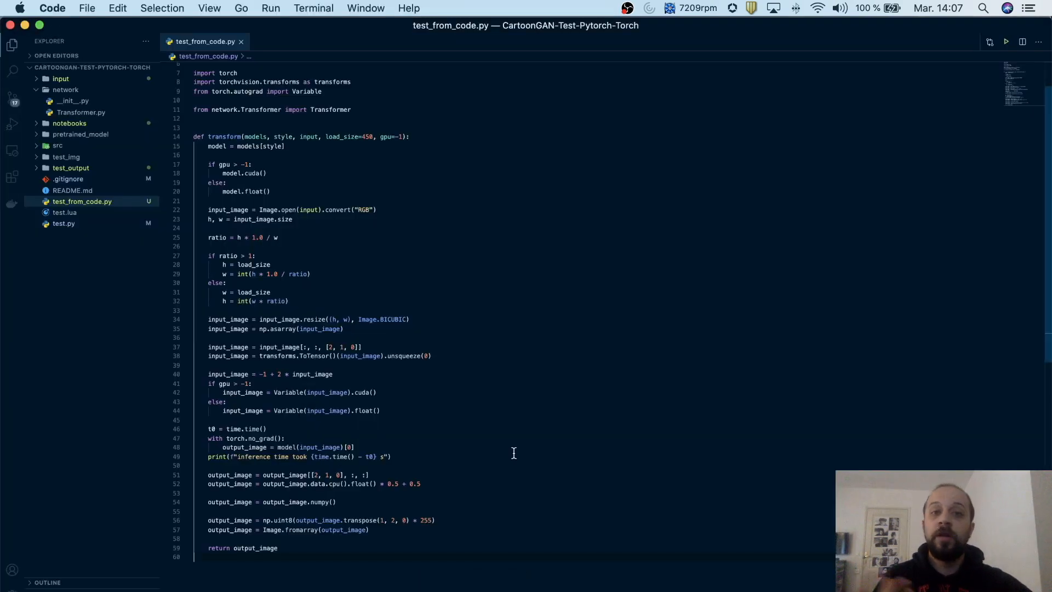